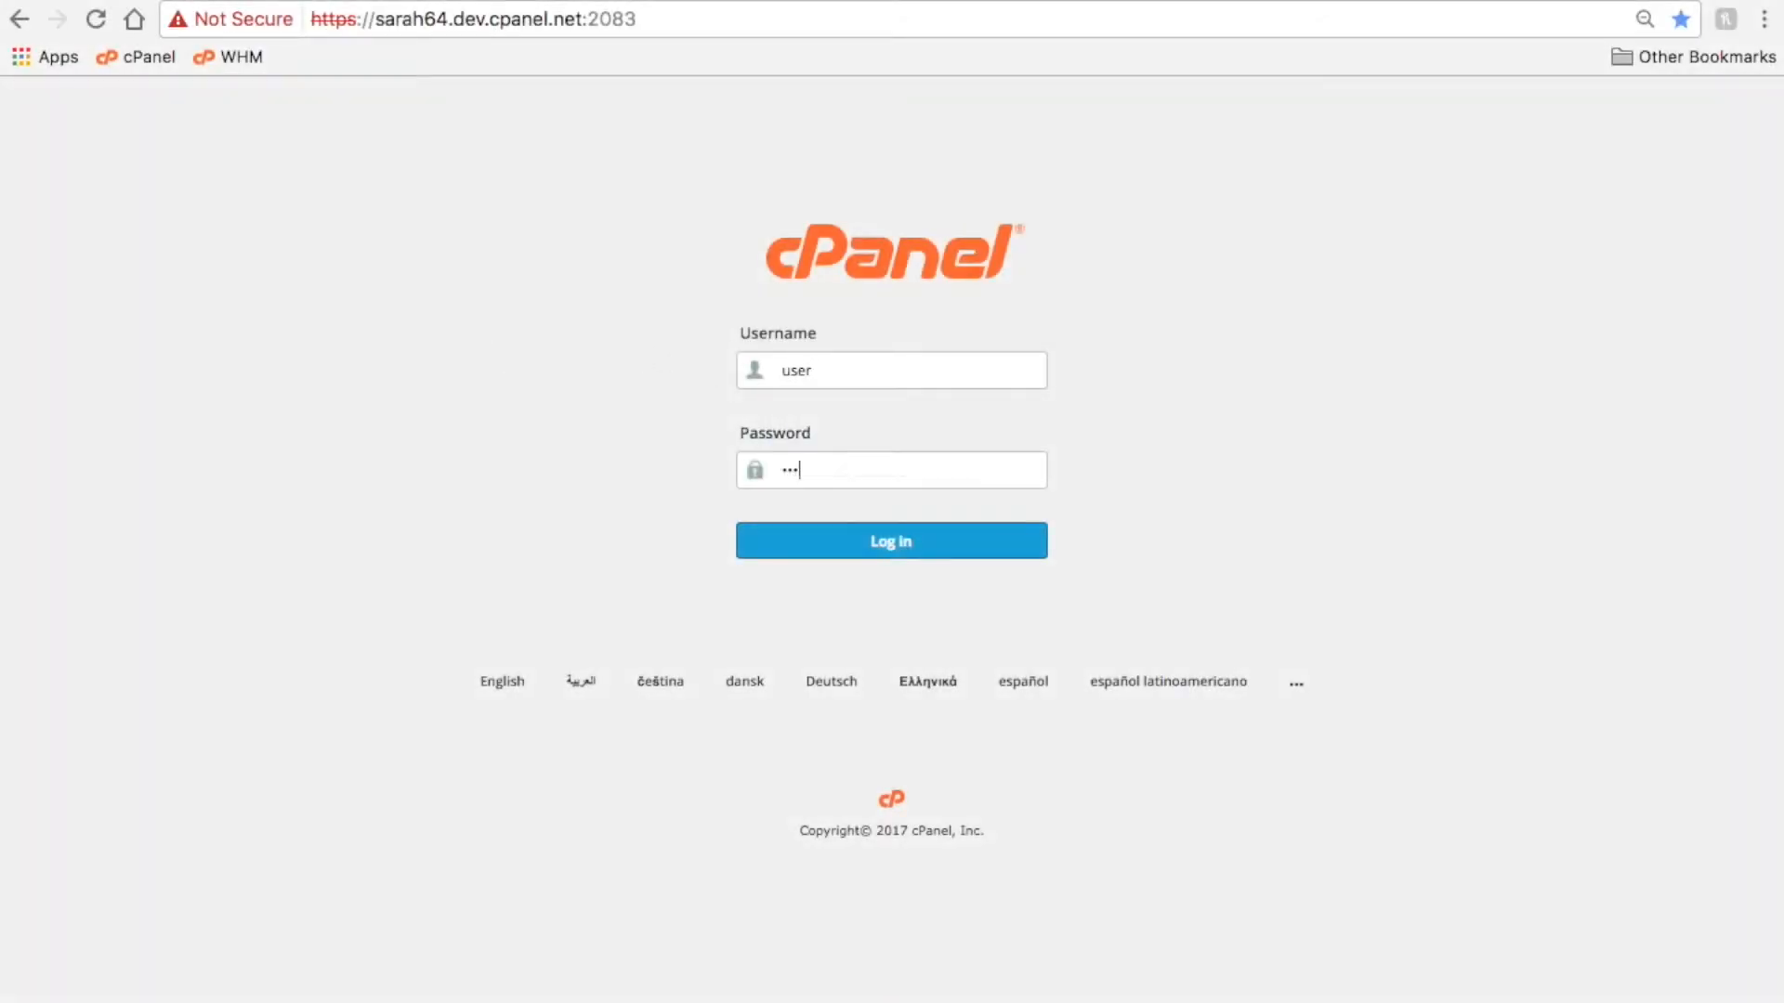
- Log in to the cPanel account to reach the main dashboard
{"action": "left_click", "coordinate": [890, 541]}
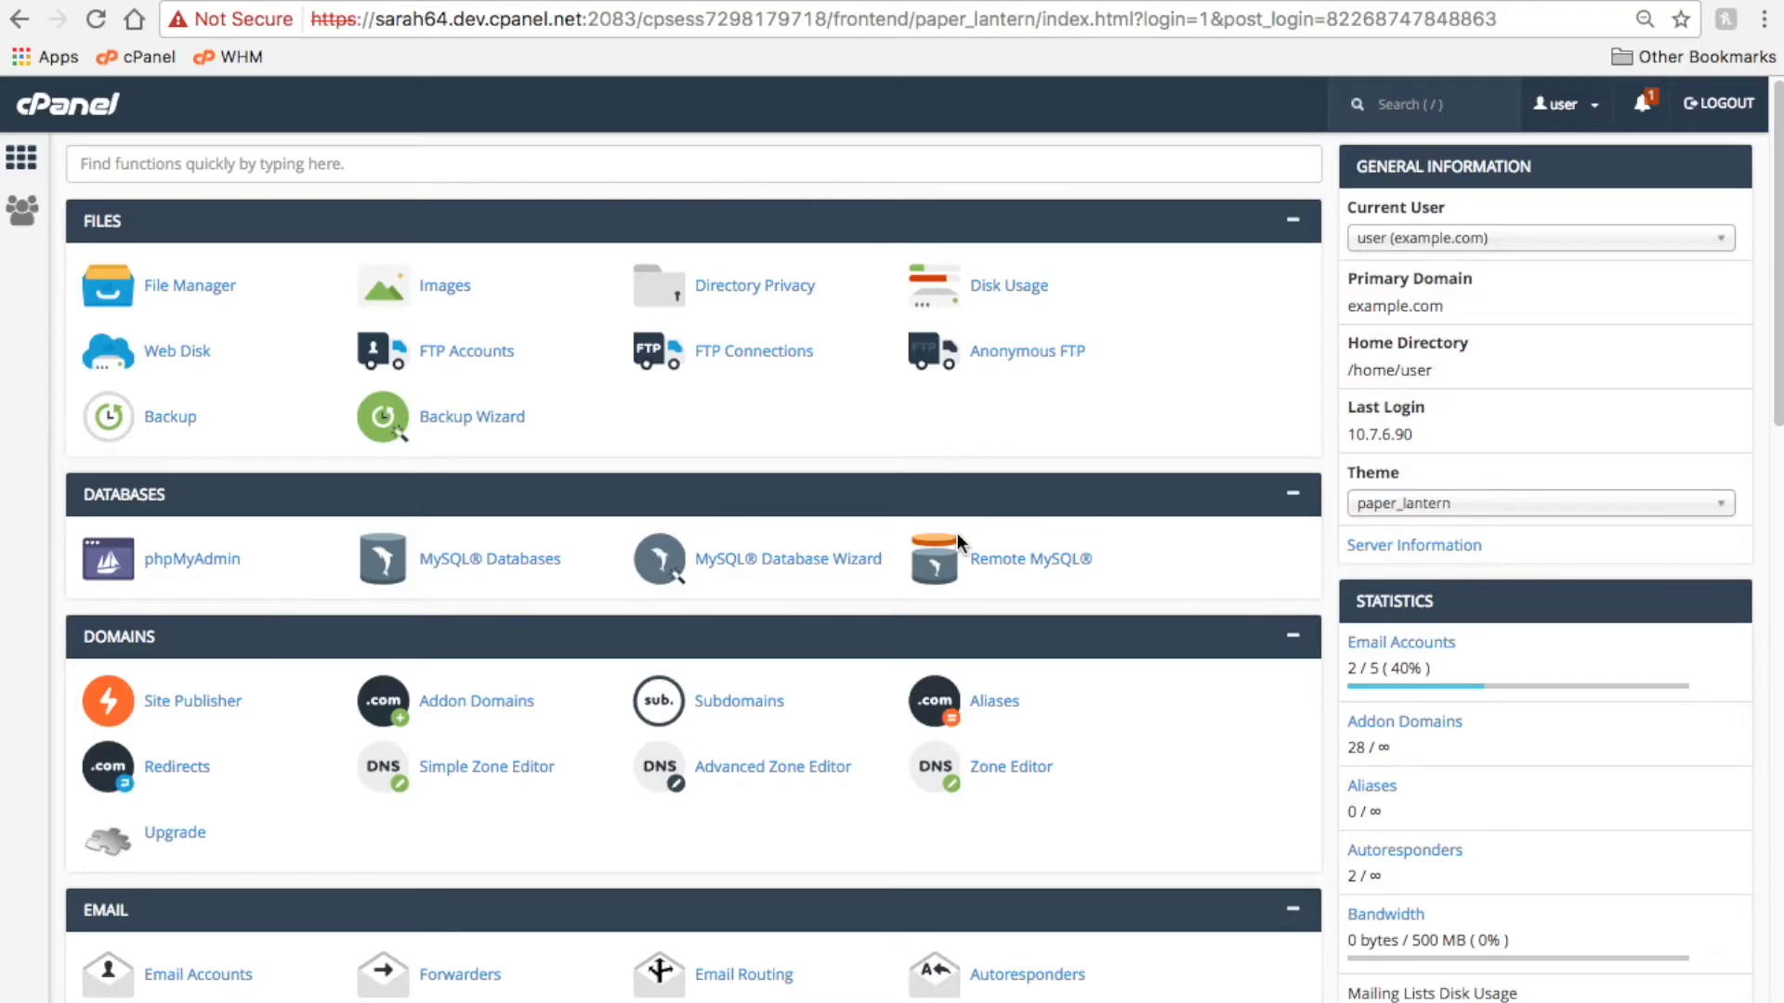
{"action": "mouse_move", "coordinate": [885, 556]}
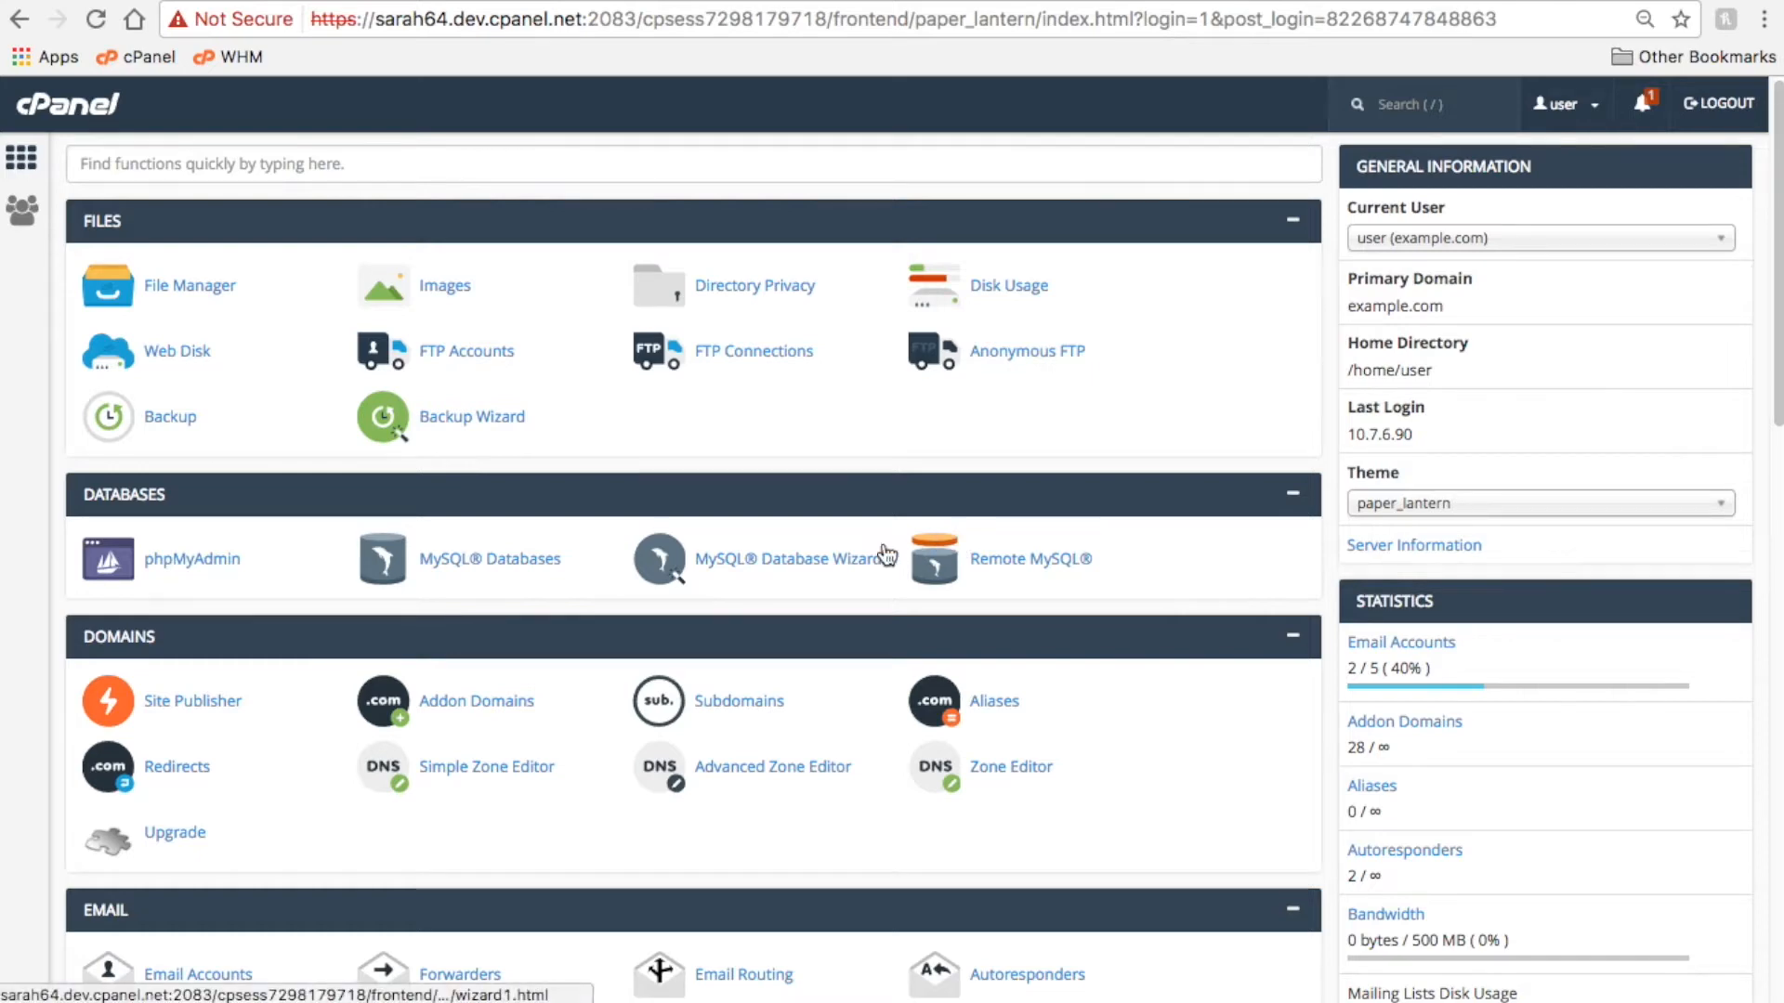
{"action": "mouse_move", "coordinate": [190, 286]}
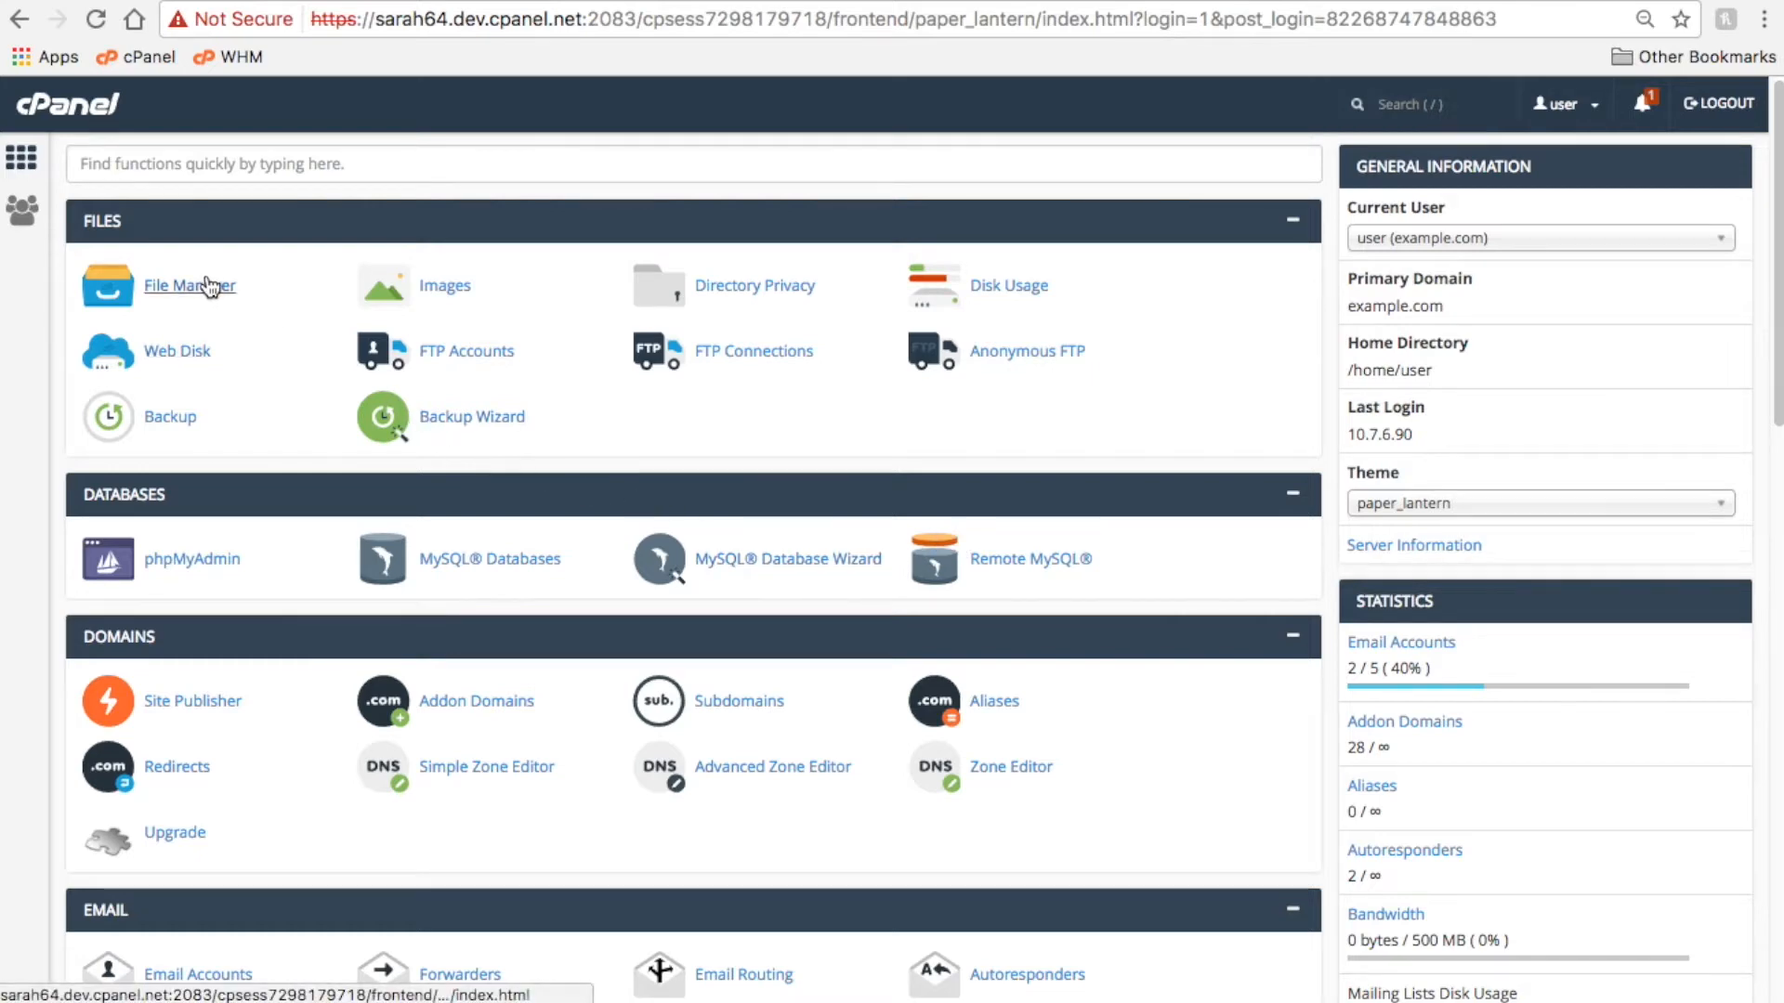
- In File Manager, search All Your Files for example.com
{"action": "left_click", "coordinate": [189, 286]}
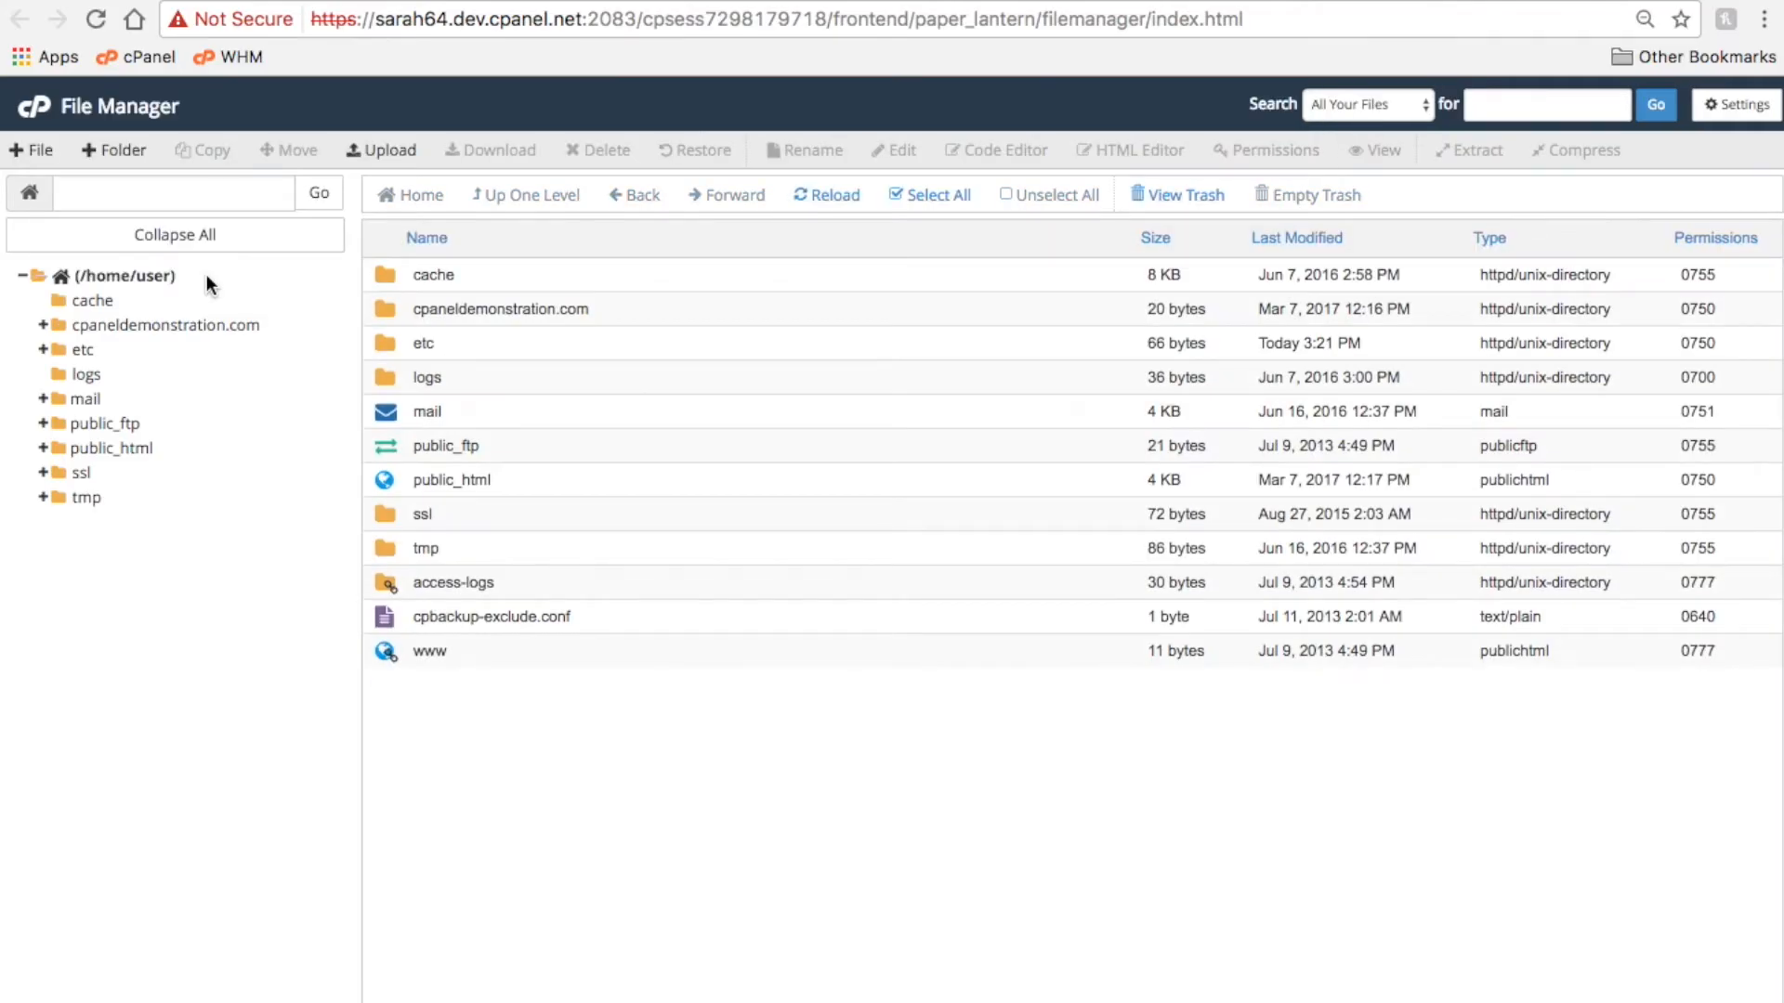
{"action": "mouse_move", "coordinate": [1484, 236]}
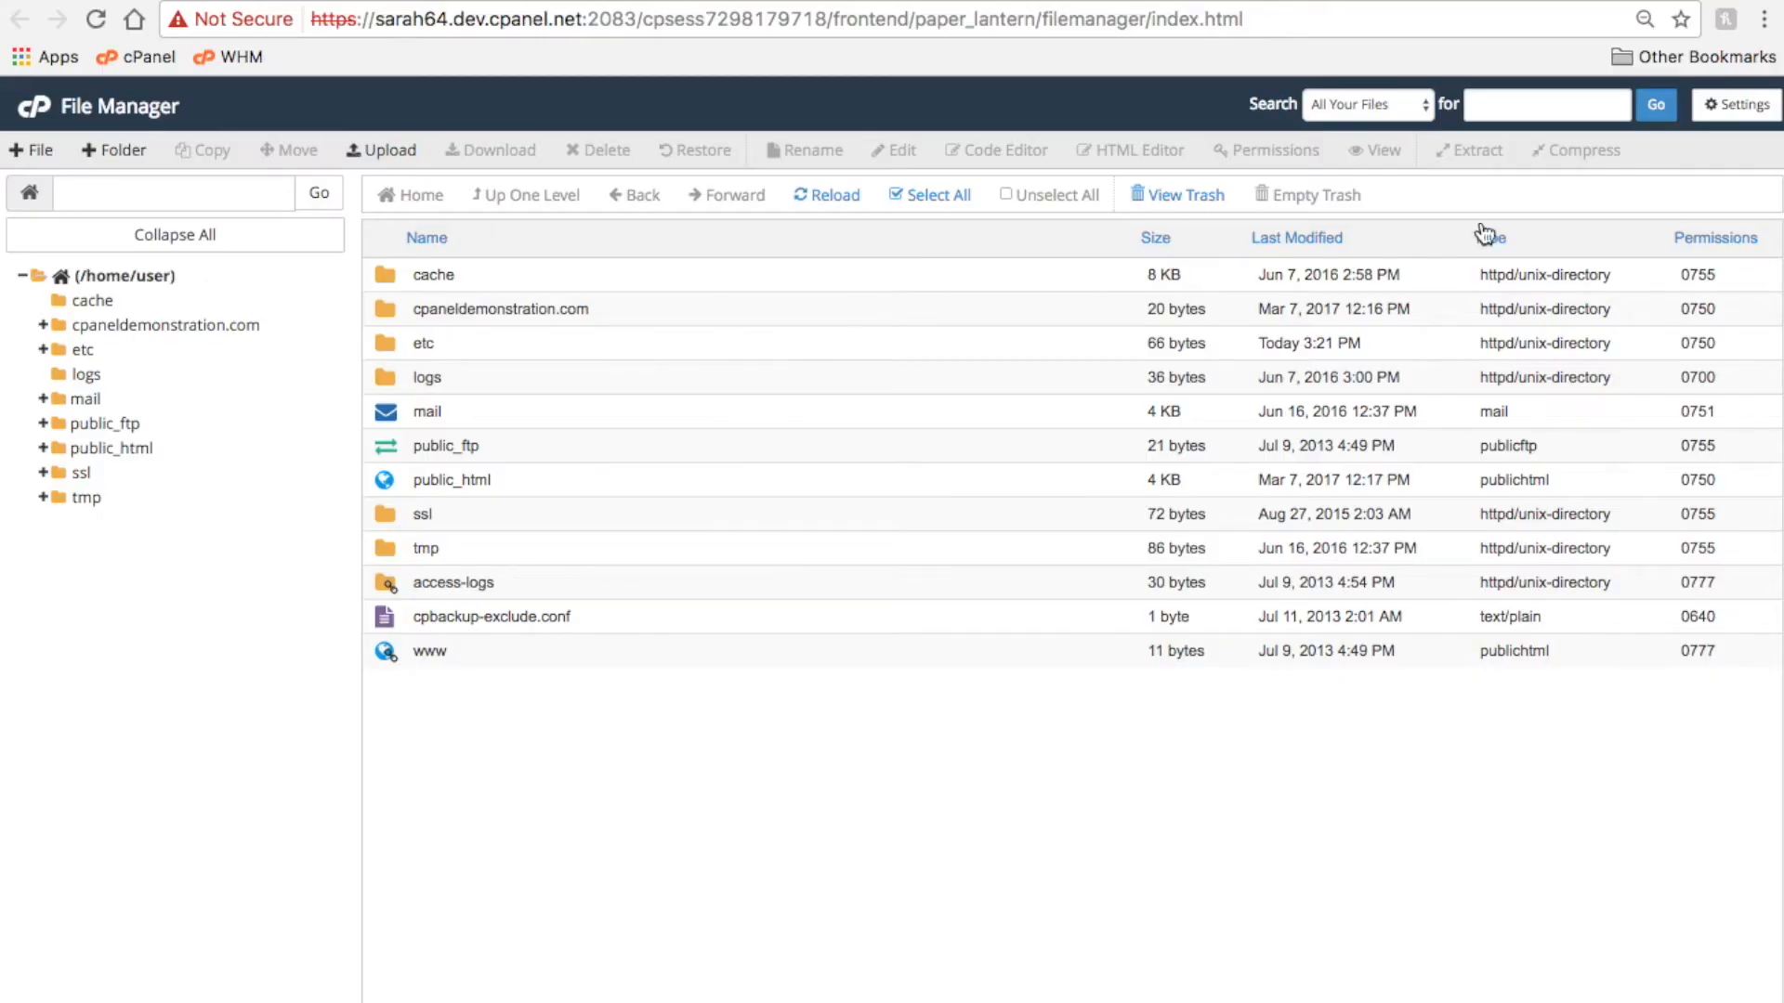
{"action": "left_click", "coordinate": [1545, 104]}
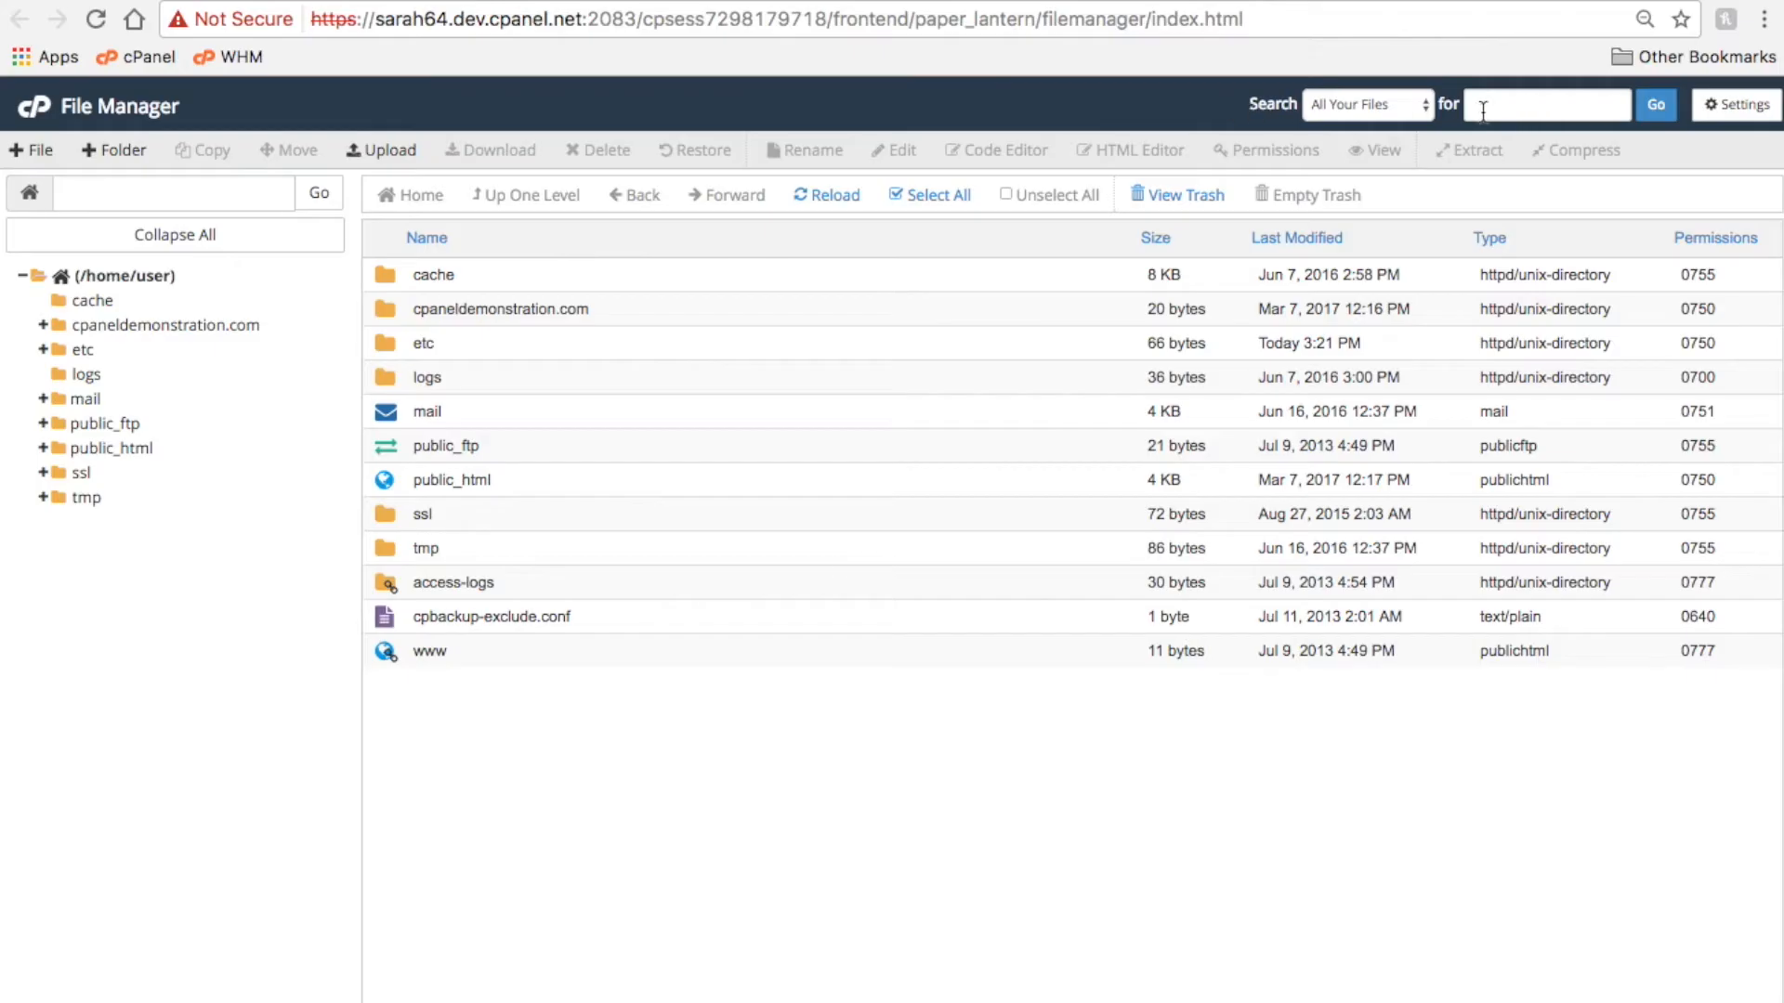
{"action": "left_click", "coordinate": [1365, 104]}
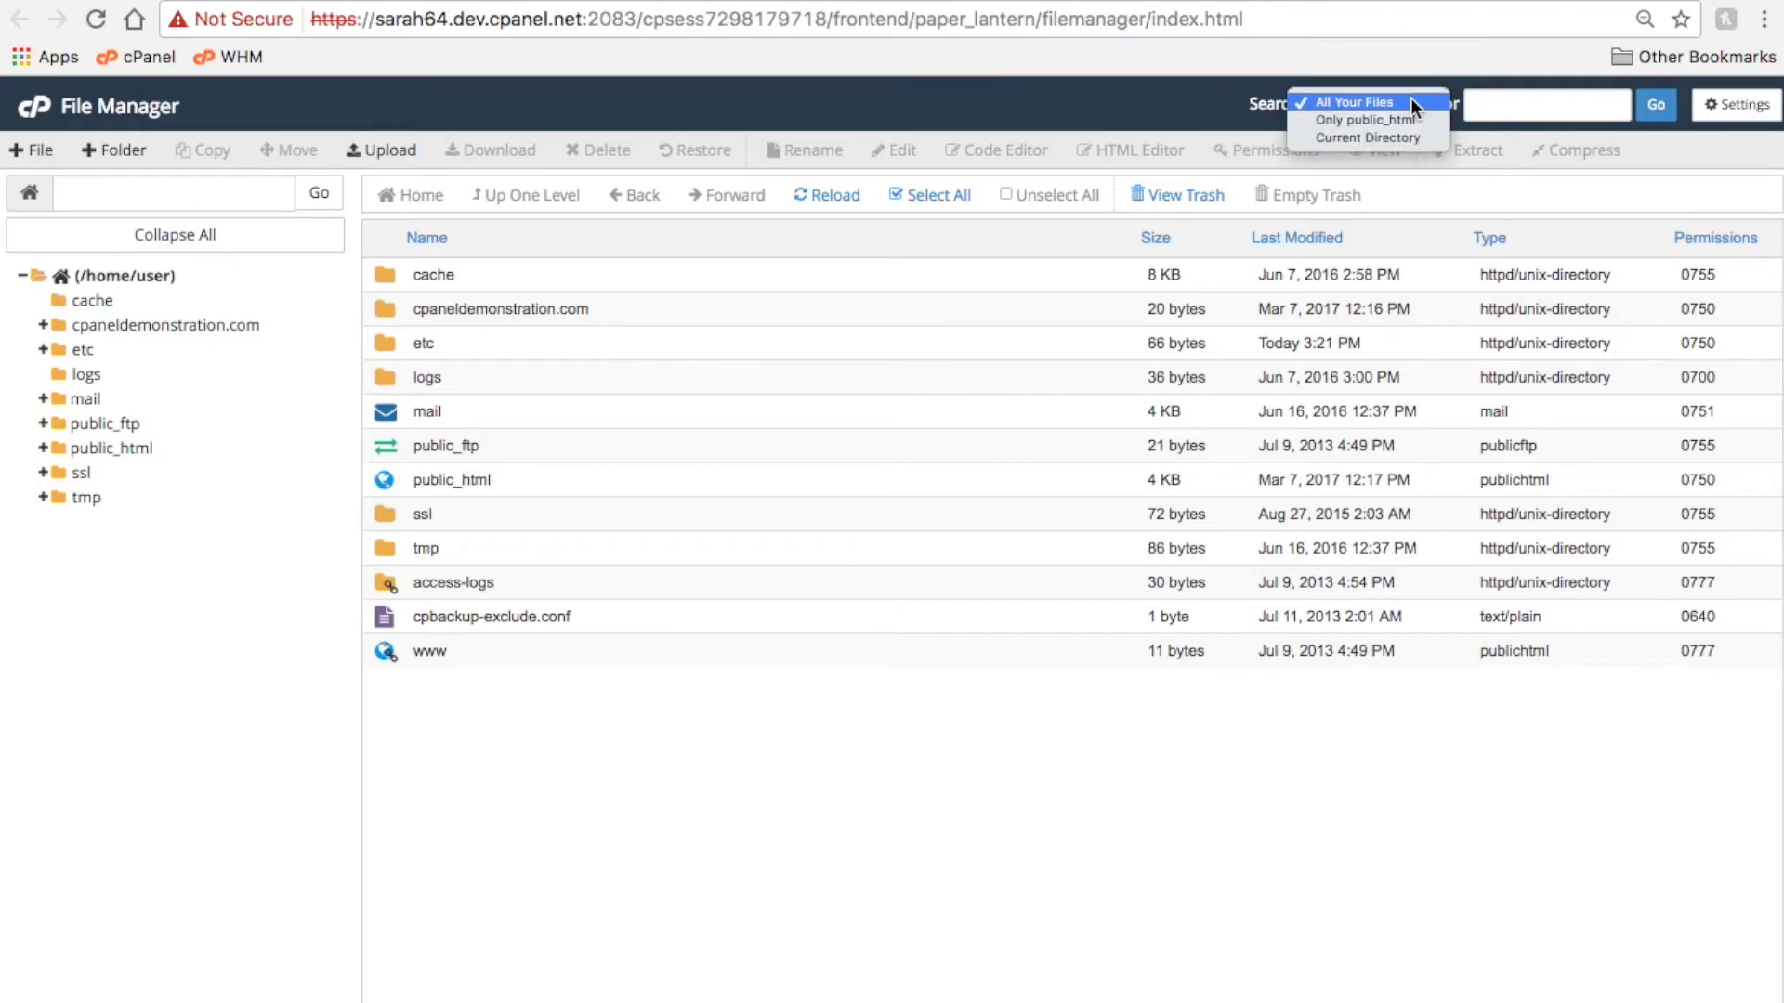
{"action": "left_click", "coordinate": [1364, 102]}
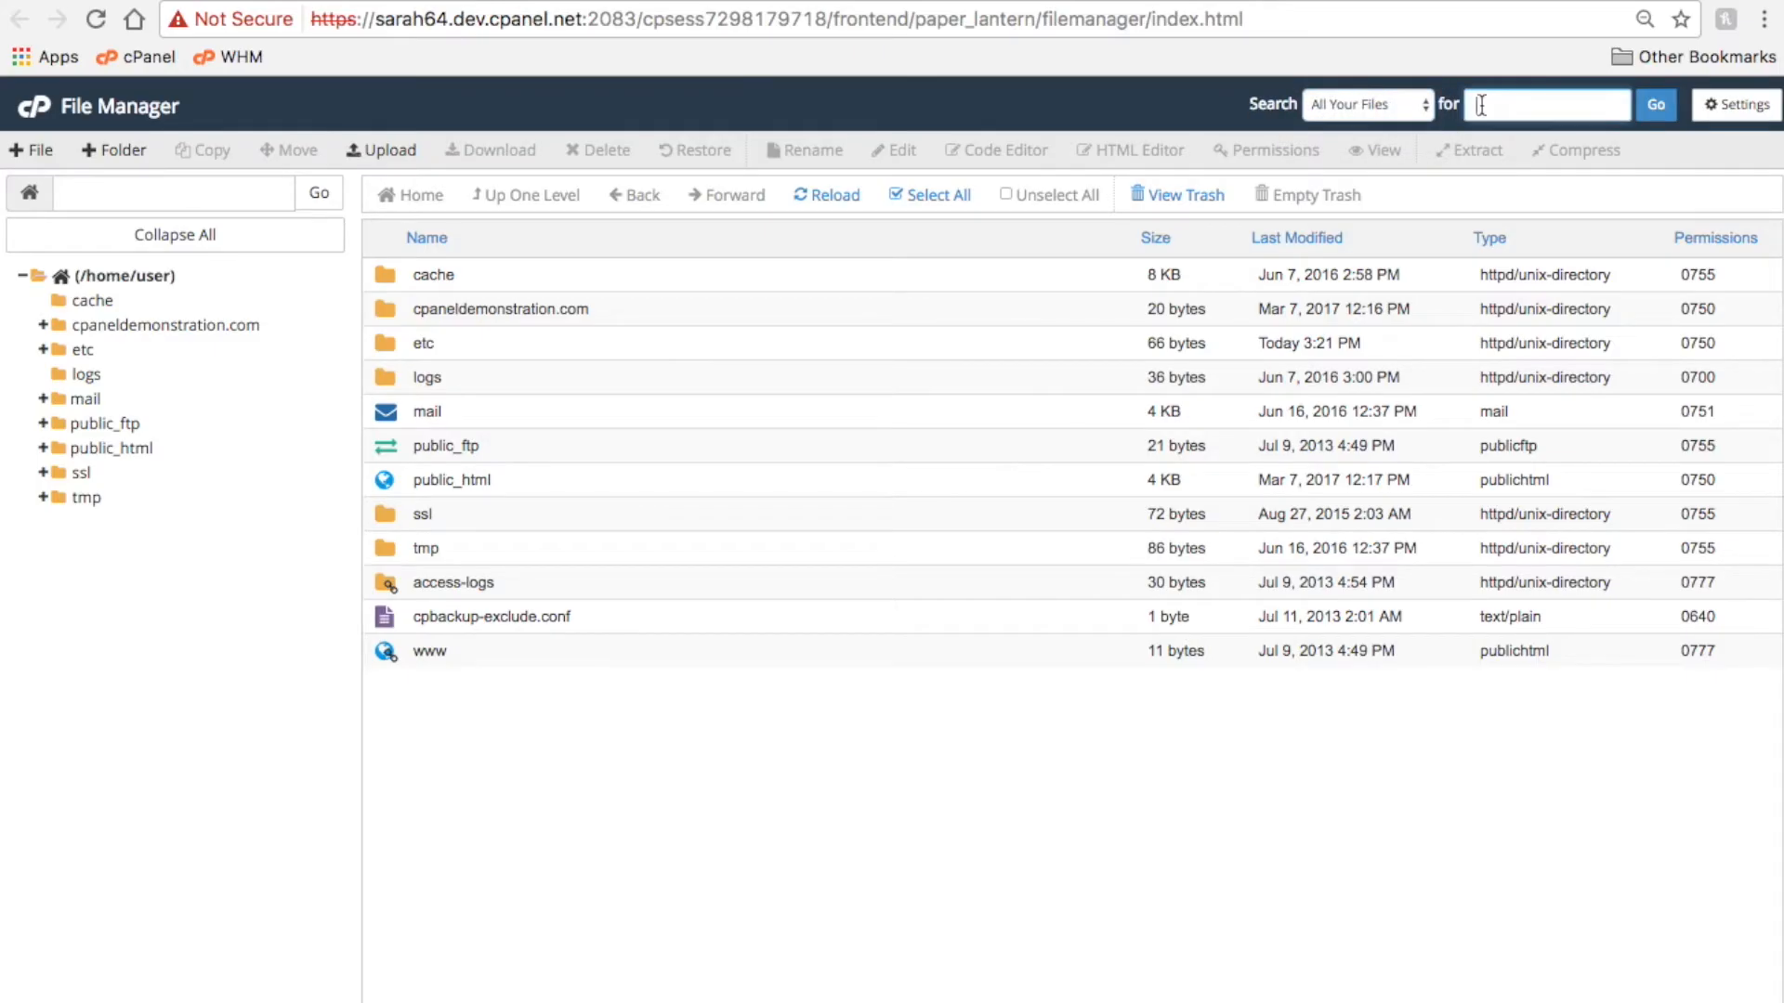
{"action": "type", "text": "example.com"}
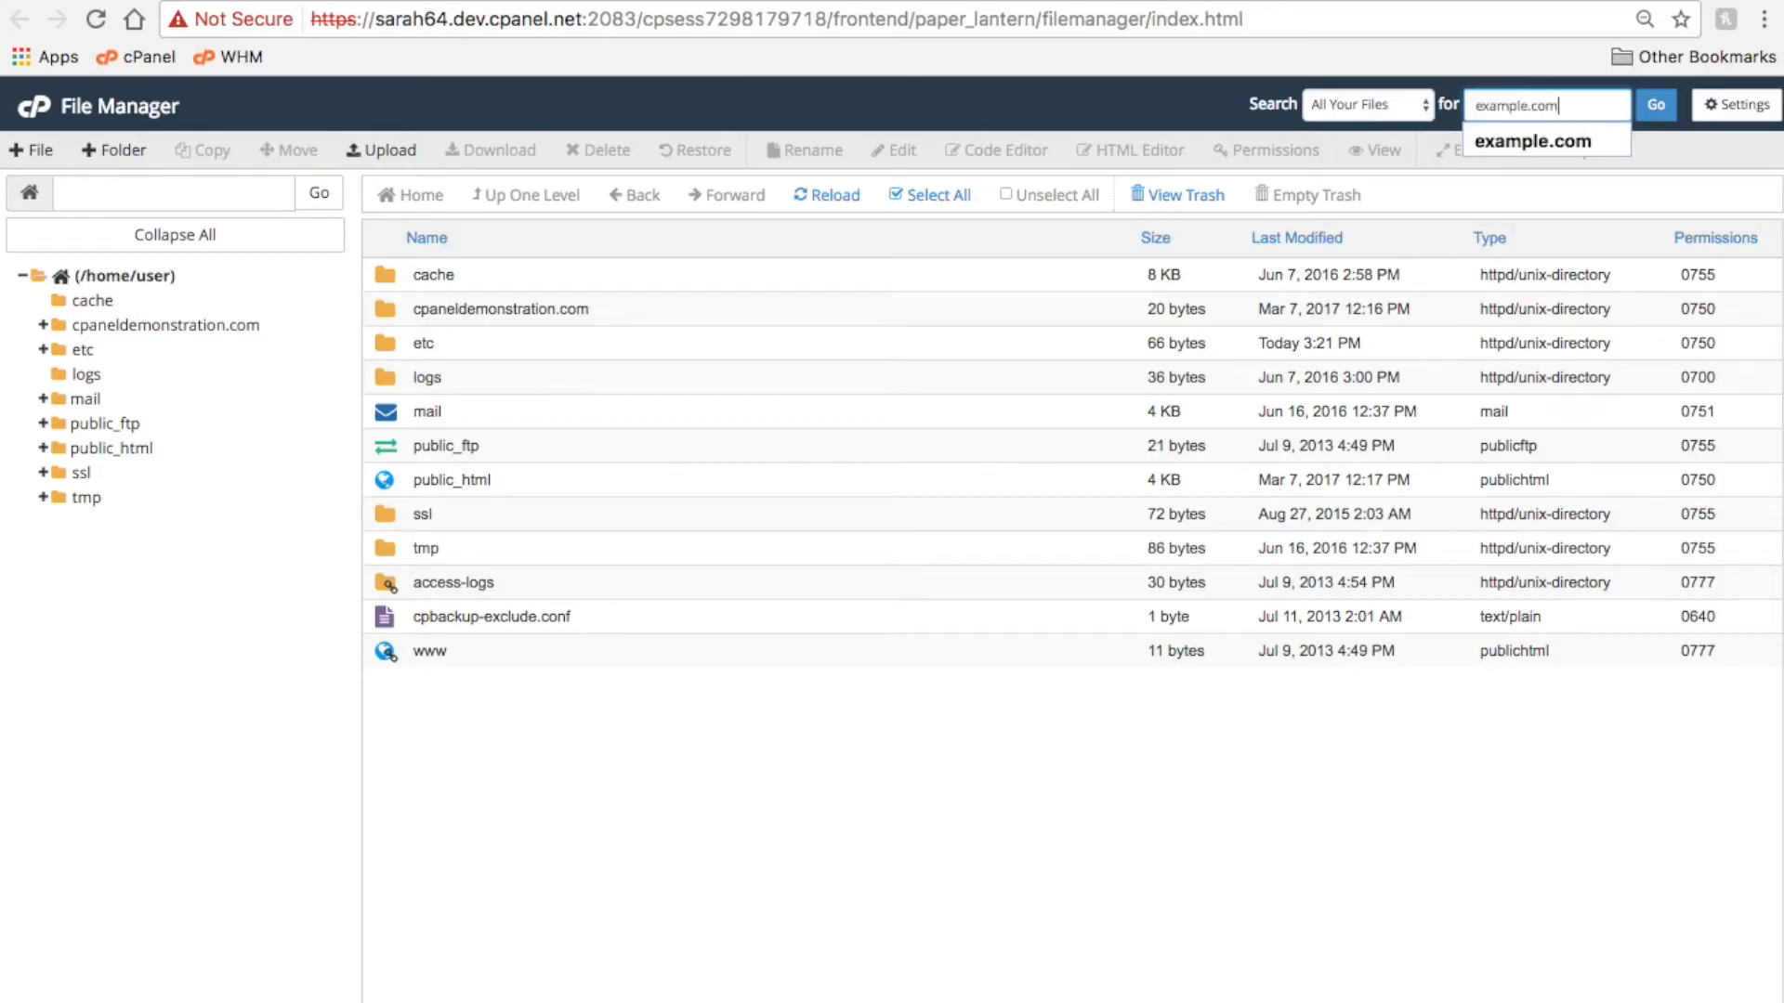
{"action": "left_click", "coordinate": [1653, 104]}
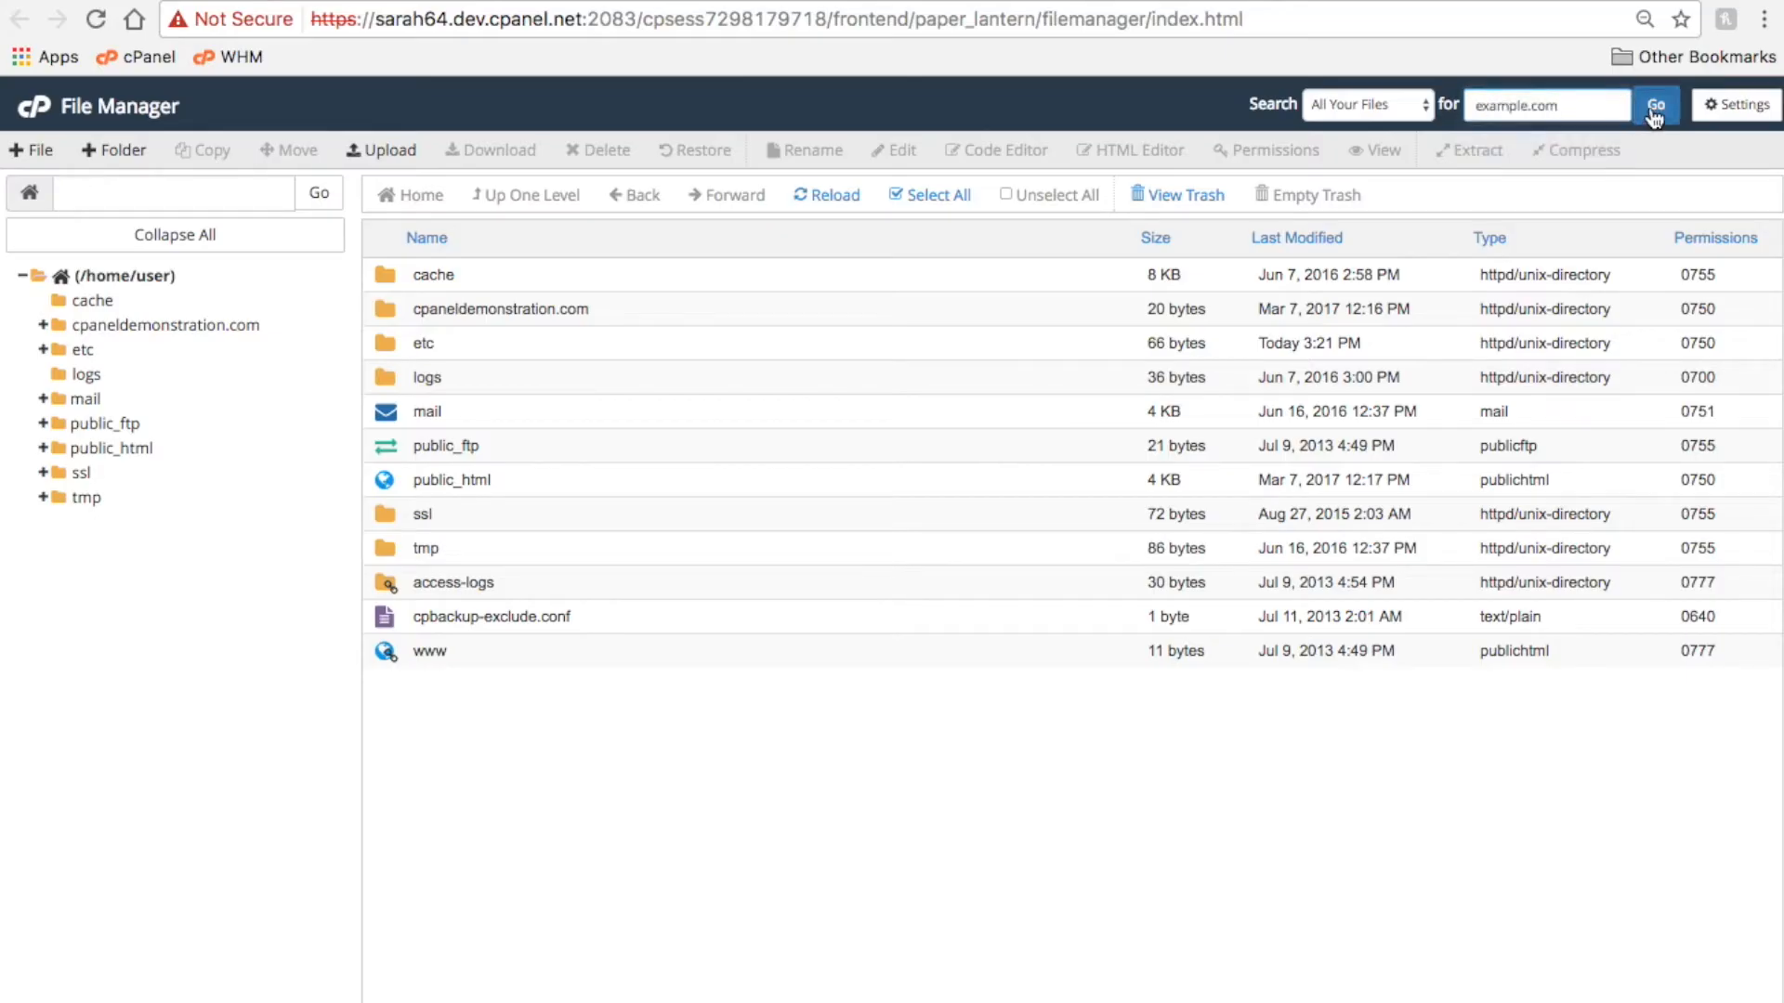
{"action": "left_click", "coordinate": [1656, 104]}
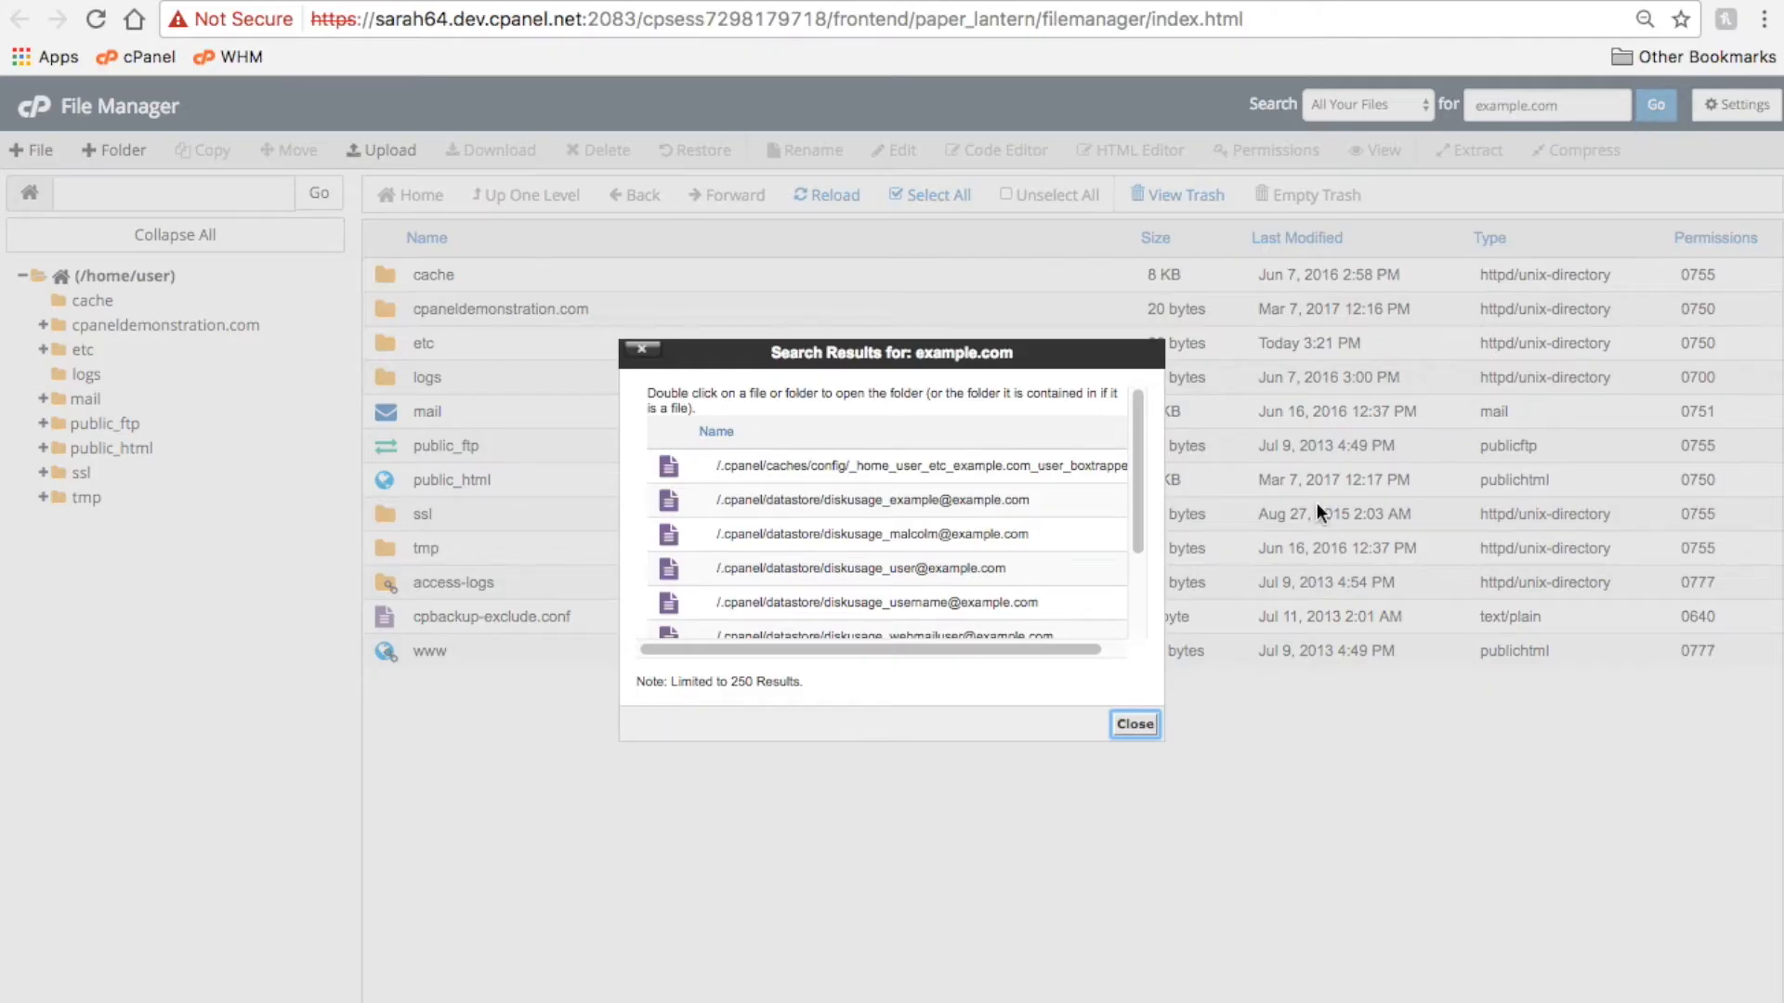
- Open the /etc/example.com folder from the search results
{"action": "scroll", "scroll_direction": "down", "scroll_amount": 3}
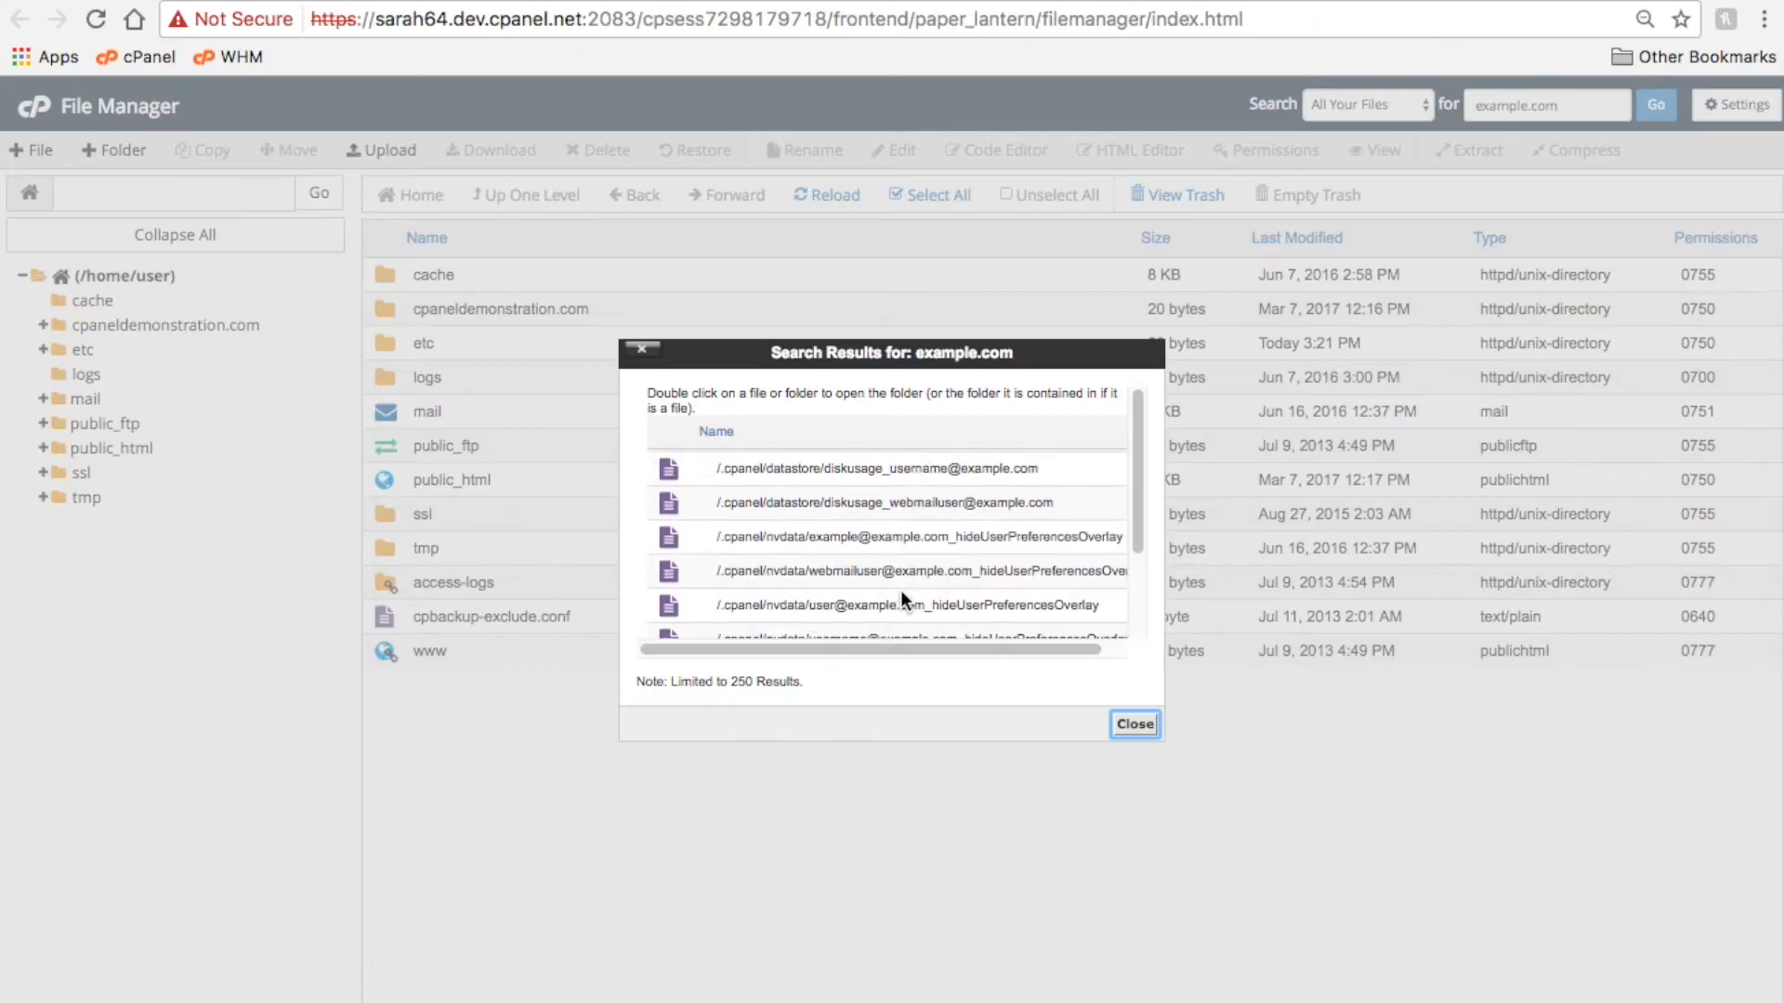
{"action": "scroll", "scroll_direction": "down", "scroll_amount": 3}
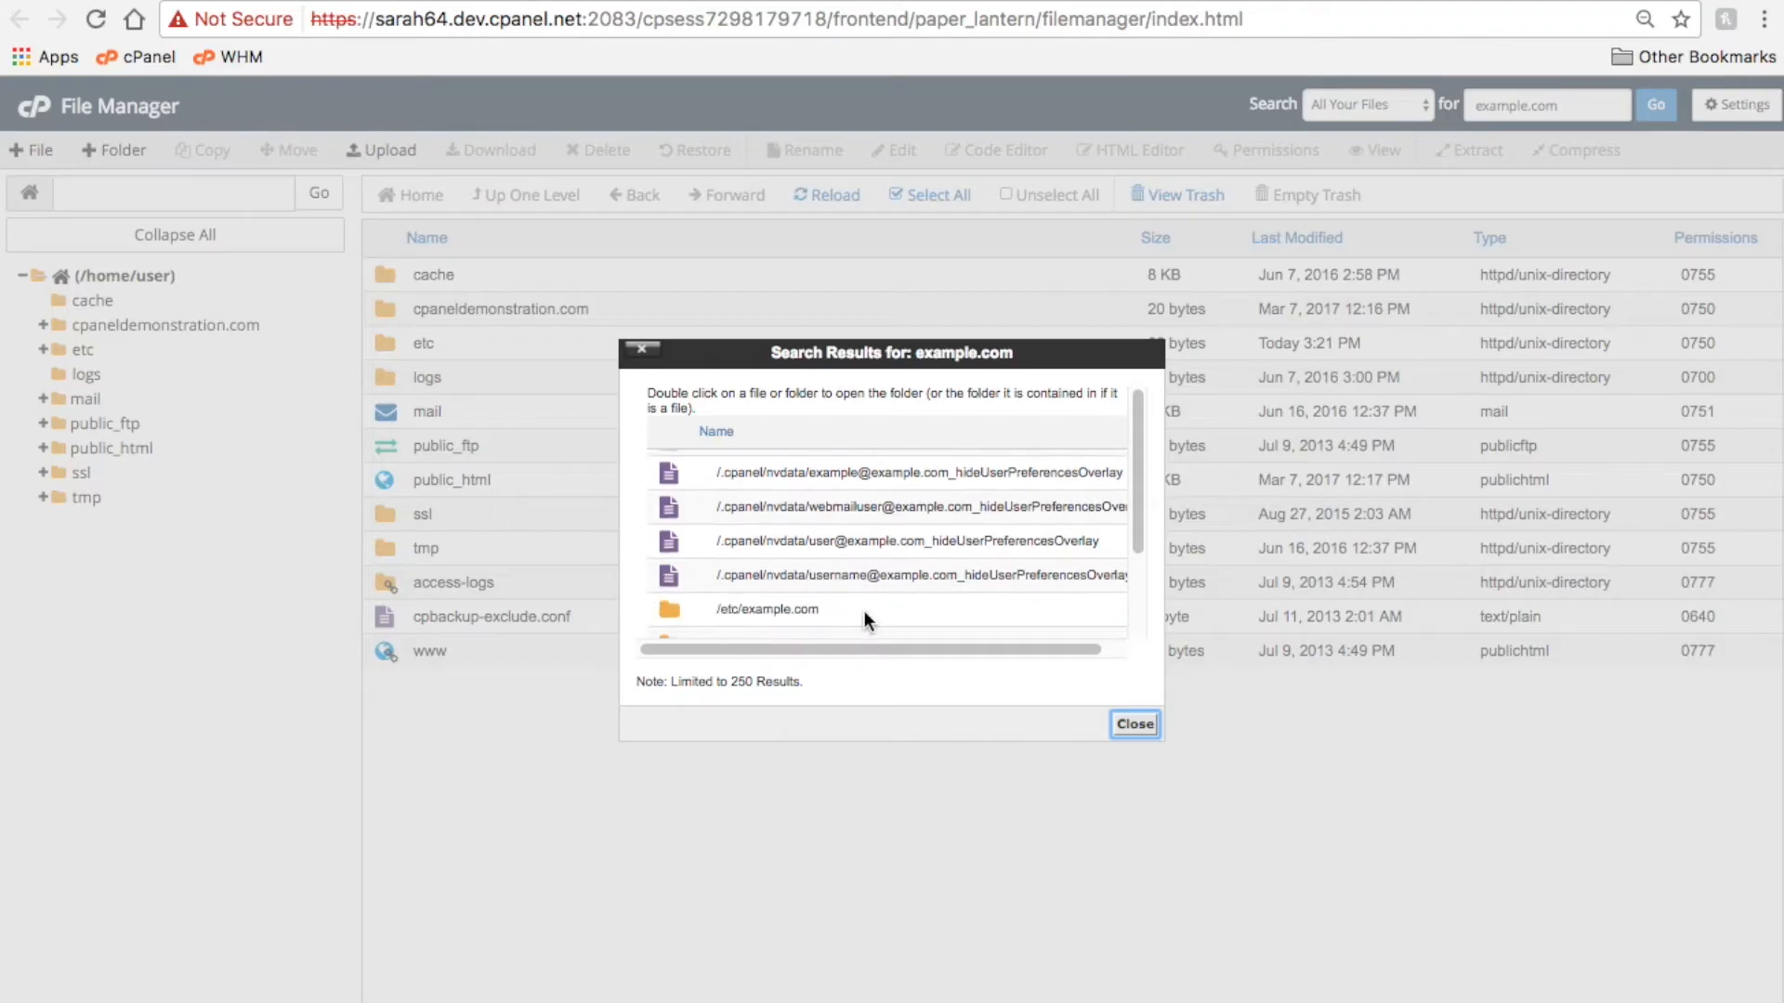
{"action": "double_click", "coordinate": [768, 610]}
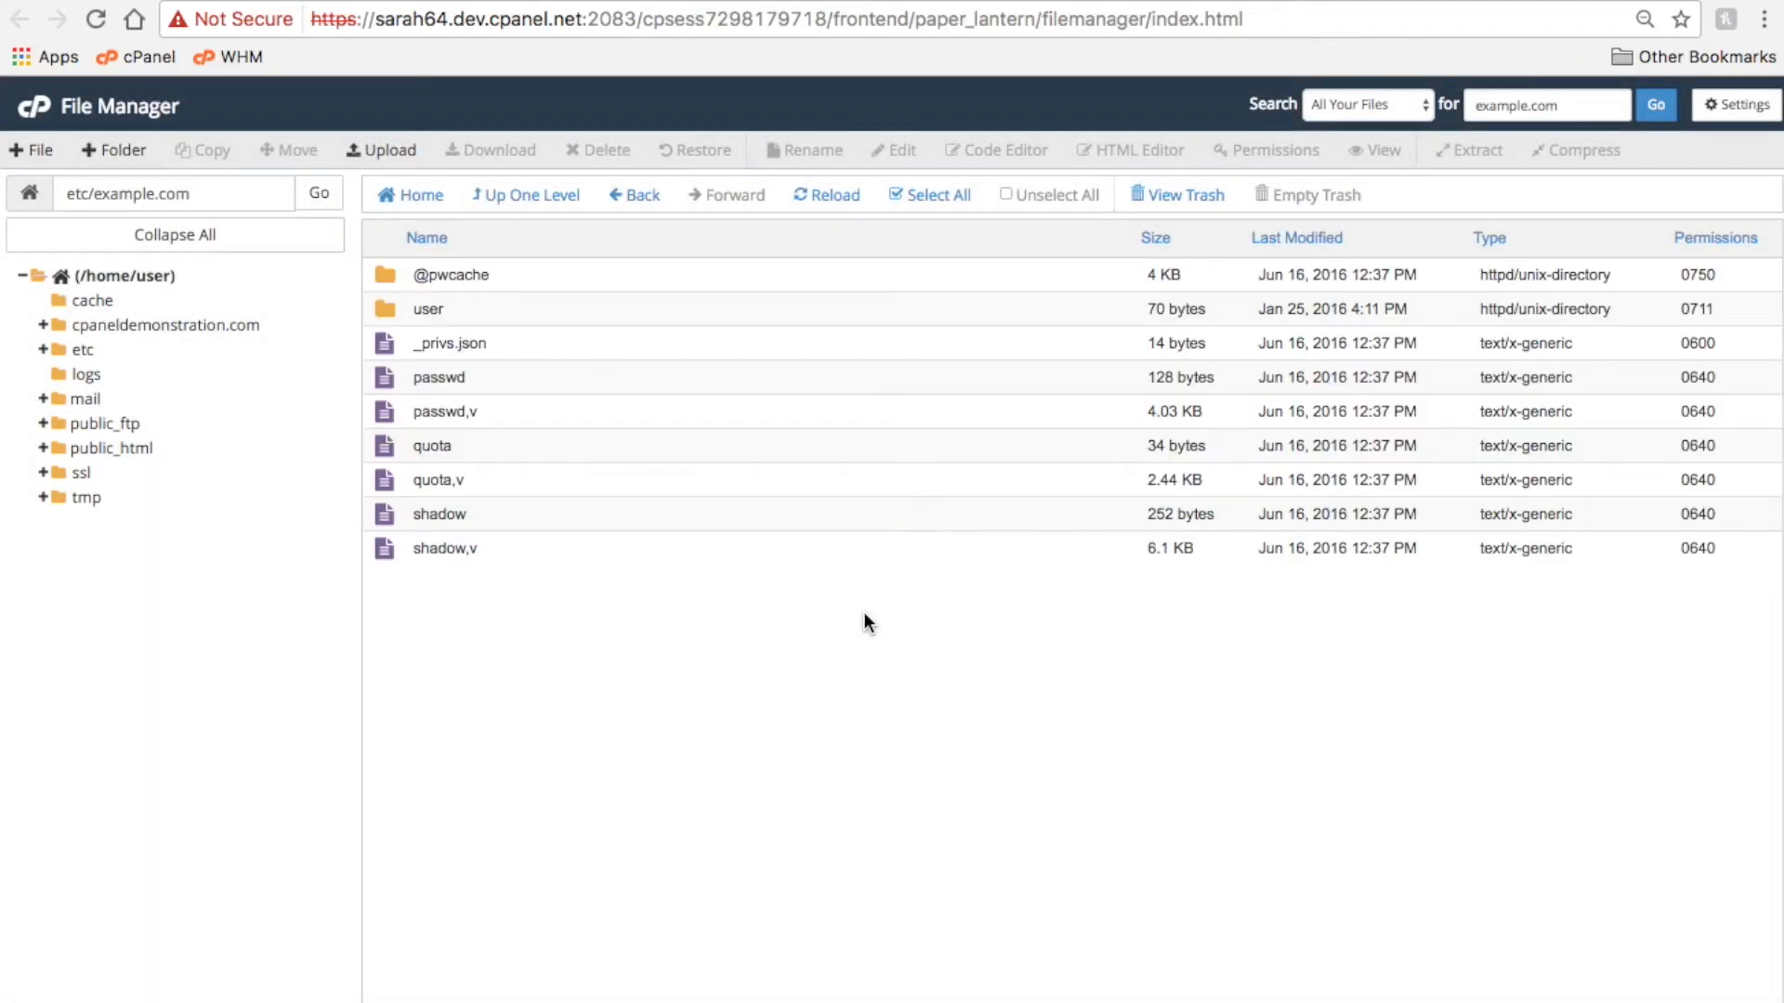
{"action": "mouse_move", "coordinate": [1730, 169]}
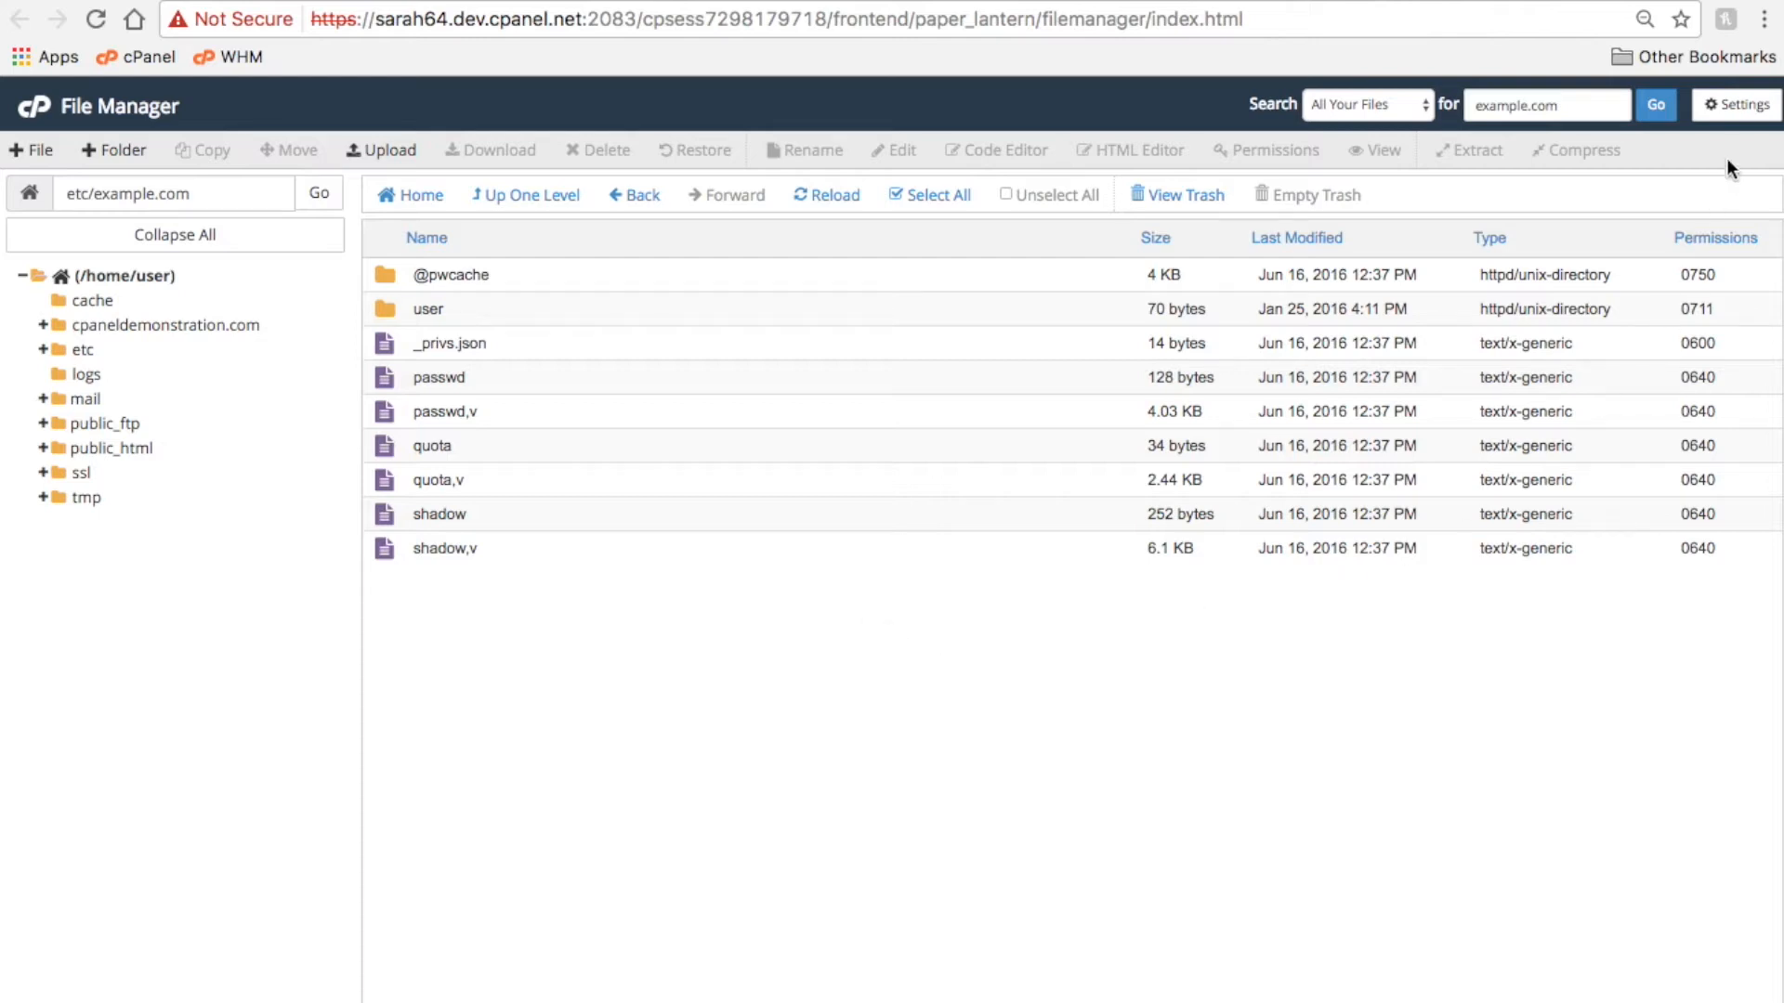
{"action": "left_click", "coordinate": [1733, 104]}
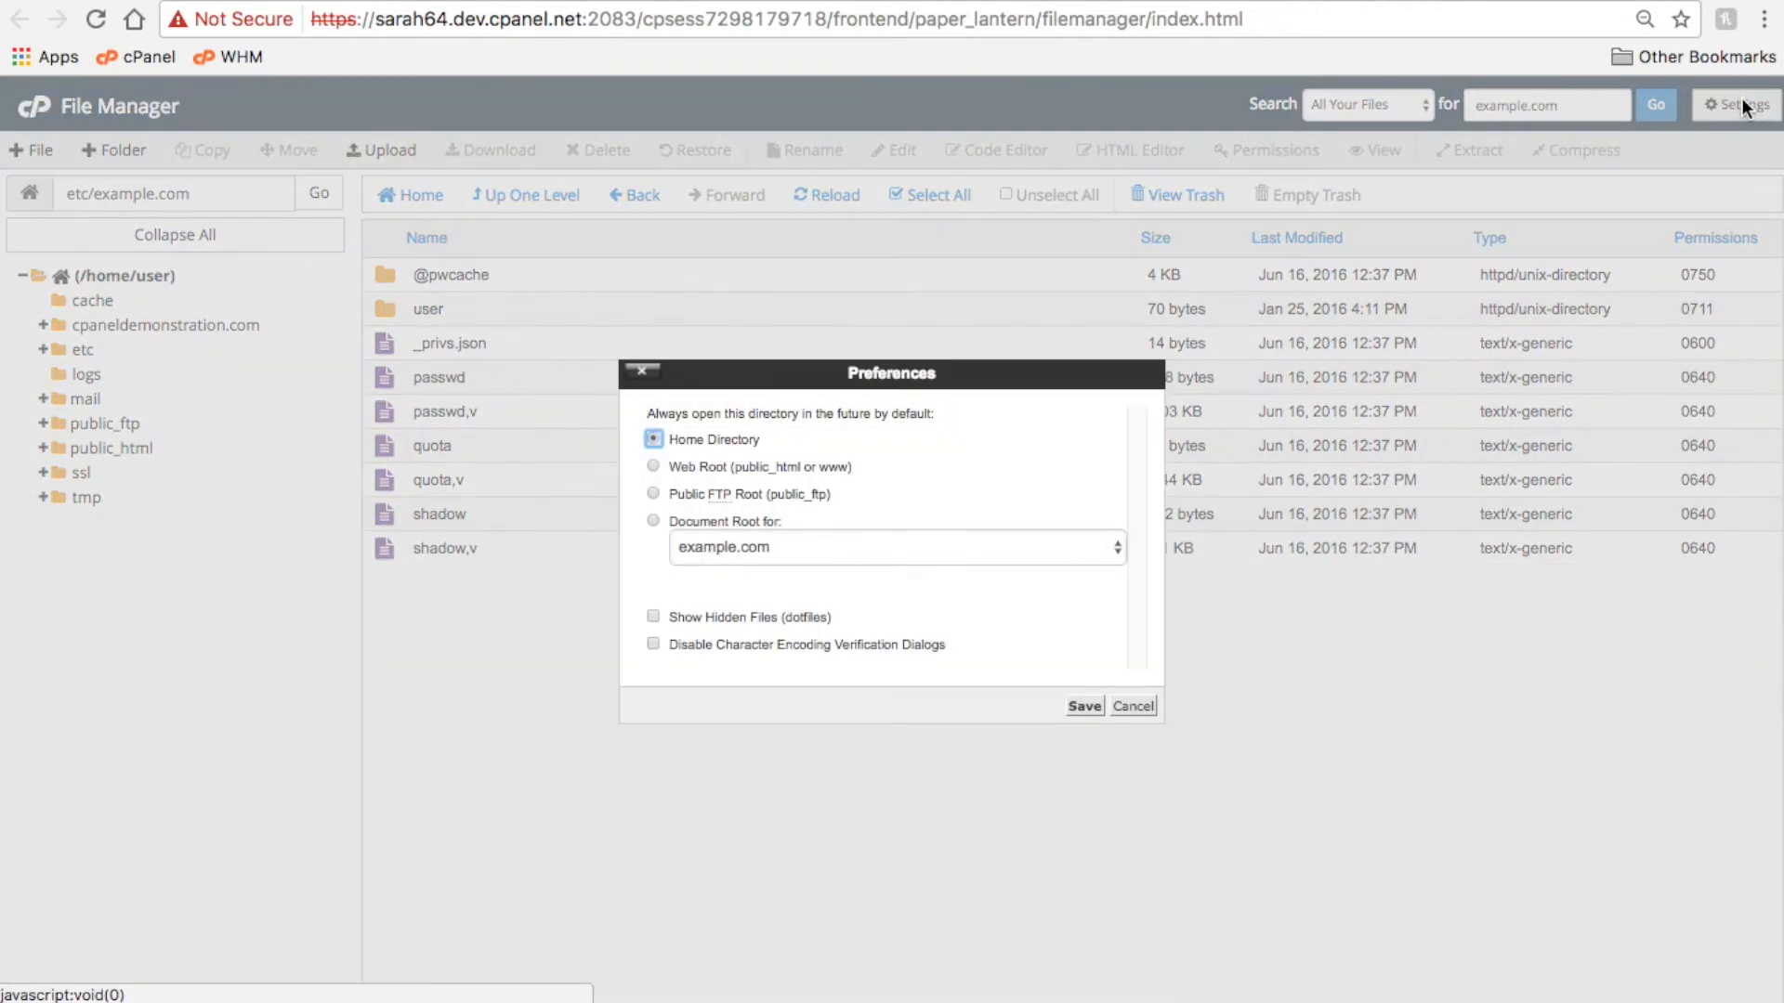
{"action": "mouse_move", "coordinate": [1389, 481]}
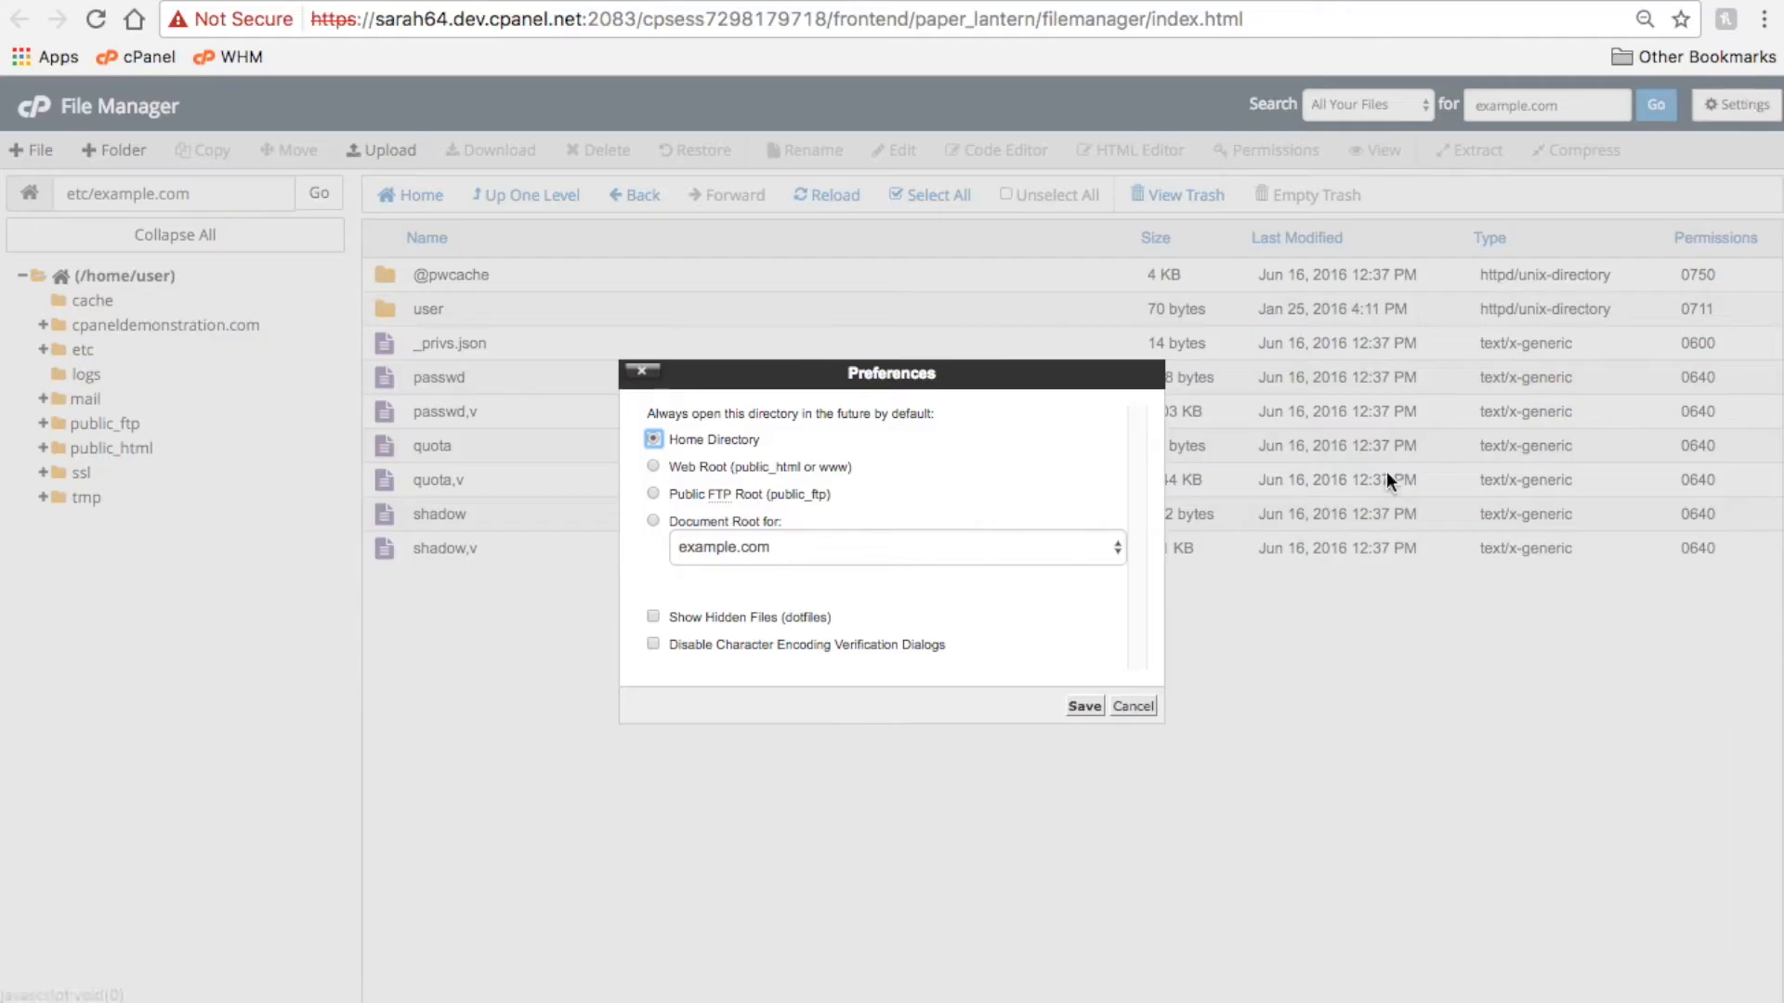
{"action": "mouse_move", "coordinate": [749, 454]}
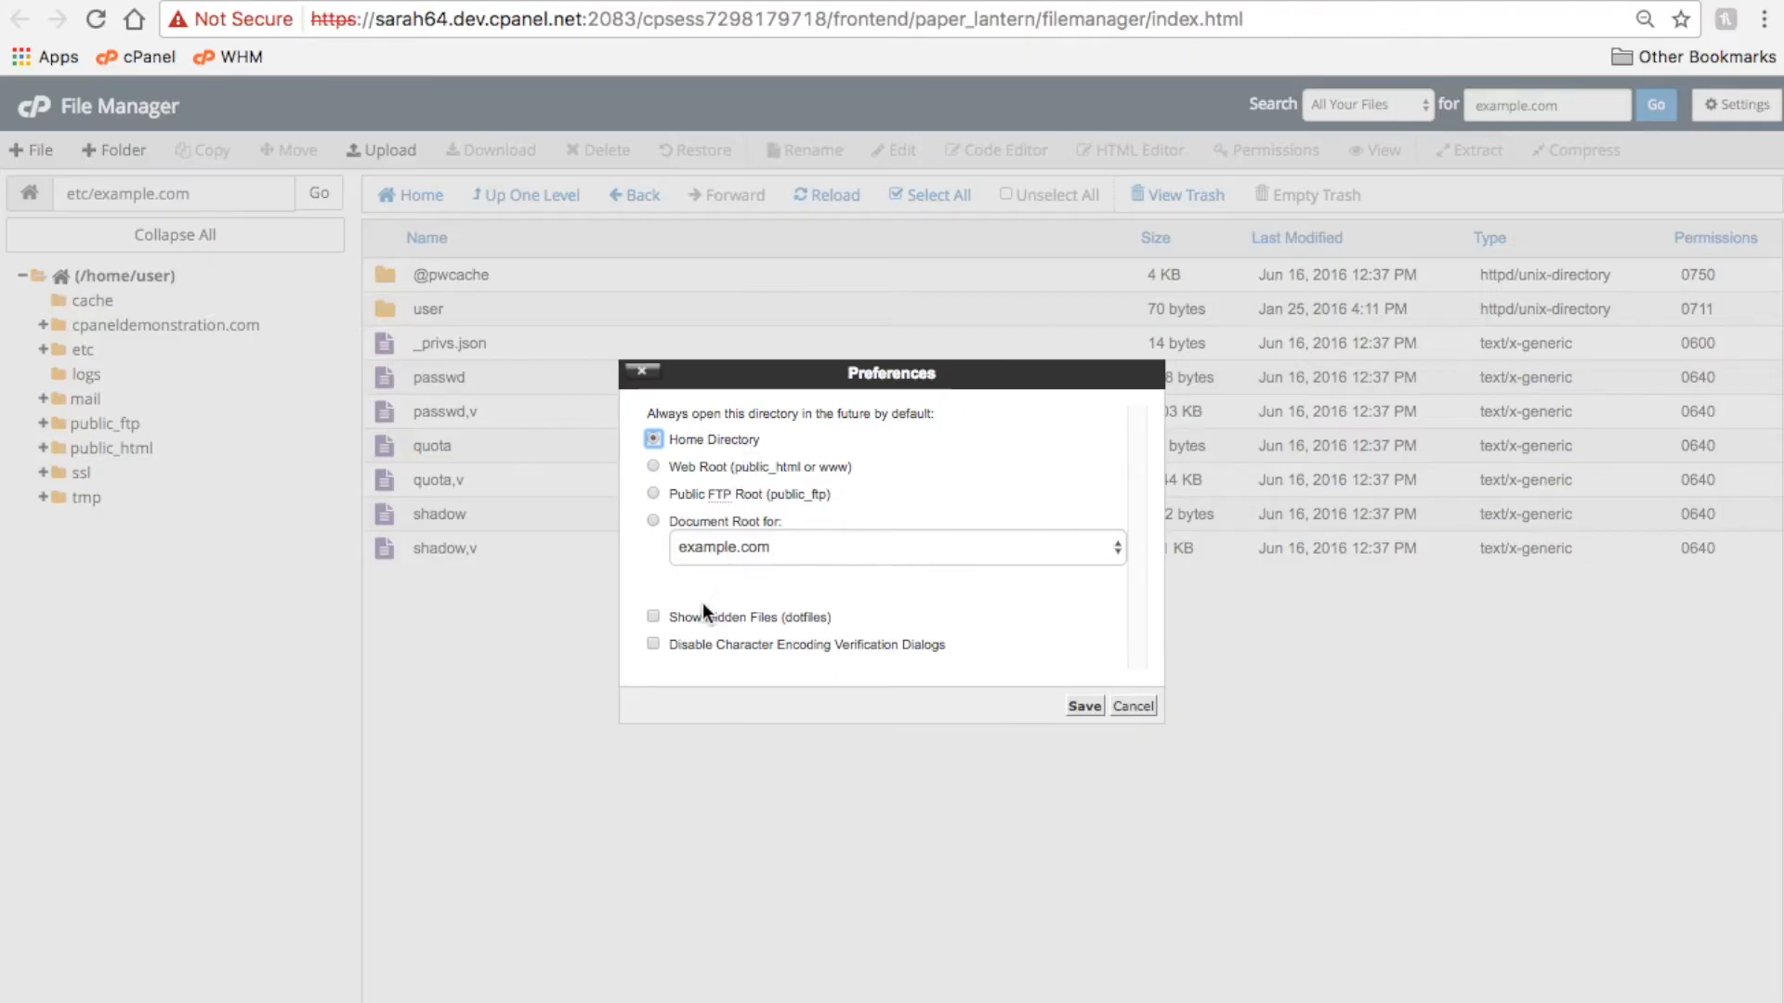
{"action": "mouse_move", "coordinate": [814, 626]}
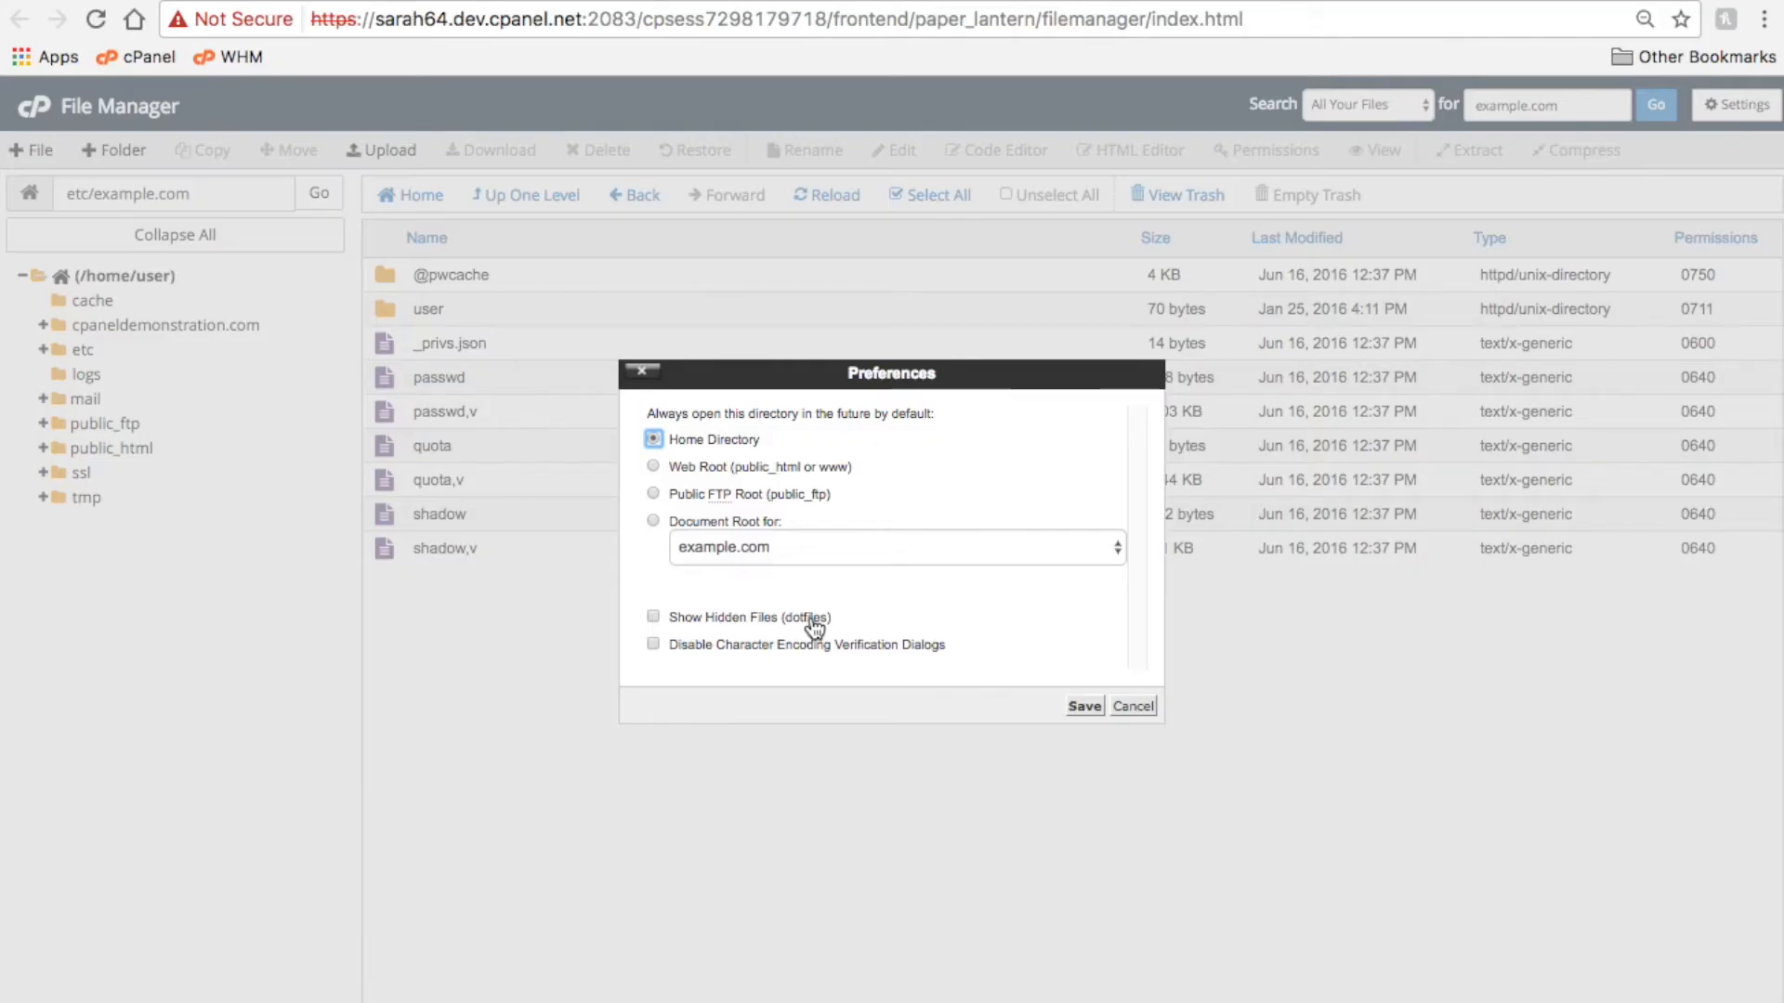
{"action": "mouse_move", "coordinate": [762, 652]}
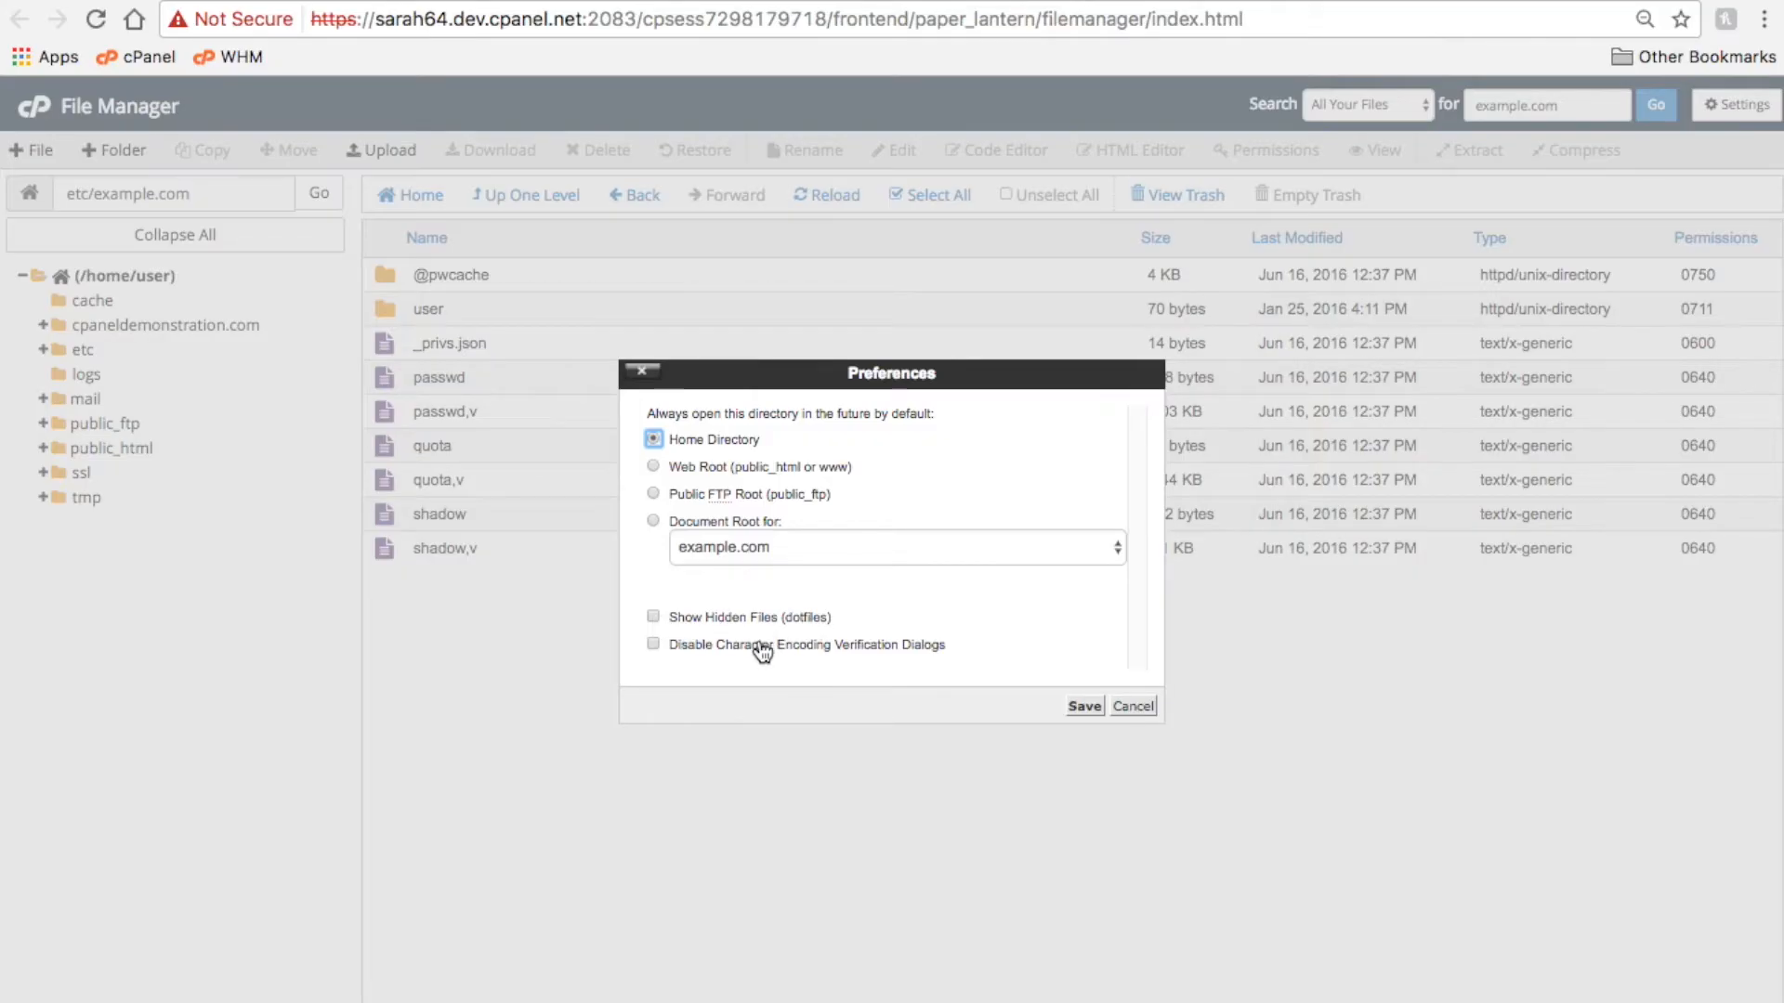
{"action": "mouse_move", "coordinate": [922, 659]}
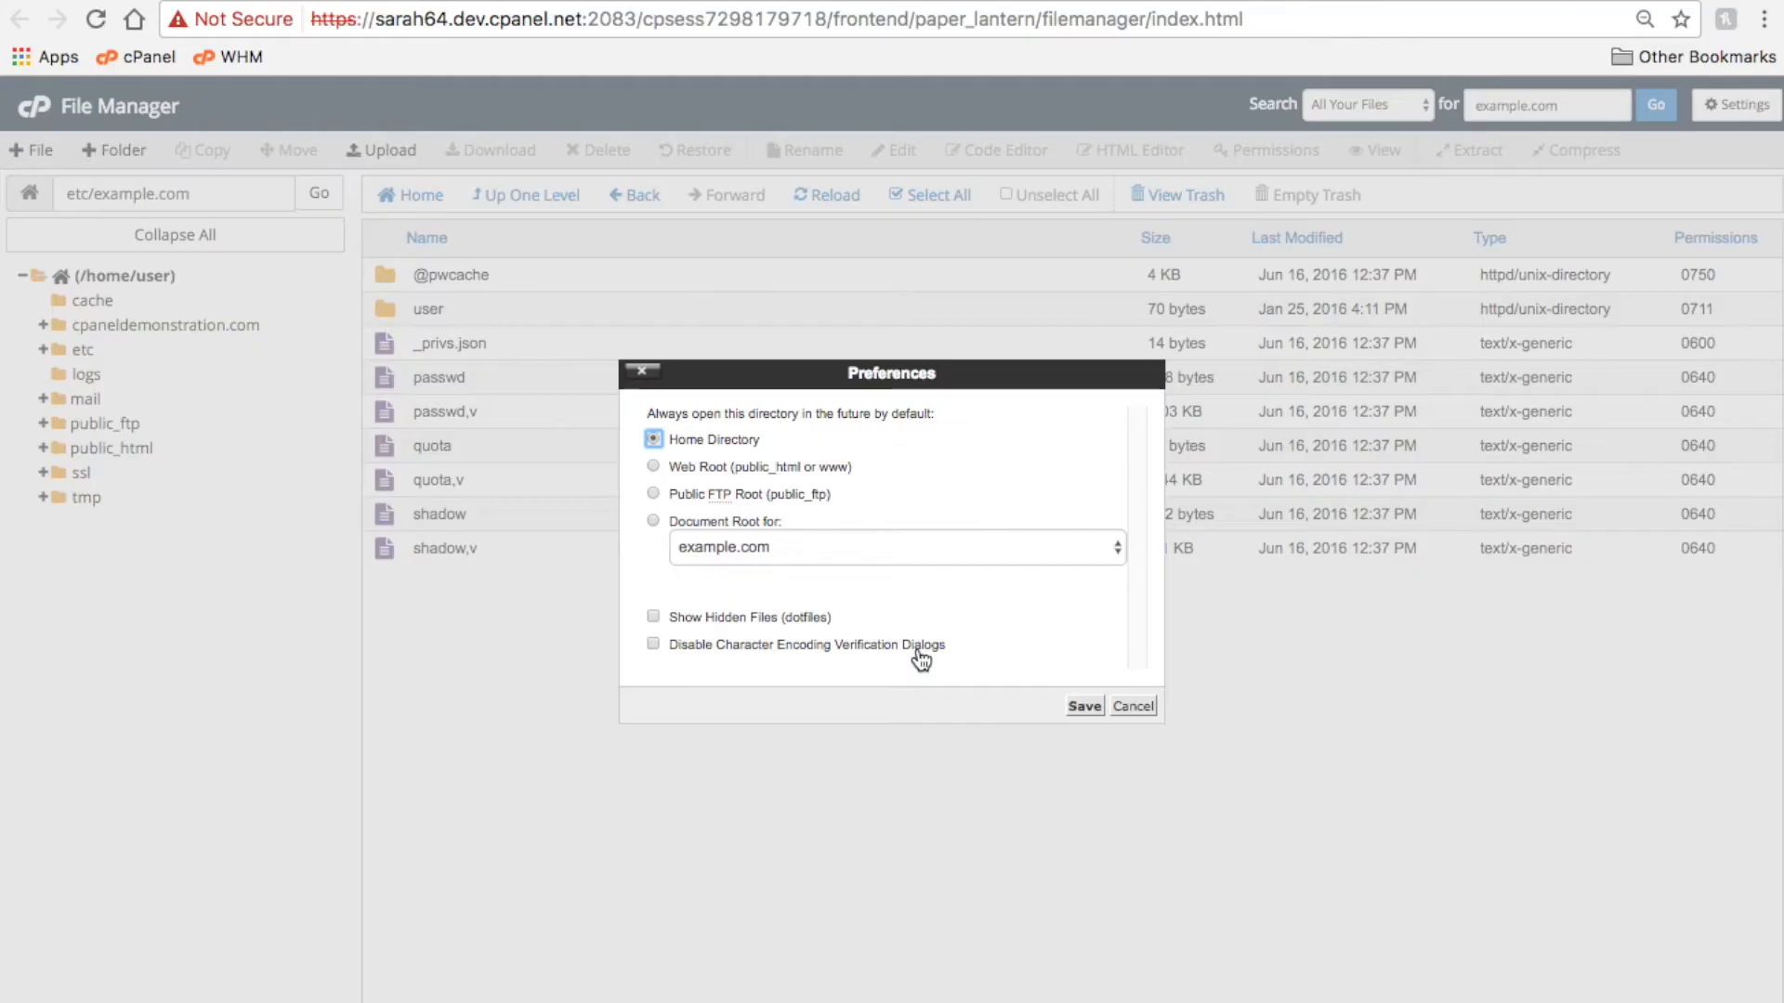
{"action": "left_click", "coordinate": [1082, 706]}
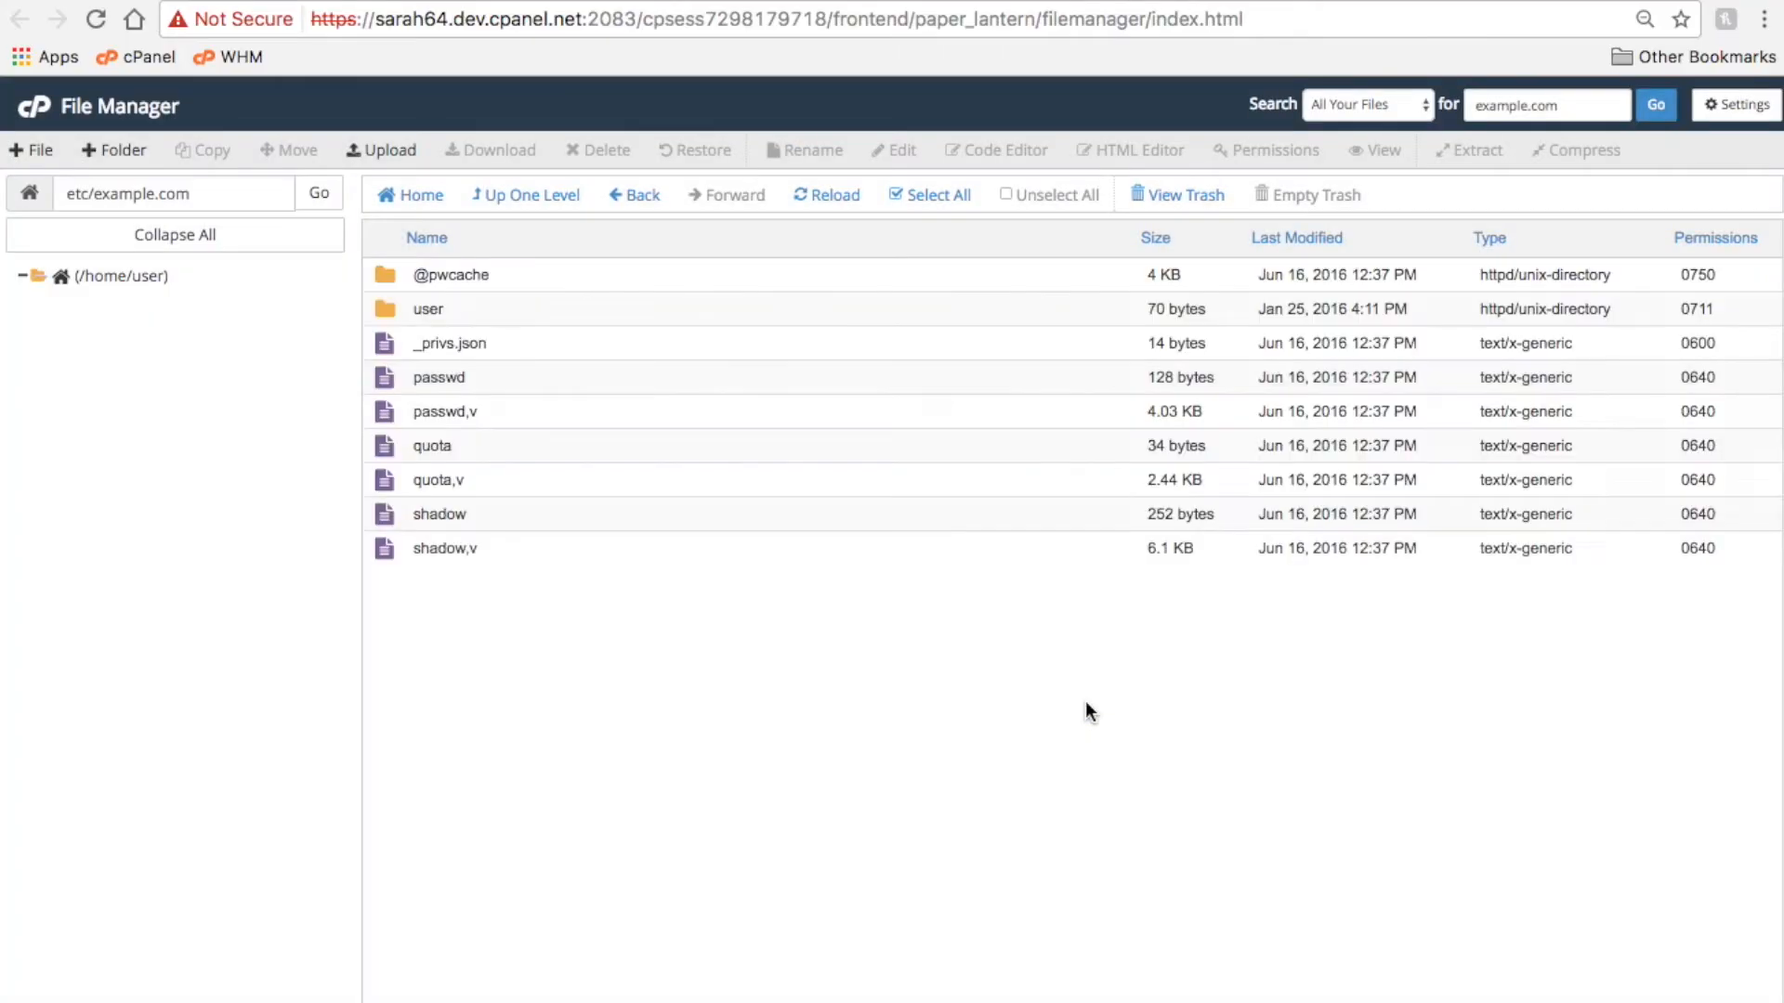
- Expand the home directory and public_html in the folder tree and open its fonts folder
{"action": "left_click", "coordinate": [20, 275]}
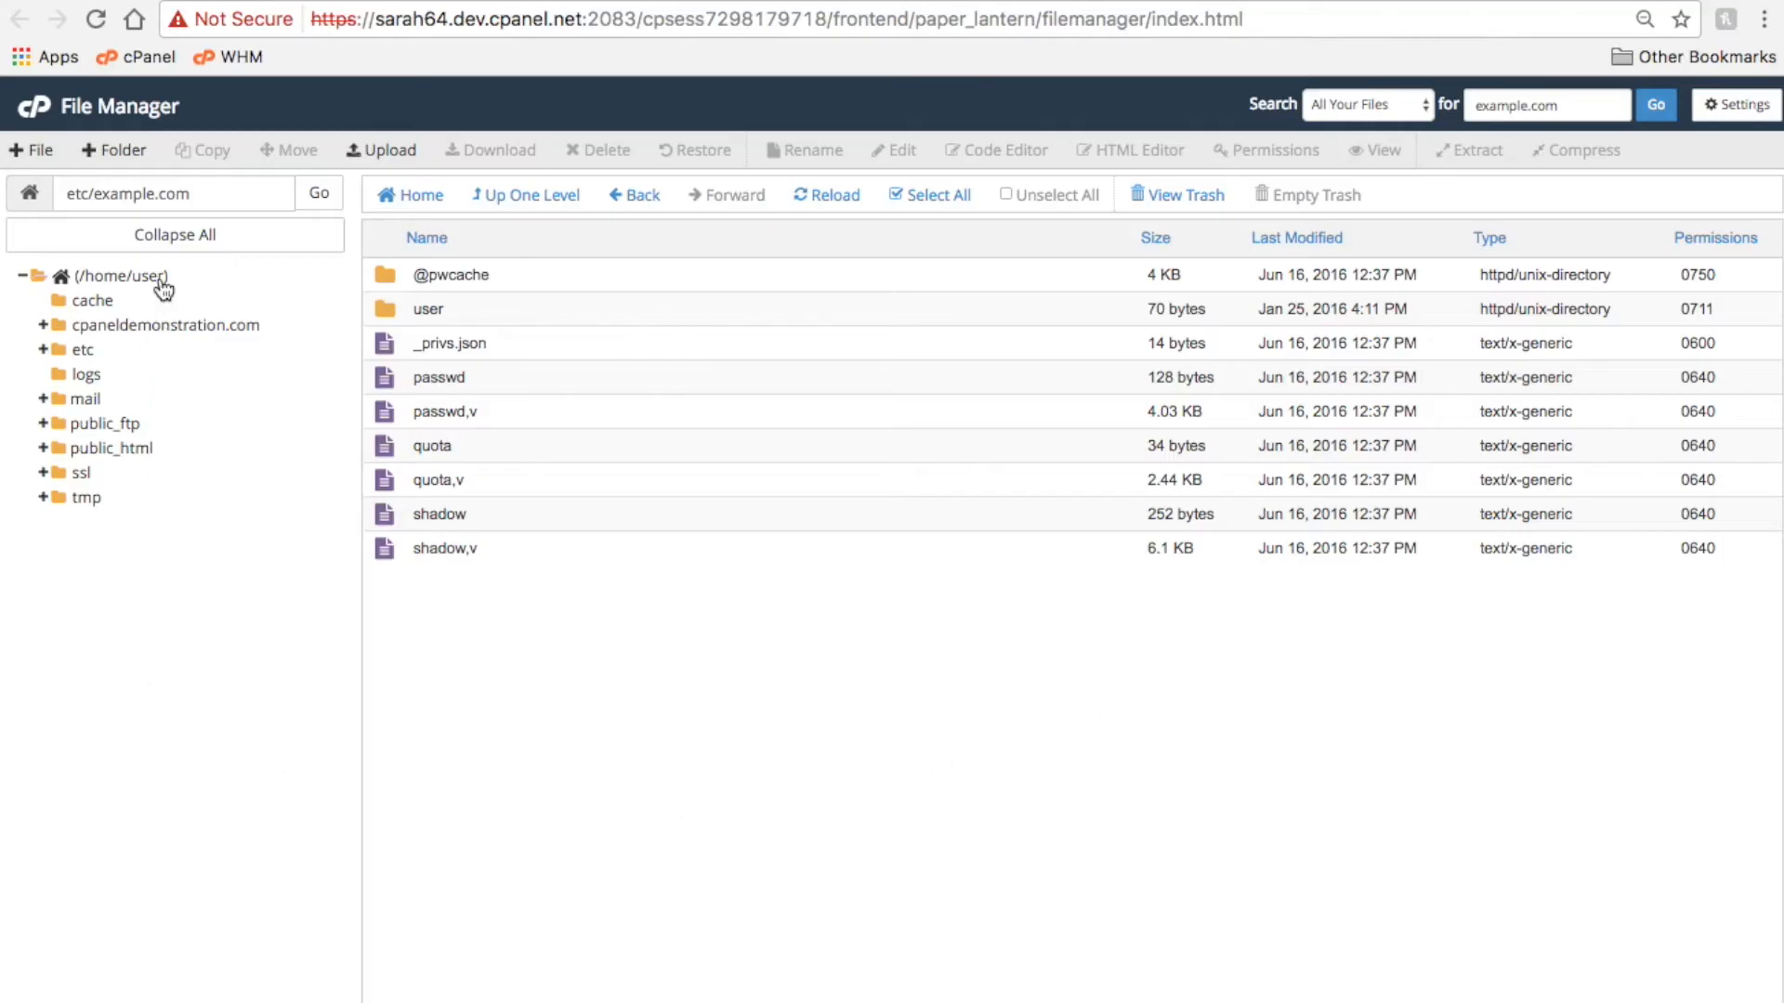
{"action": "mouse_move", "coordinate": [188, 342]}
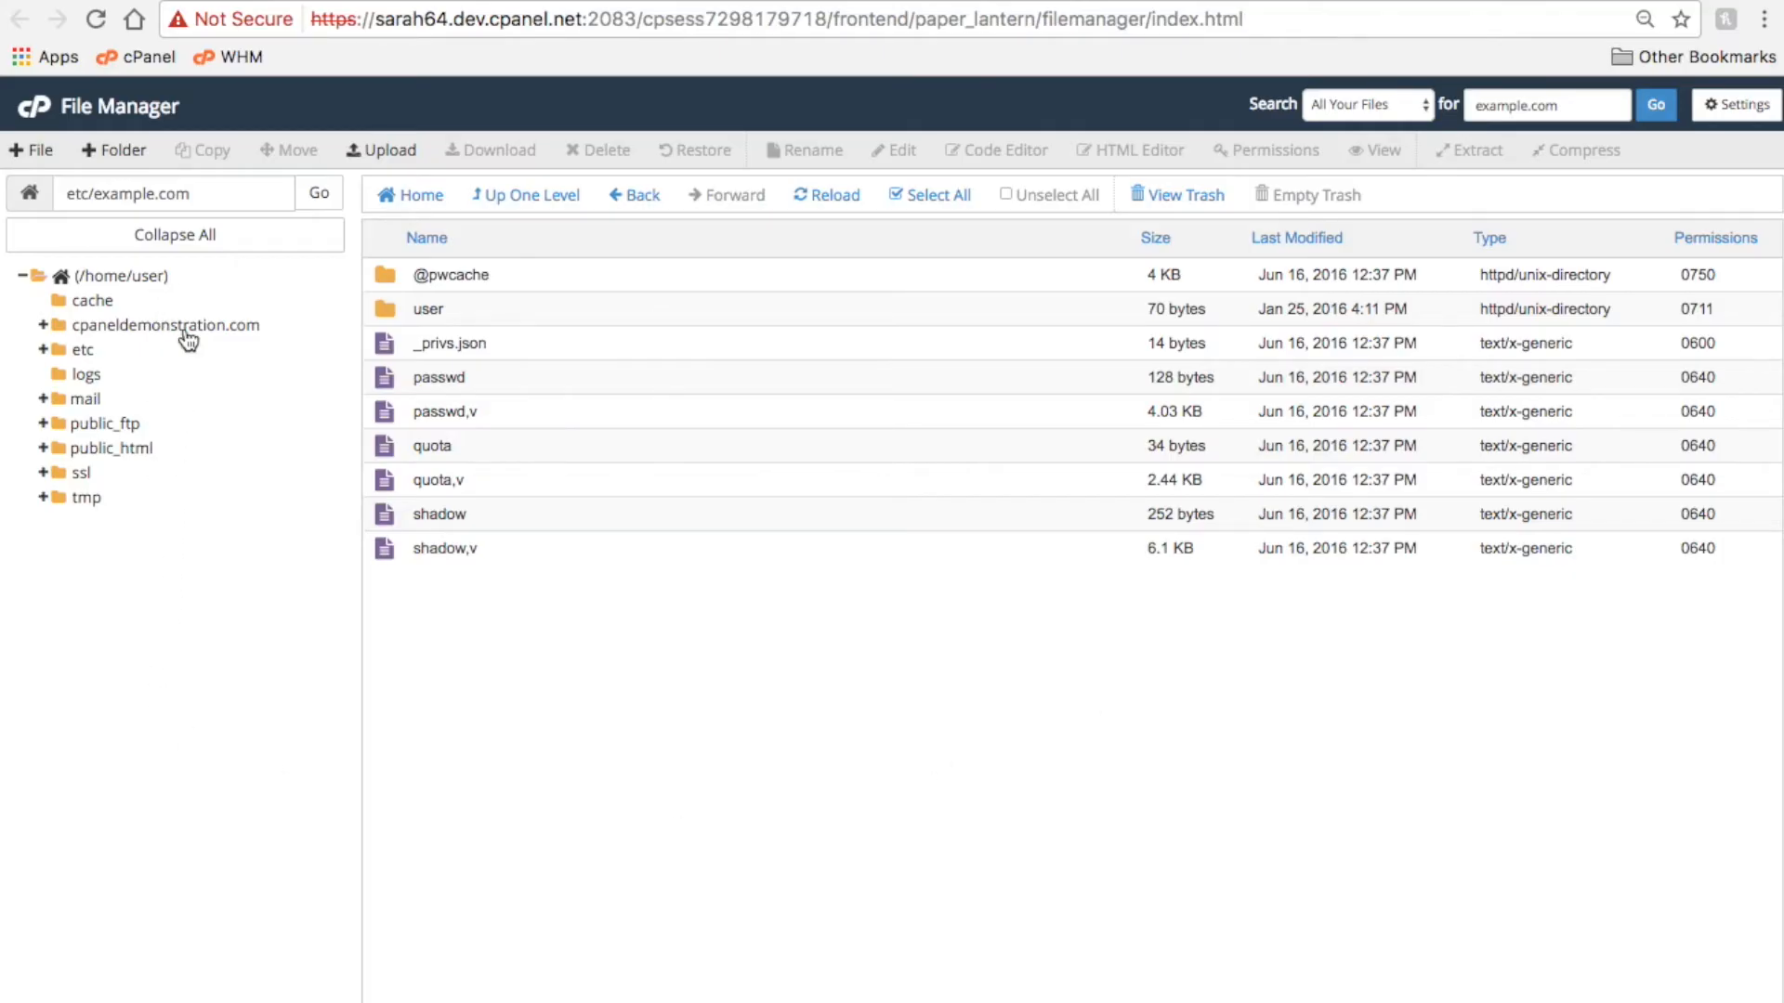
{"action": "mouse_move", "coordinate": [45, 457]}
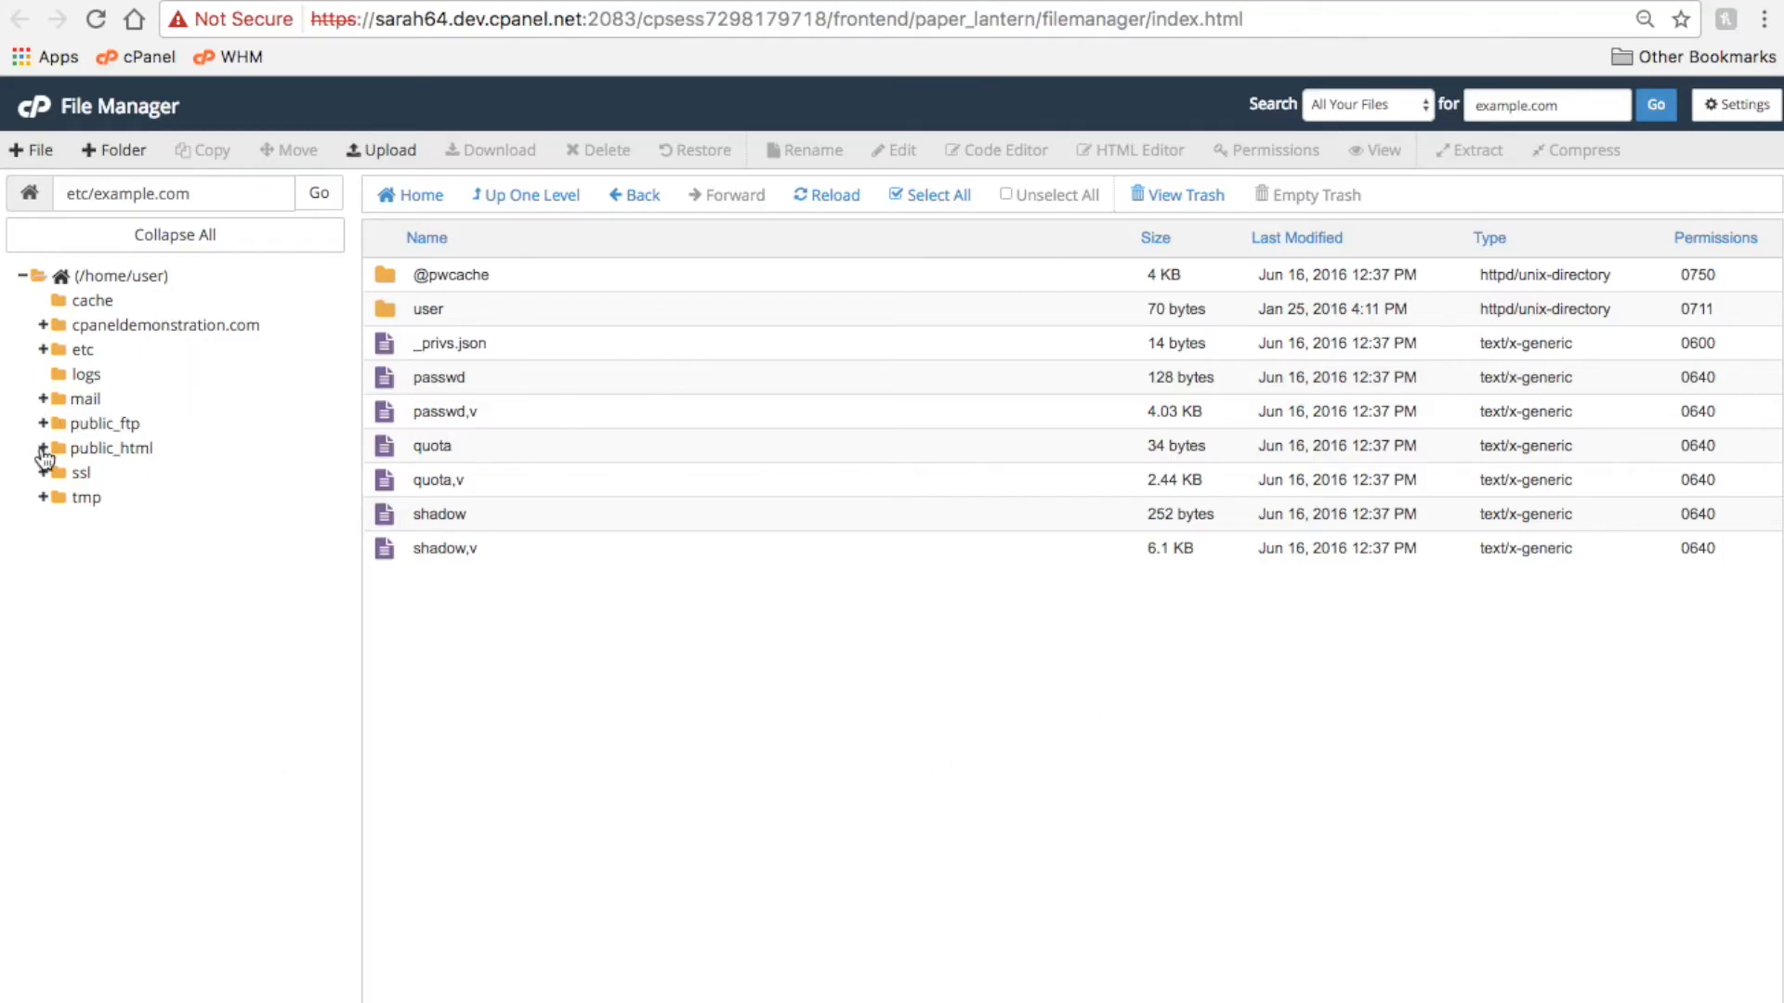
{"action": "left_click", "coordinate": [43, 448]}
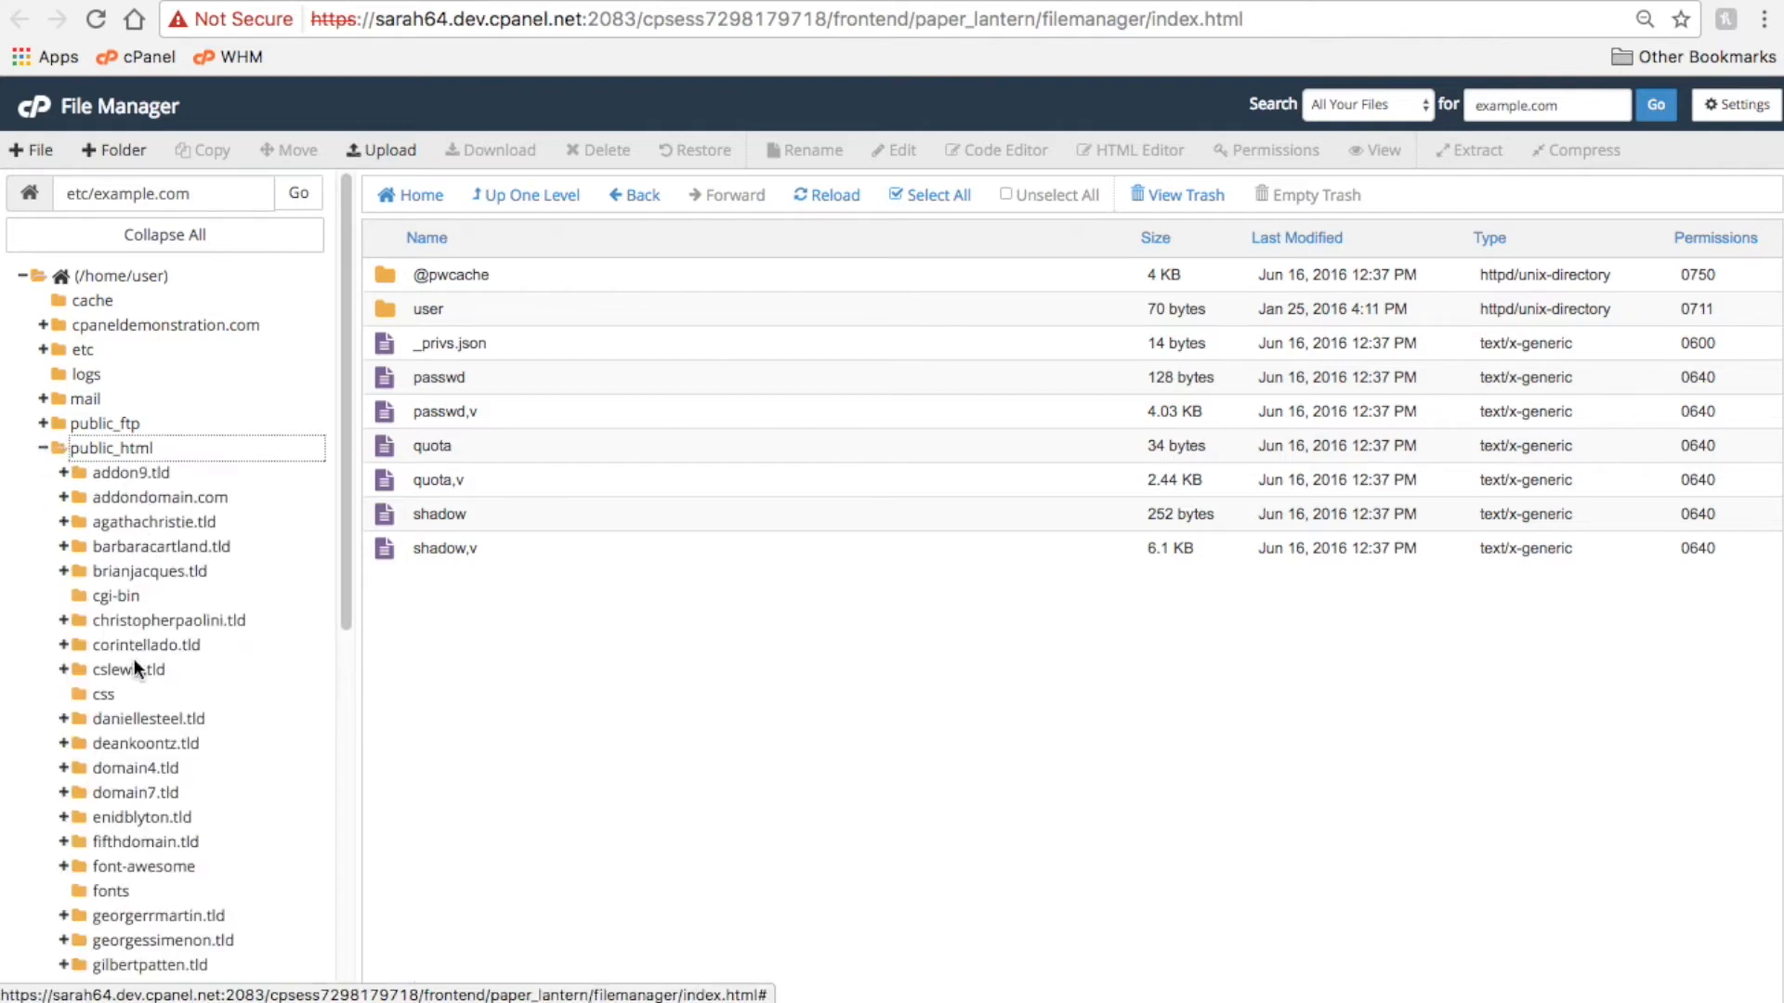
{"action": "left_click", "coordinate": [109, 890]}
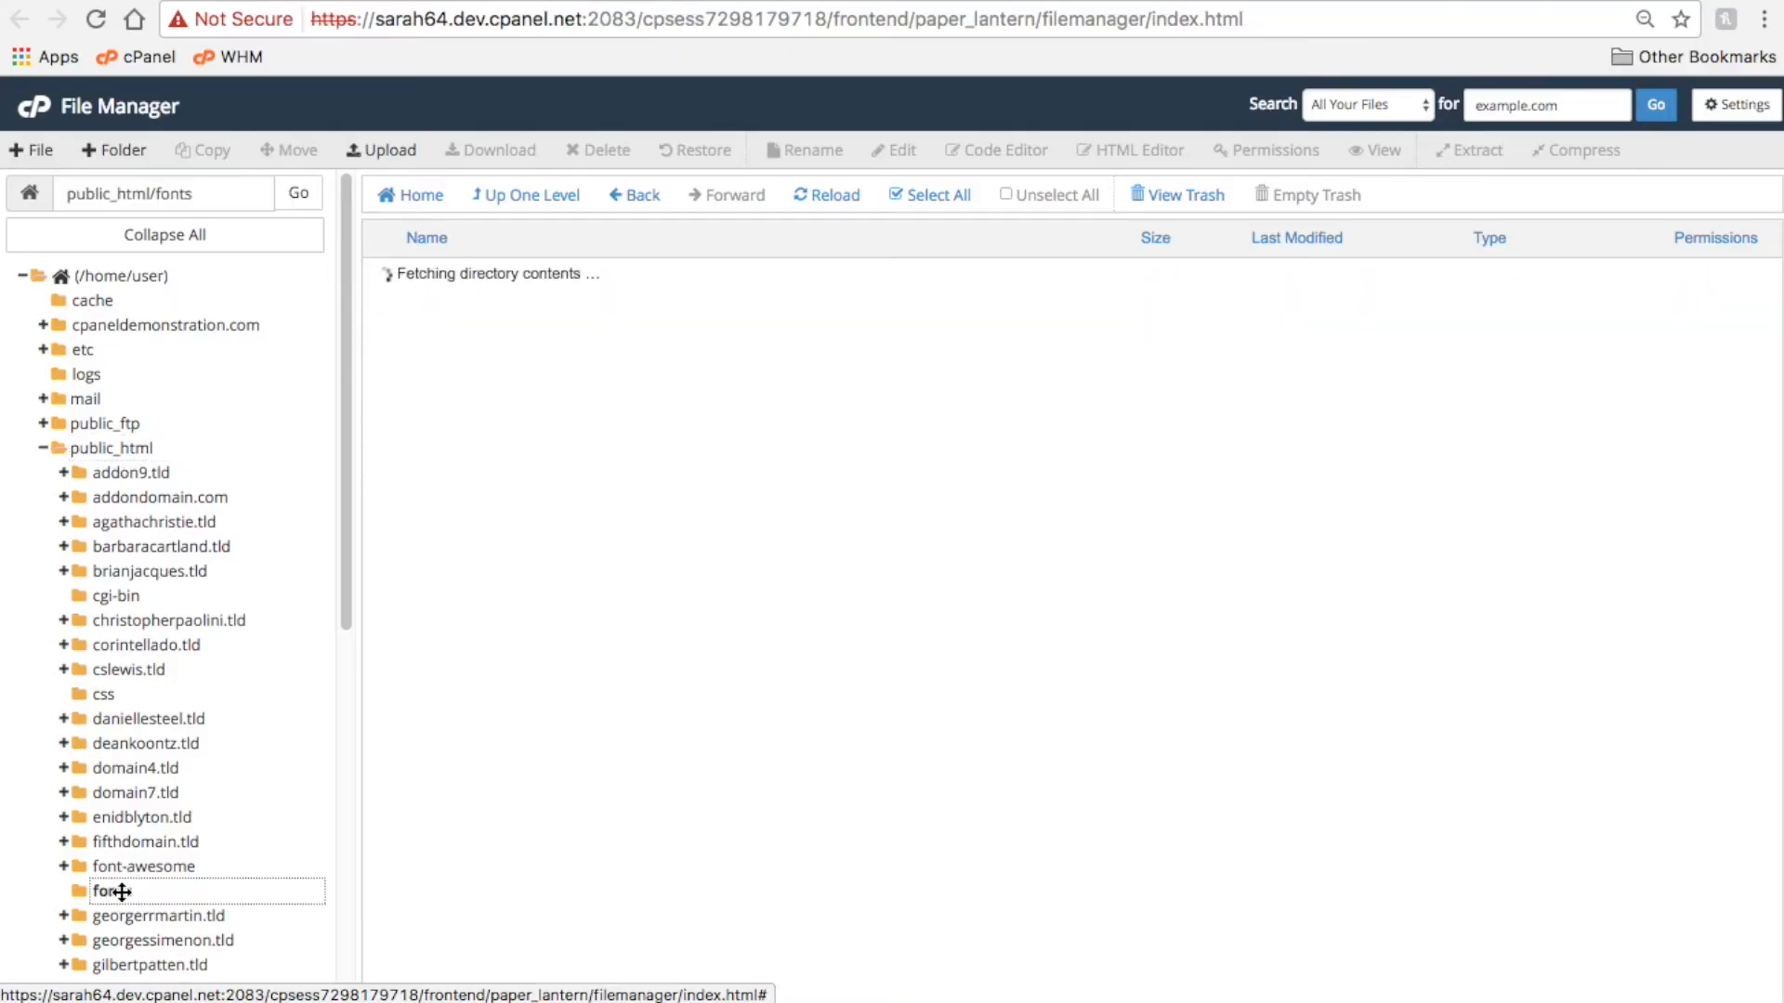
{"action": "left_click", "coordinate": [112, 890]}
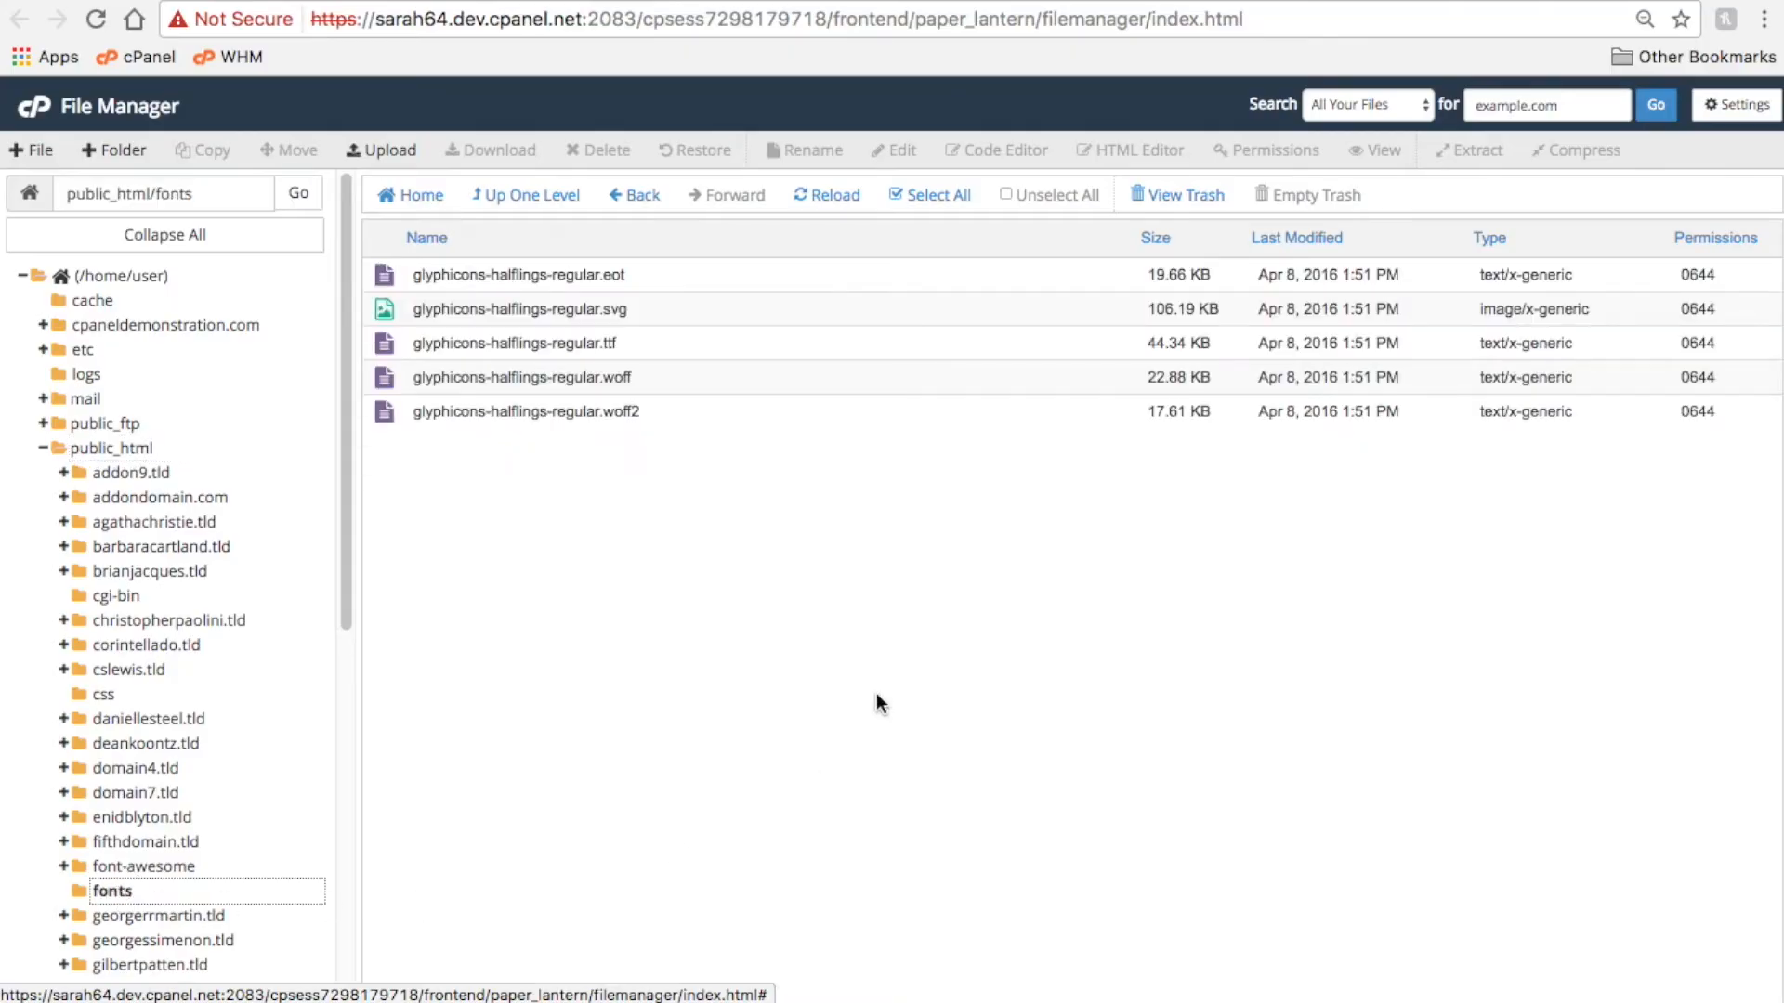
{"action": "mouse_move", "coordinate": [797, 559]}
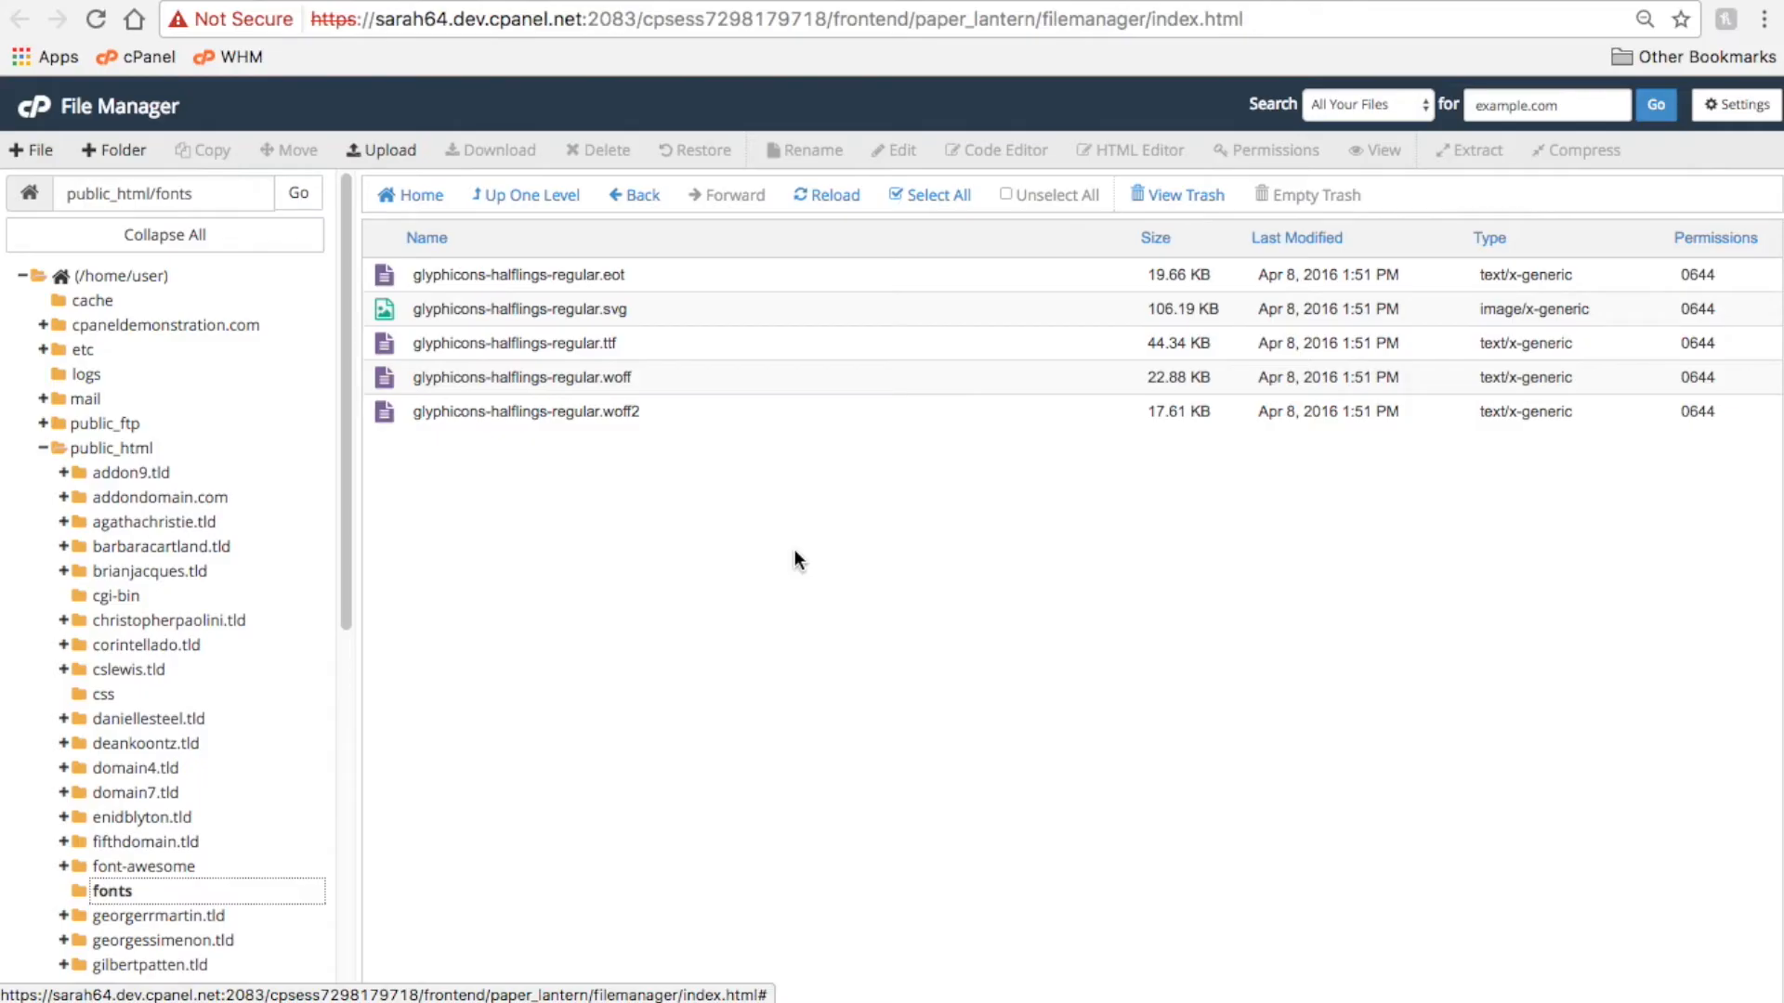
{"action": "mouse_move", "coordinate": [684, 271]}
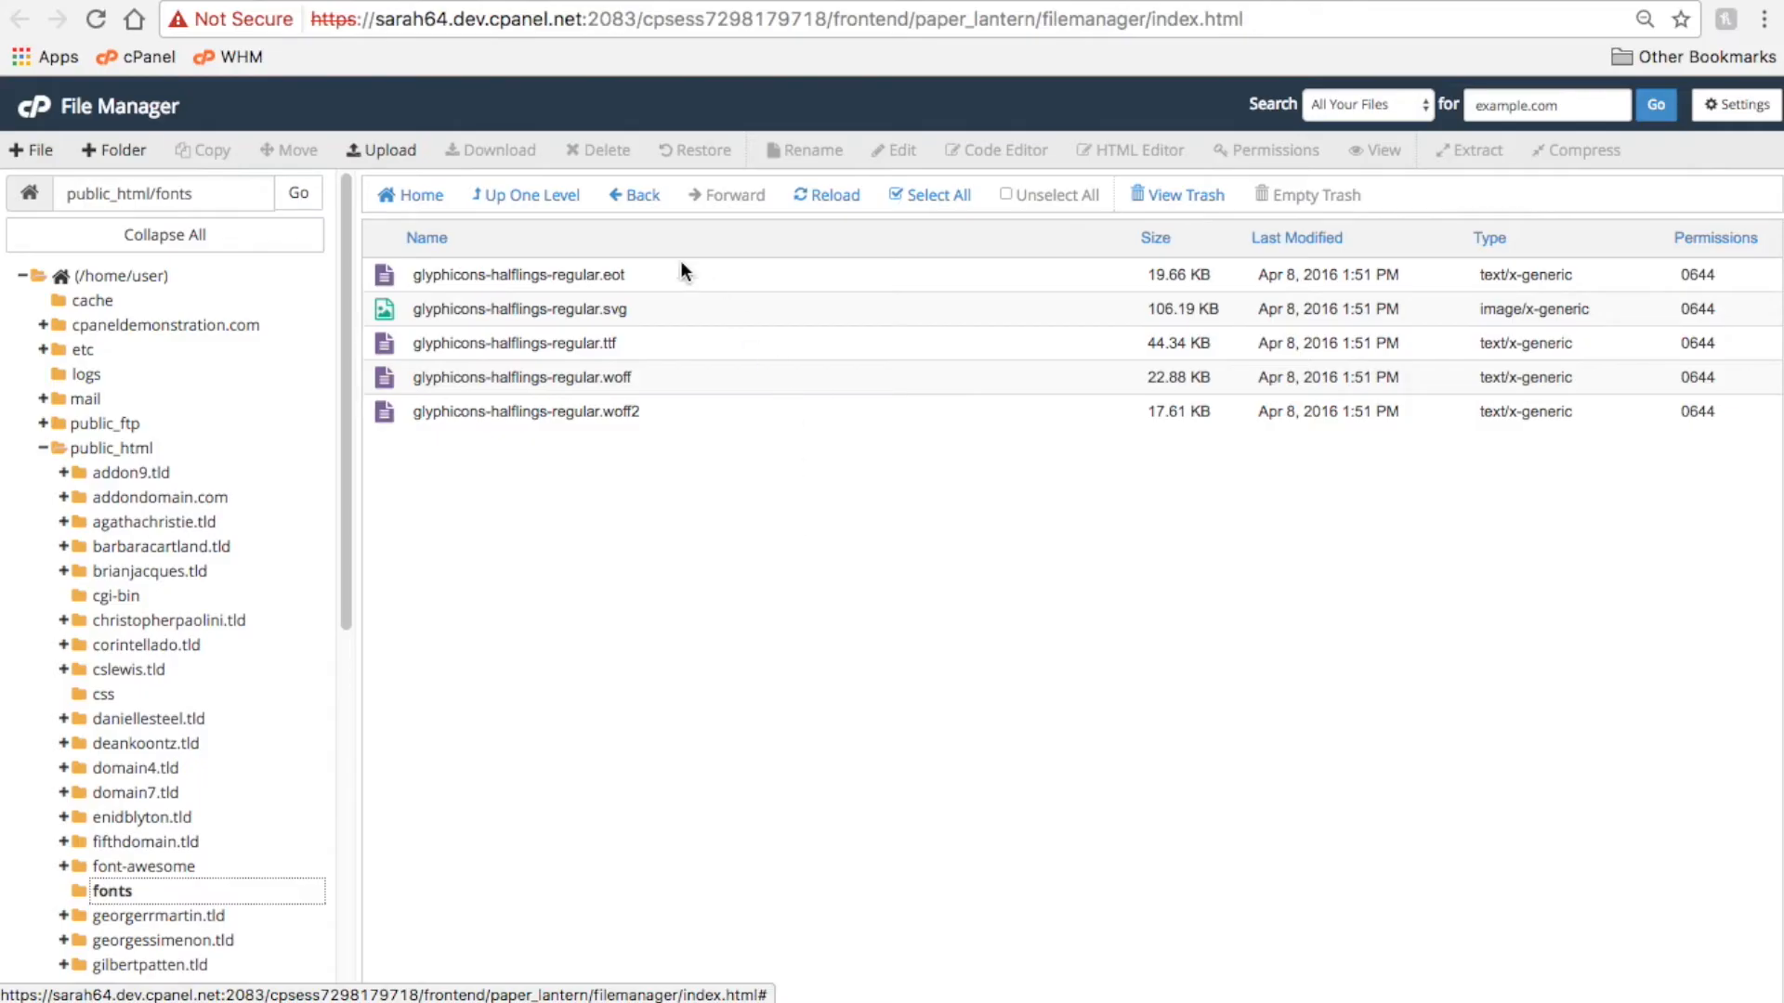
{"action": "left_click", "coordinate": [524, 195]}
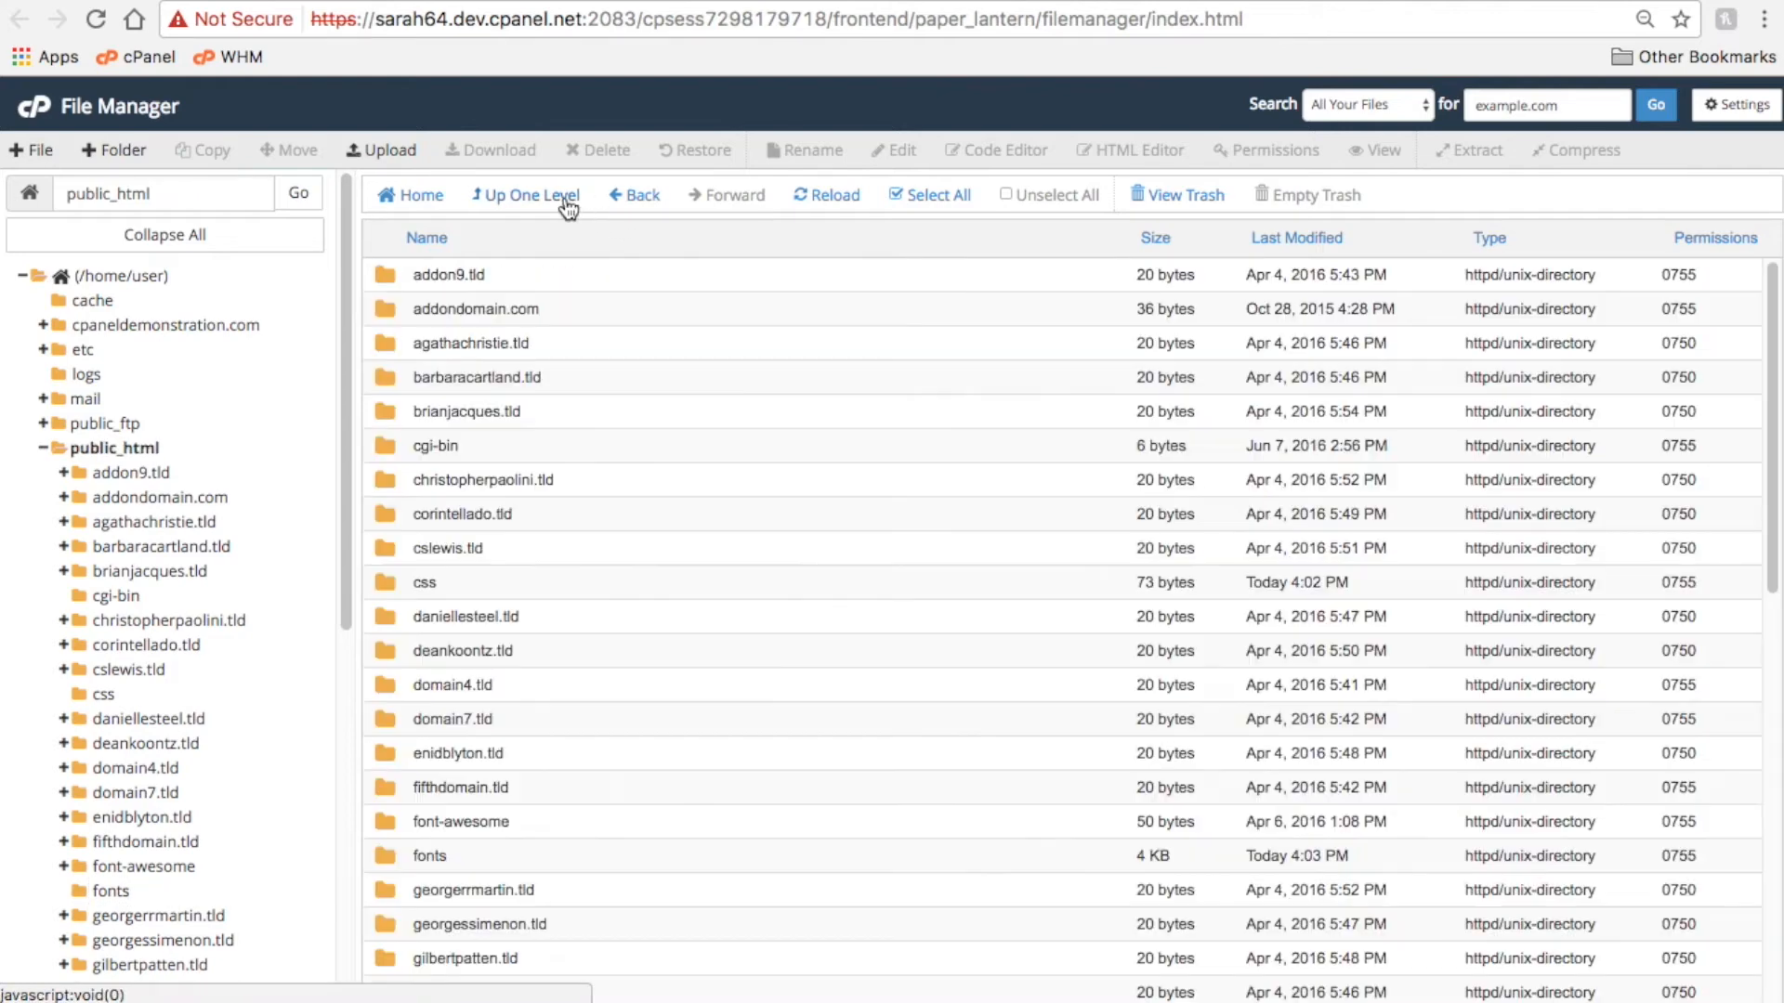
{"action": "double_click", "coordinate": [429, 855]}
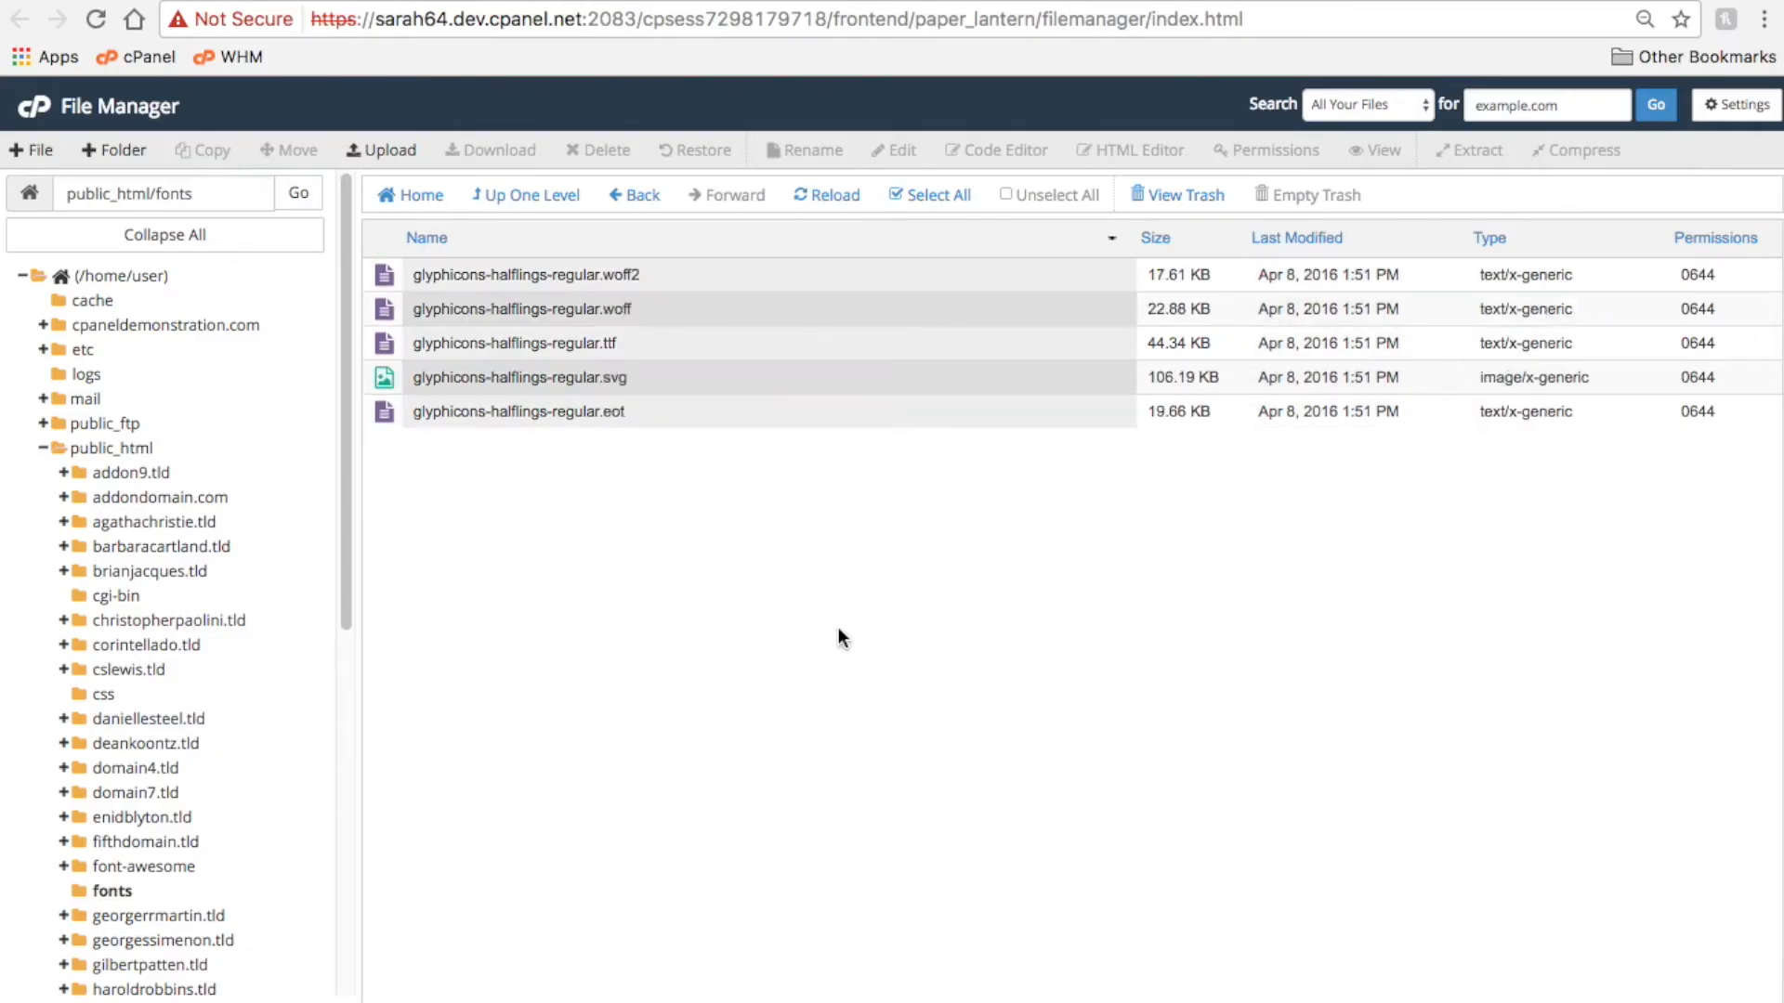
{"action": "mouse_move", "coordinate": [835, 693]}
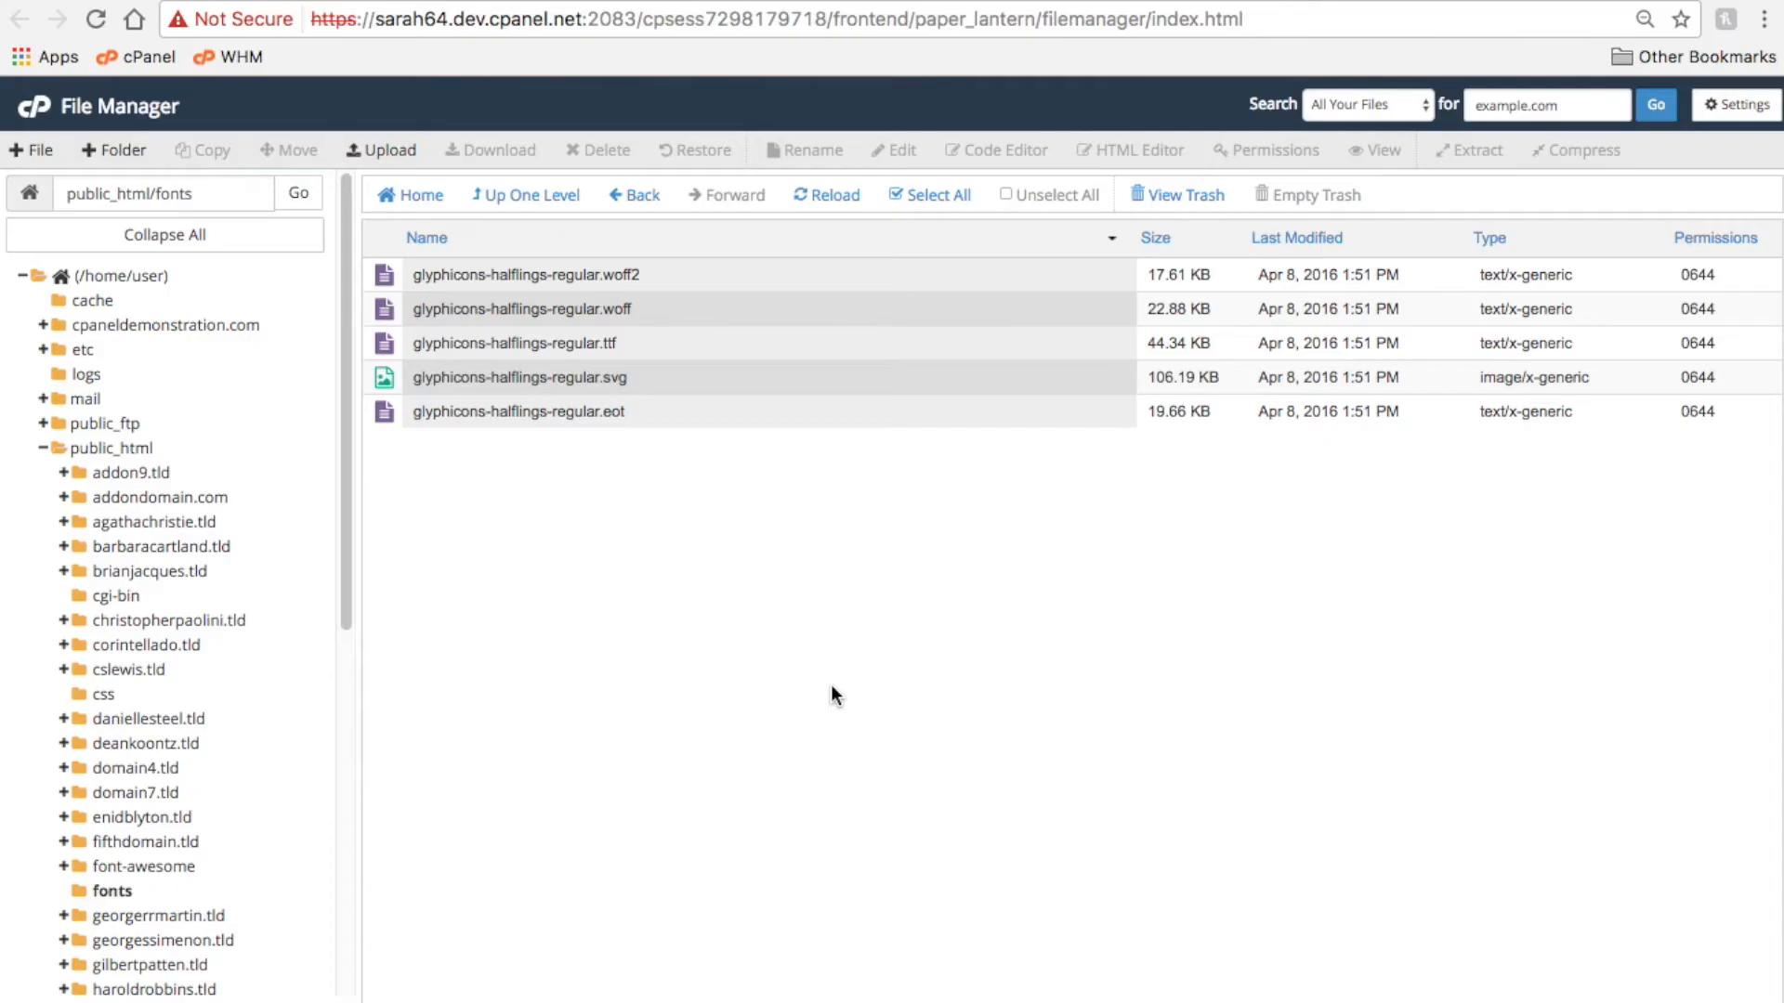
{"action": "left_click", "coordinate": [633, 195]}
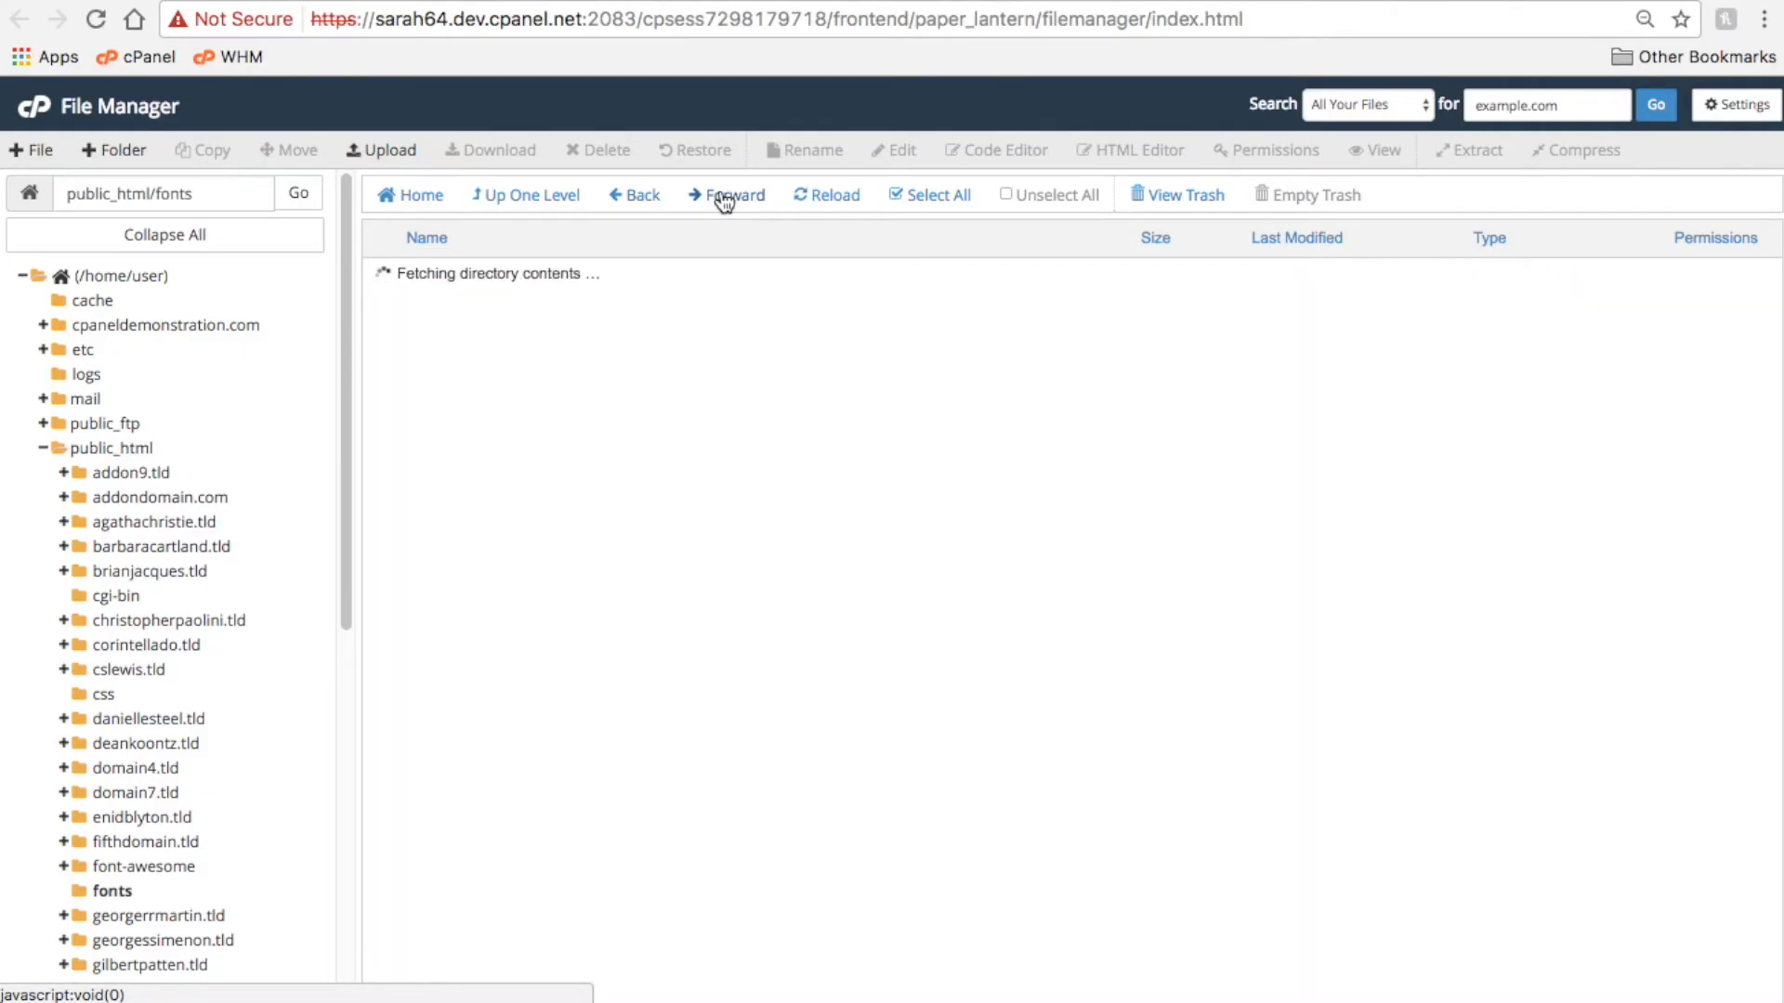
{"action": "mouse_move", "coordinate": [825, 195]}
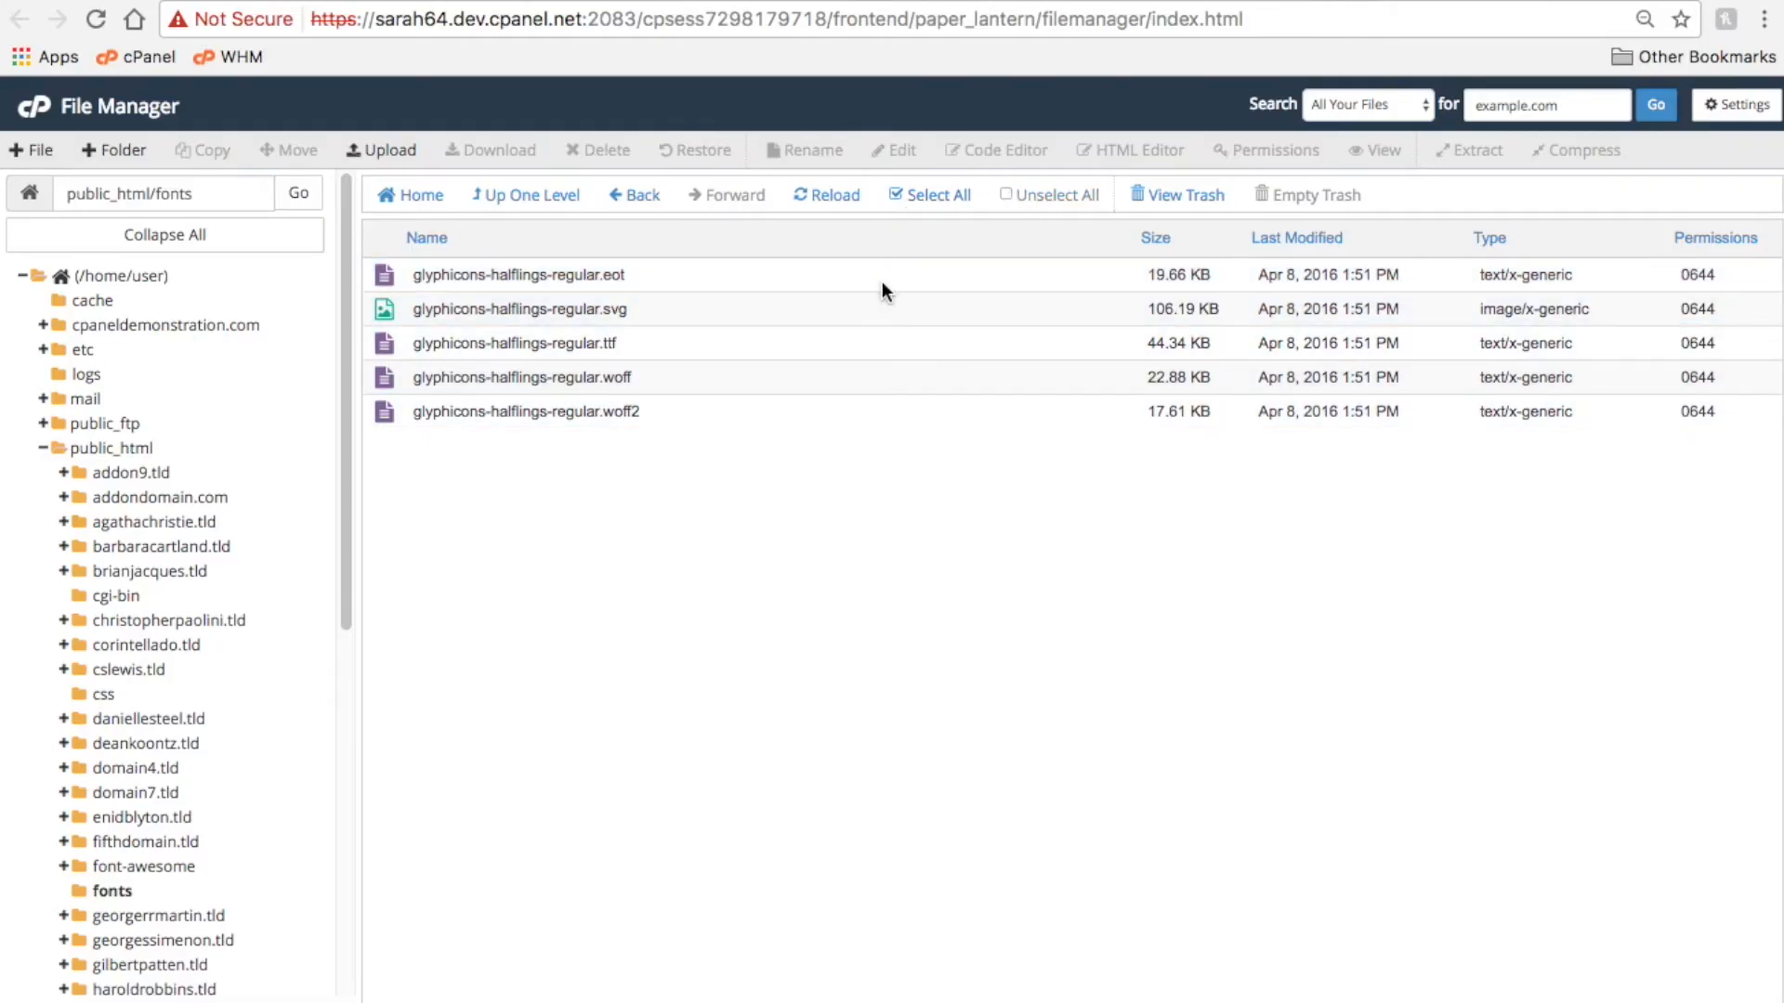
- Select several font files, then single out only glyphicons-halflings-regular.ttf
{"action": "left_click", "coordinate": [929, 195]}
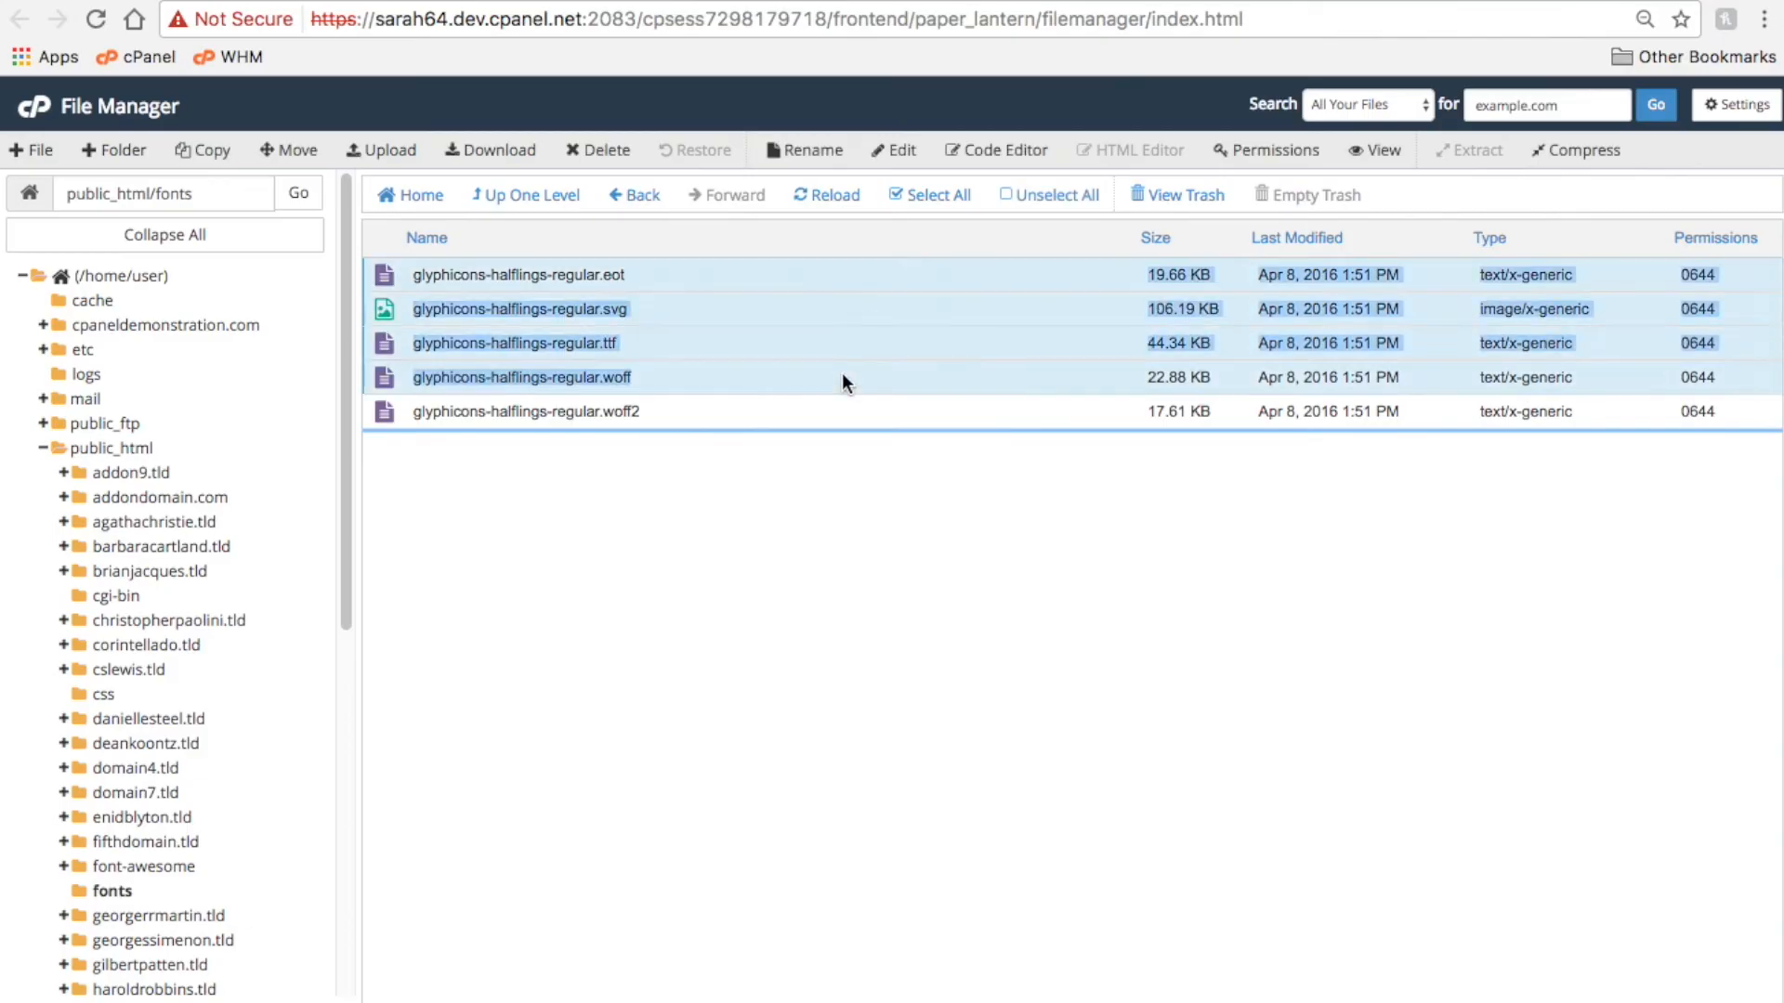
{"action": "left_click", "coordinate": [515, 342]}
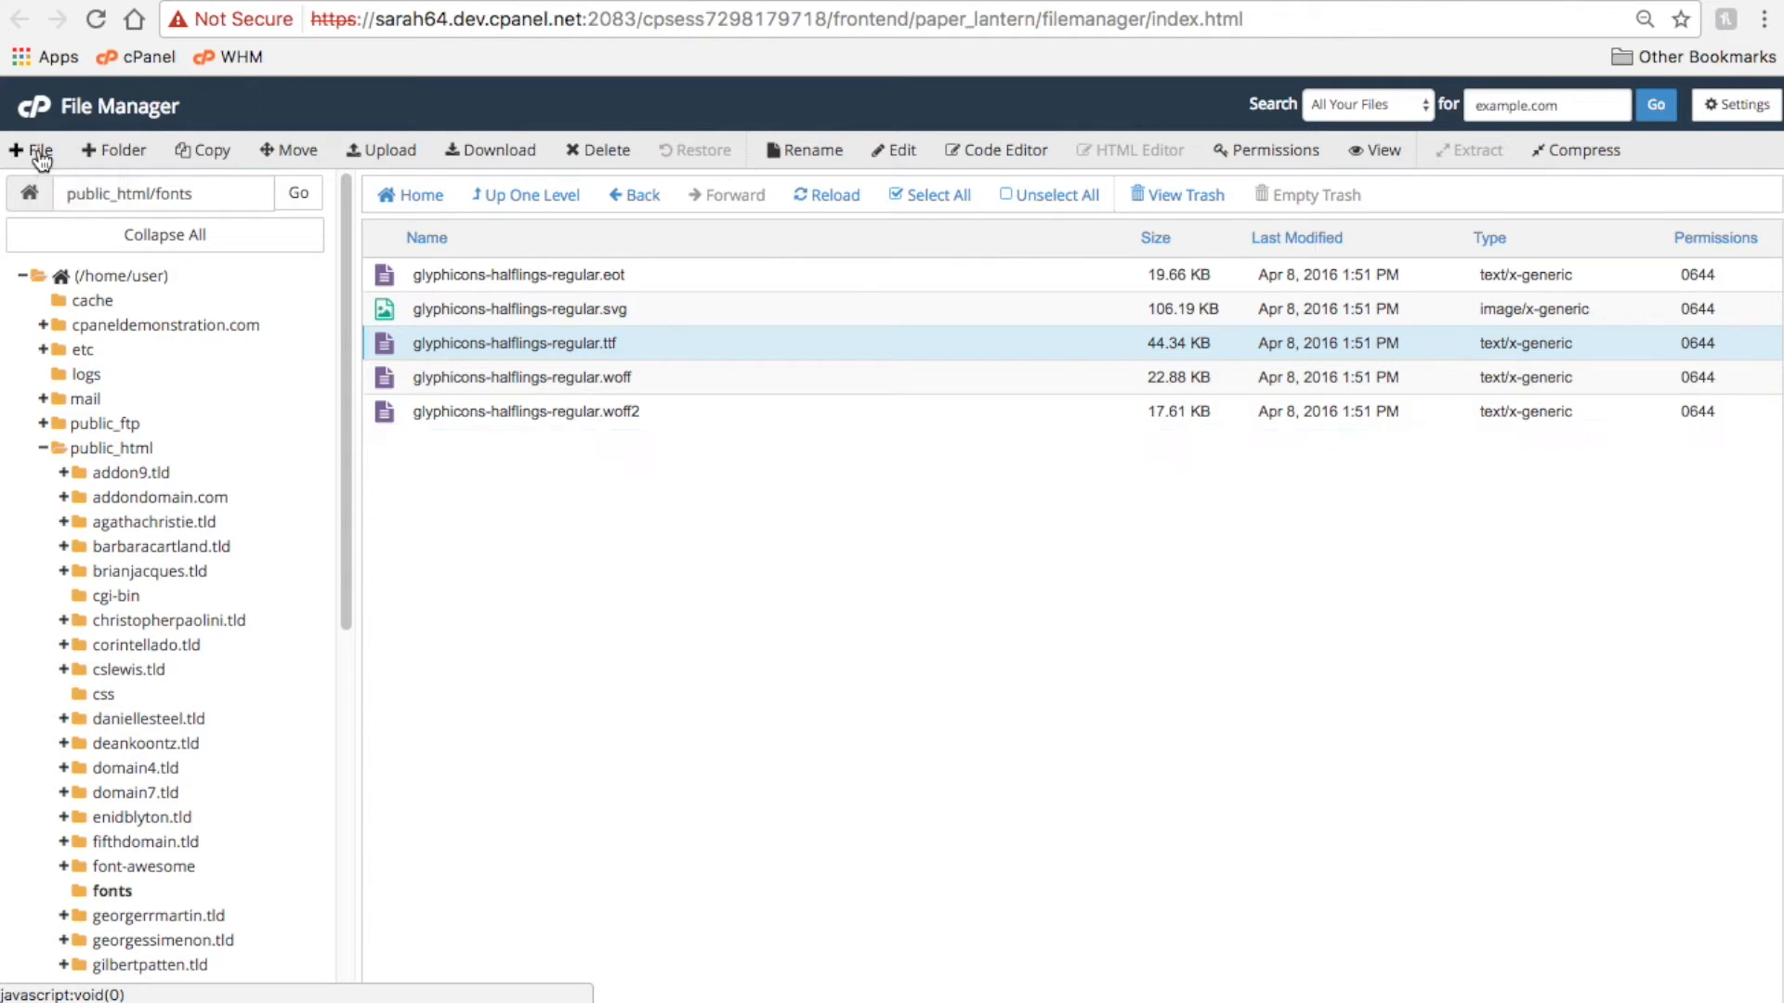
- Create a new empty file named rank.and in public_html/fonts
{"action": "left_click", "coordinate": [32, 149]}
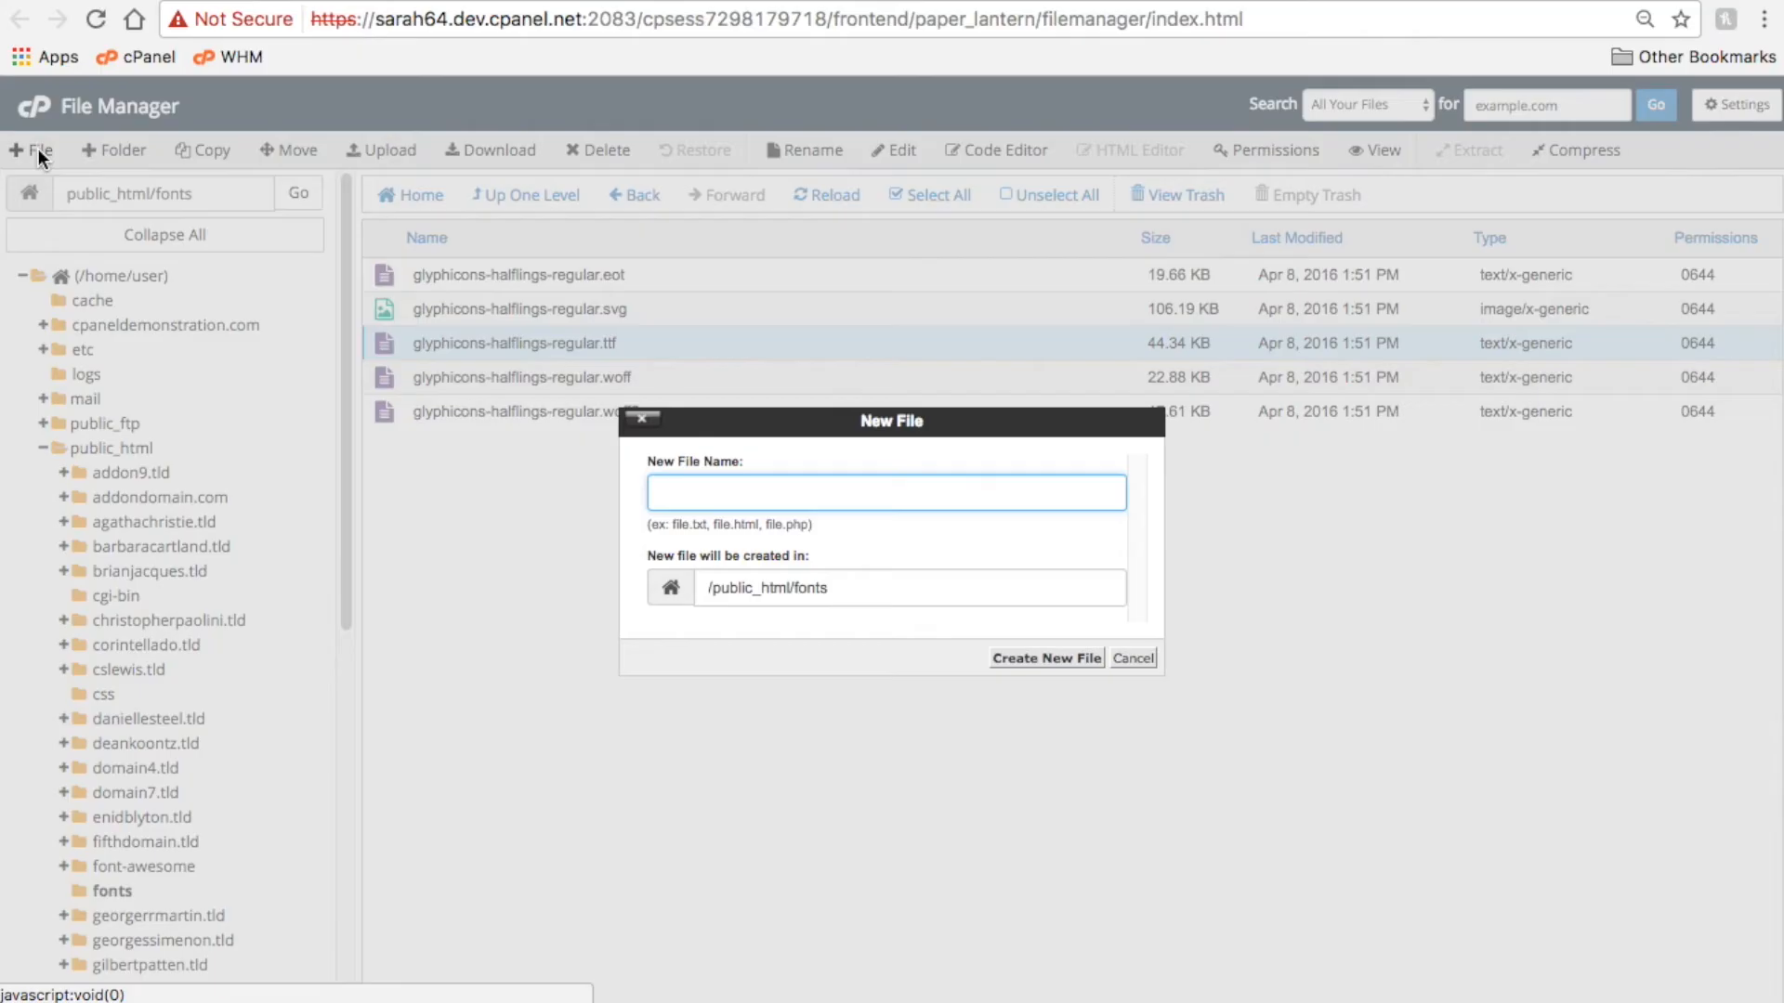
{"action": "type", "text": "rank.and"}
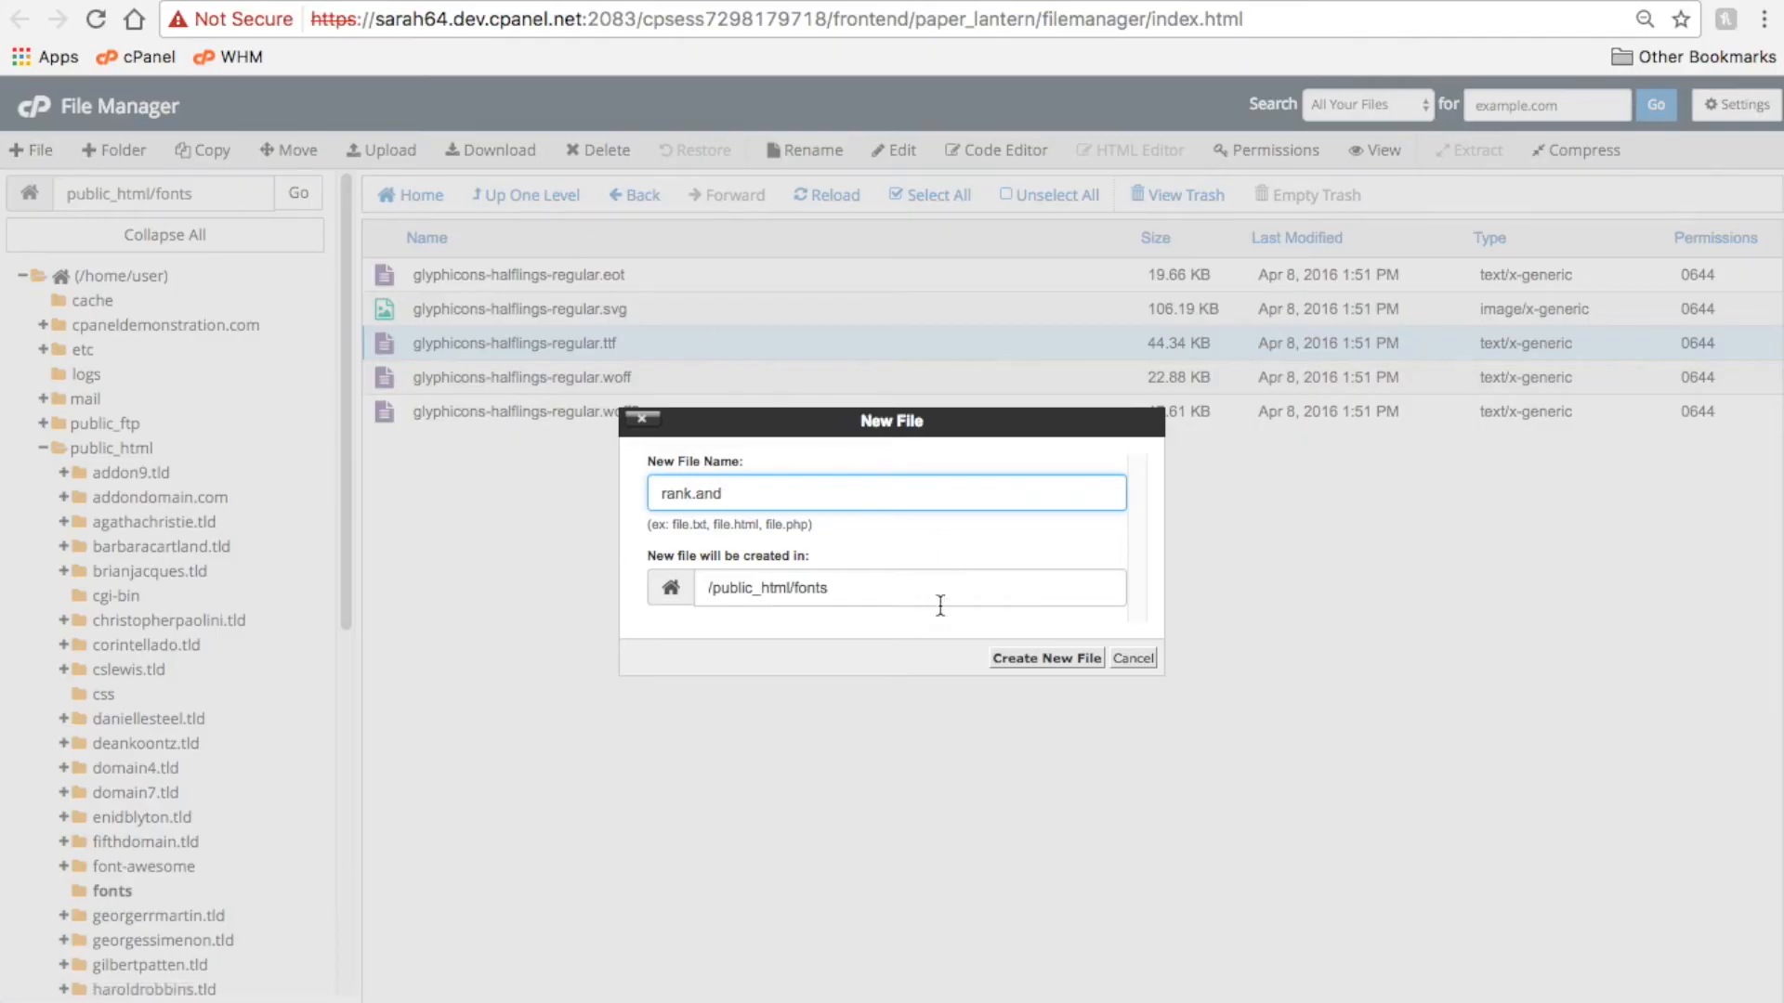
{"action": "left_click", "coordinate": [1044, 658]}
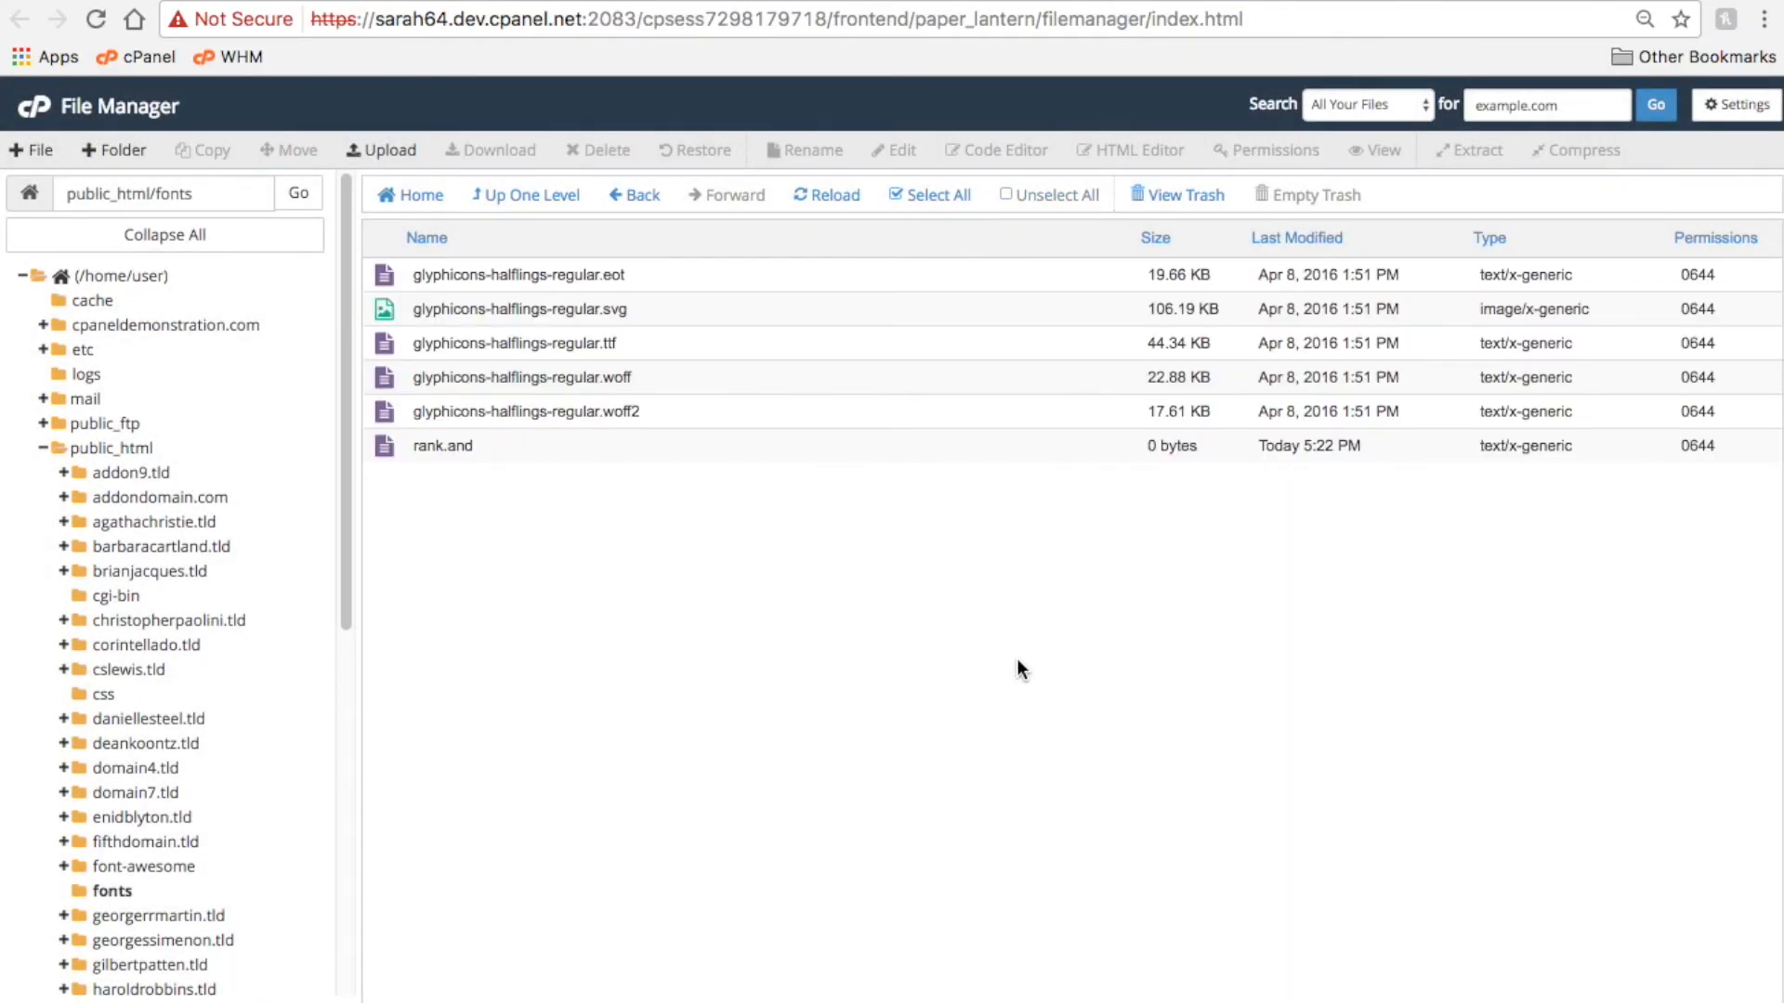
{"action": "mouse_move", "coordinate": [825, 617]}
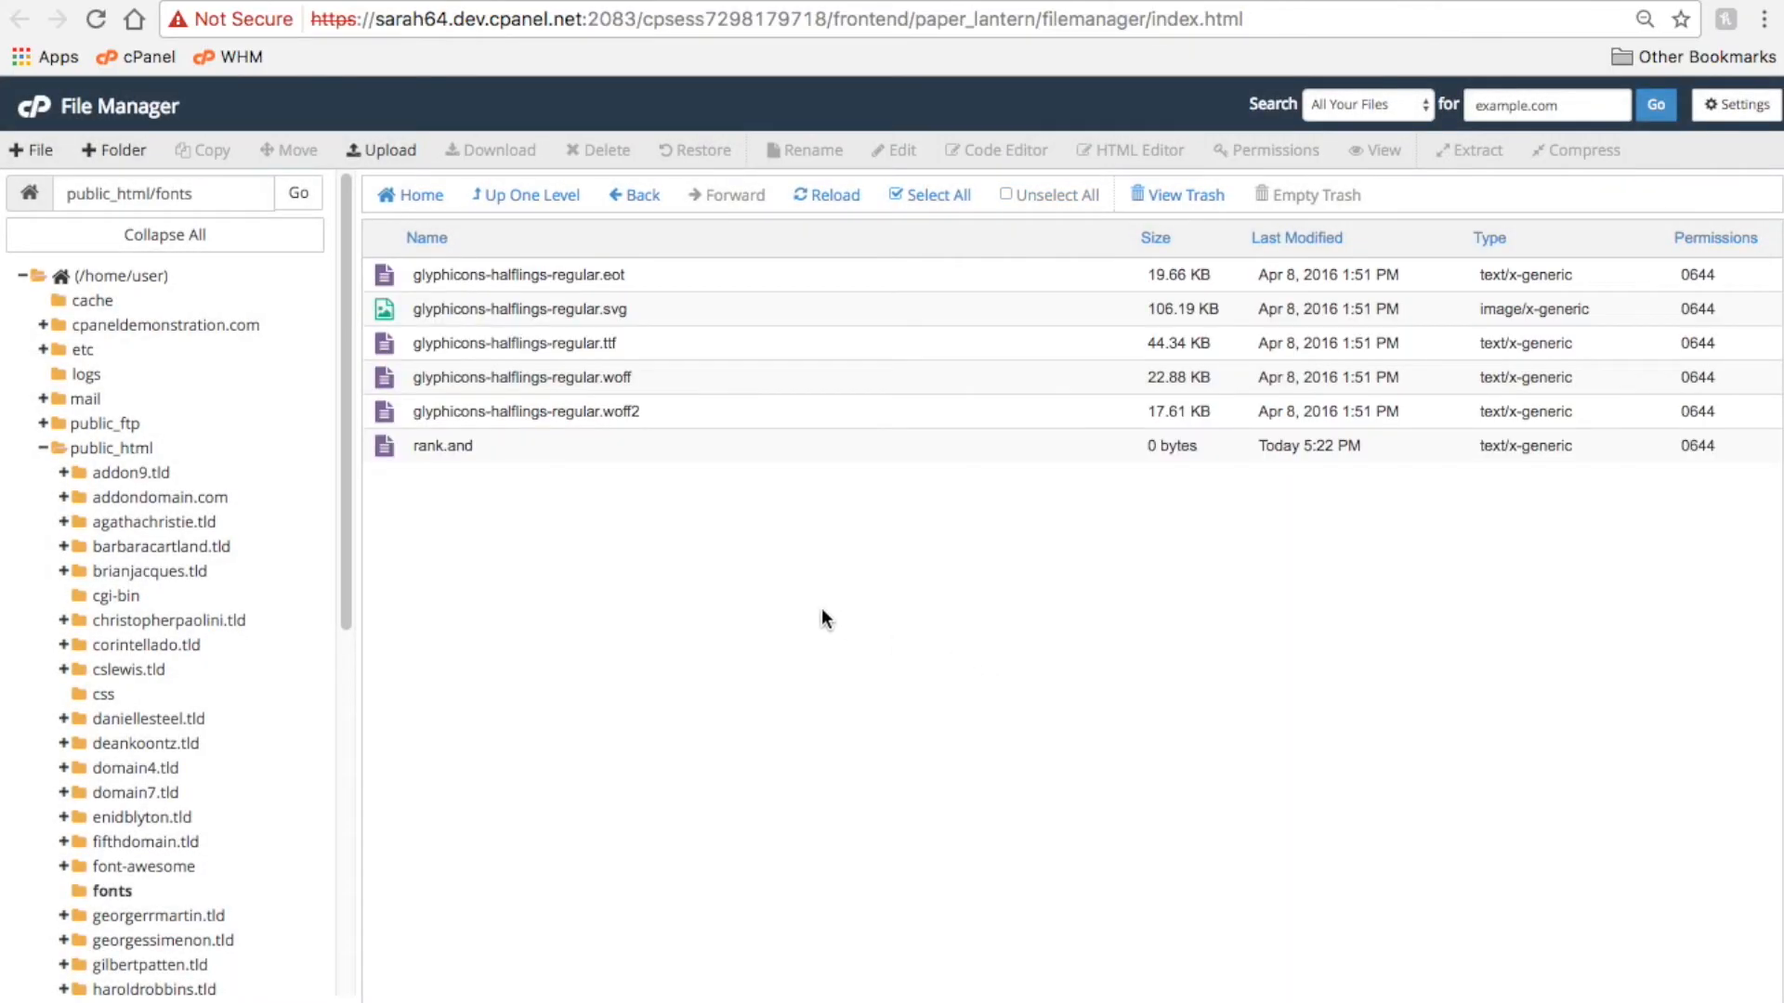
{"action": "left_click", "coordinate": [443, 444]}
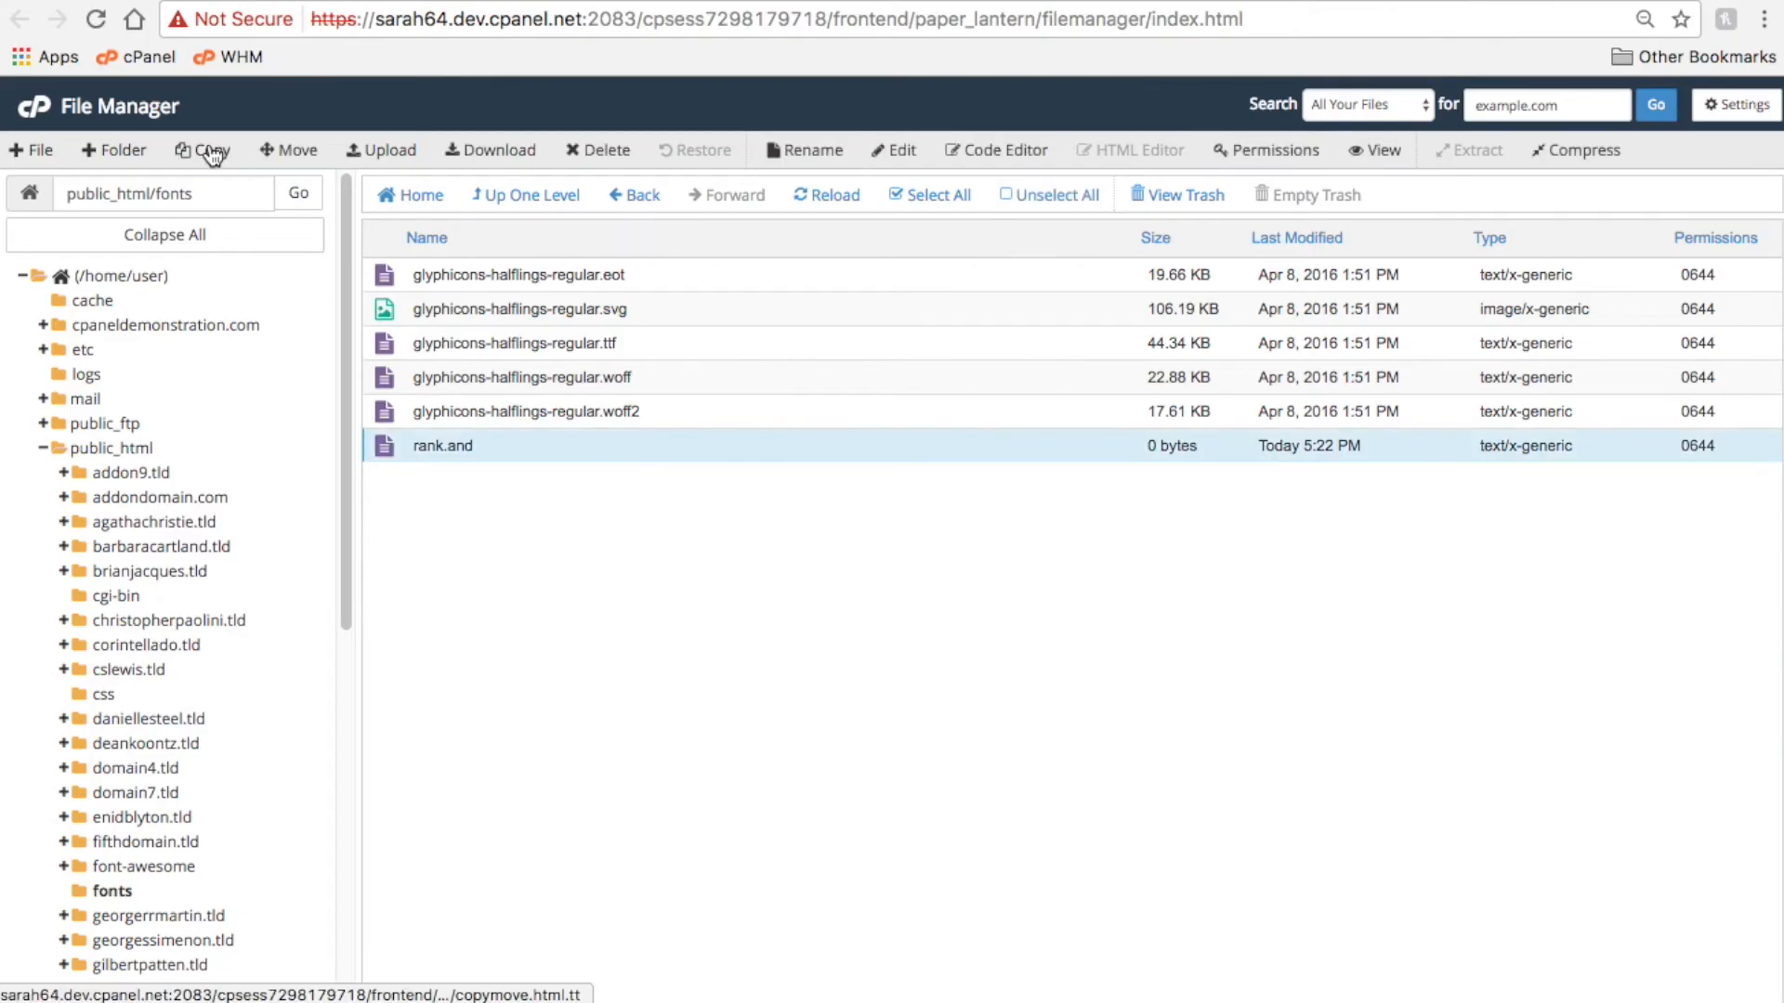
{"action": "left_click", "coordinate": [202, 148]}
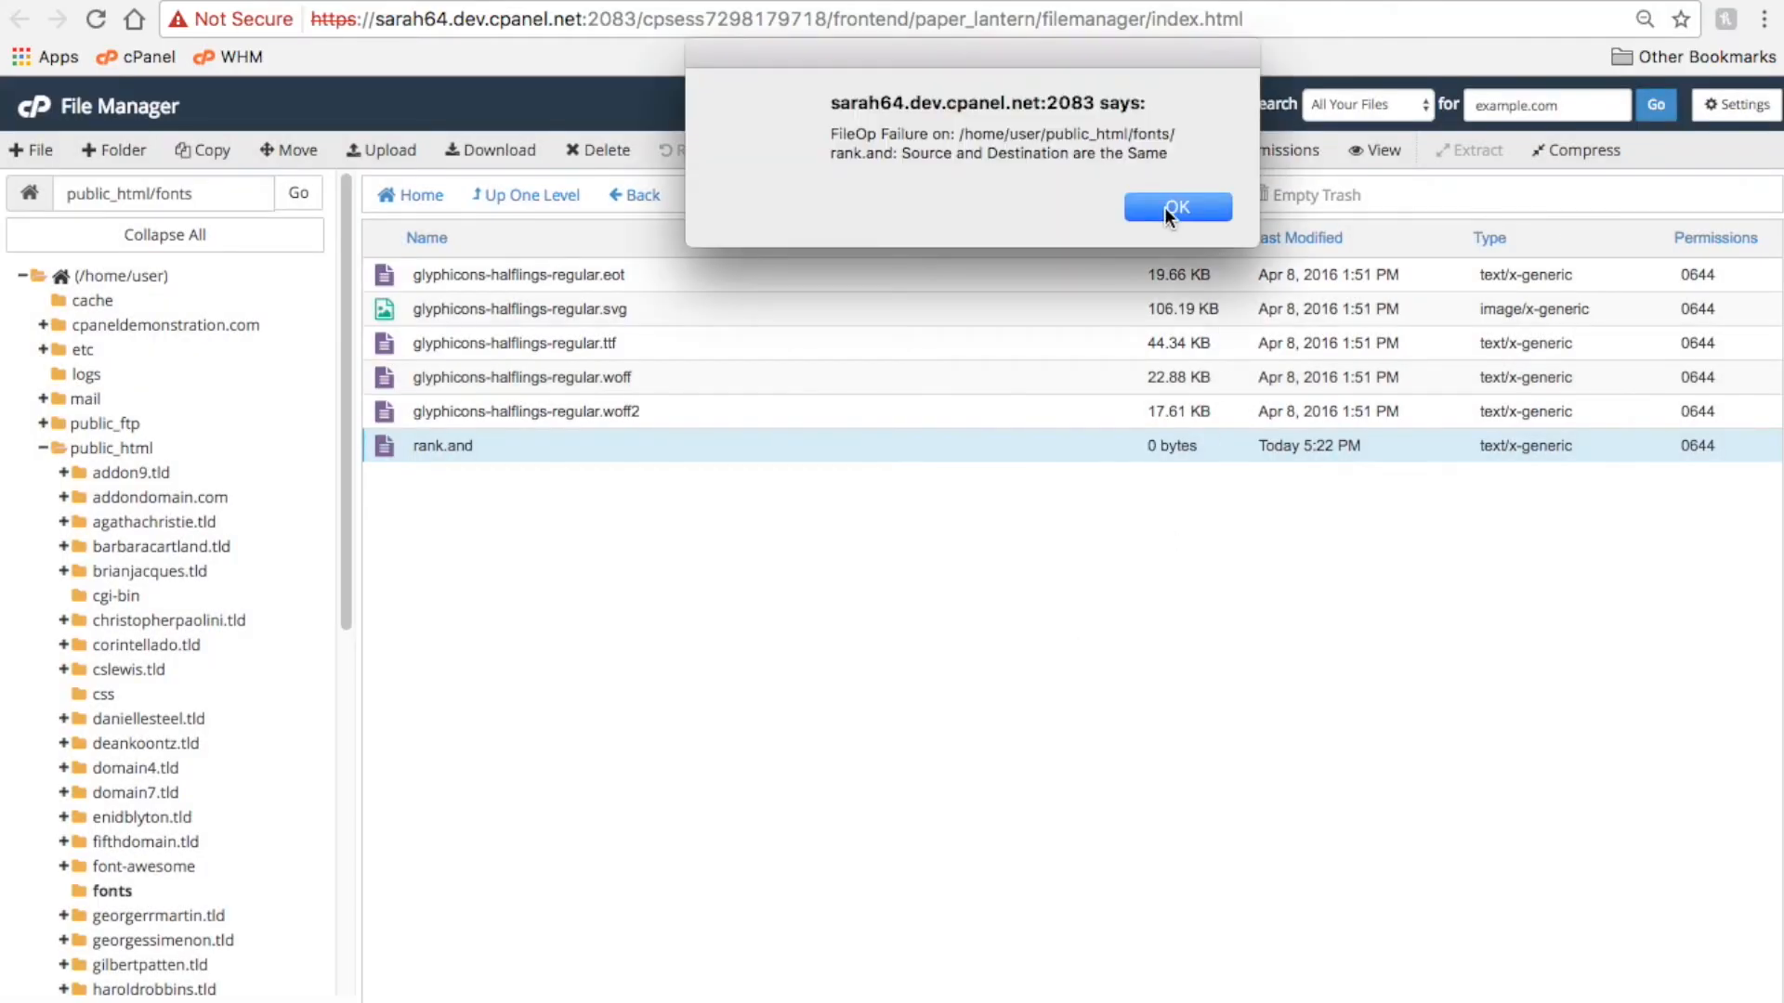
{"action": "left_click", "coordinate": [1176, 206]}
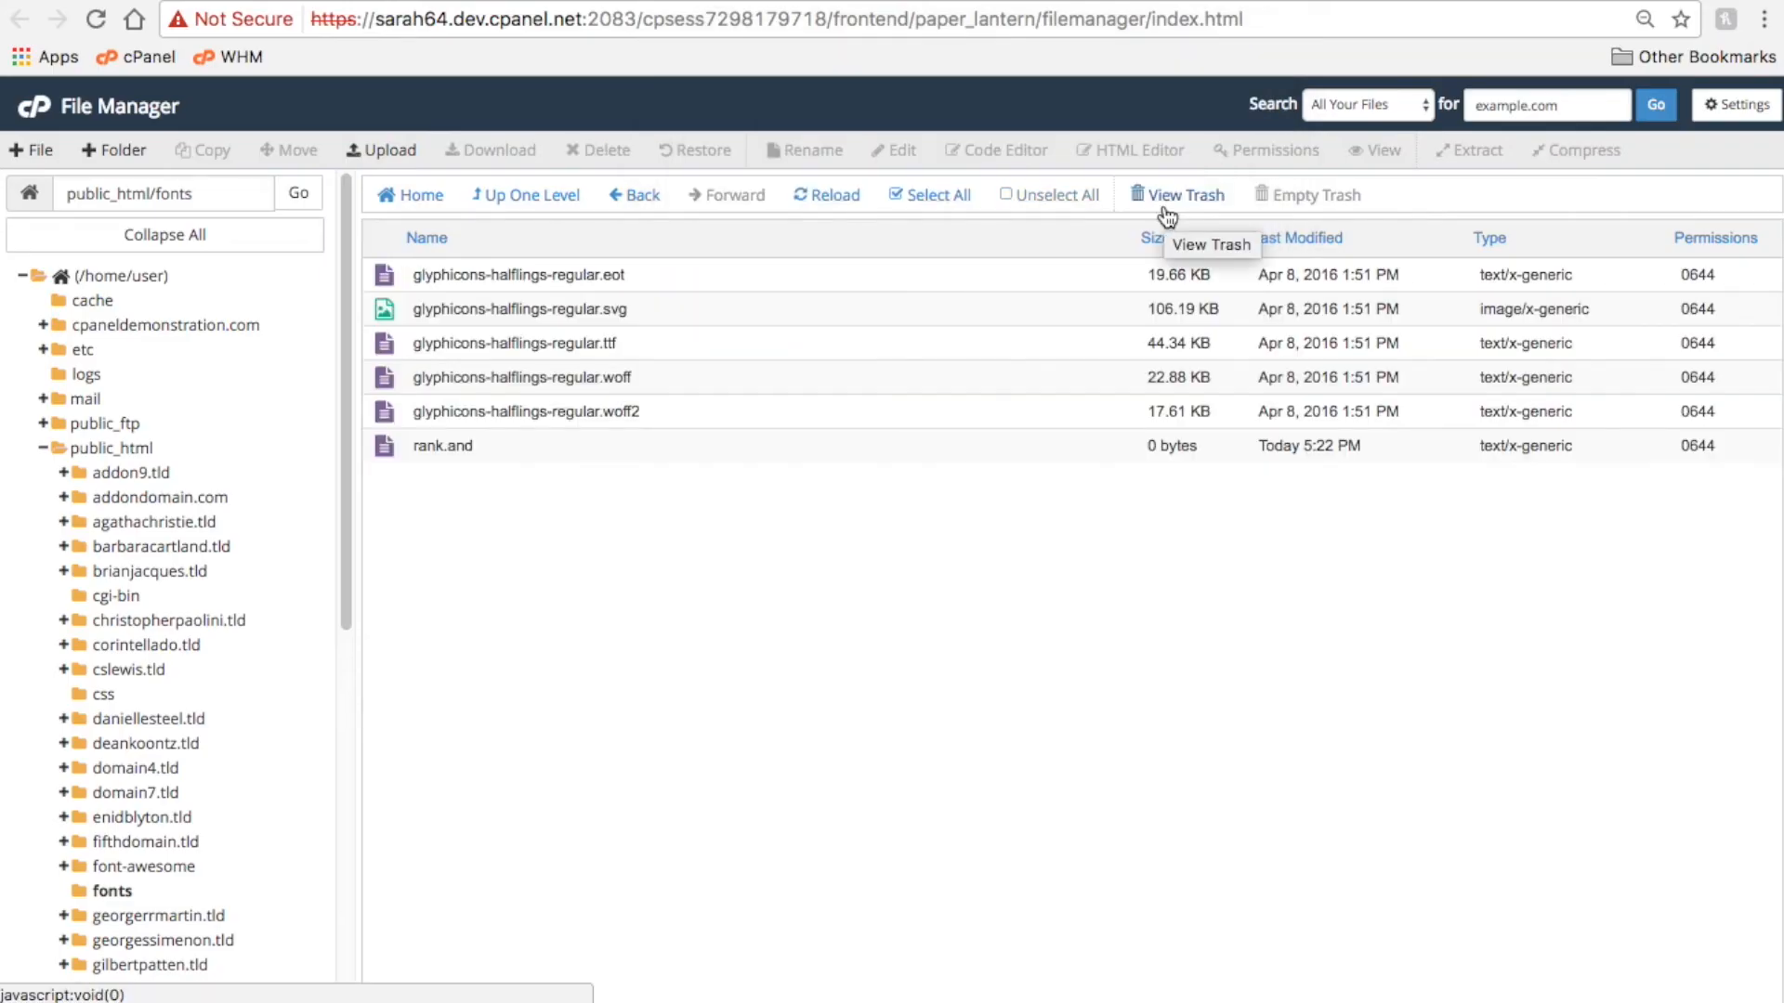
{"action": "mouse_move", "coordinate": [295, 149]}
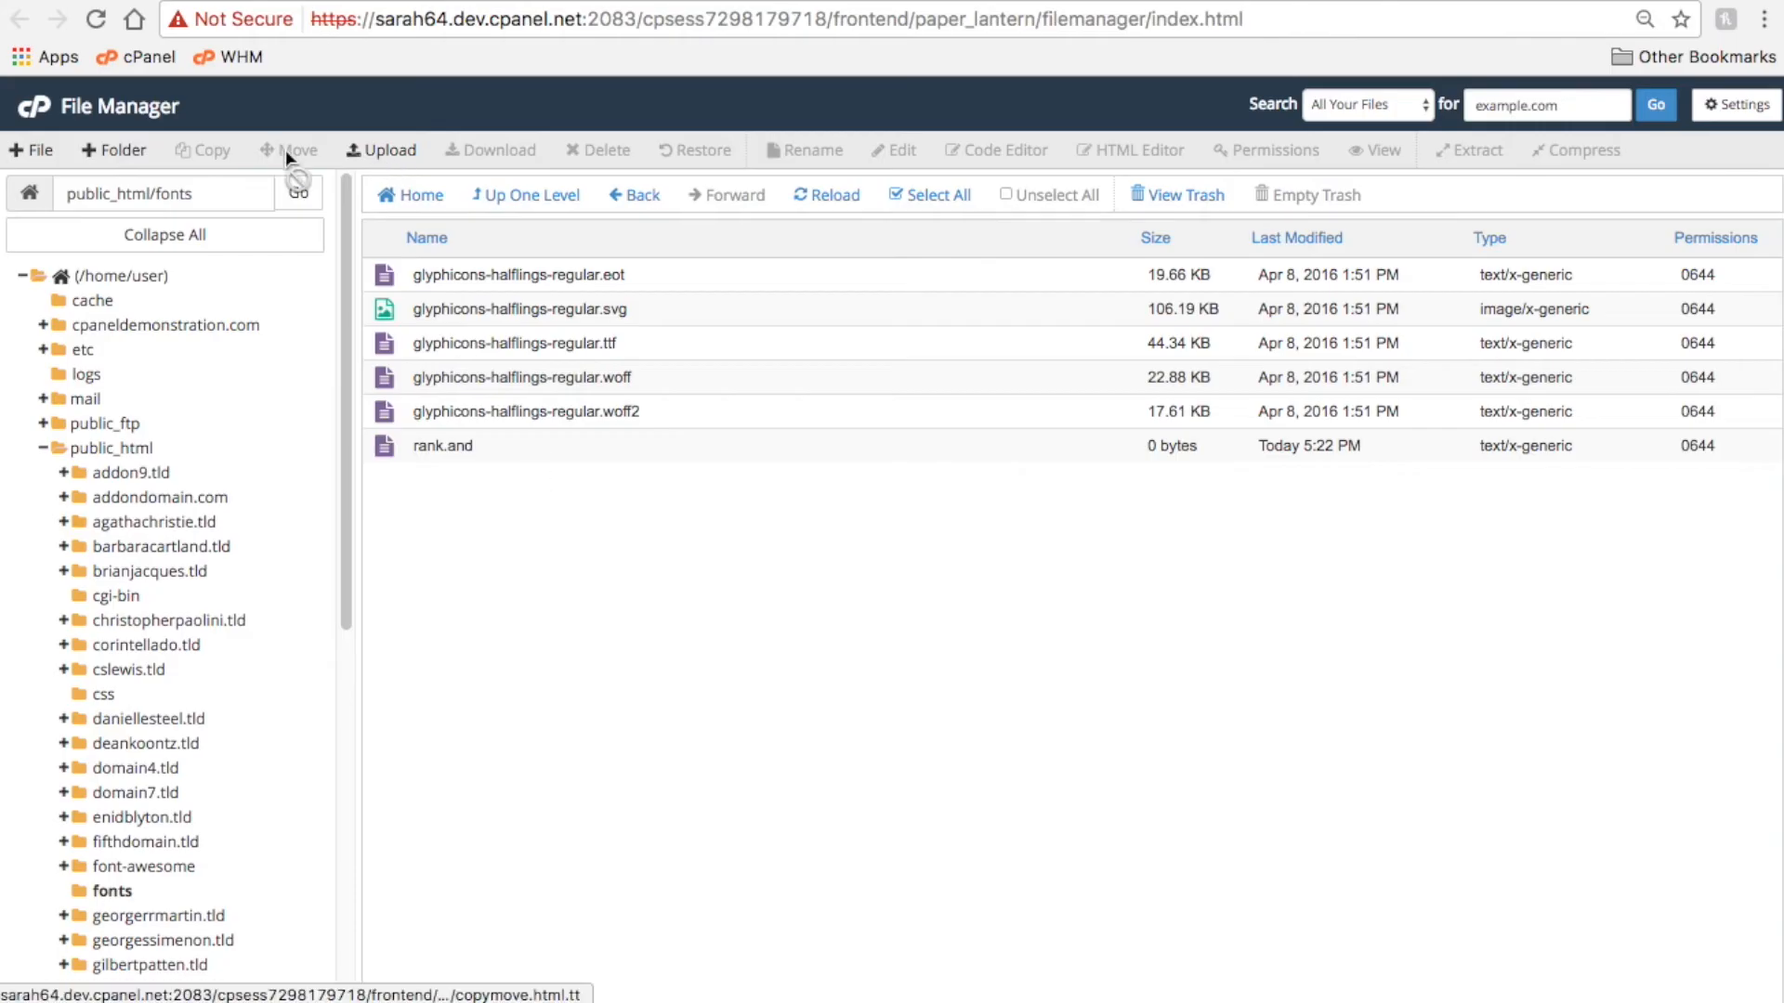
- Select rank.and and request its deletion to bring up the trash confirmation
{"action": "left_click", "coordinate": [442, 444]}
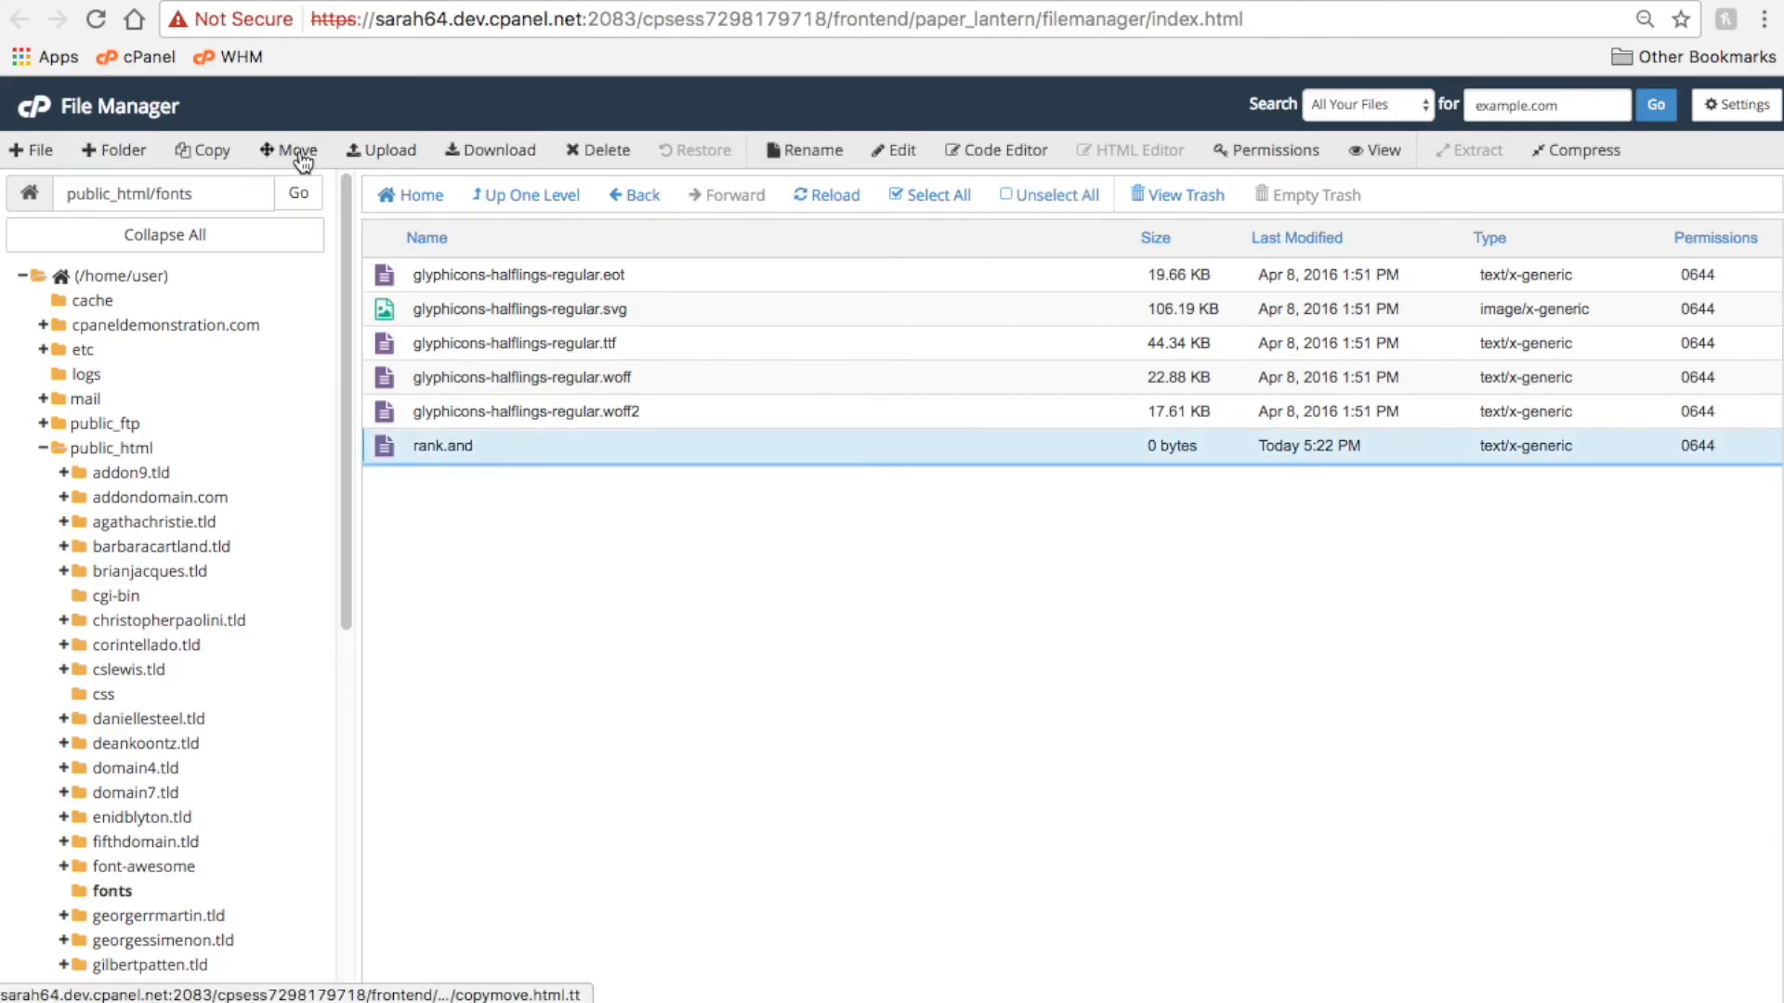
{"action": "mouse_move", "coordinate": [390, 149]}
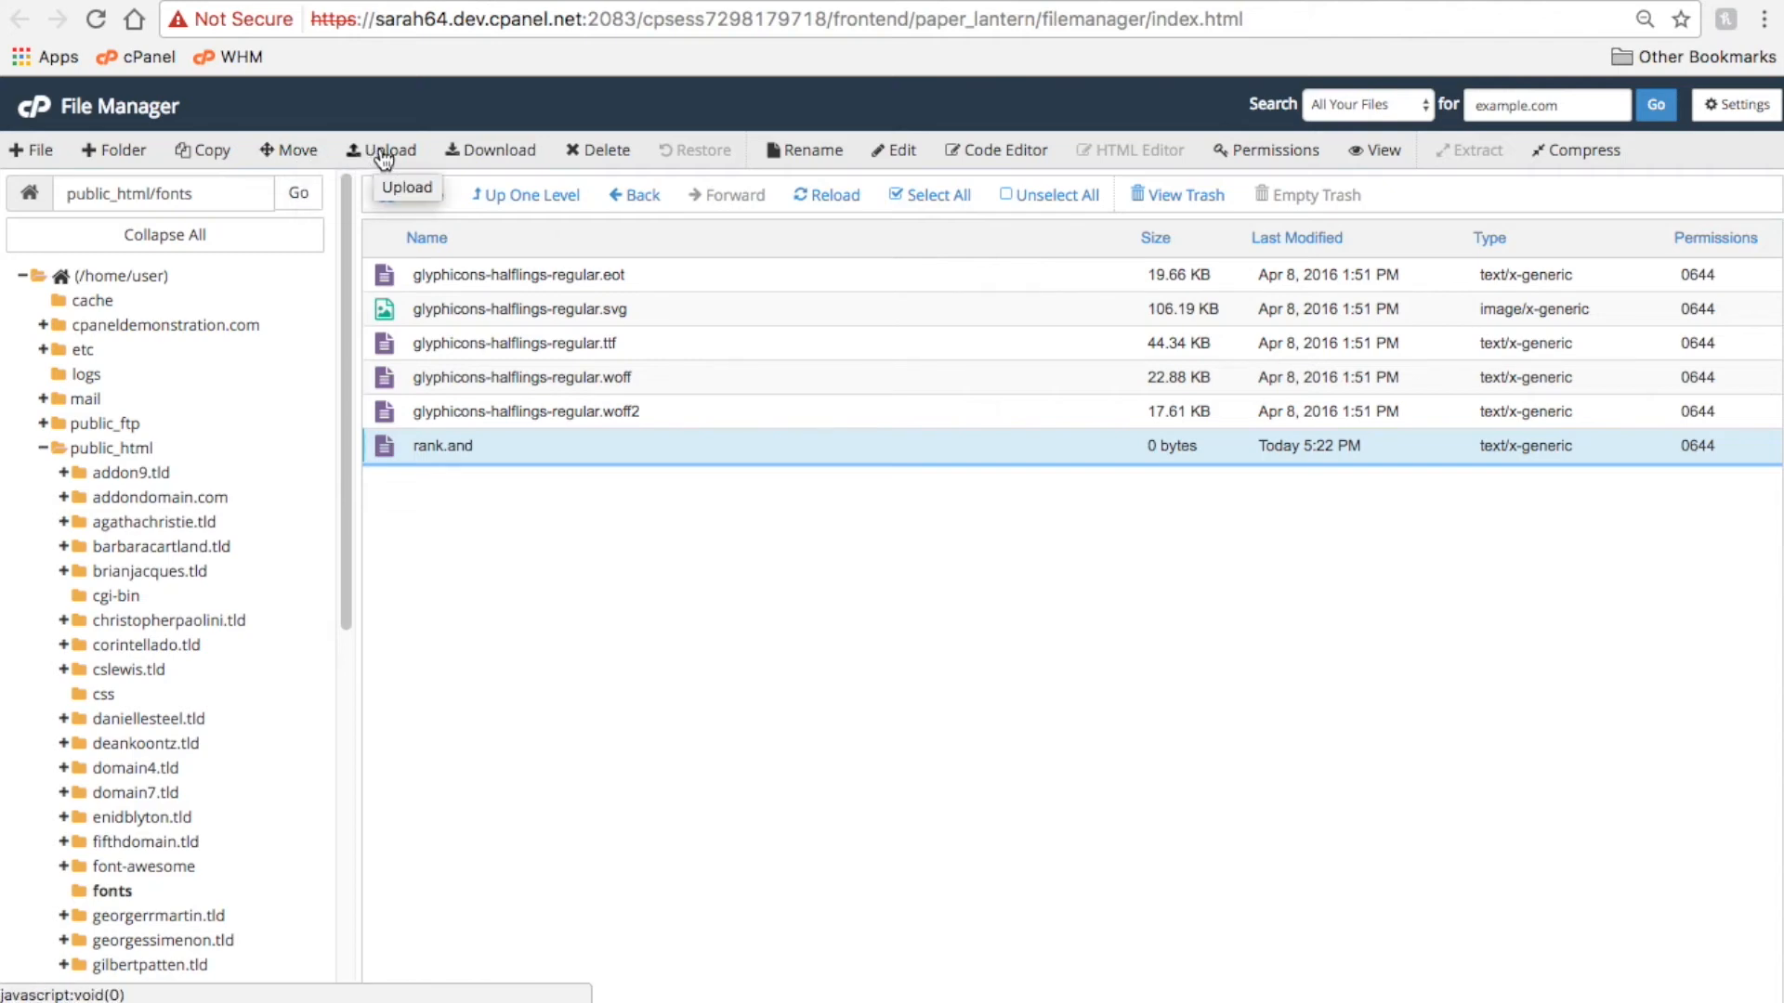
{"action": "mouse_move", "coordinate": [496, 148]}
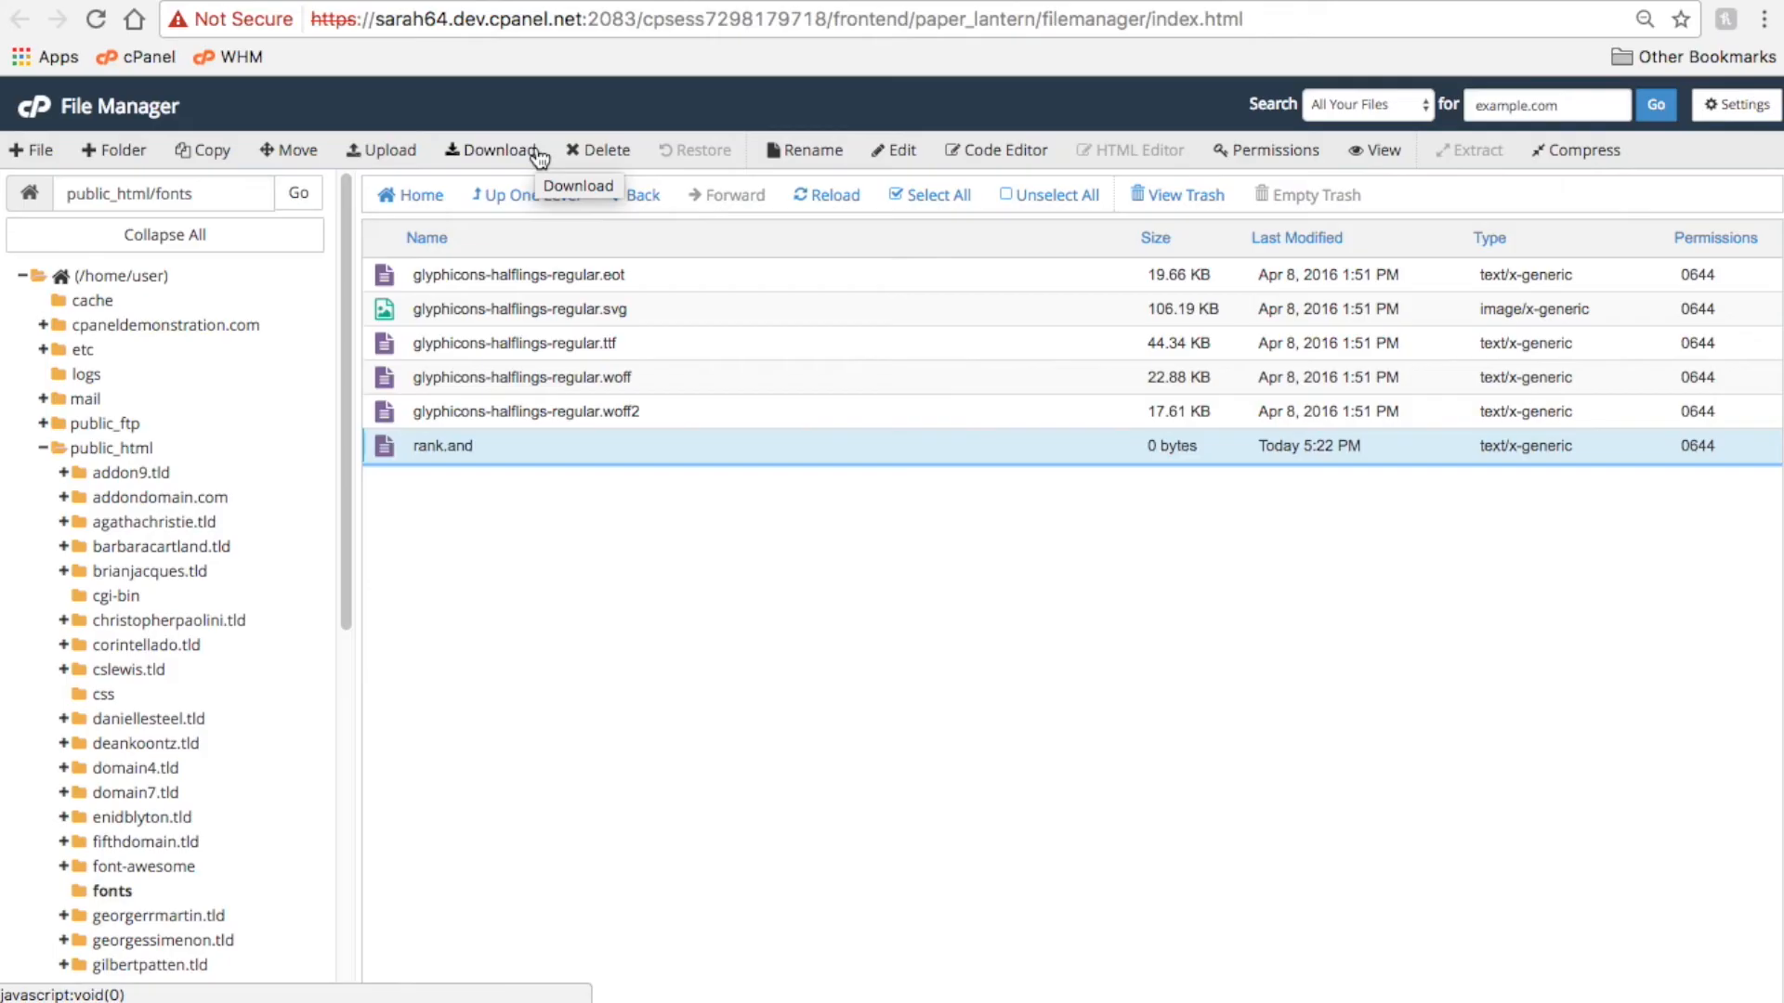
{"action": "mouse_move", "coordinate": [561, 154]}
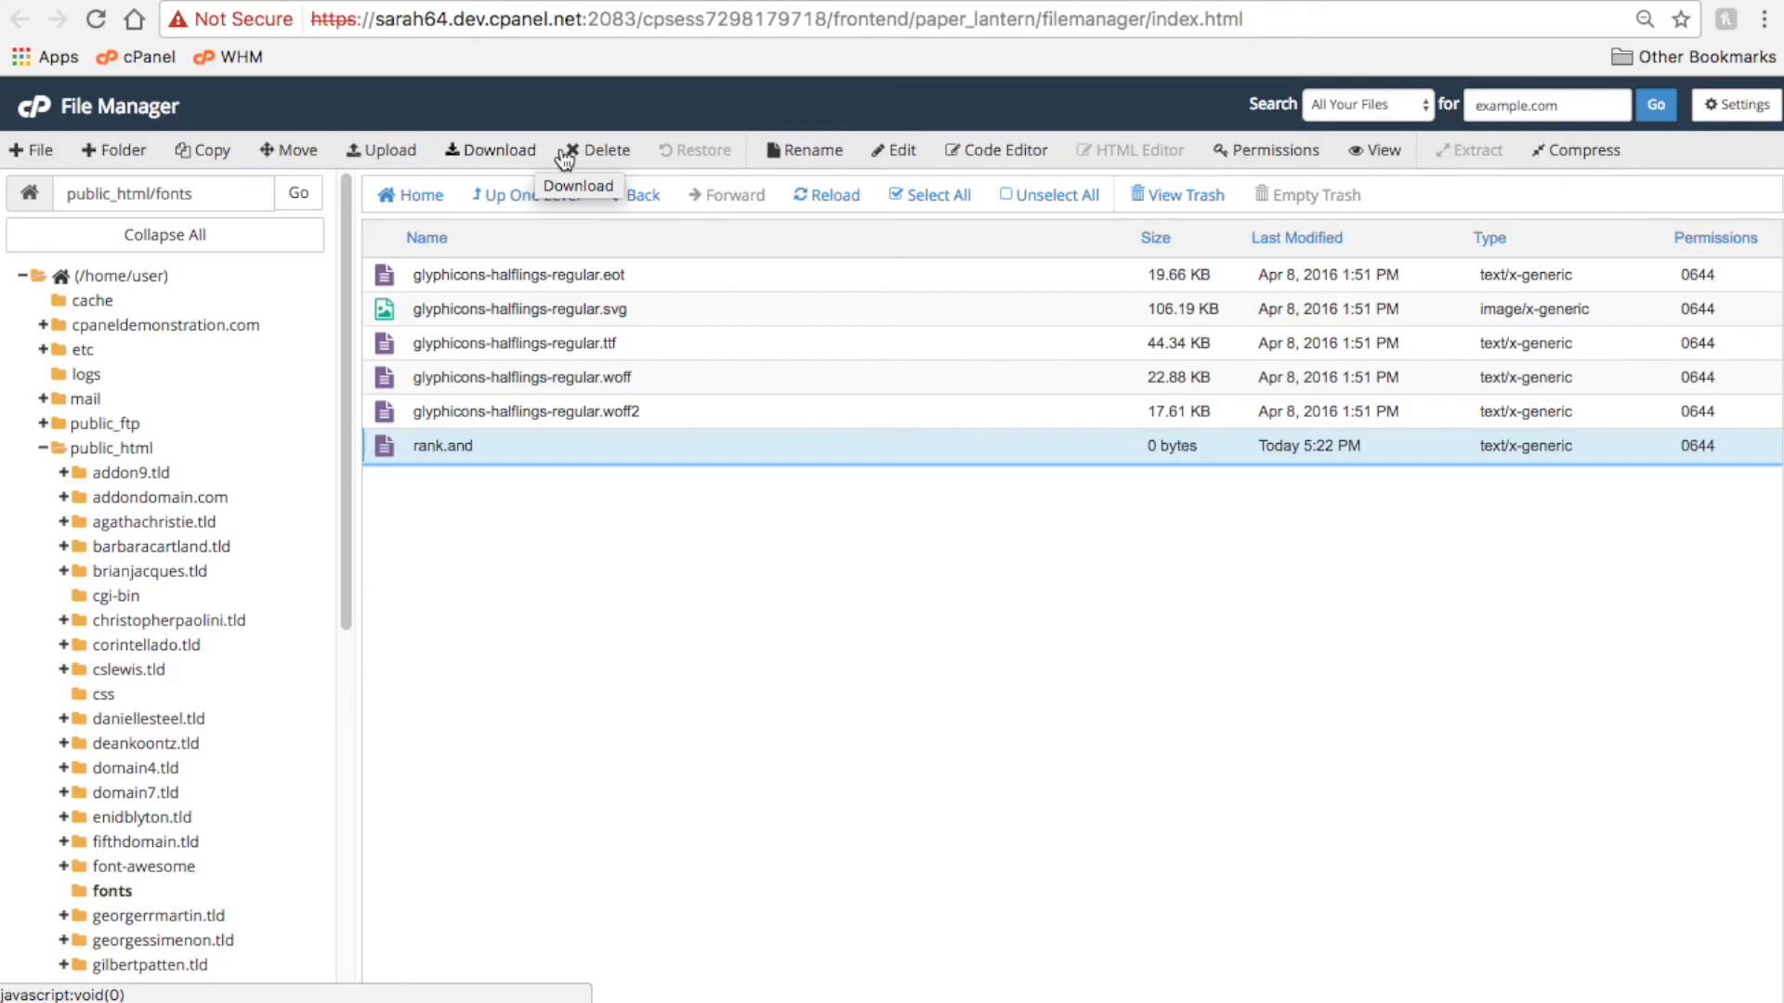
{"action": "left_click", "coordinate": [600, 149]}
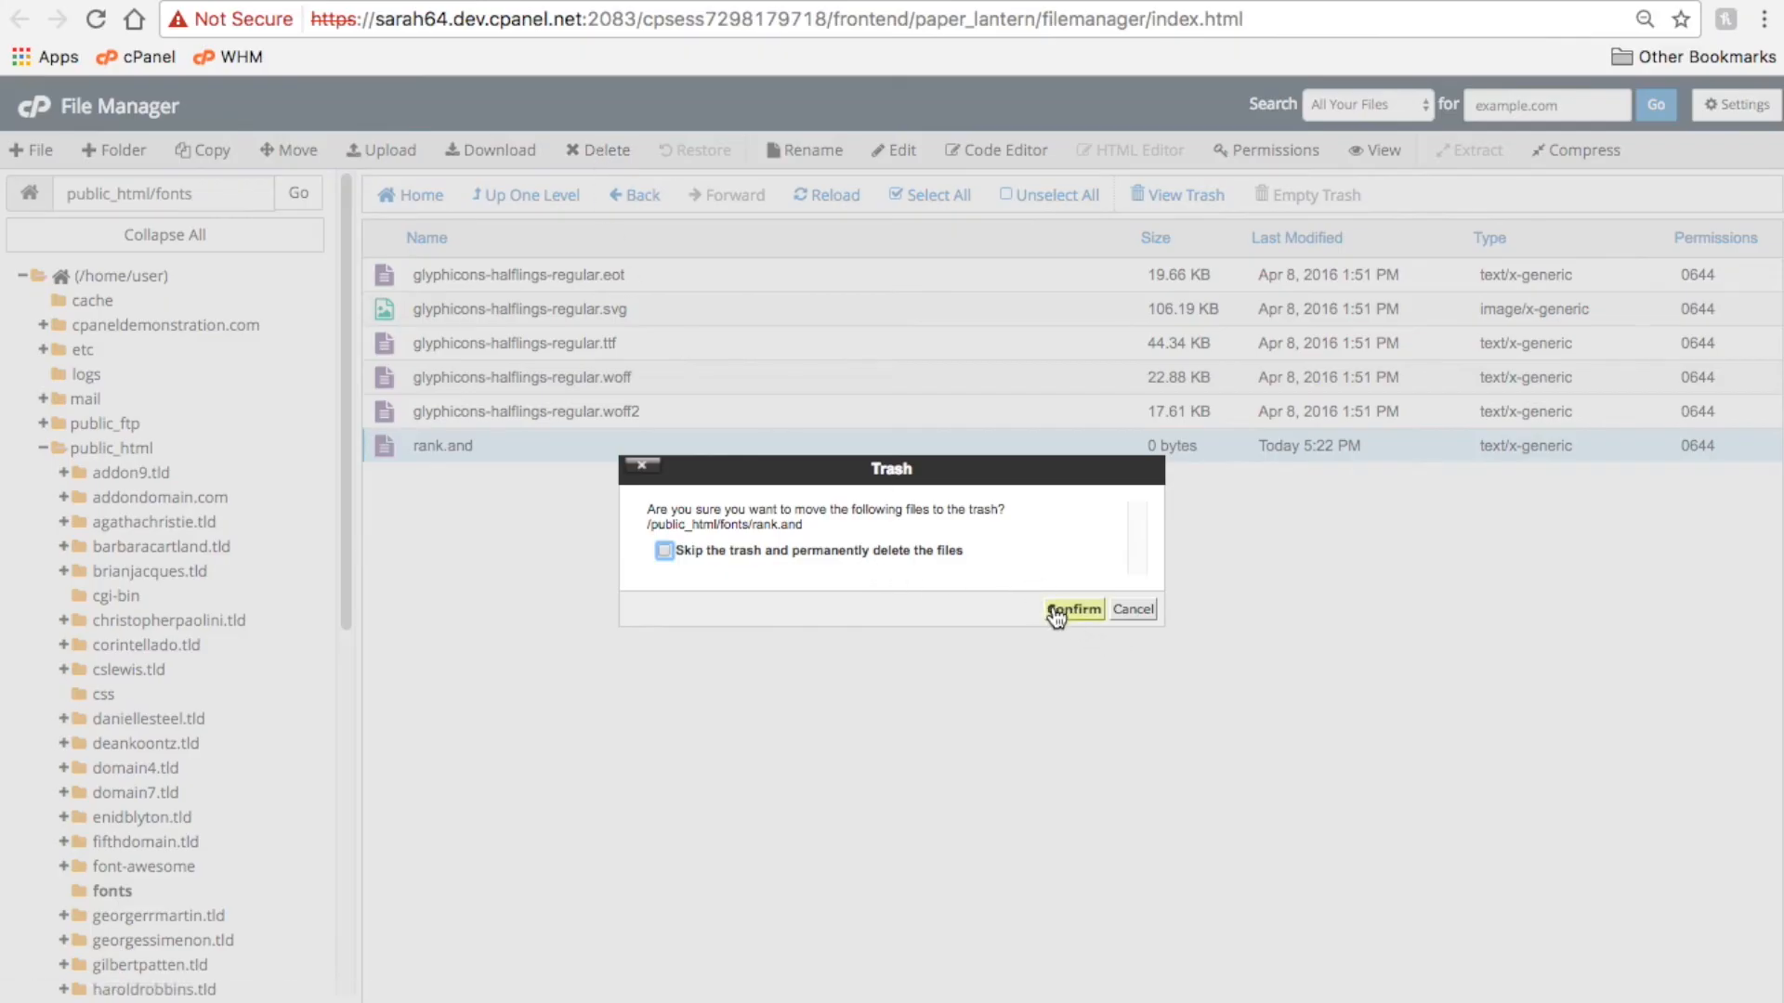
- Confirm trashing rank.and, view it in the trash, and back out of restoring it
{"action": "left_click", "coordinate": [1071, 609]}
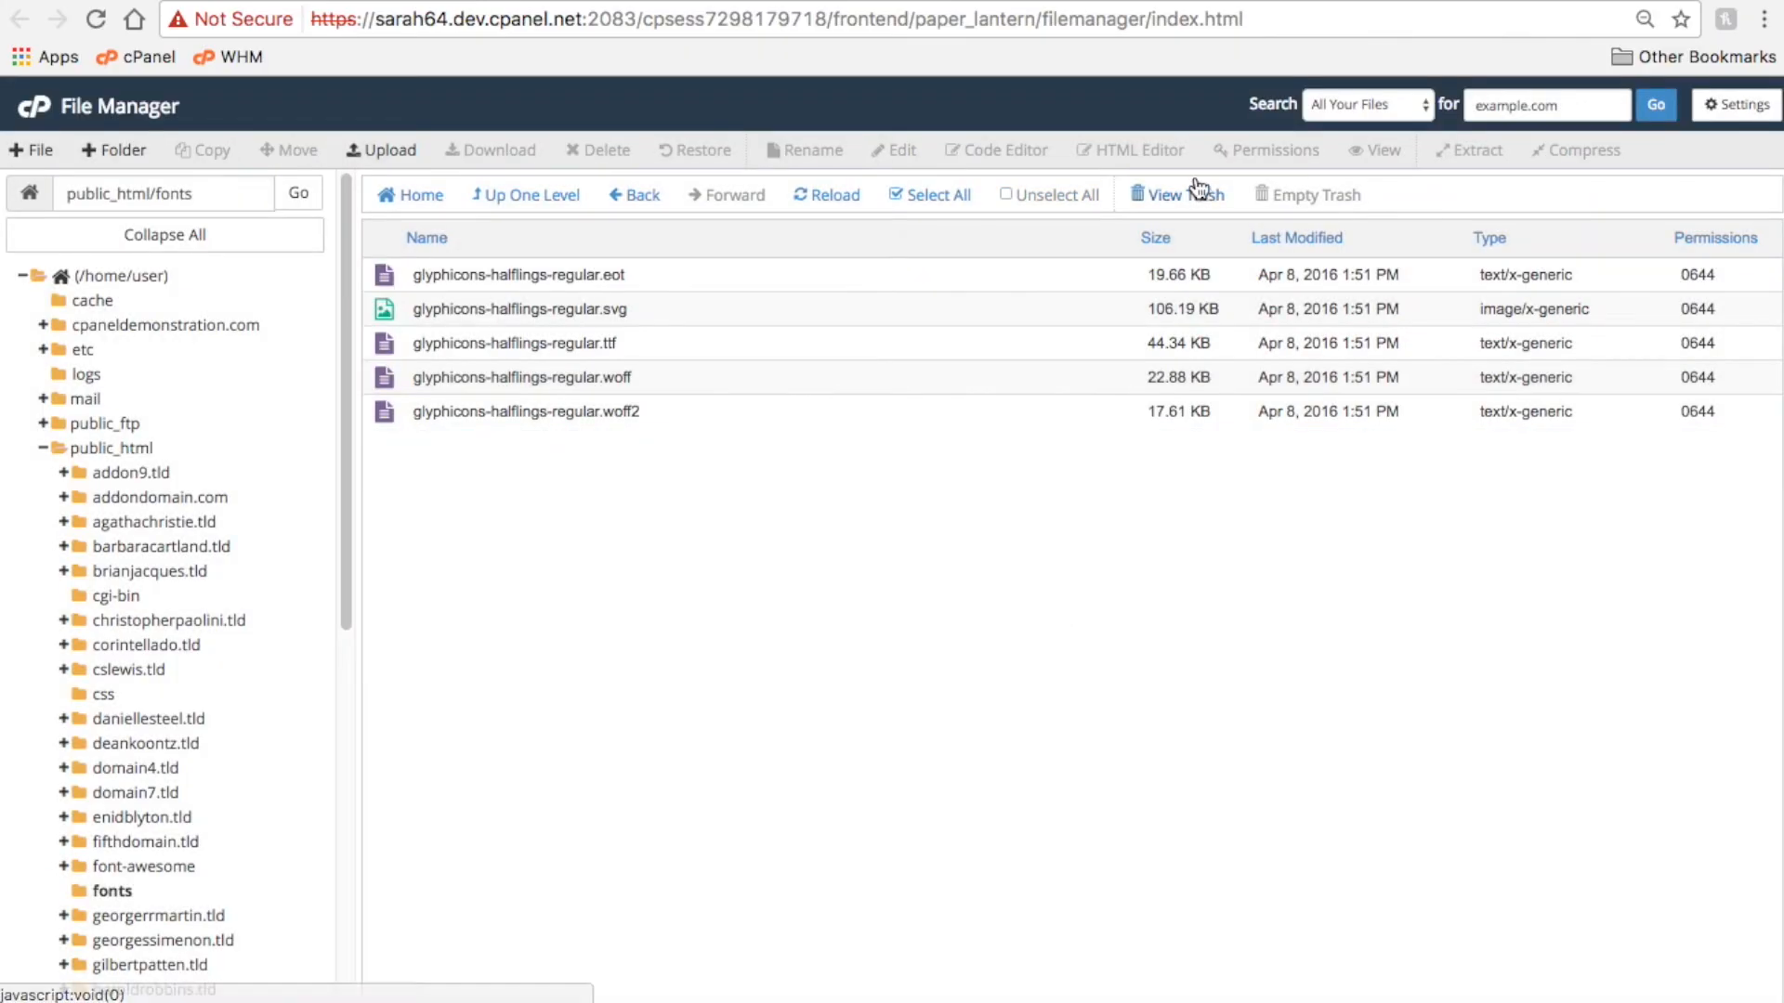
{"action": "left_click", "coordinate": [1172, 195]}
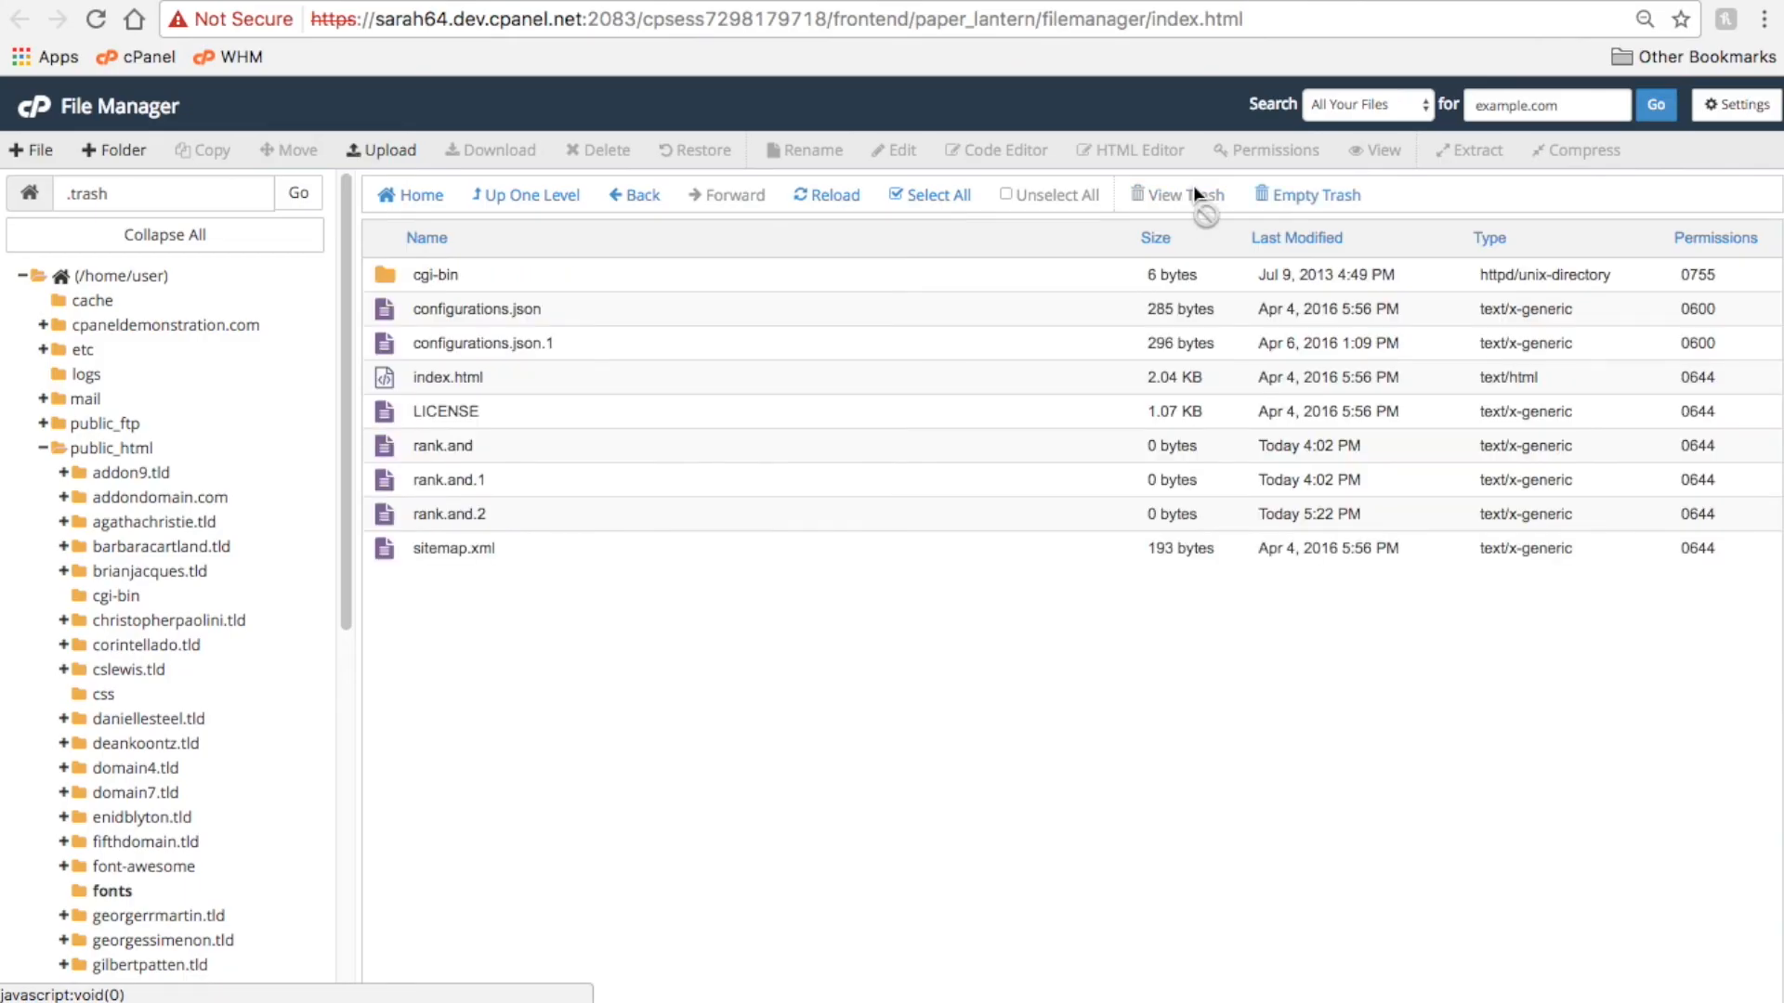
{"action": "left_click", "coordinate": [443, 444]}
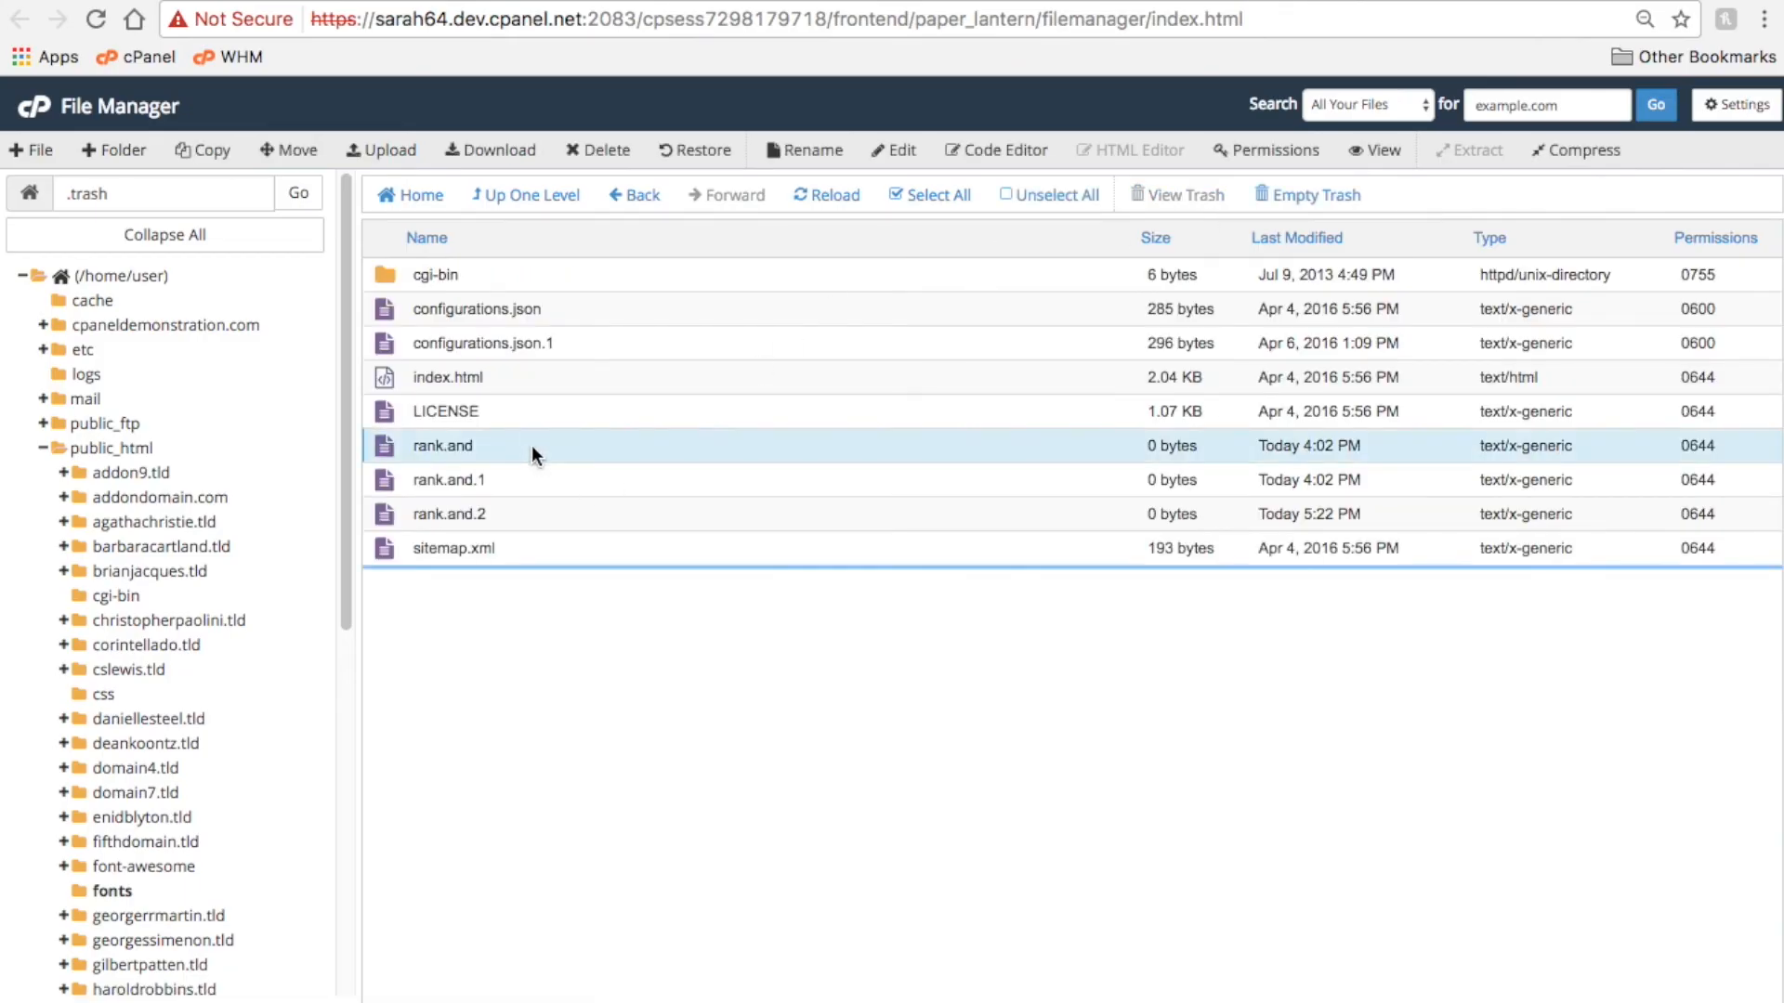
{"action": "left_click", "coordinate": [694, 148]}
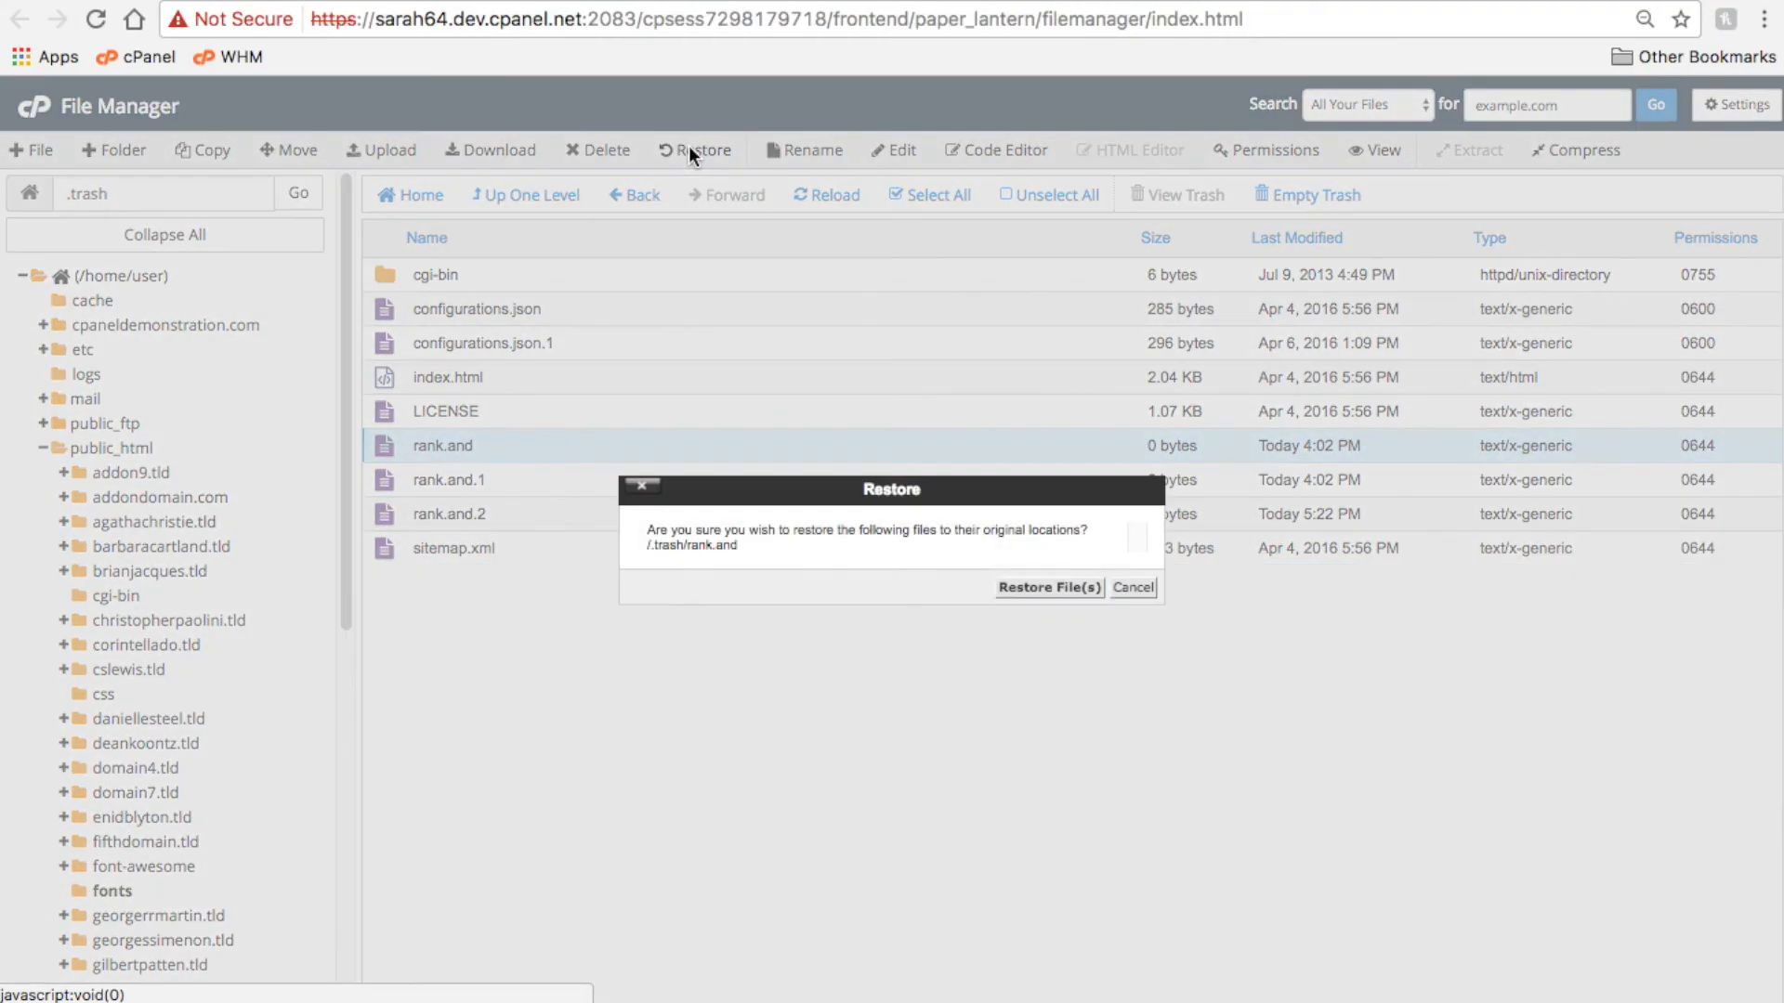
{"action": "mouse_move", "coordinate": [1134, 611]}
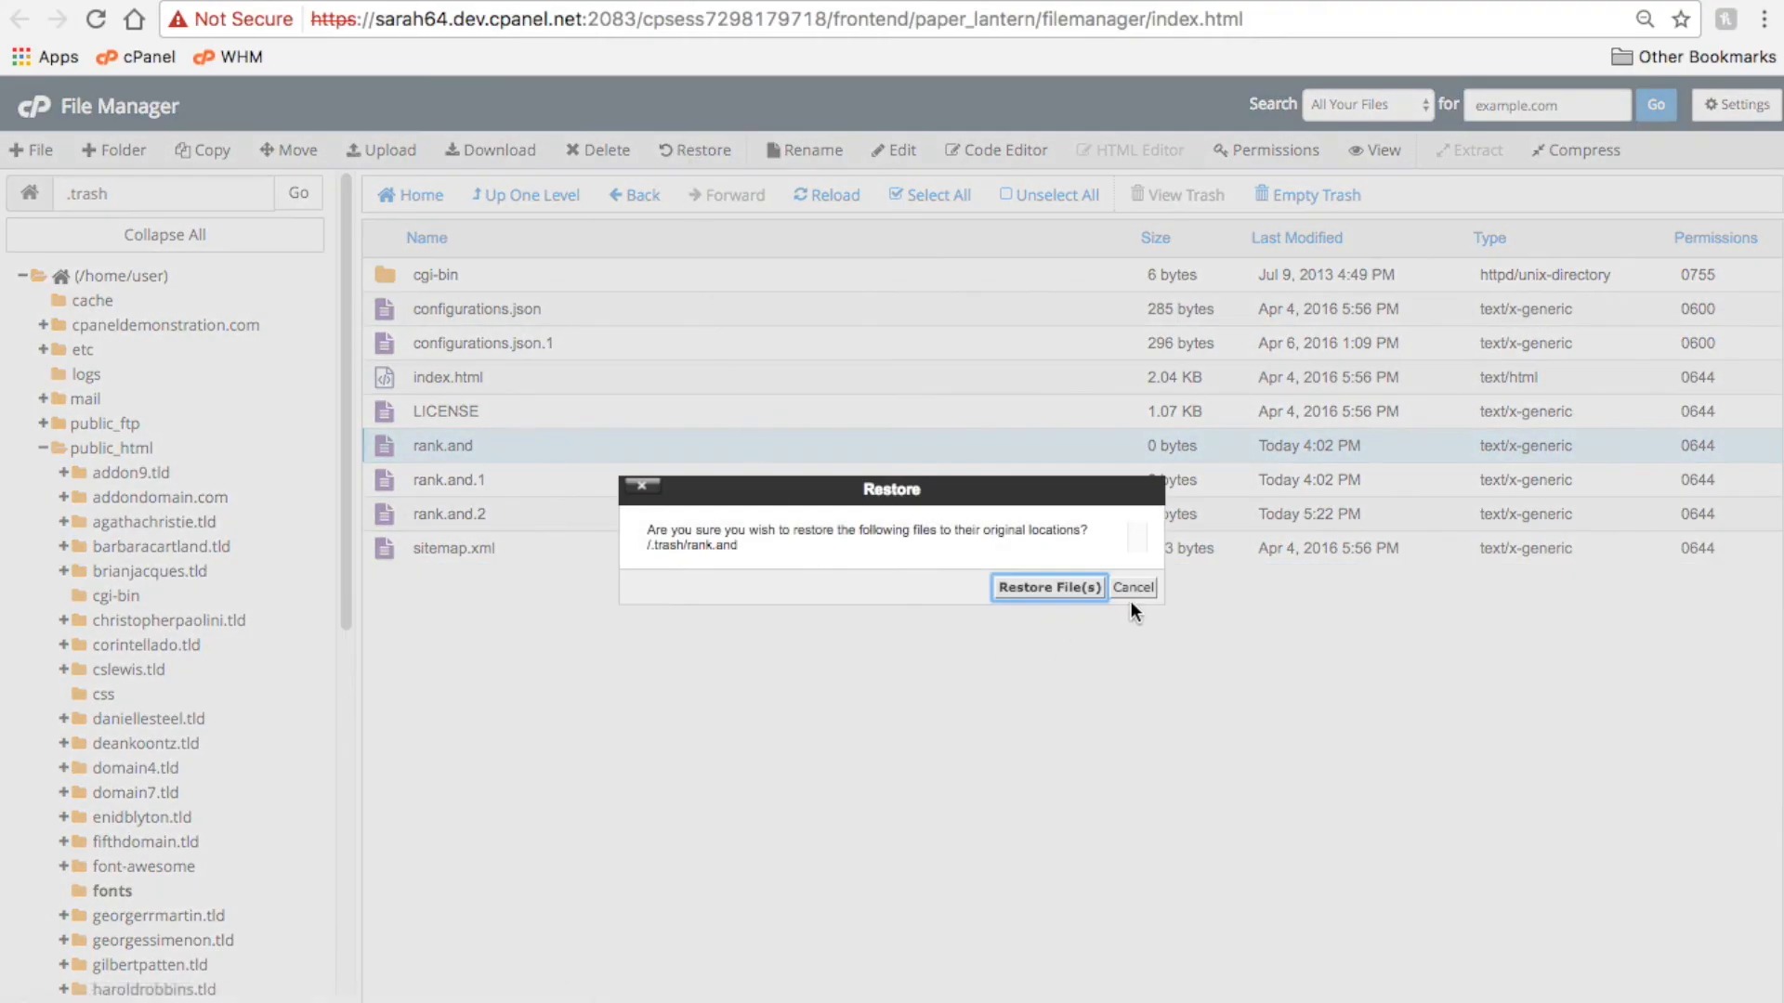
{"action": "left_click", "coordinate": [1046, 587]}
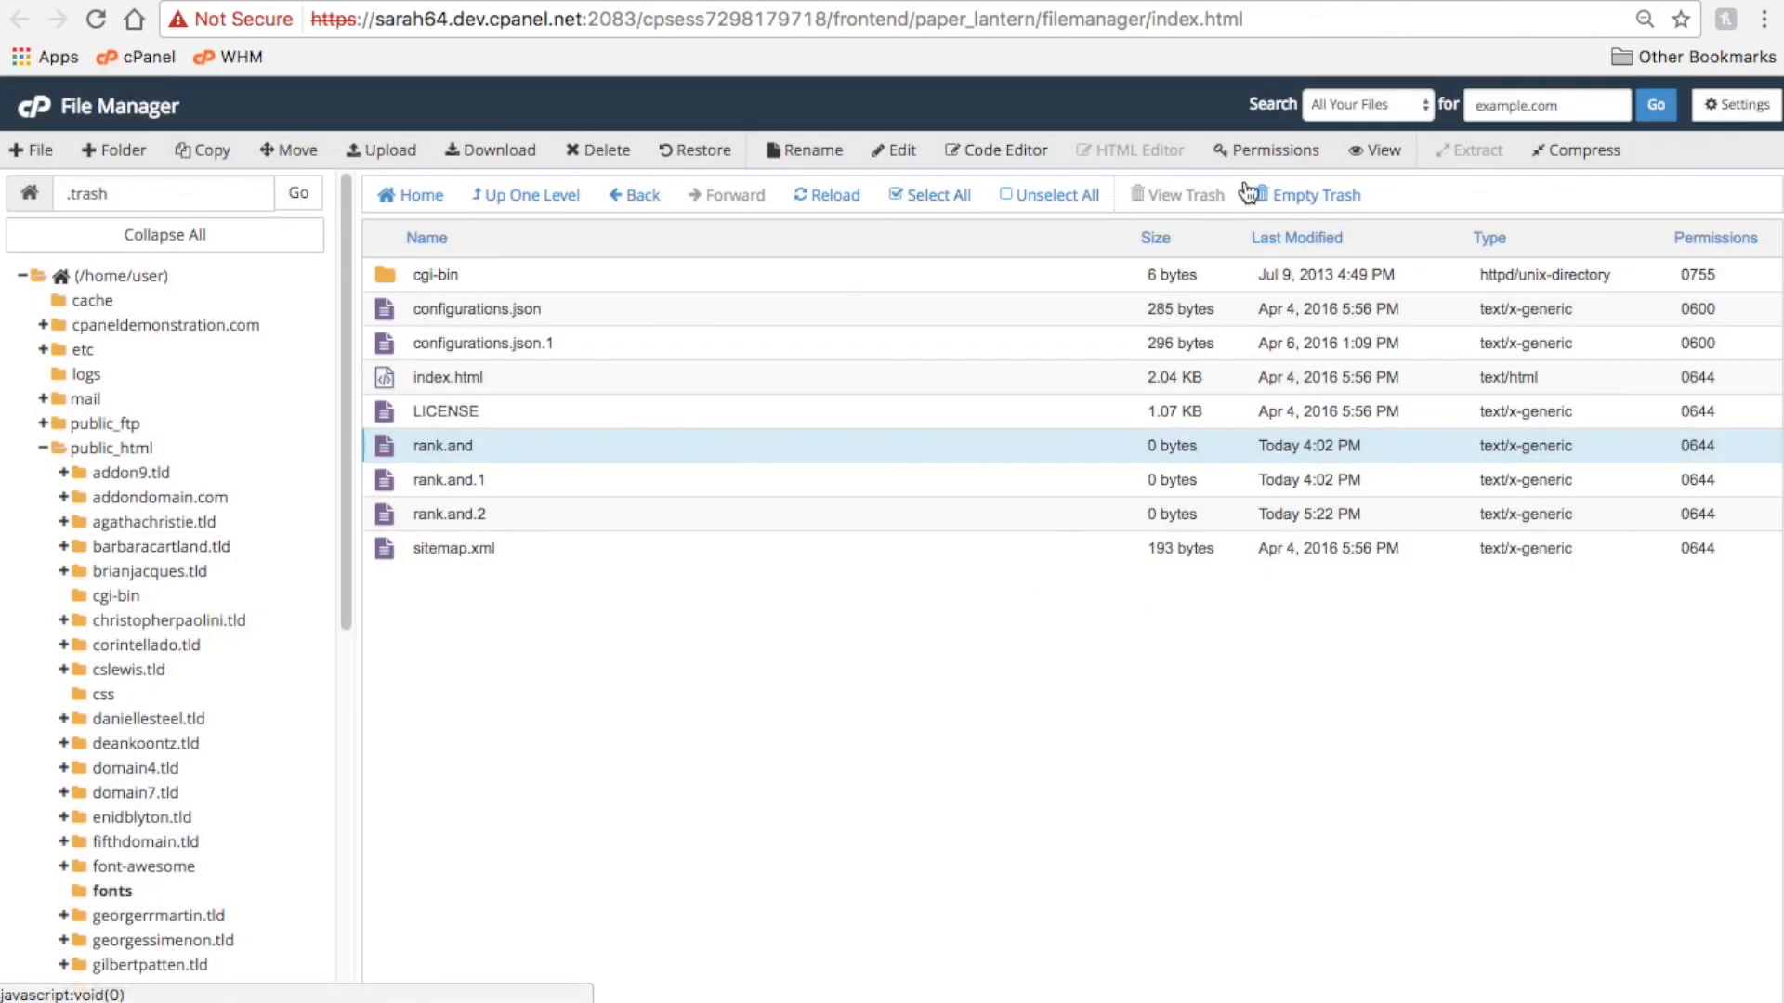
- Empty the whole trash and return to the home directory listing
{"action": "left_click", "coordinate": [1308, 193]}
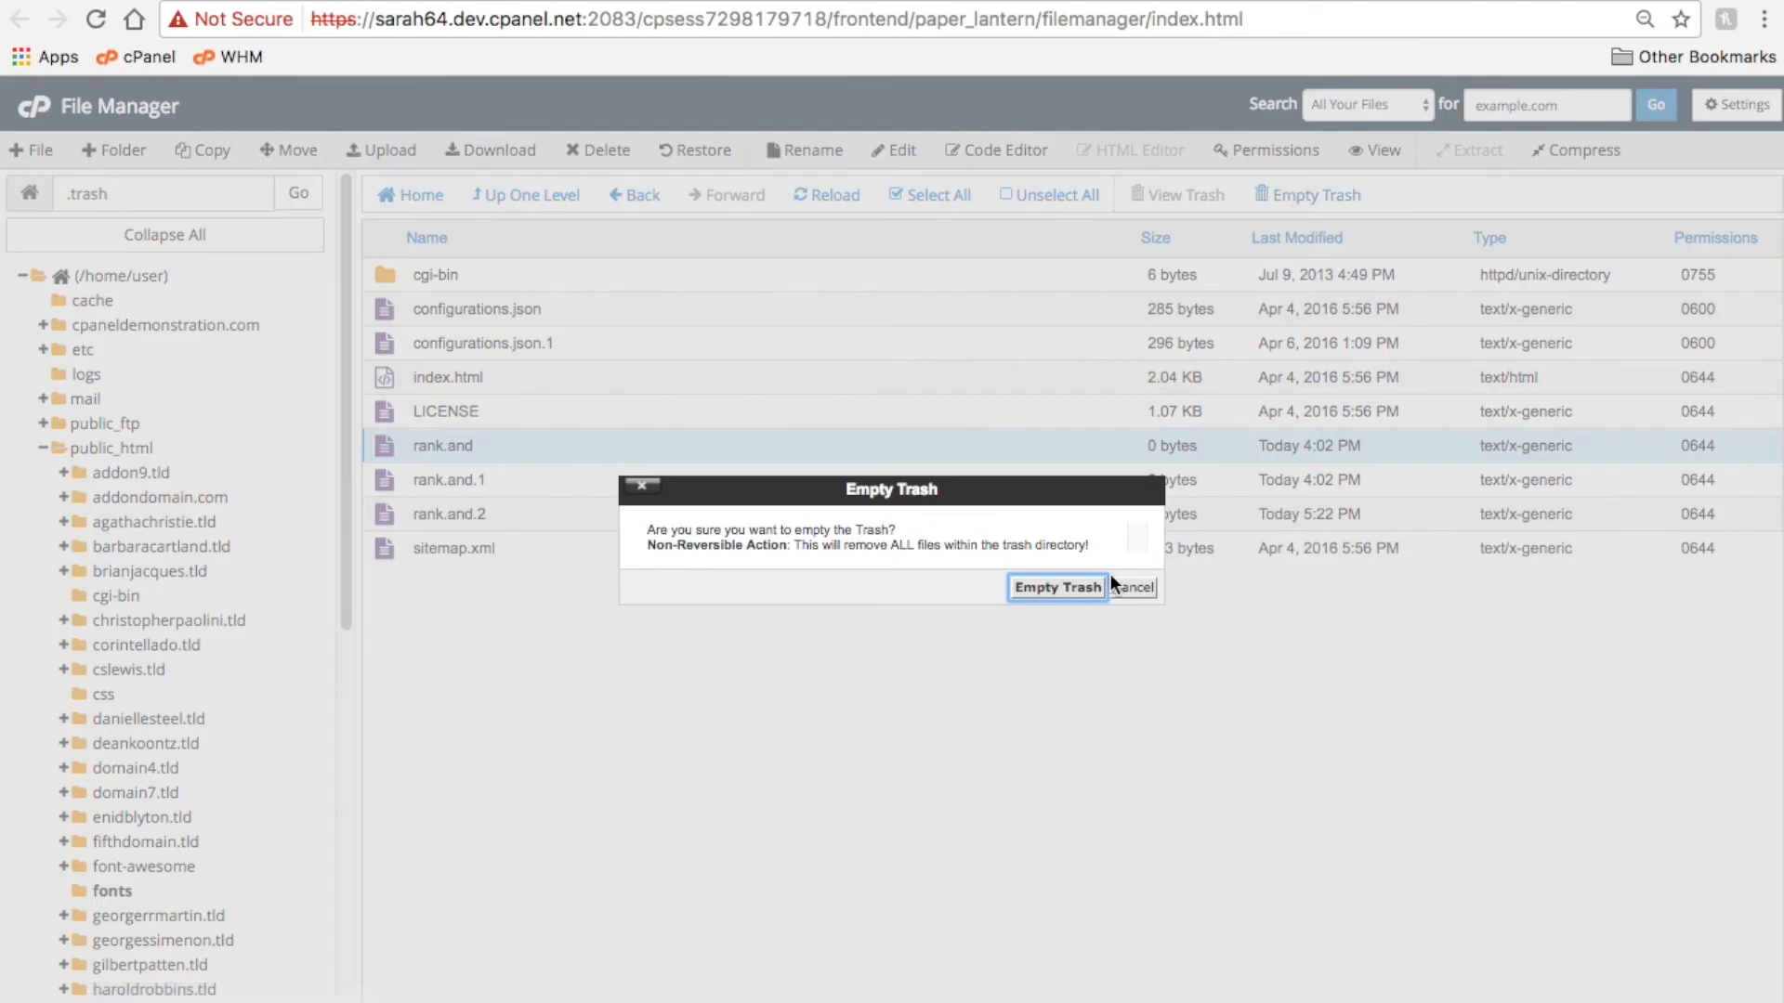
{"action": "left_click", "coordinate": [1056, 587]}
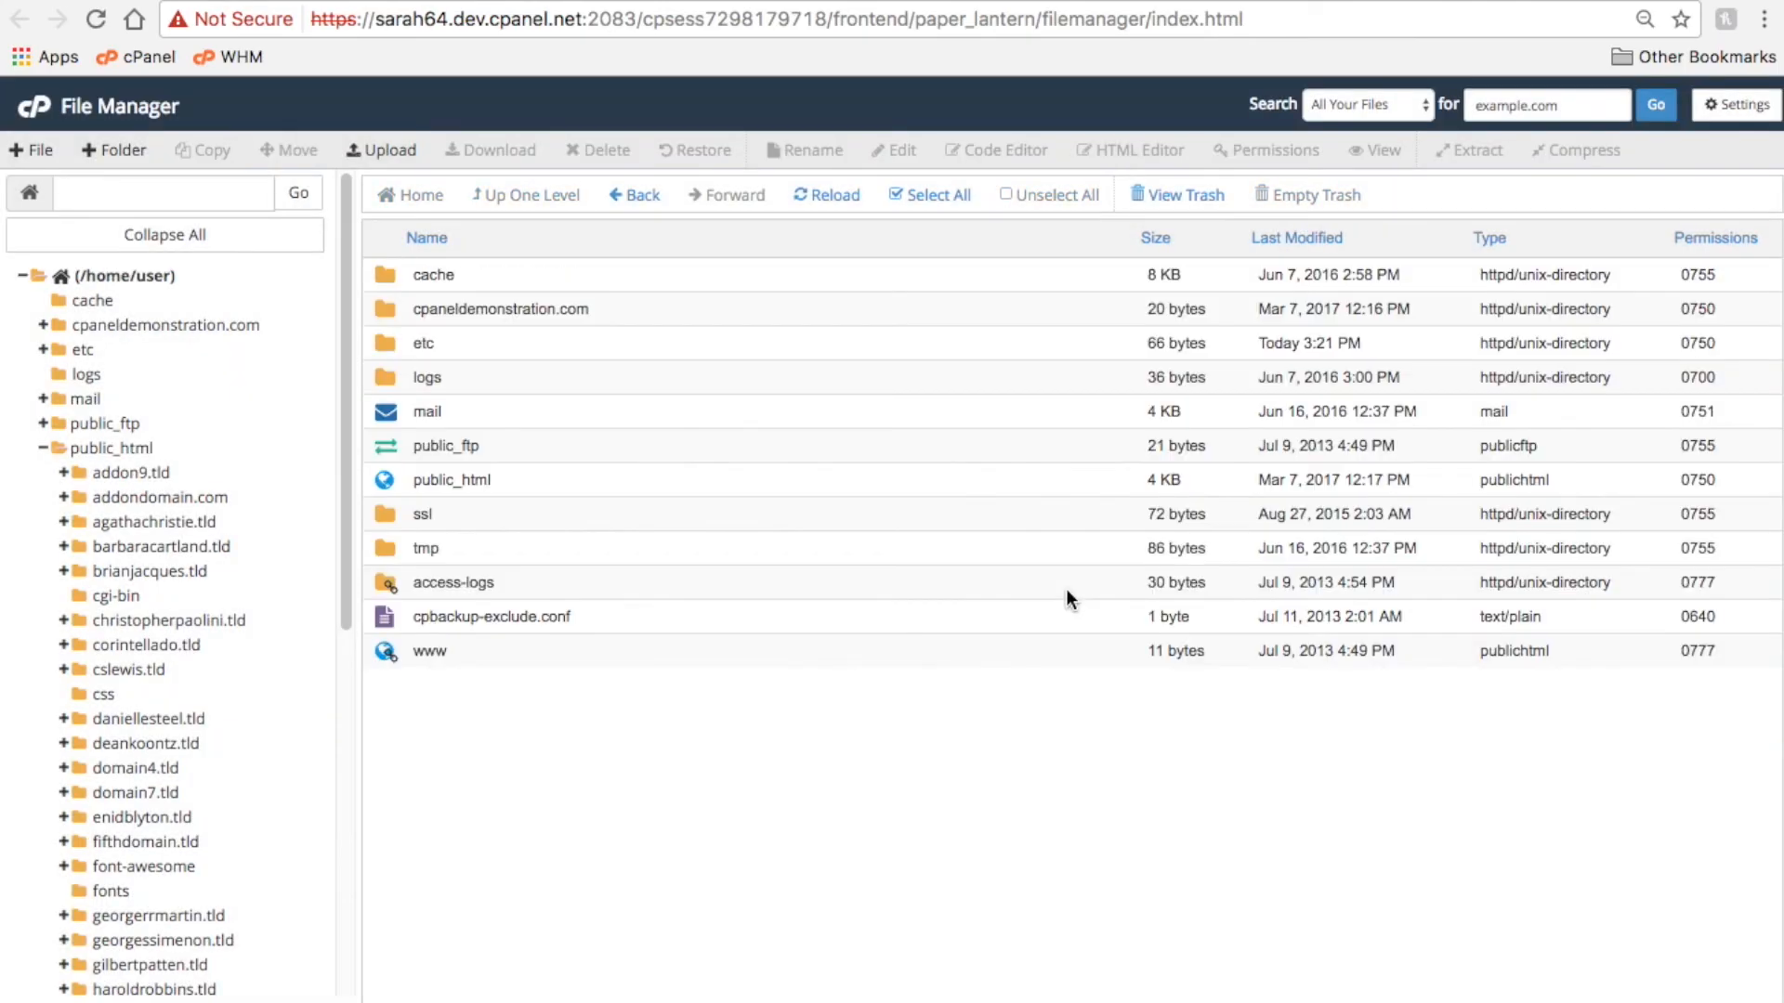
{"action": "mouse_move", "coordinate": [606, 374]}
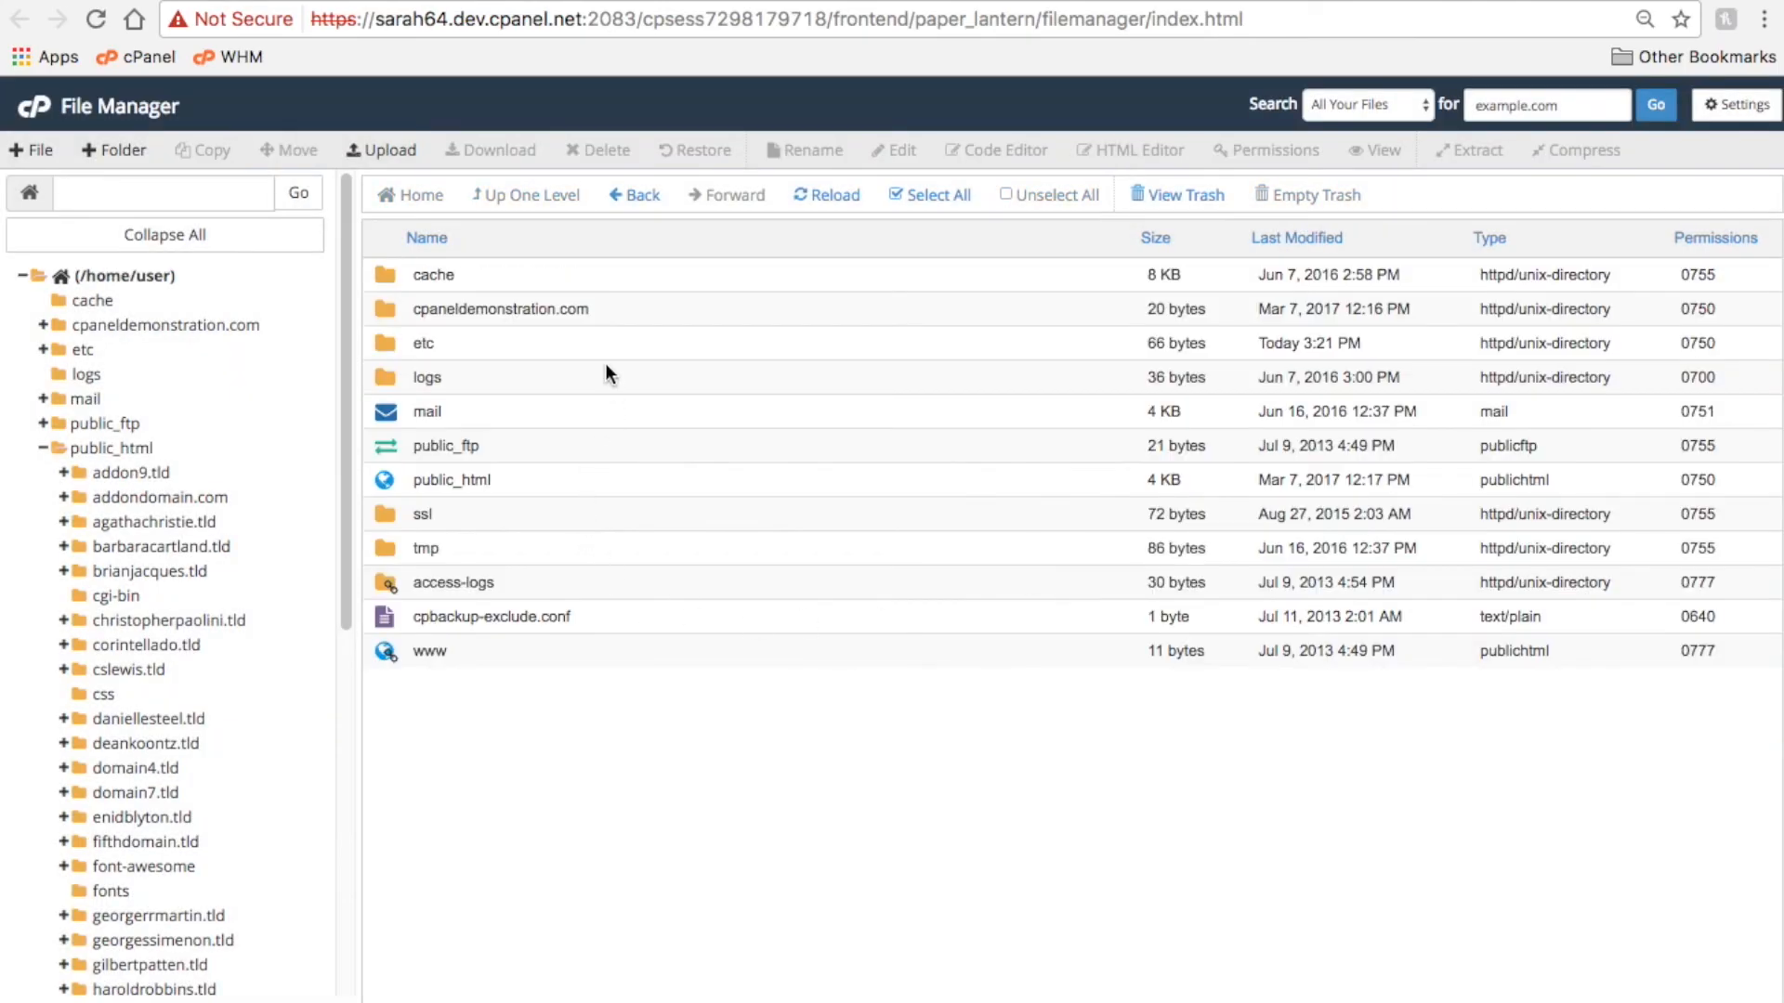
{"action": "left_click", "coordinate": [499, 308]}
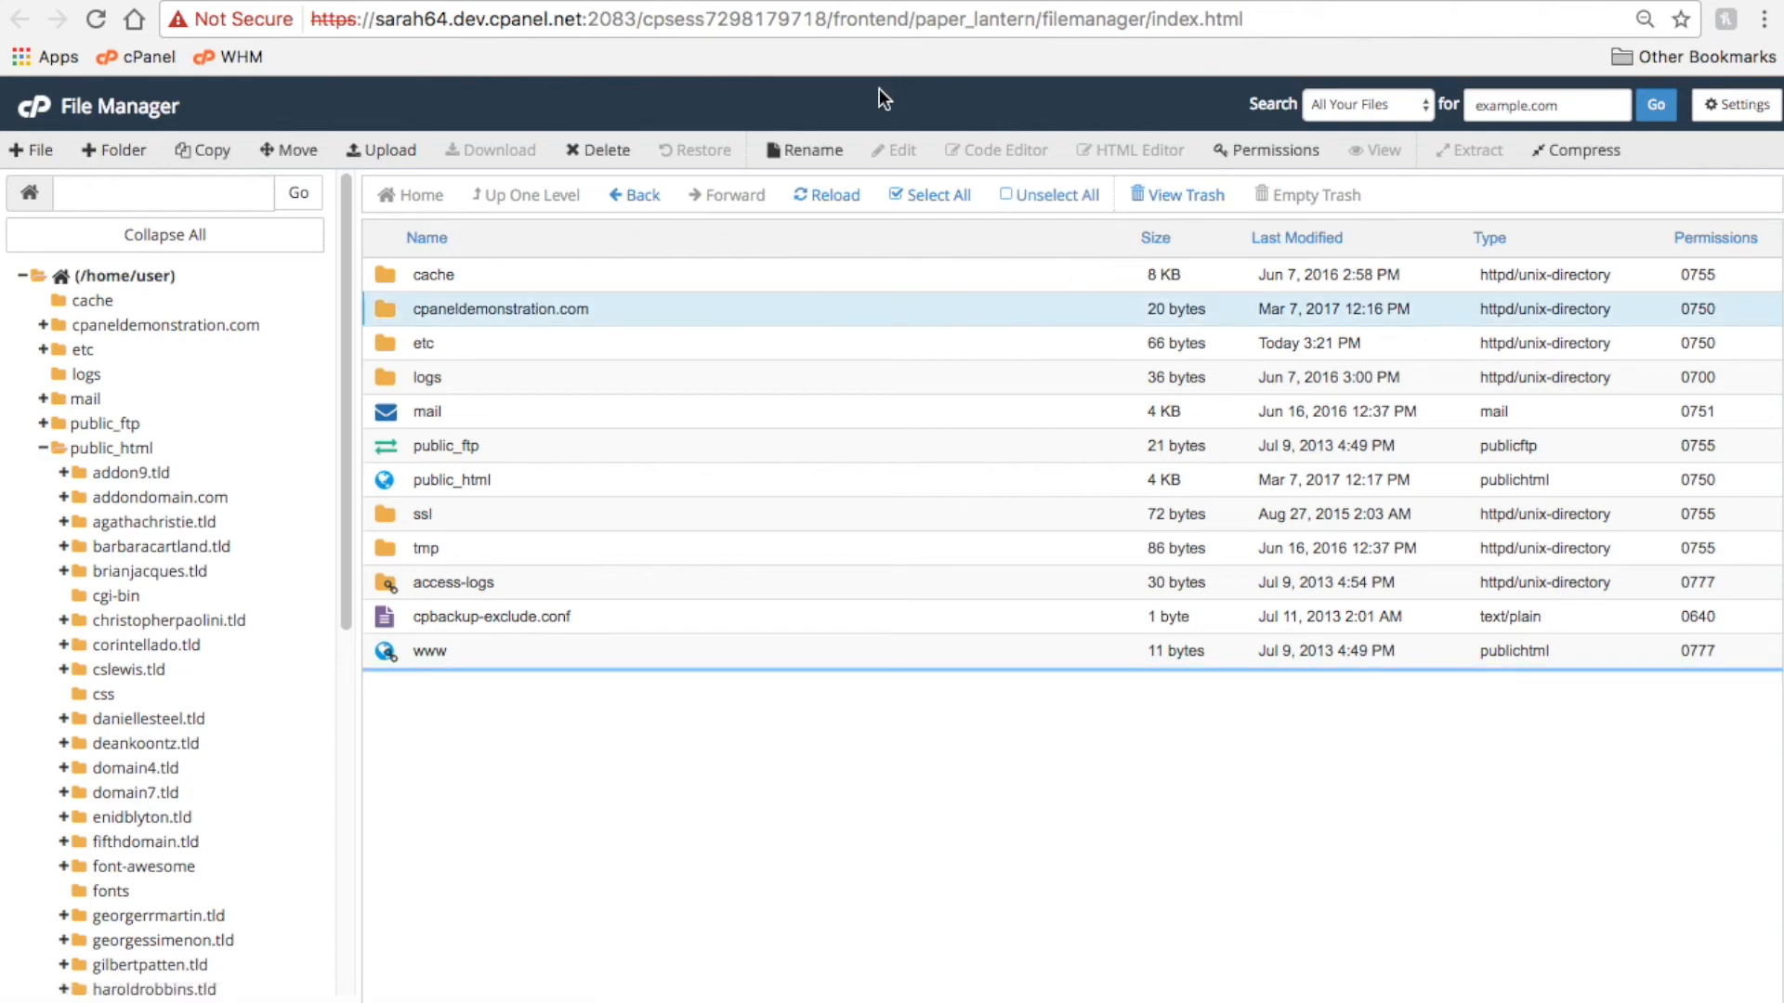
{"action": "left_click", "coordinate": [802, 149]}
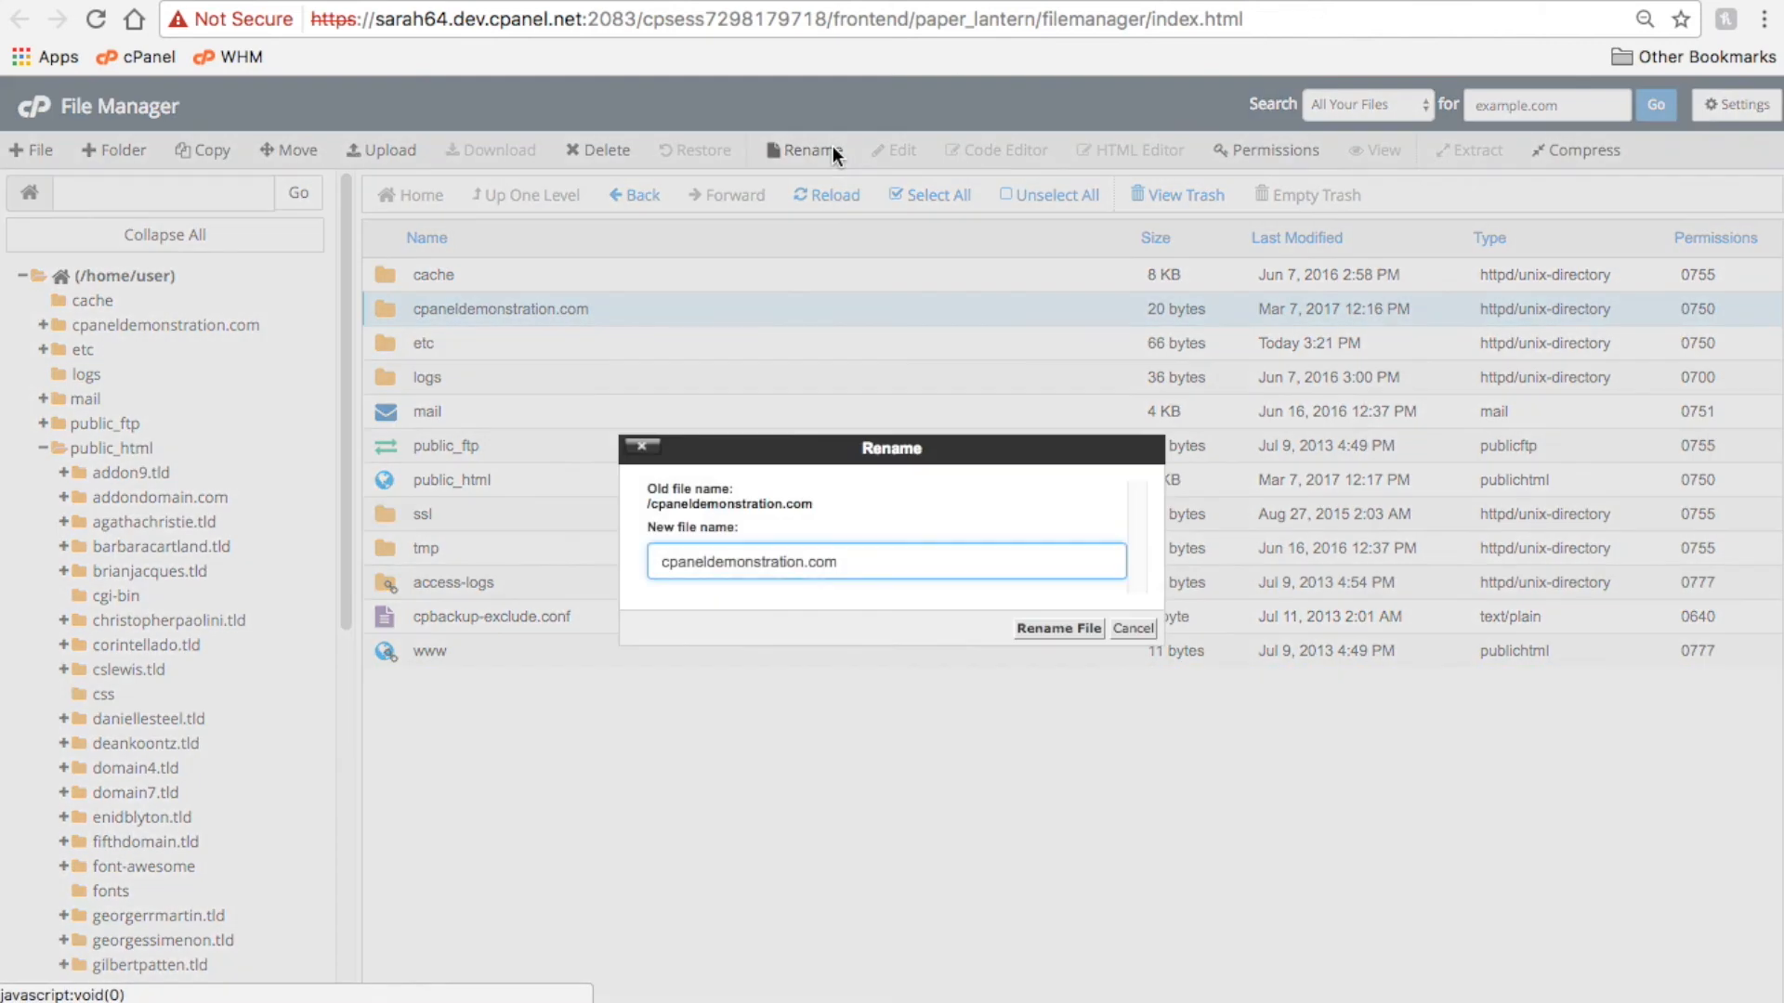
{"action": "mouse_move", "coordinate": [1133, 628]}
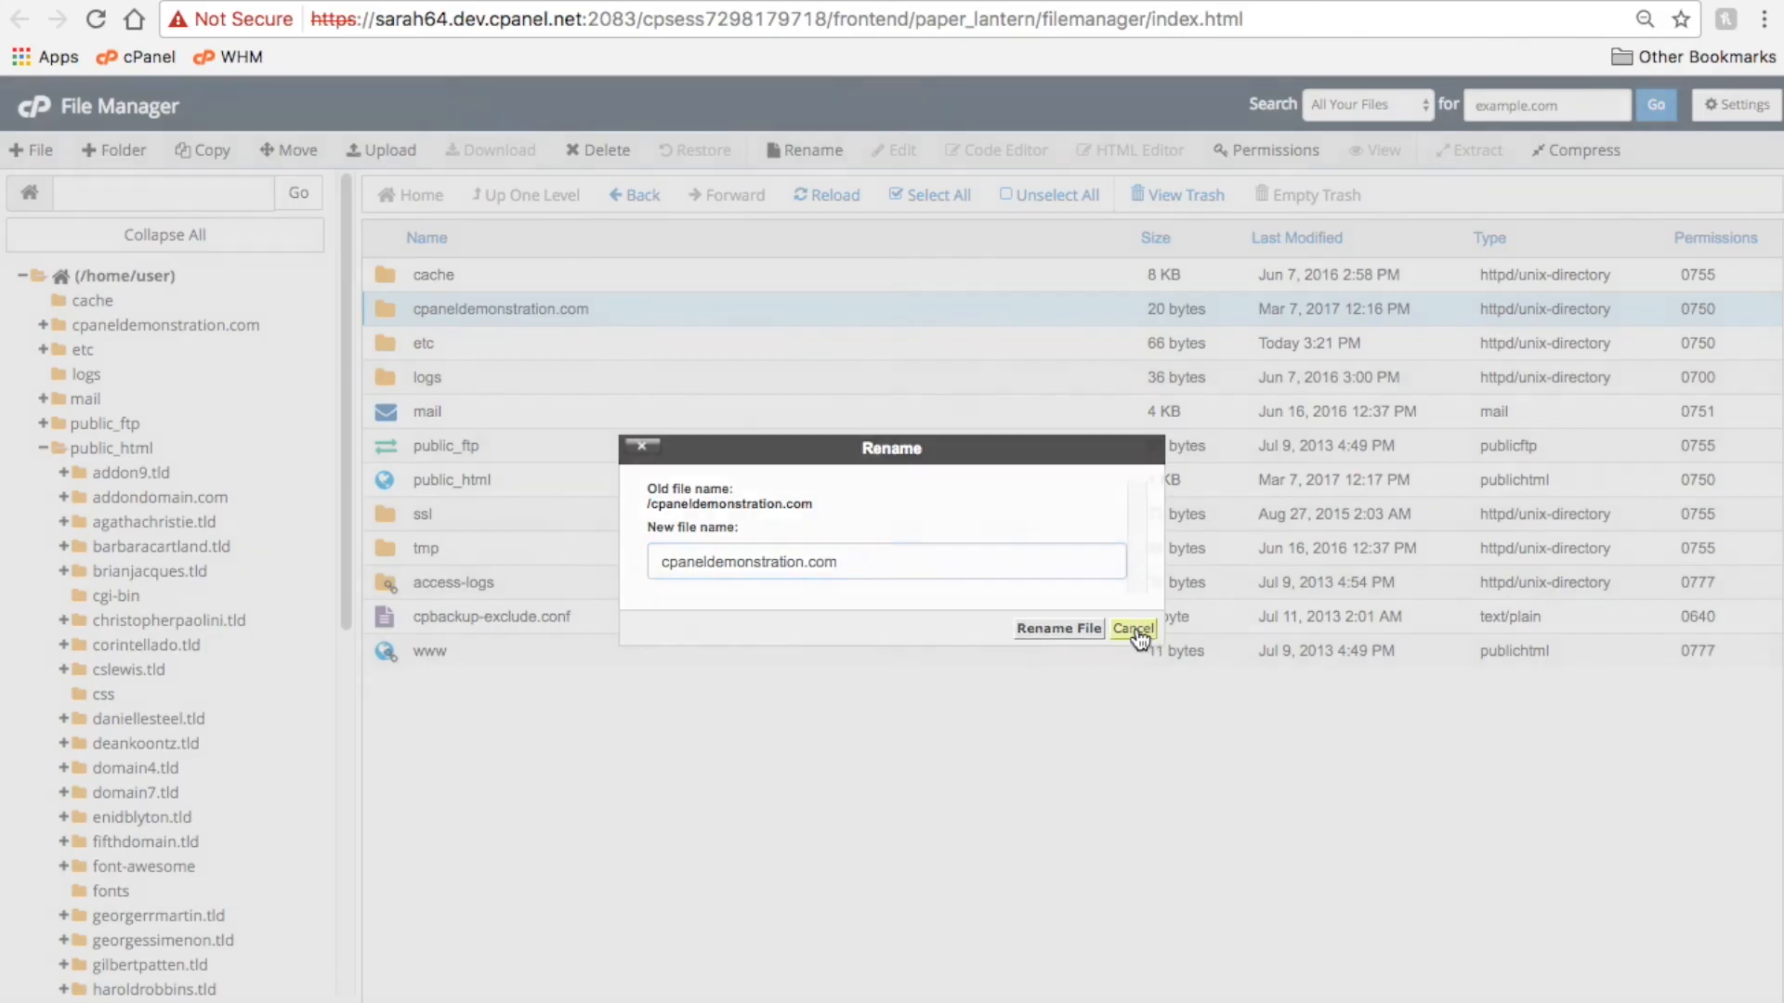
{"action": "left_click", "coordinate": [1133, 628]}
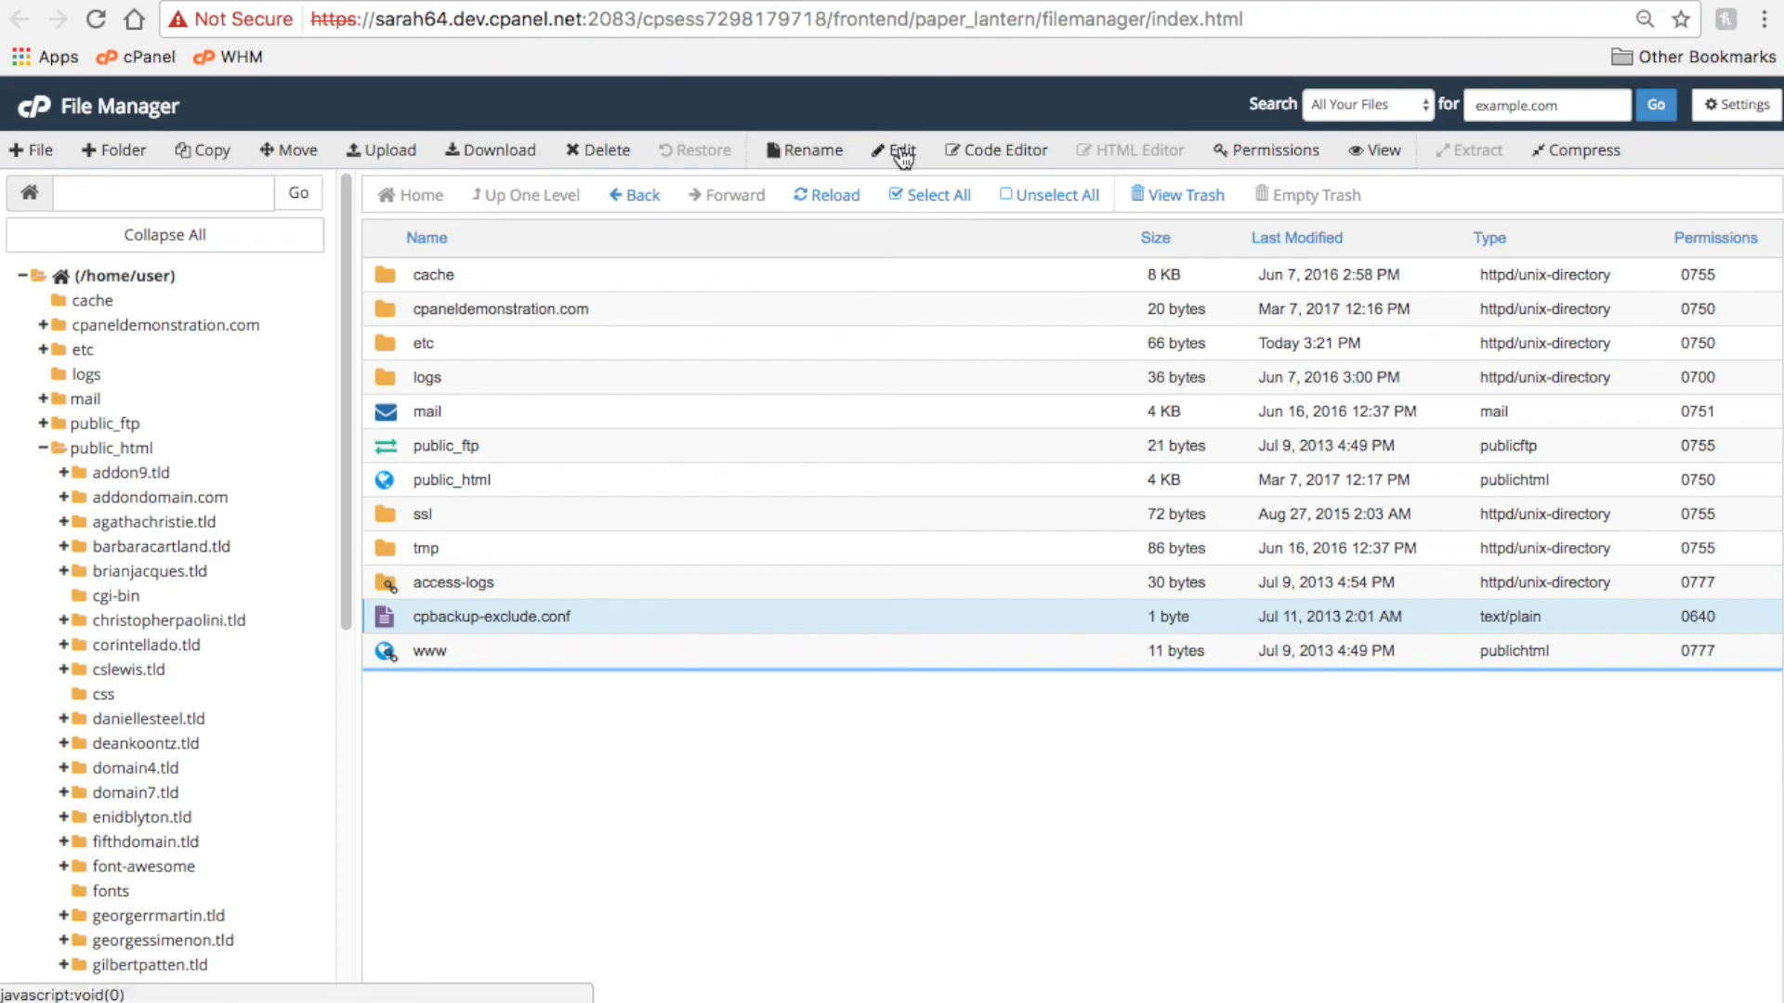
{"action": "left_click", "coordinate": [894, 149]}
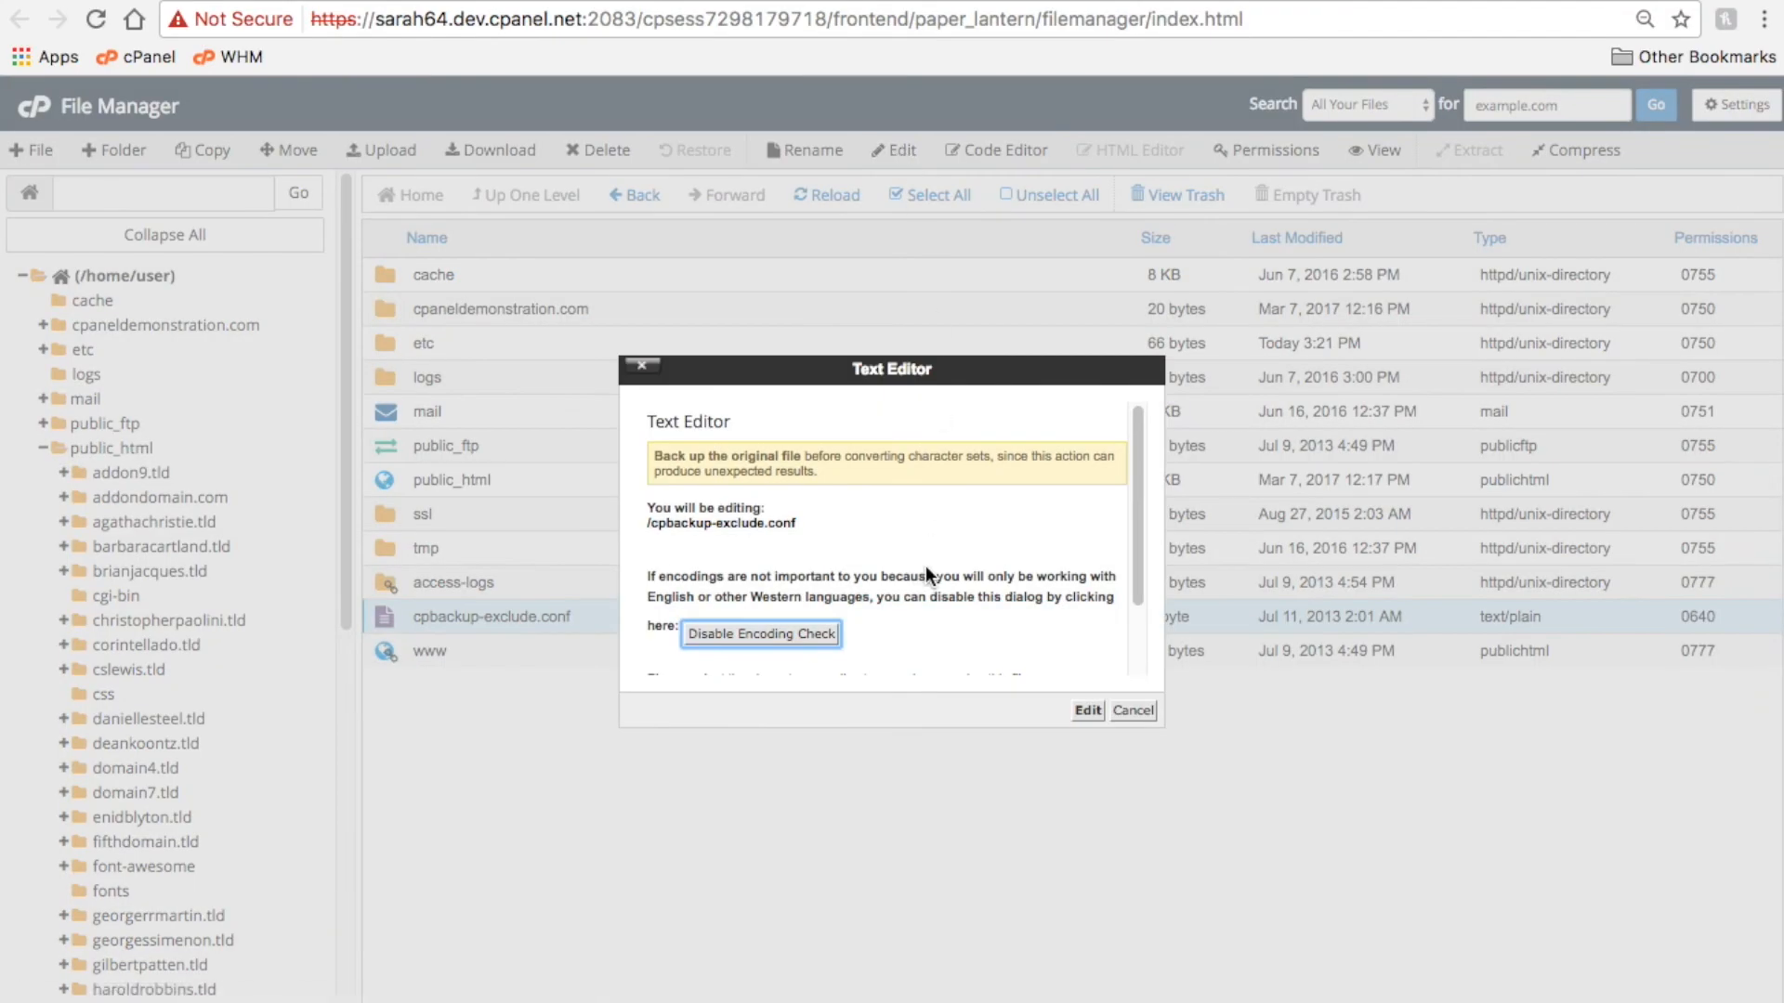
{"action": "left_click", "coordinate": [1083, 710]}
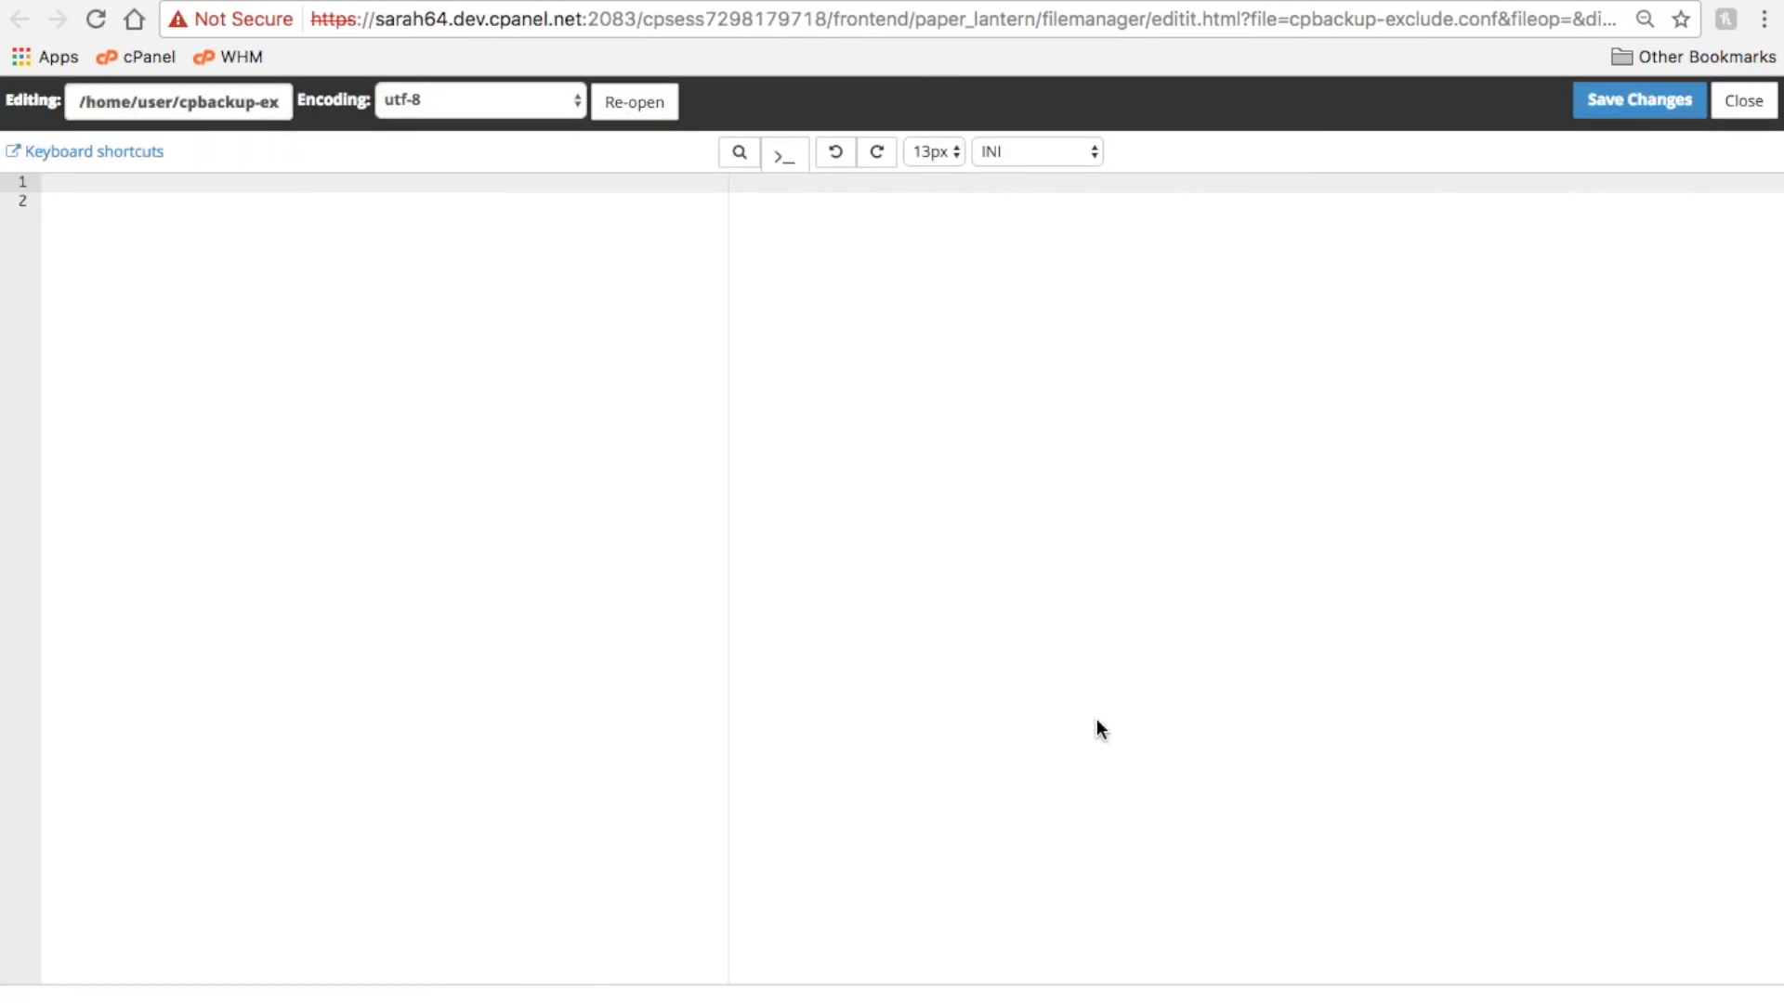
{"action": "left_click", "coordinate": [1741, 100]}
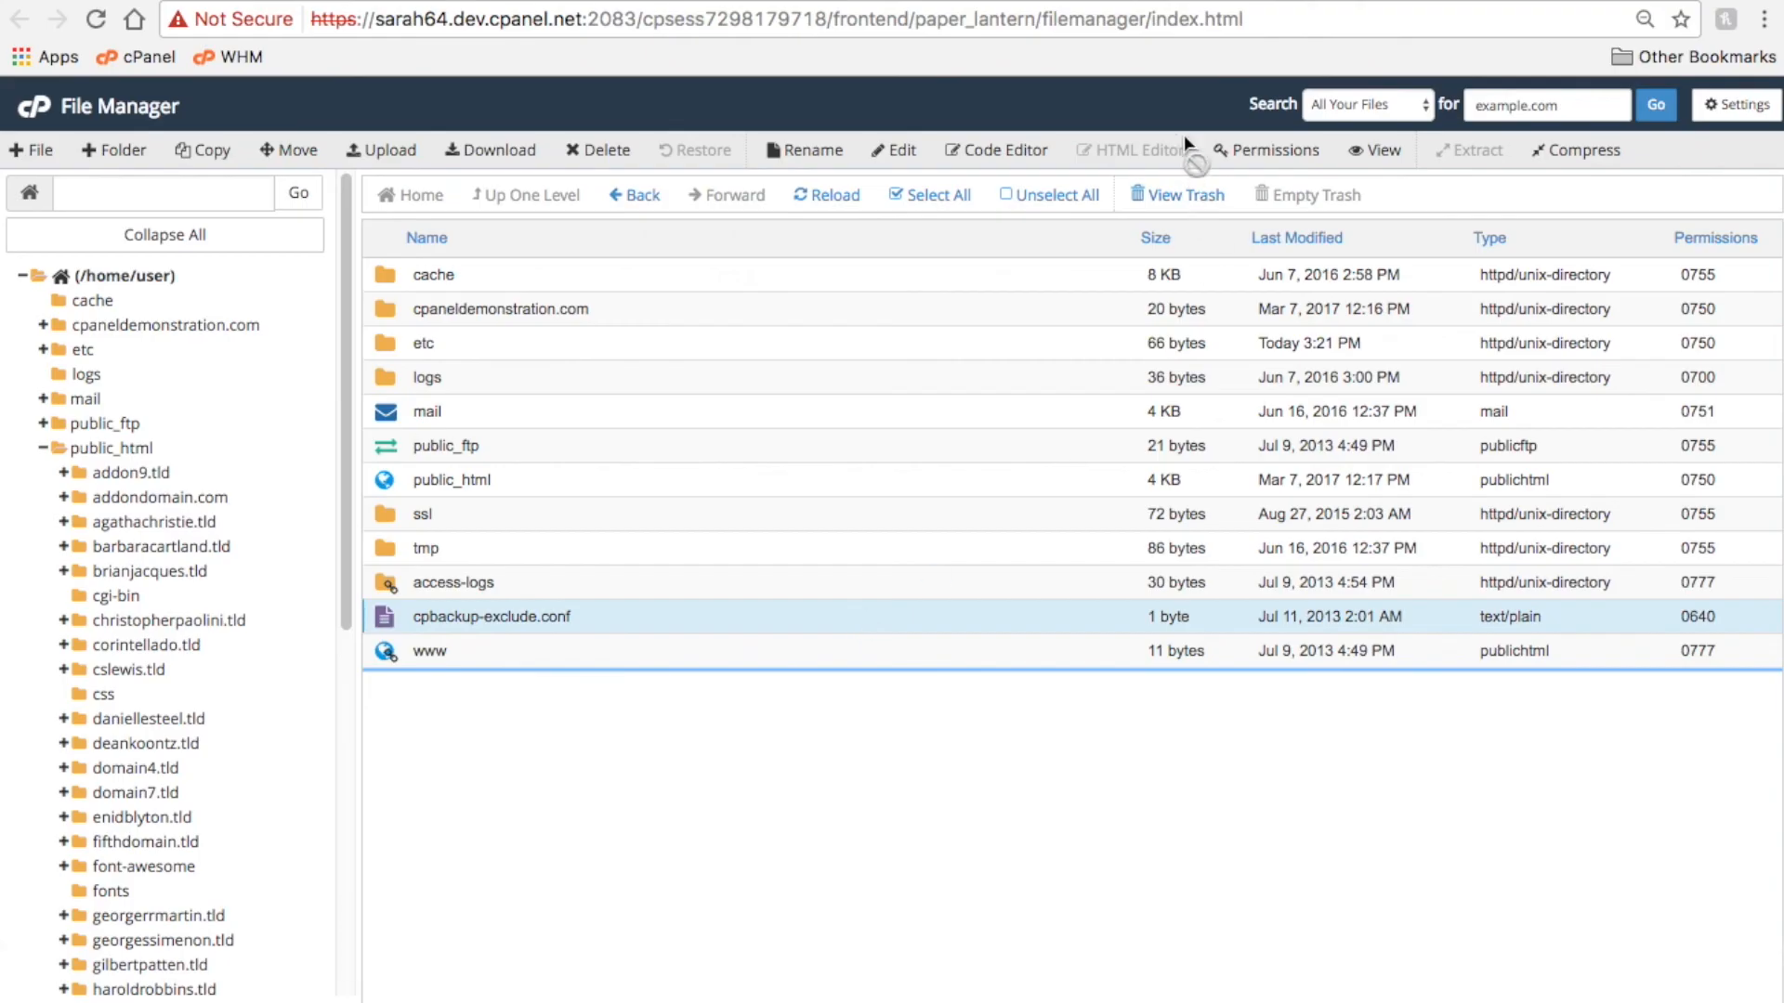
{"action": "left_click", "coordinate": [1128, 149]}
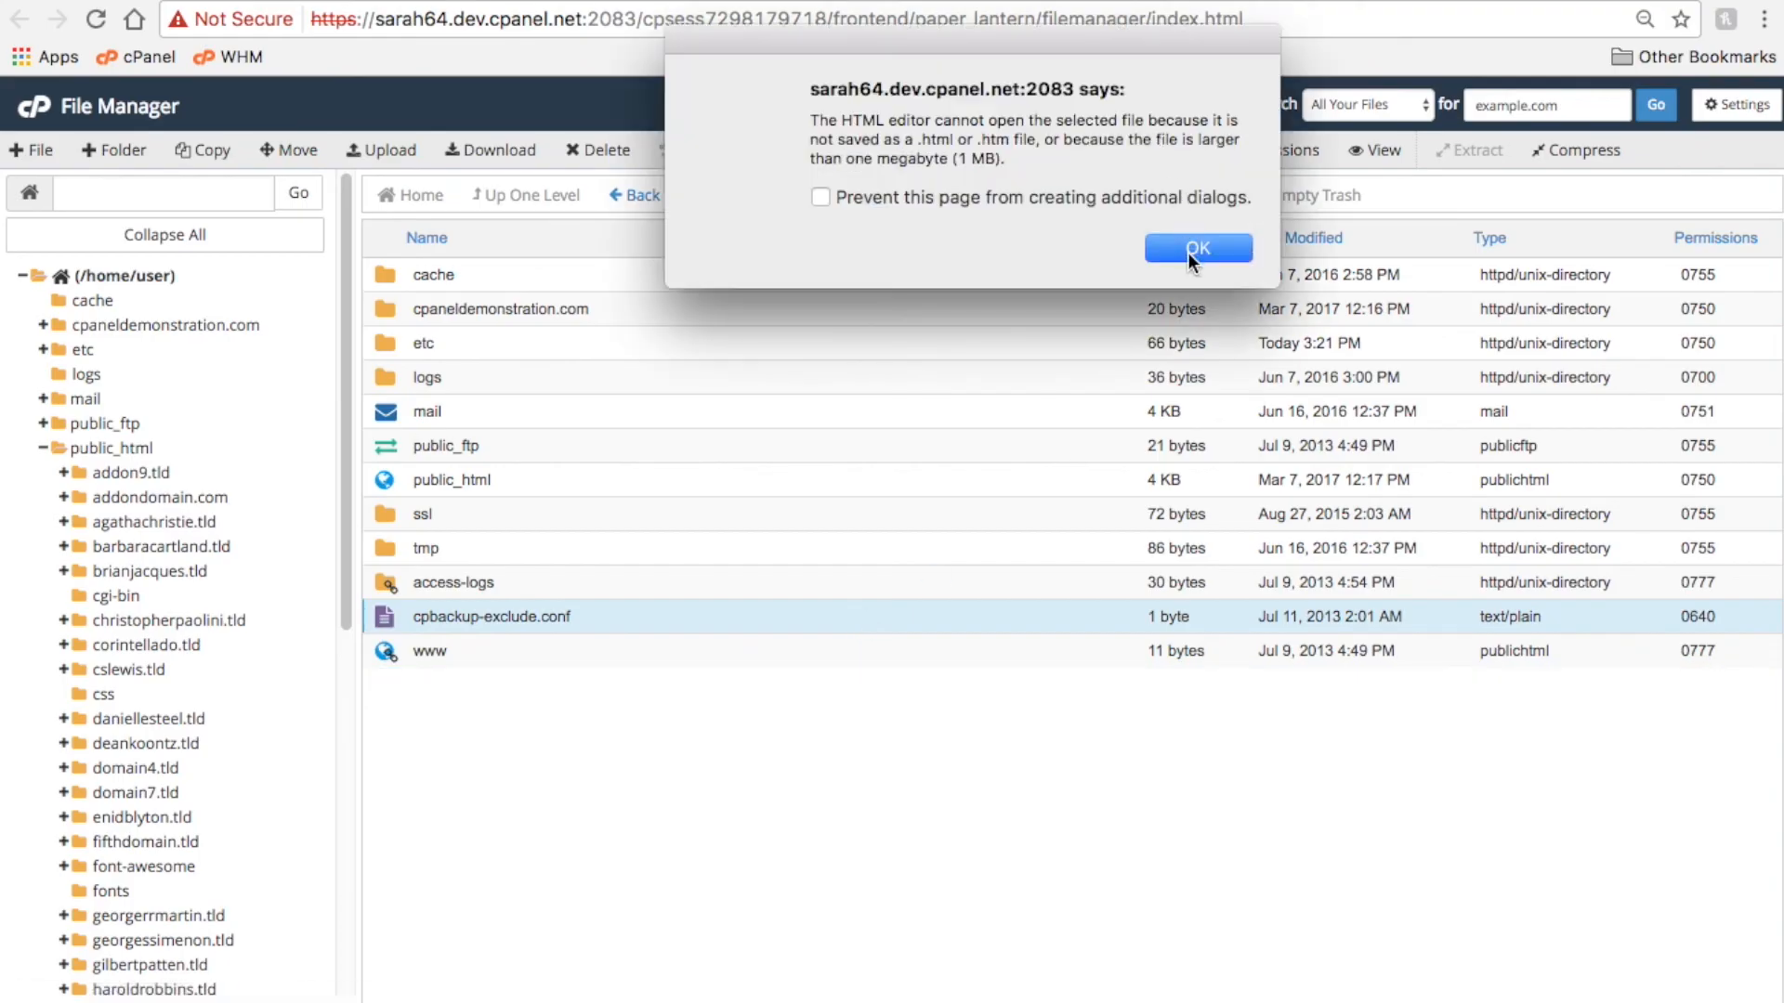
{"action": "mouse_move", "coordinate": [1184, 256]}
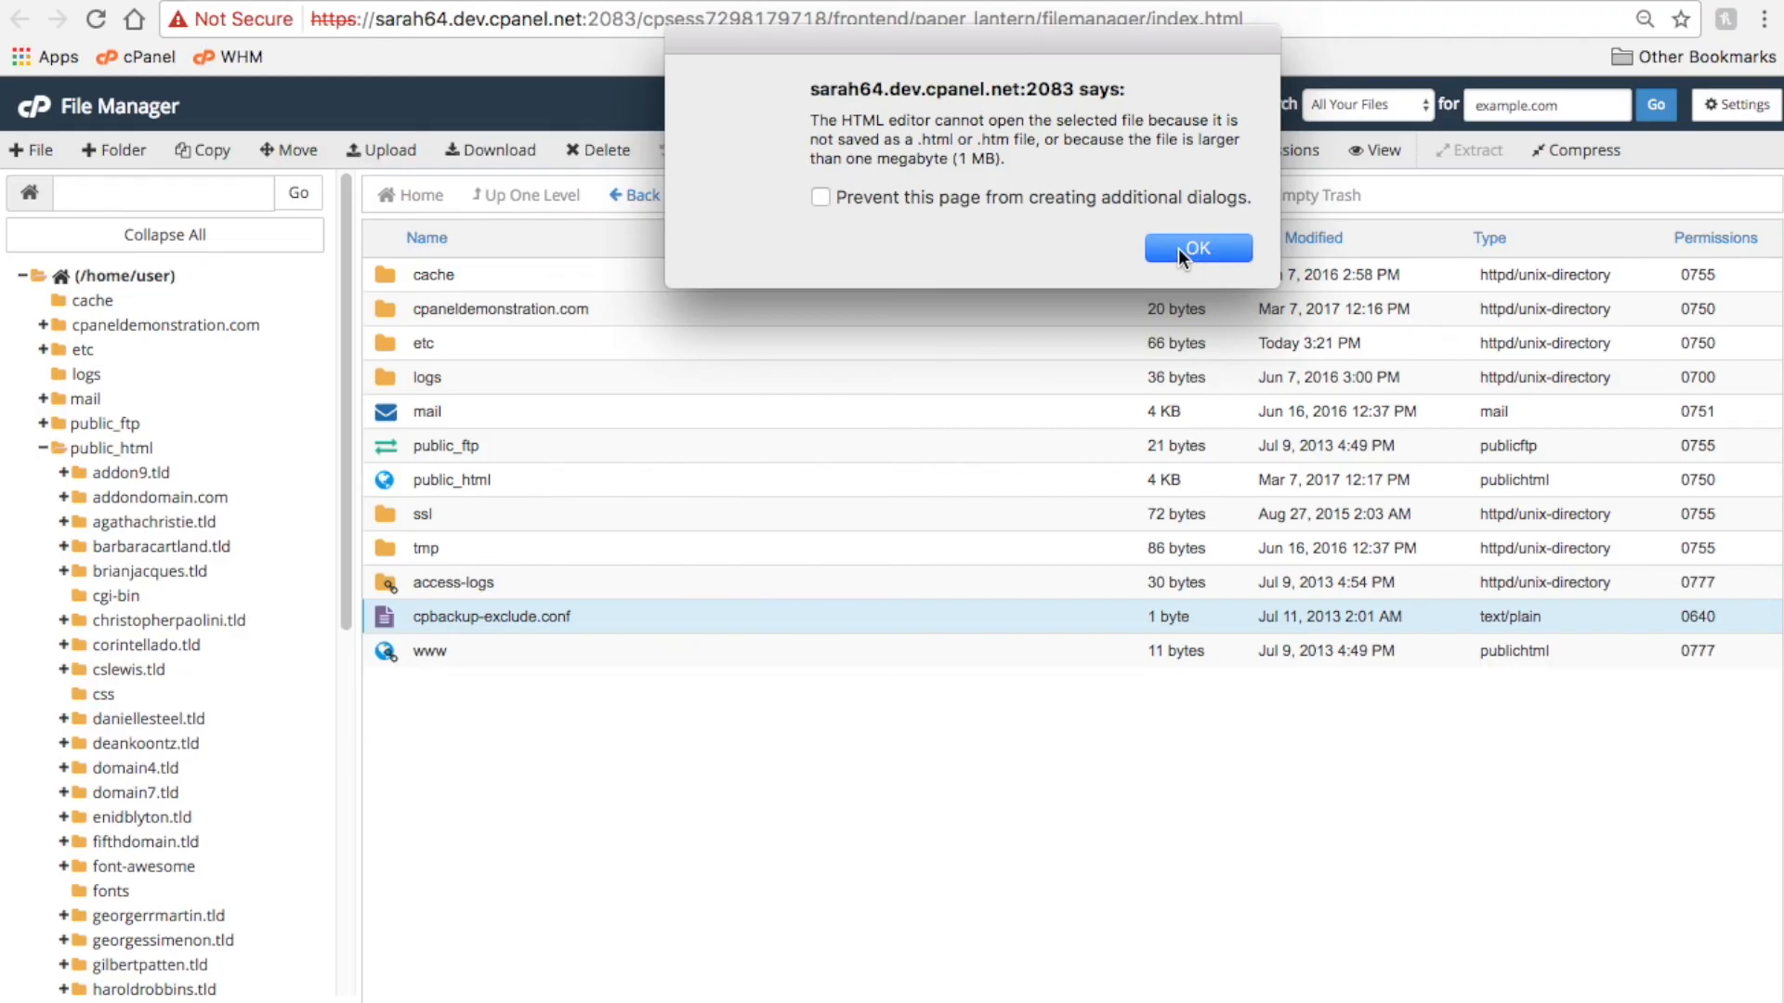
{"action": "left_click", "coordinate": [1196, 247]}
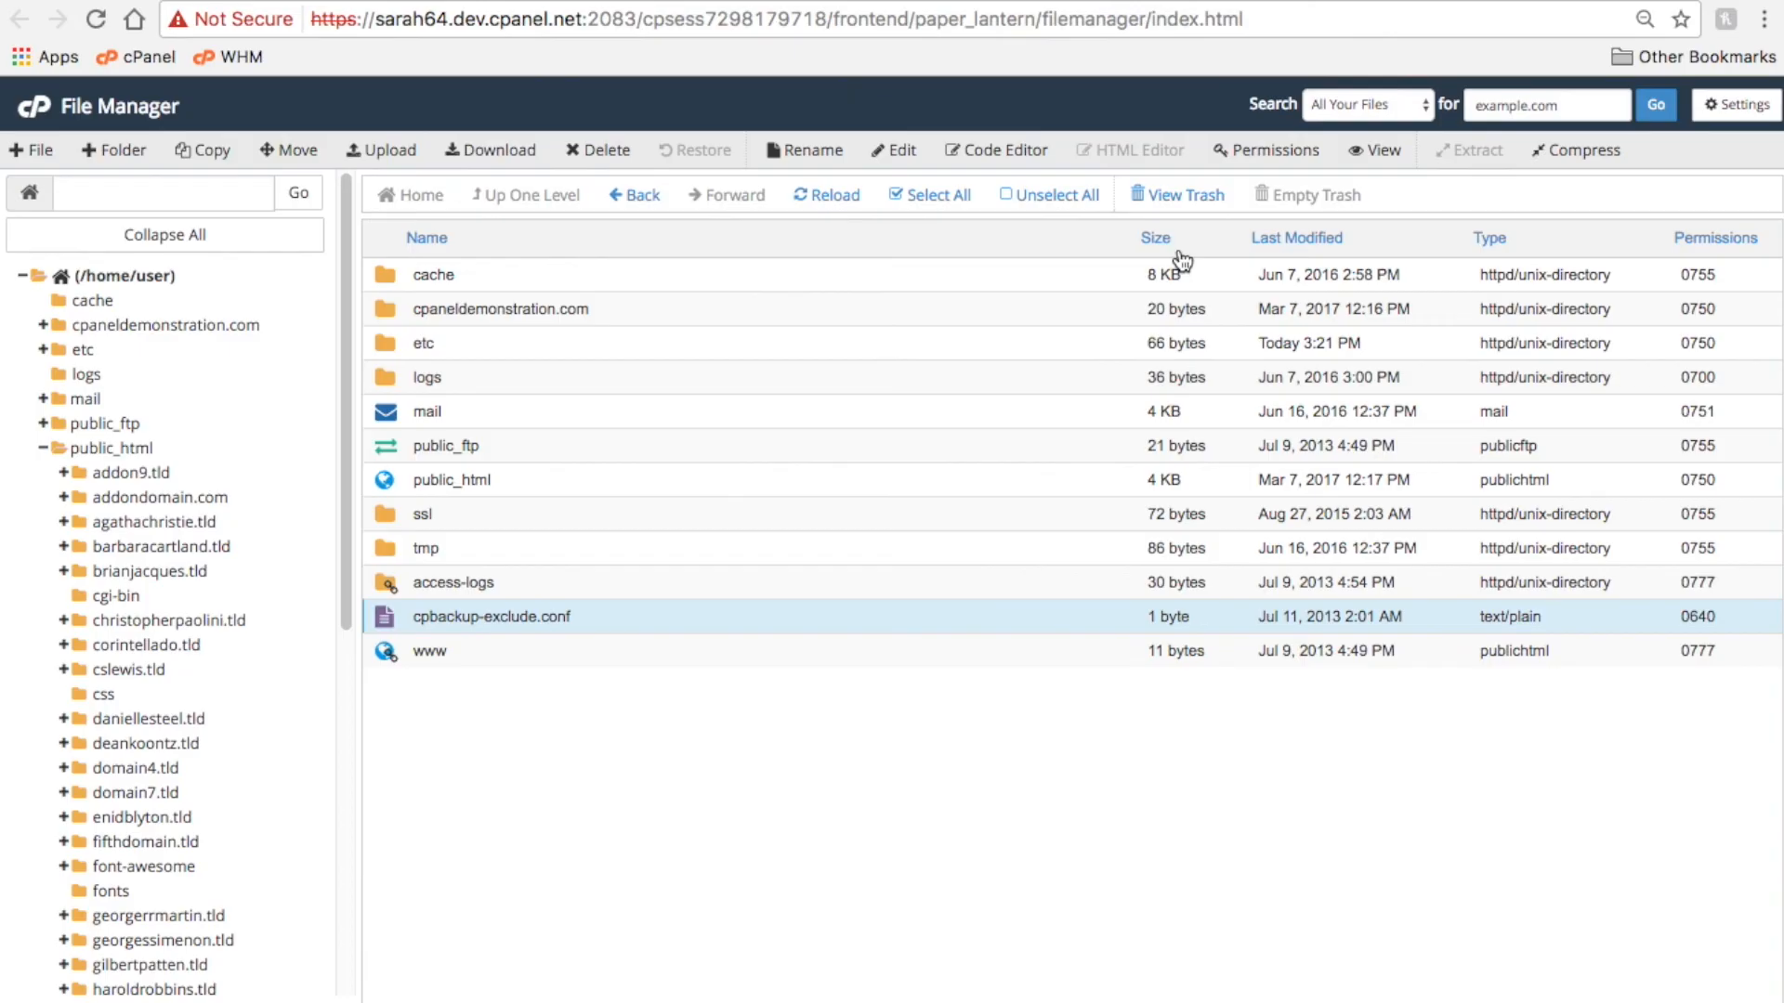
{"action": "mouse_move", "coordinate": [1159, 149]}
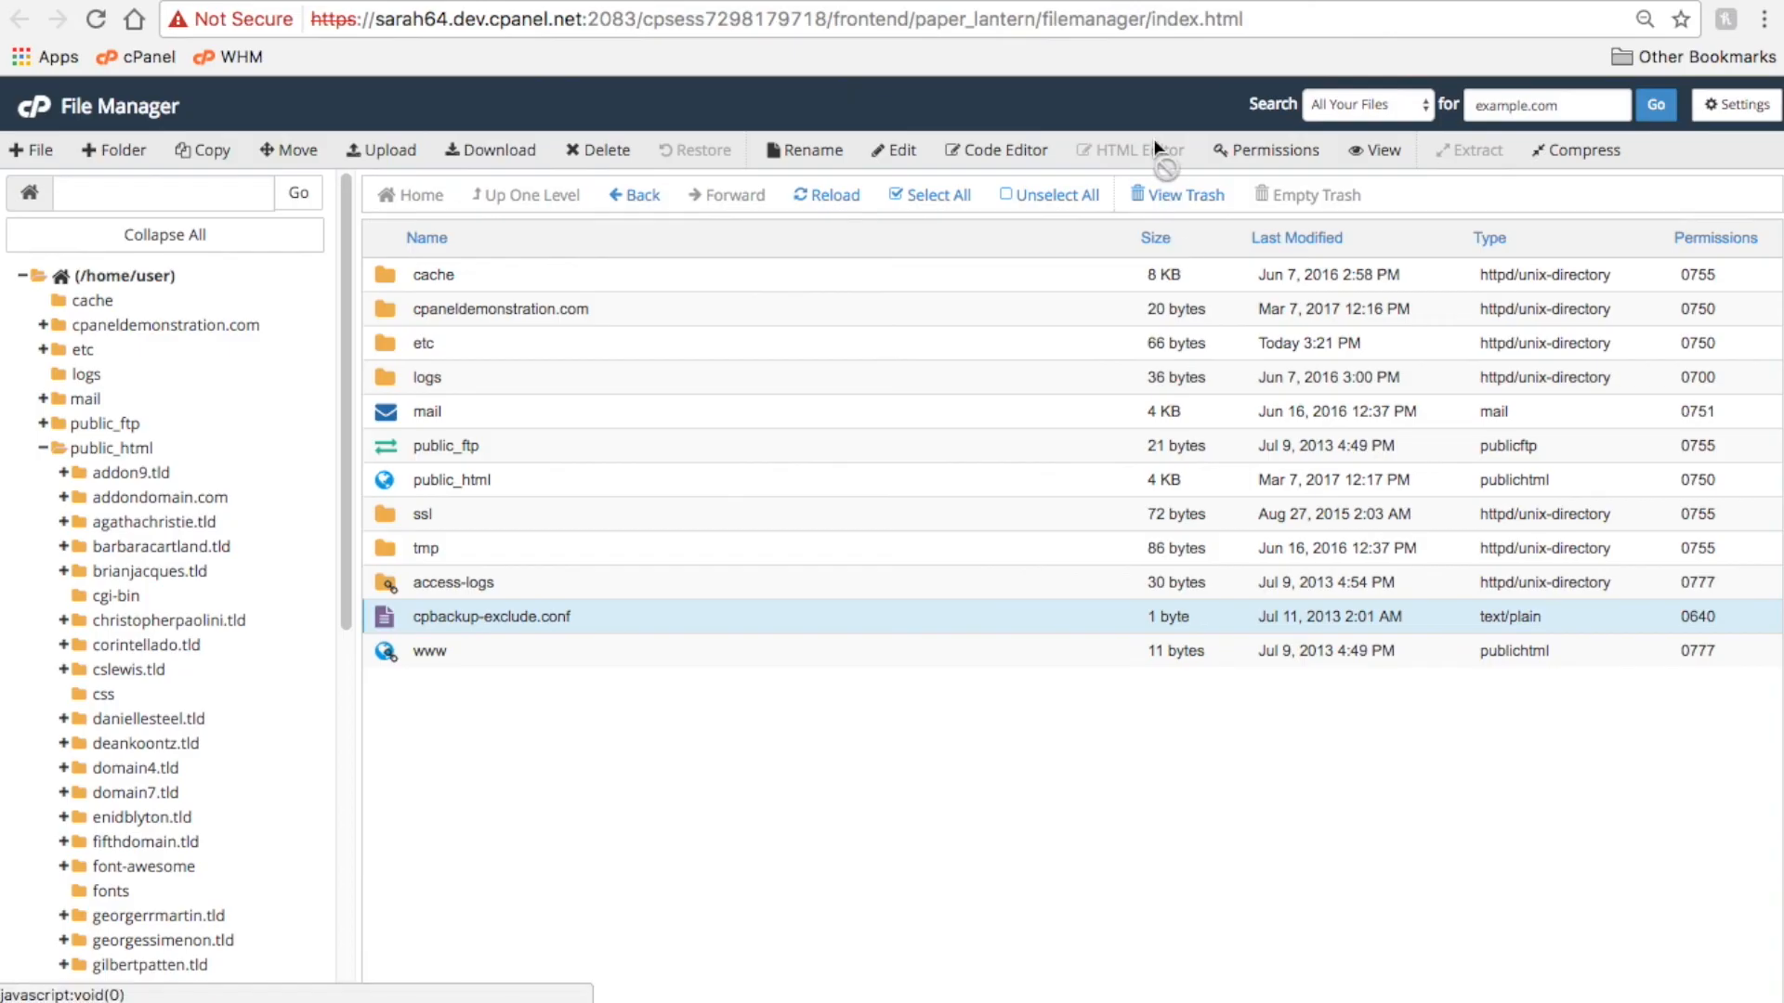
{"action": "left_click", "coordinate": [1265, 149]}
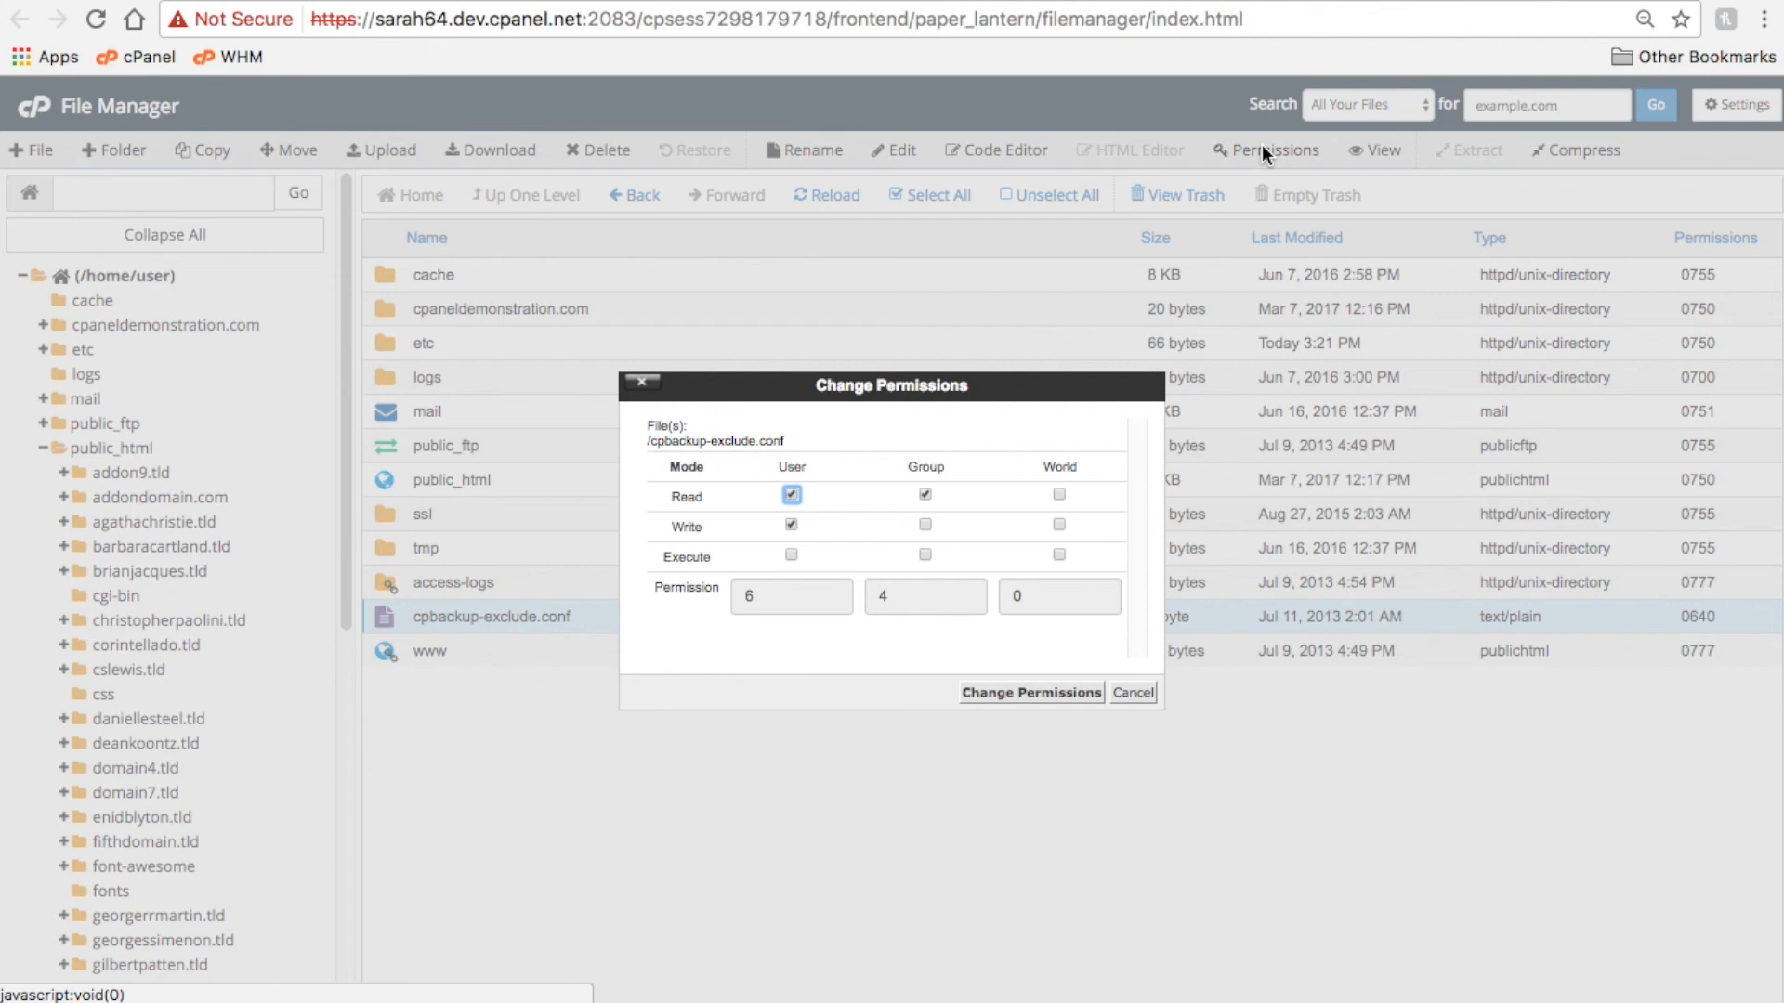
{"action": "mouse_move", "coordinate": [1133, 693]}
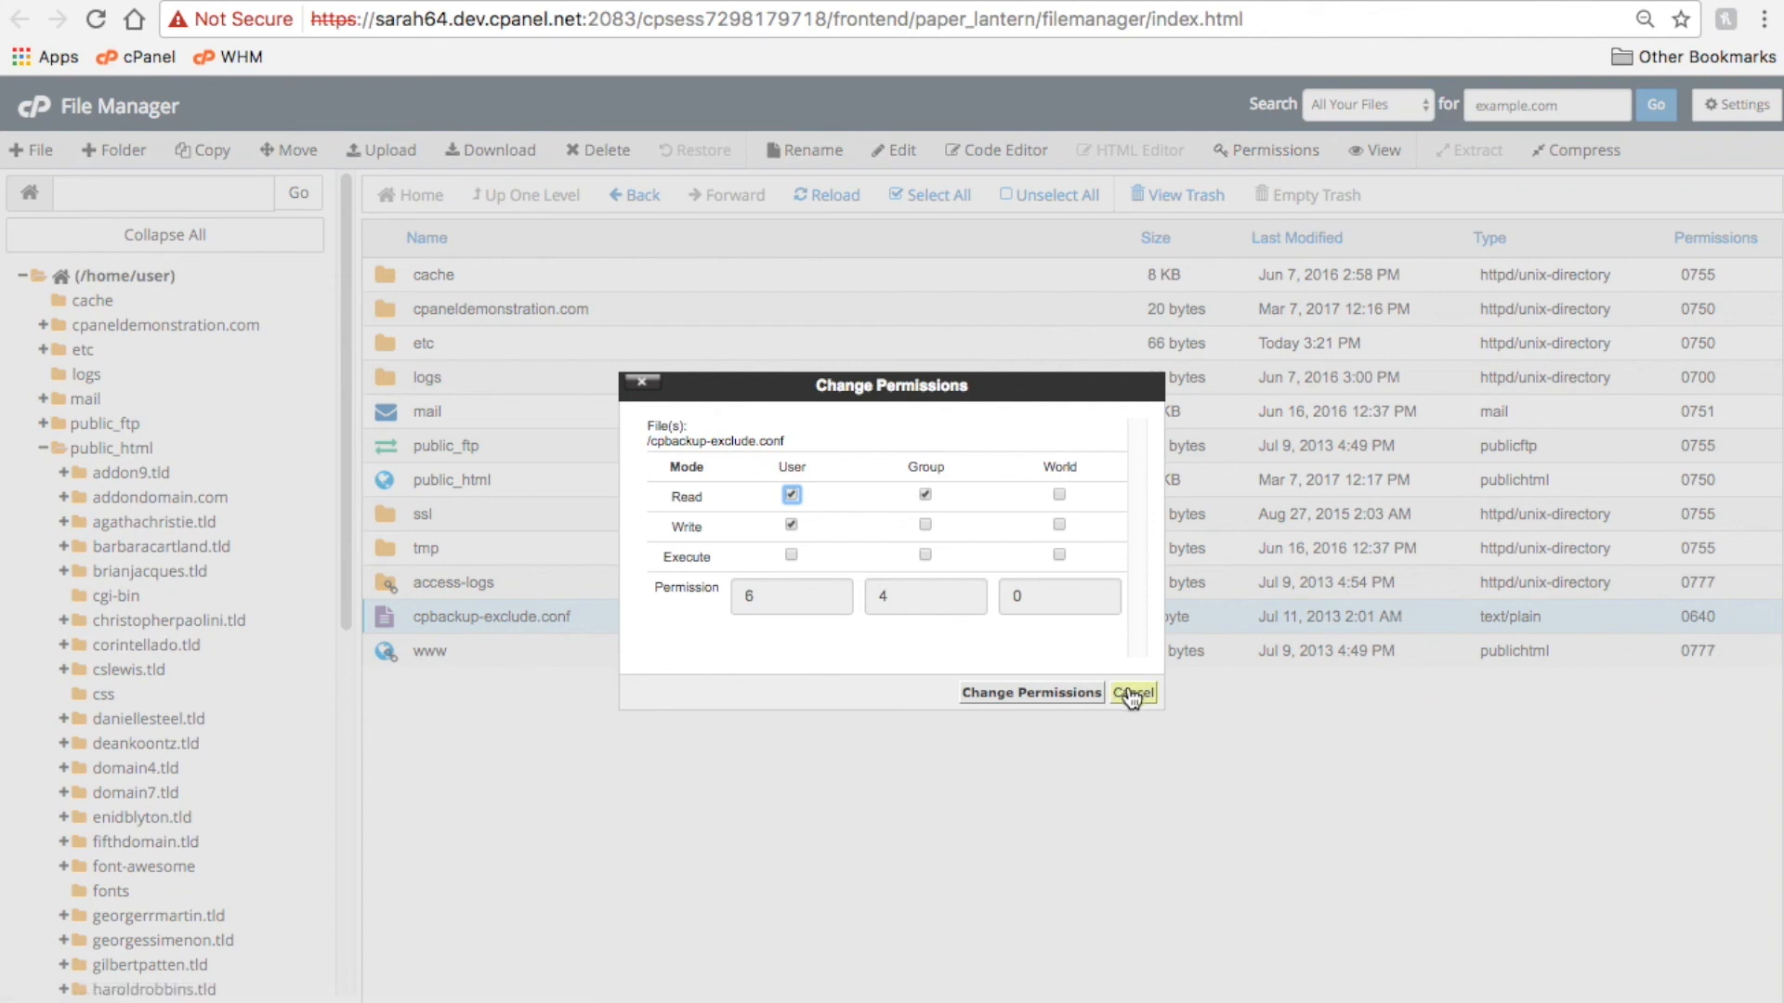
{"action": "left_click", "coordinate": [1131, 693]}
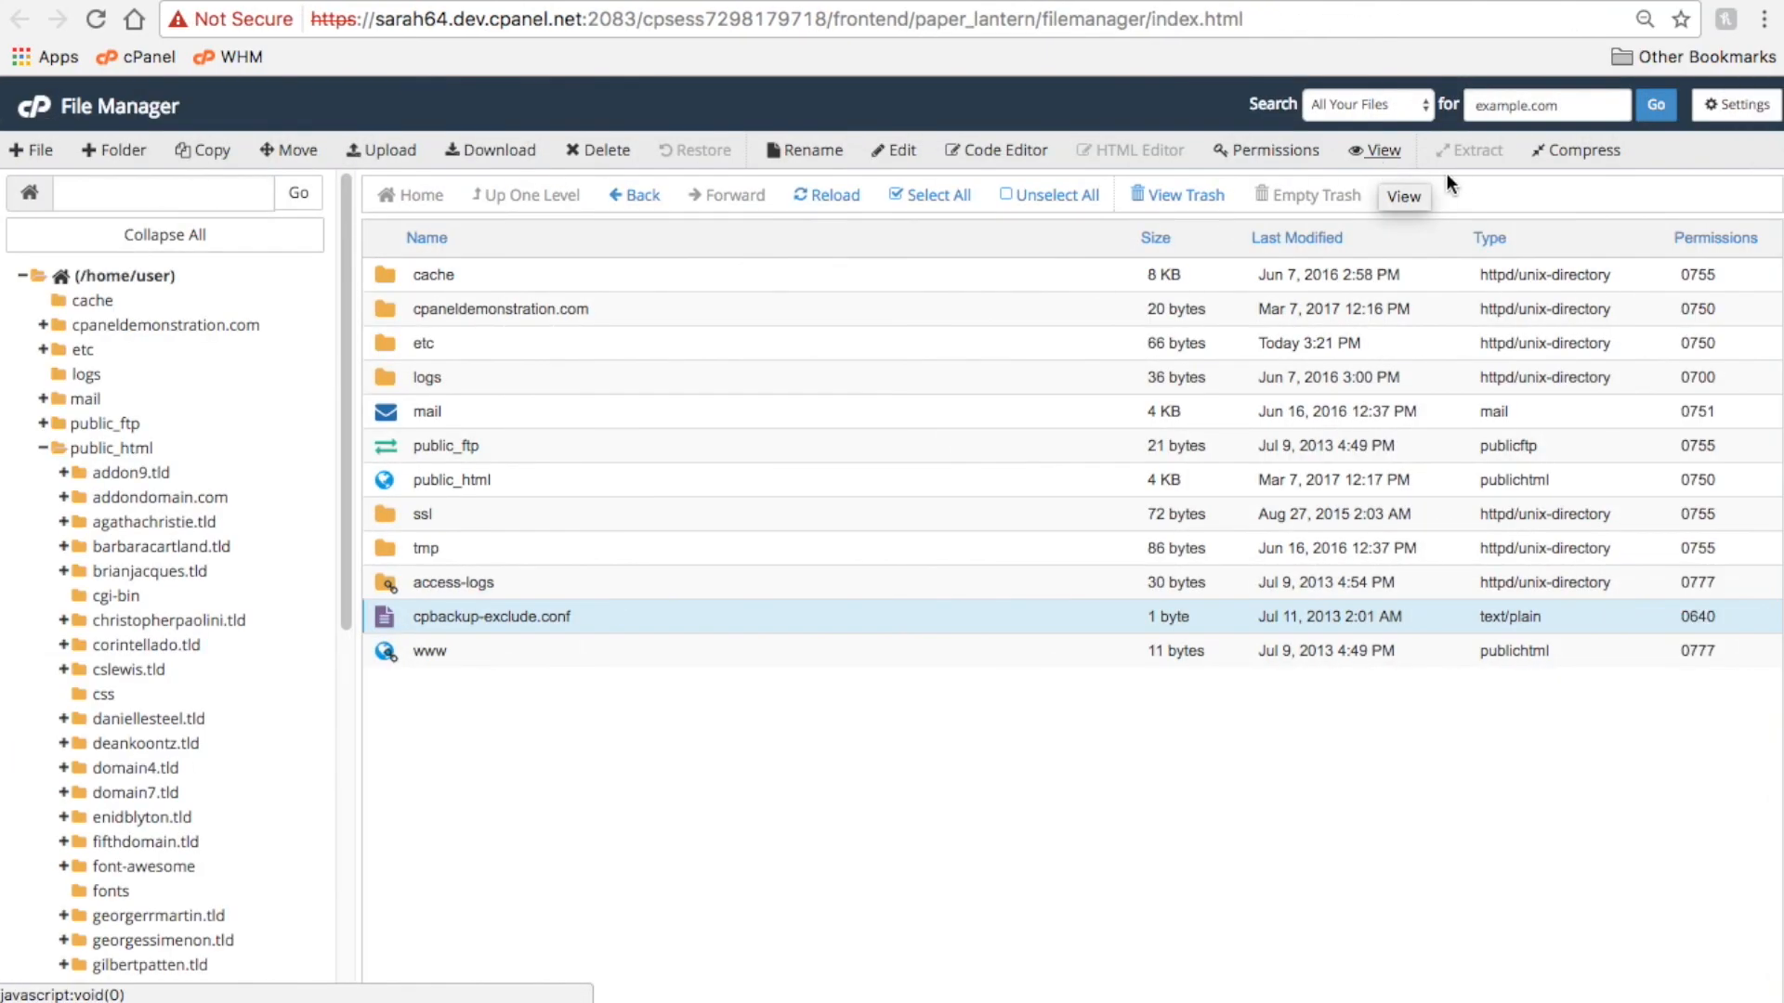
{"action": "mouse_move", "coordinate": [1587, 148]}
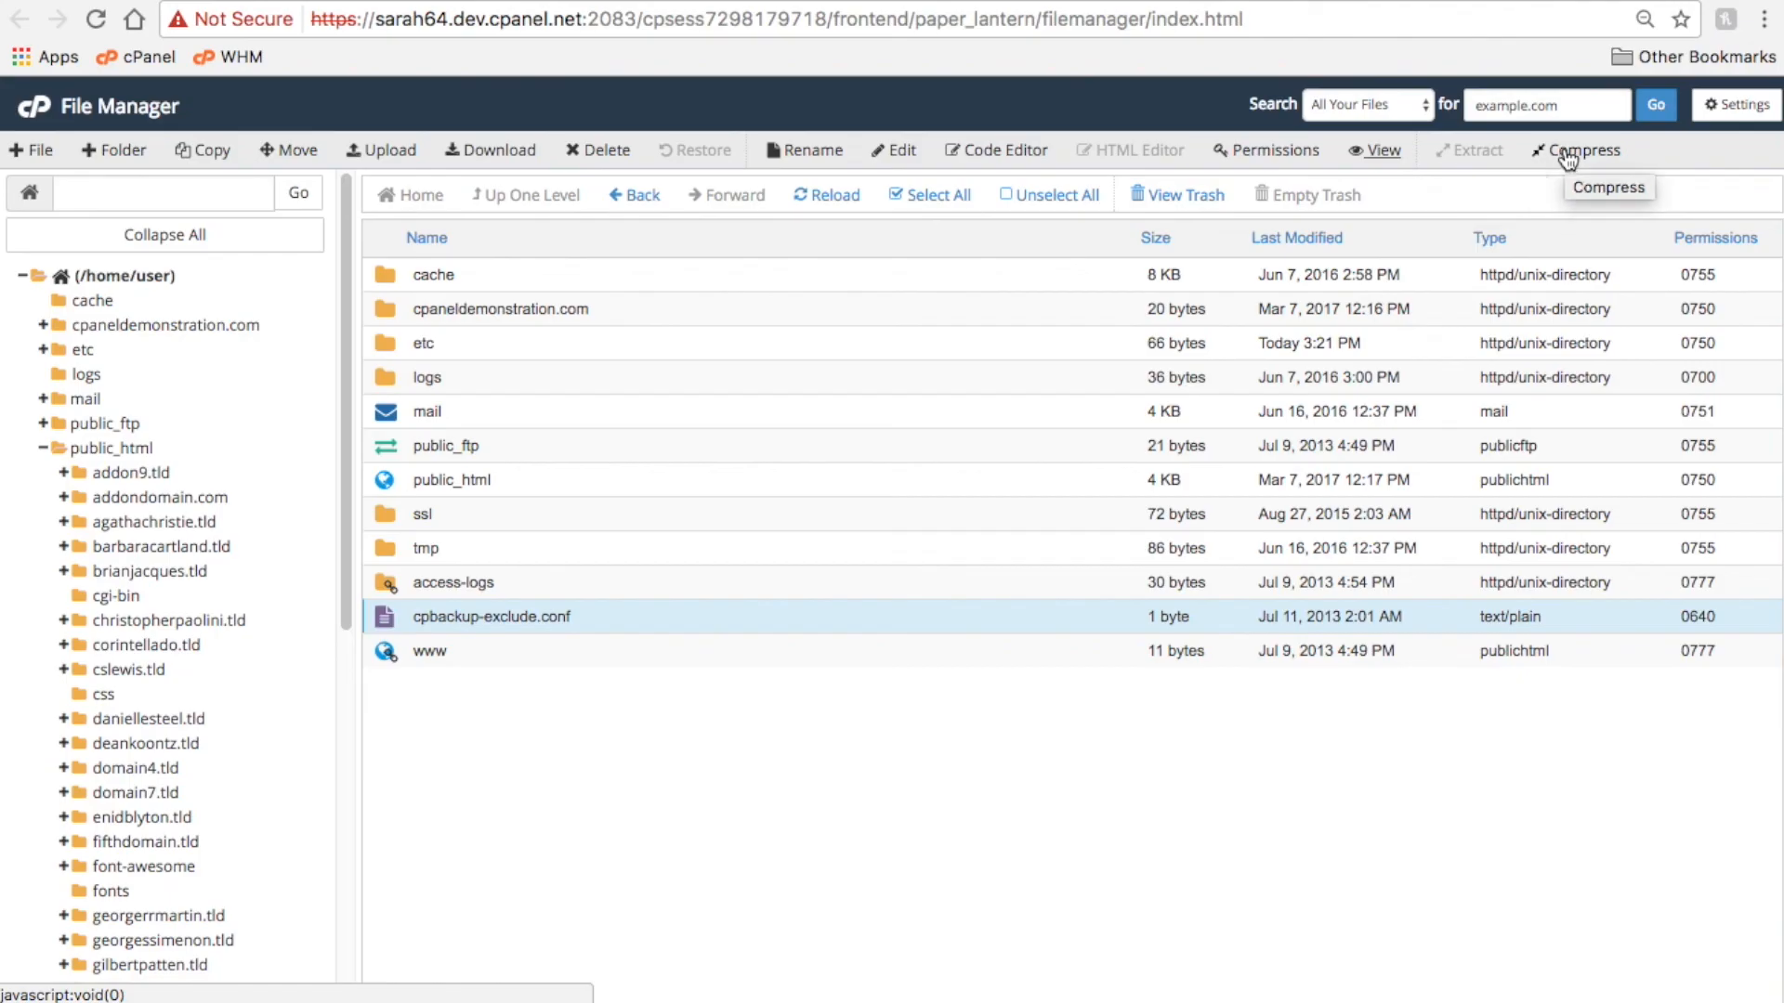
{"action": "mouse_move", "coordinate": [1484, 600]}
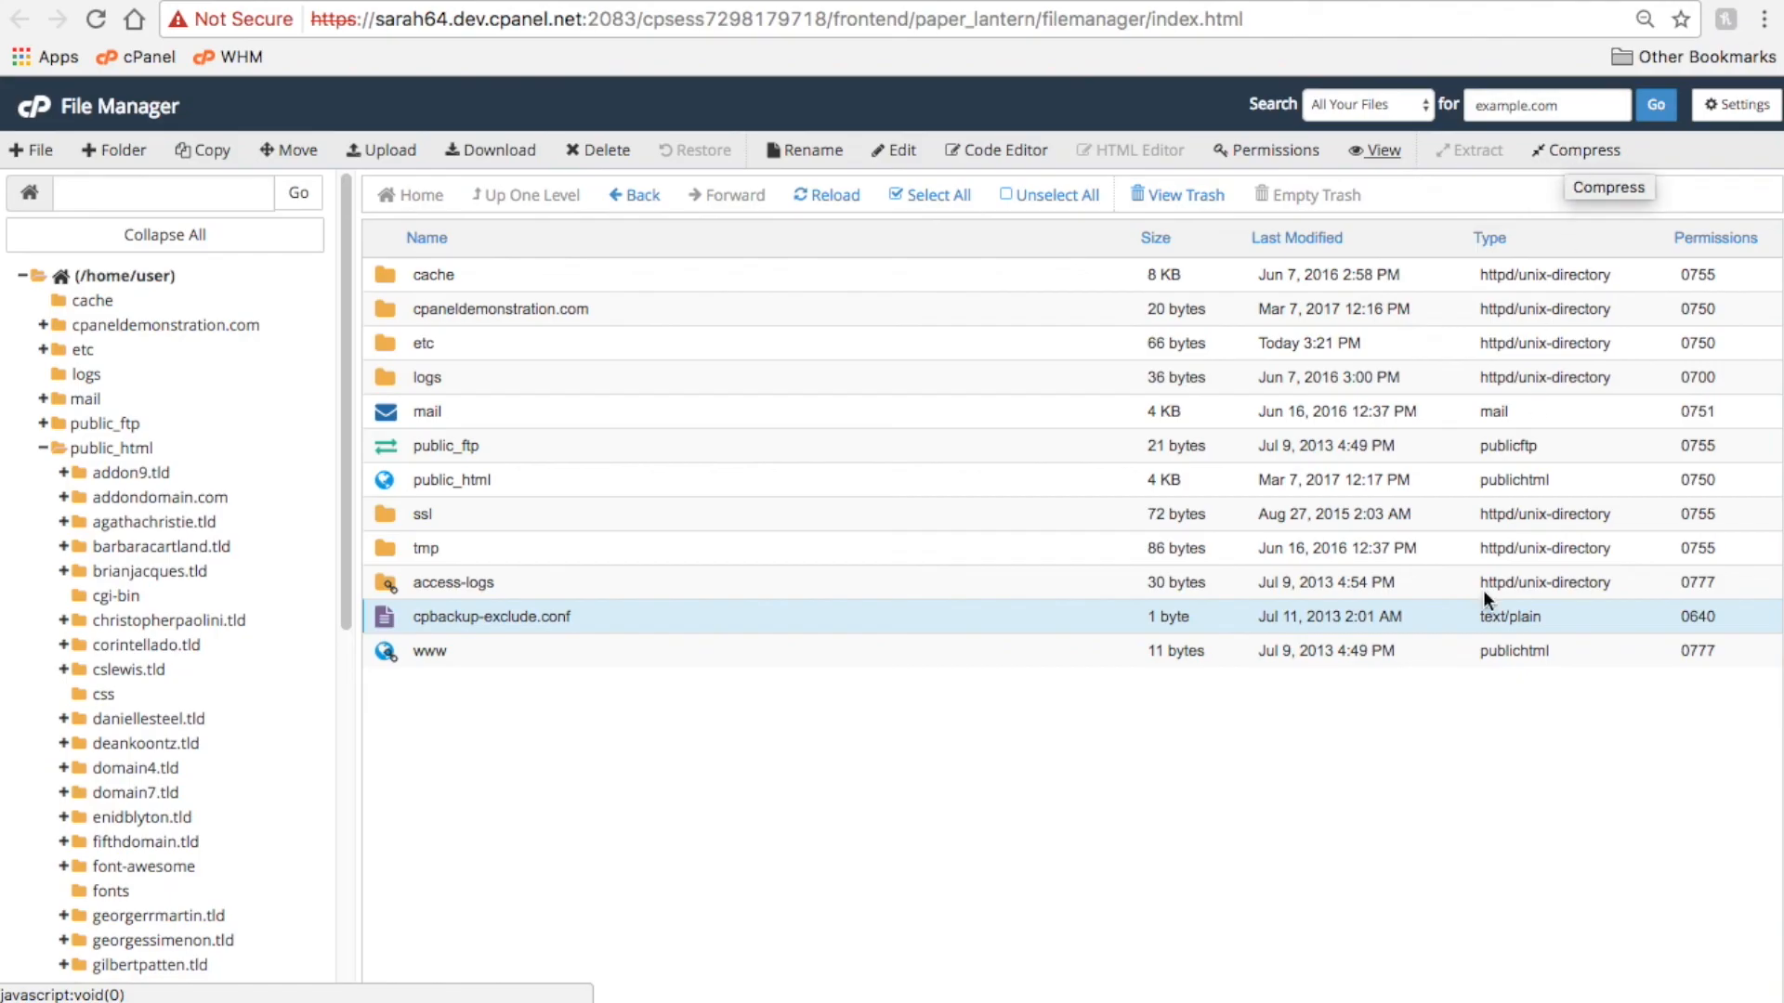
{"action": "mouse_move", "coordinate": [1213, 863]}
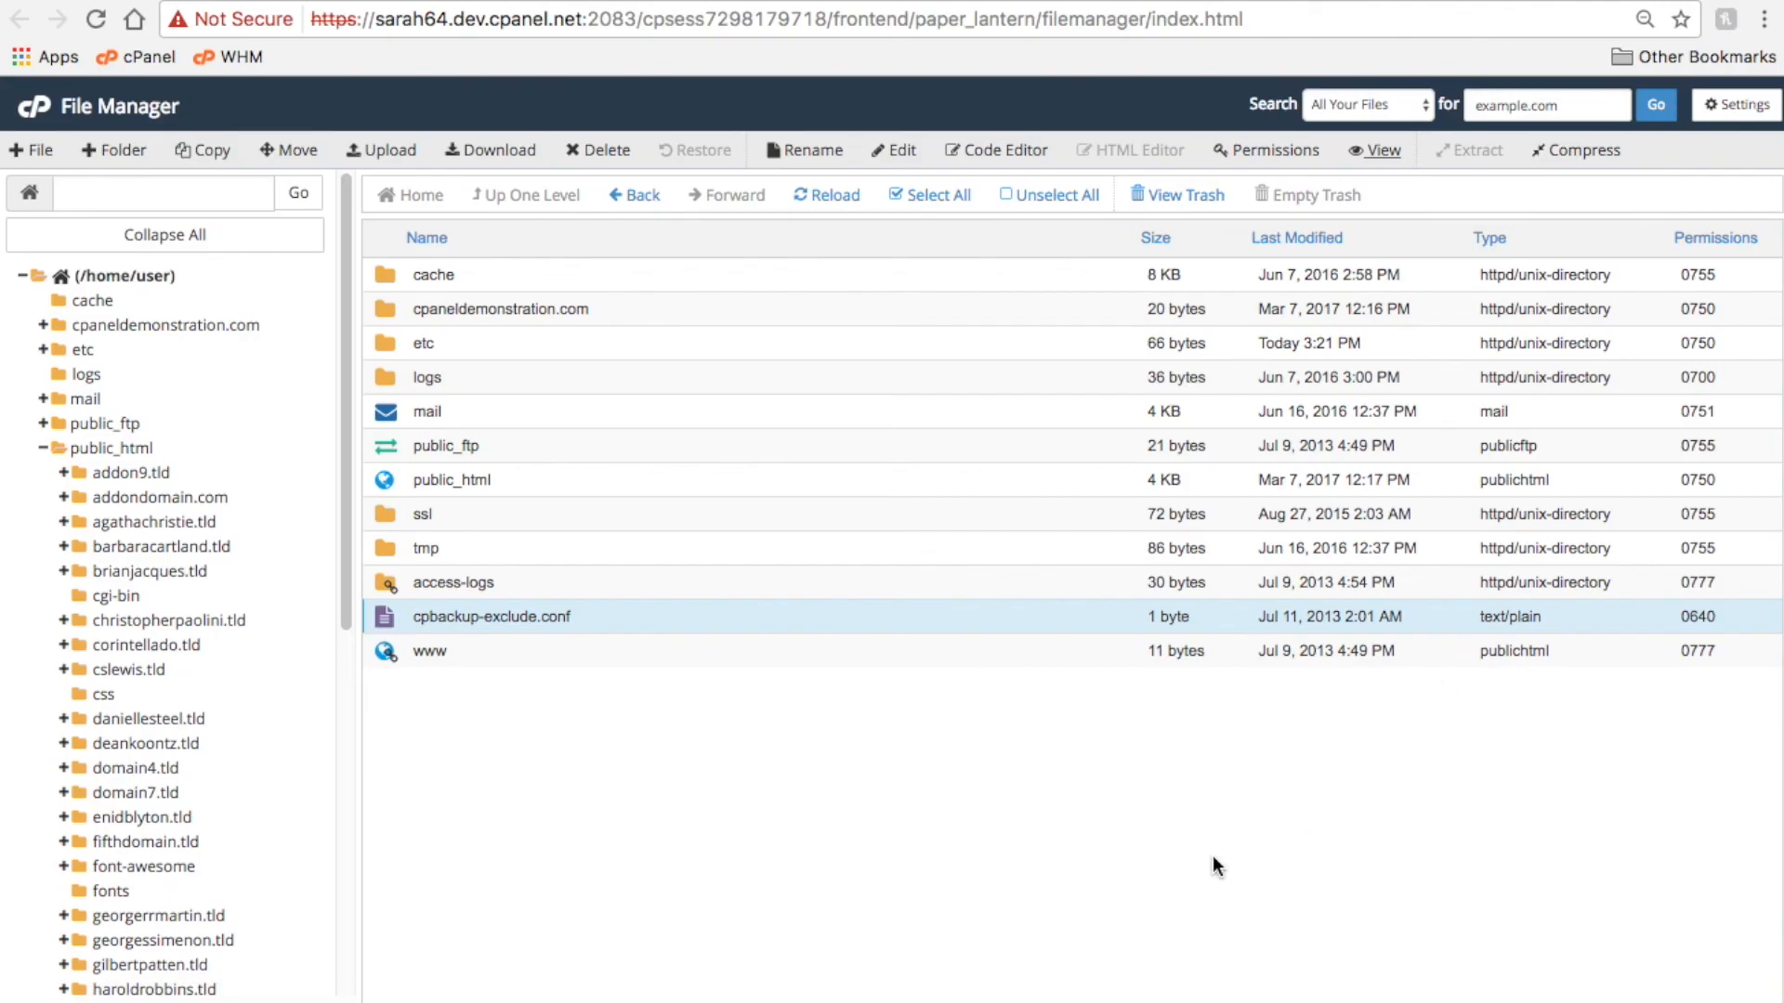
{"action": "right_click", "coordinate": [491, 617]}
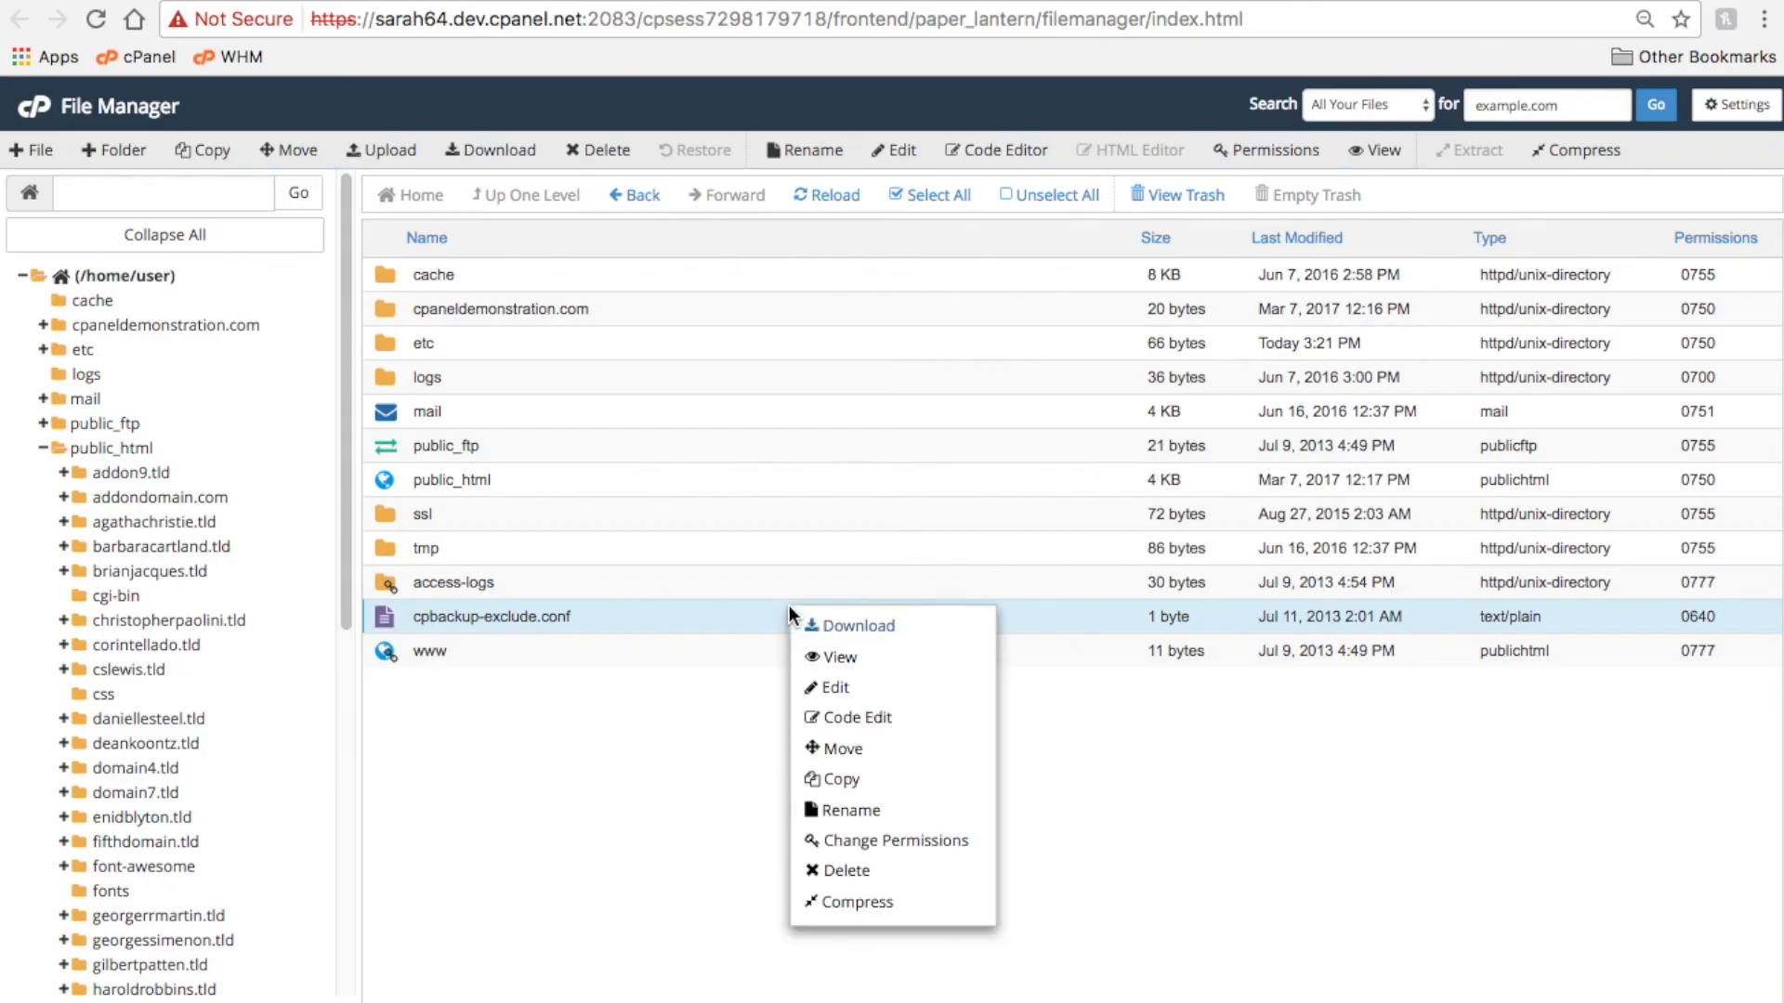
{"action": "mouse_move", "coordinate": [840, 778]}
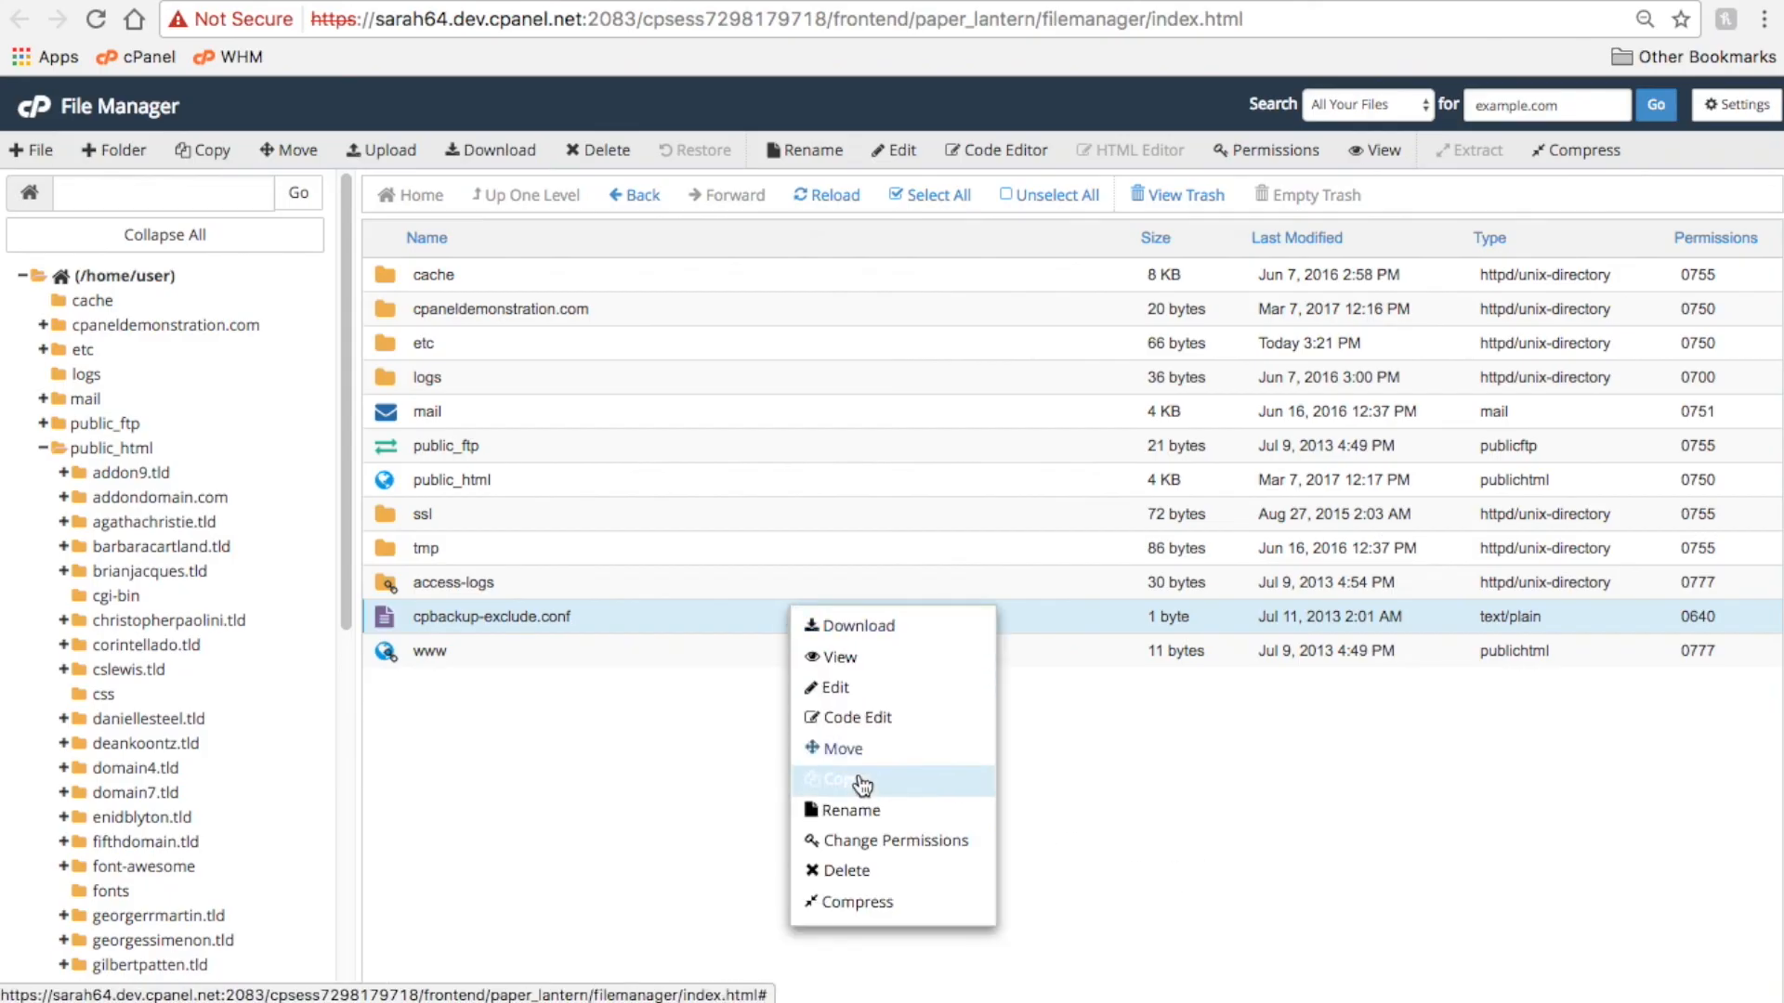
{"action": "mouse_move", "coordinate": [714, 942]}
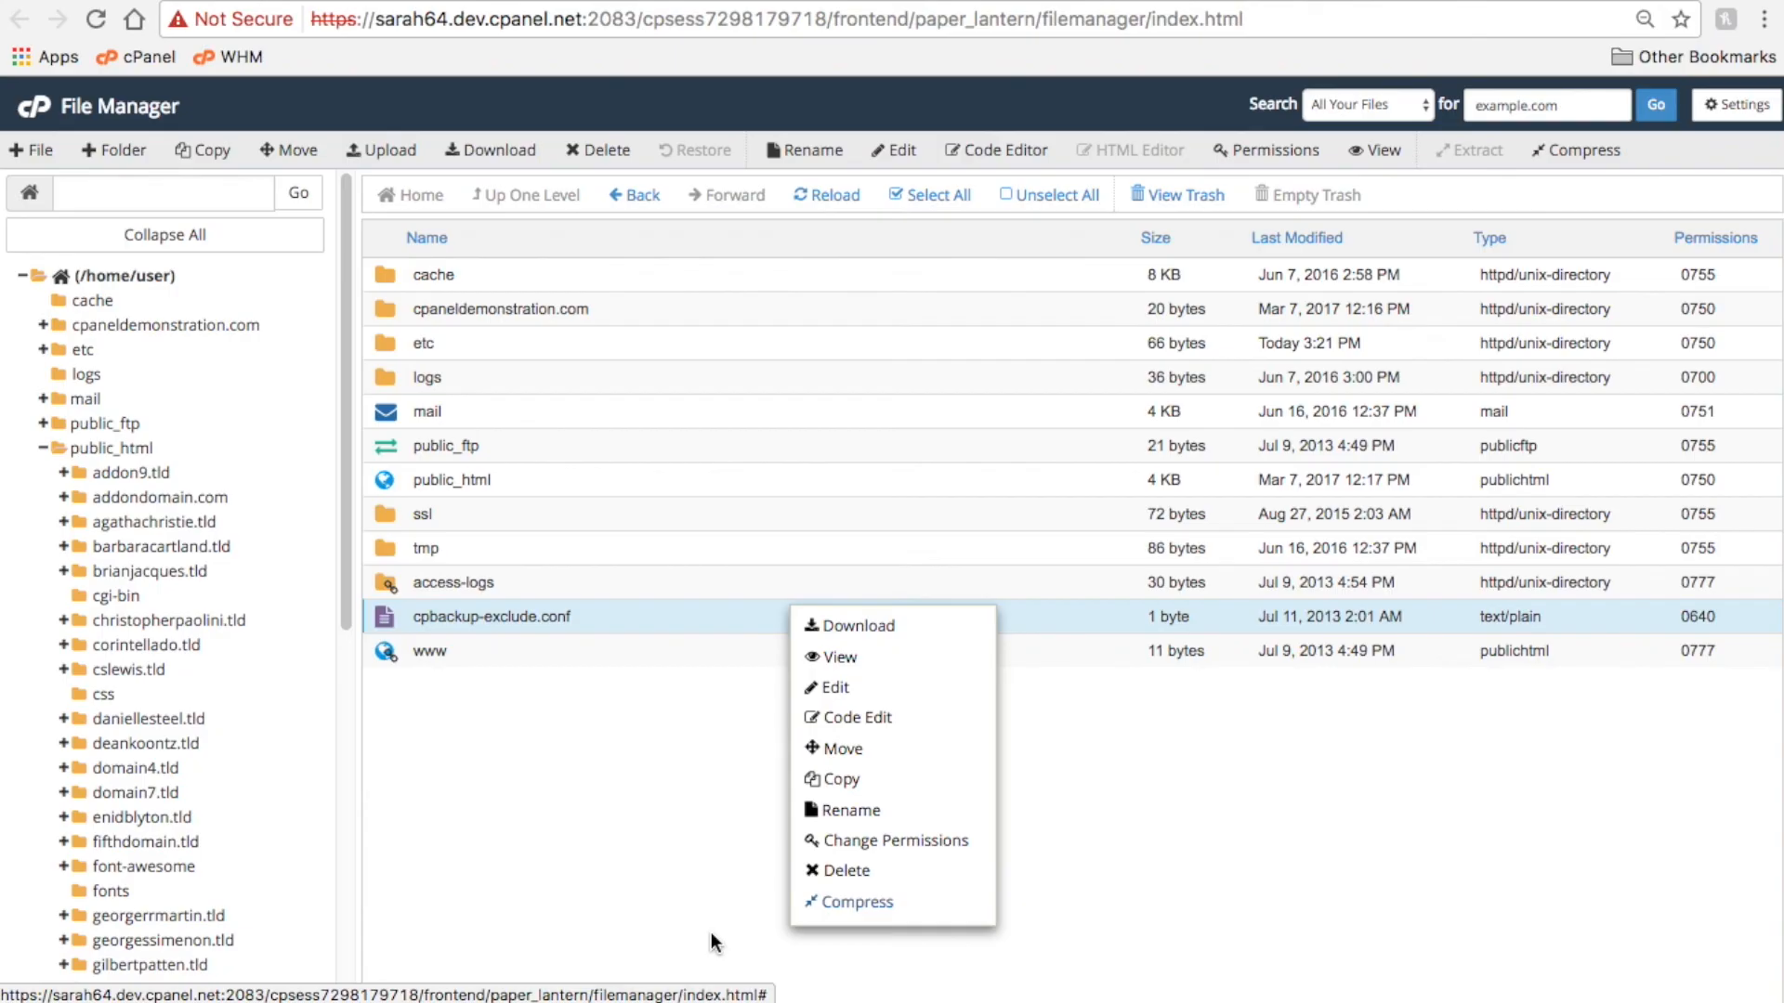
{"action": "left_click", "coordinate": [712, 942]}
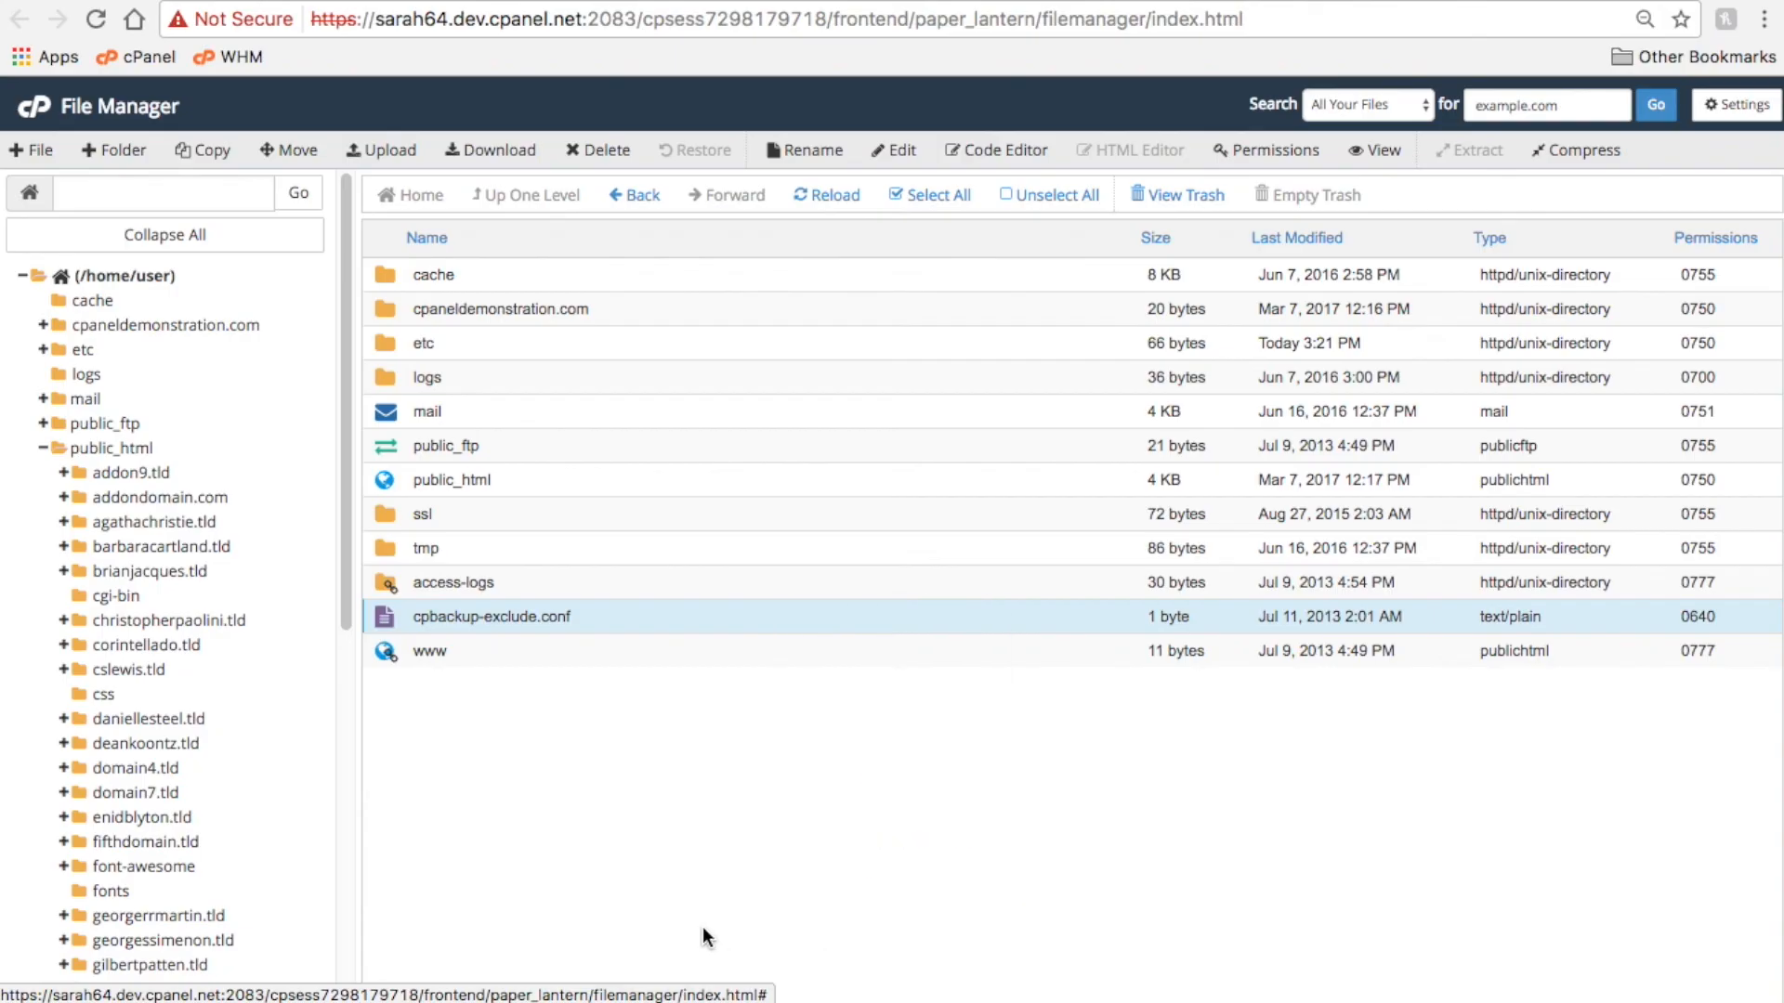